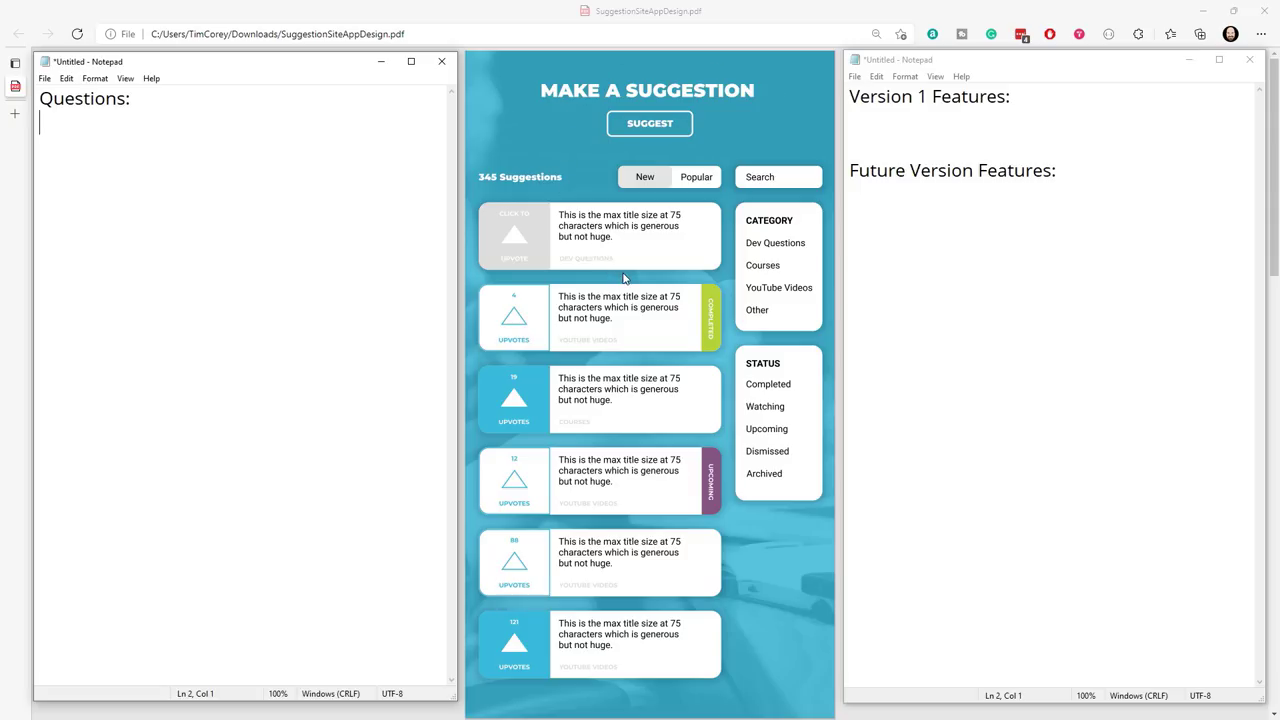
mouse_move(575, 228)
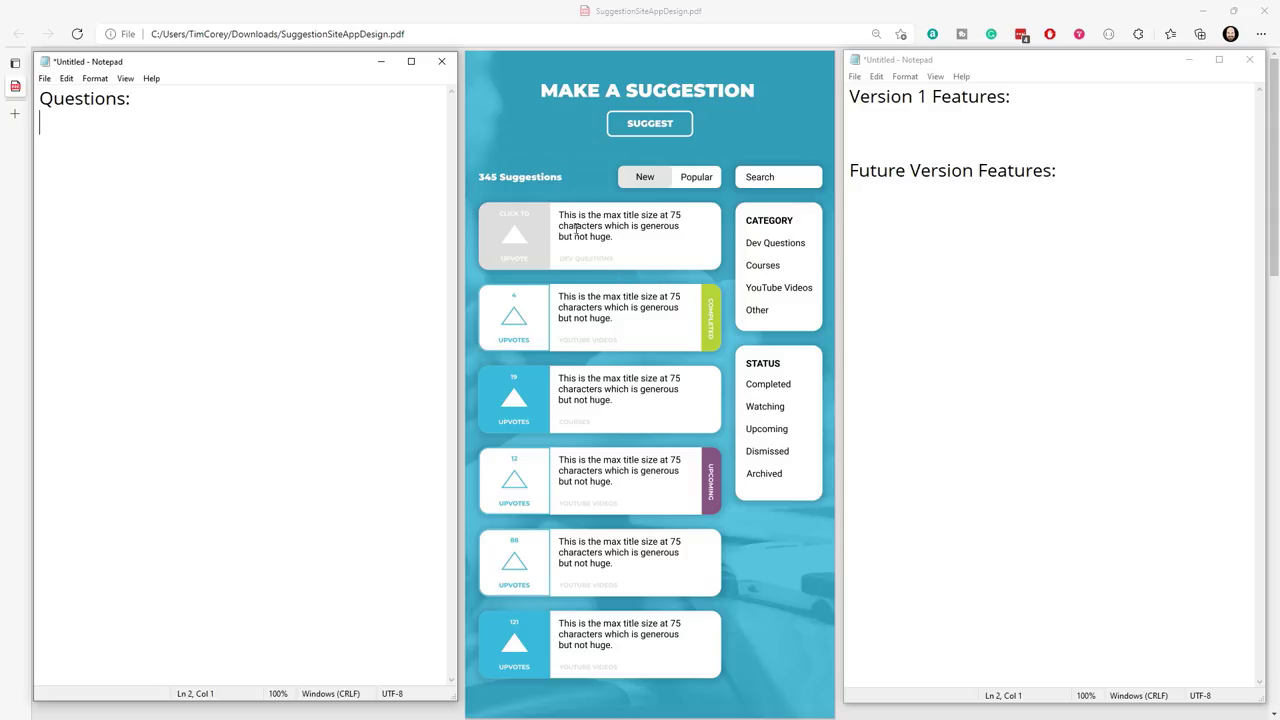
mouse_move(670, 281)
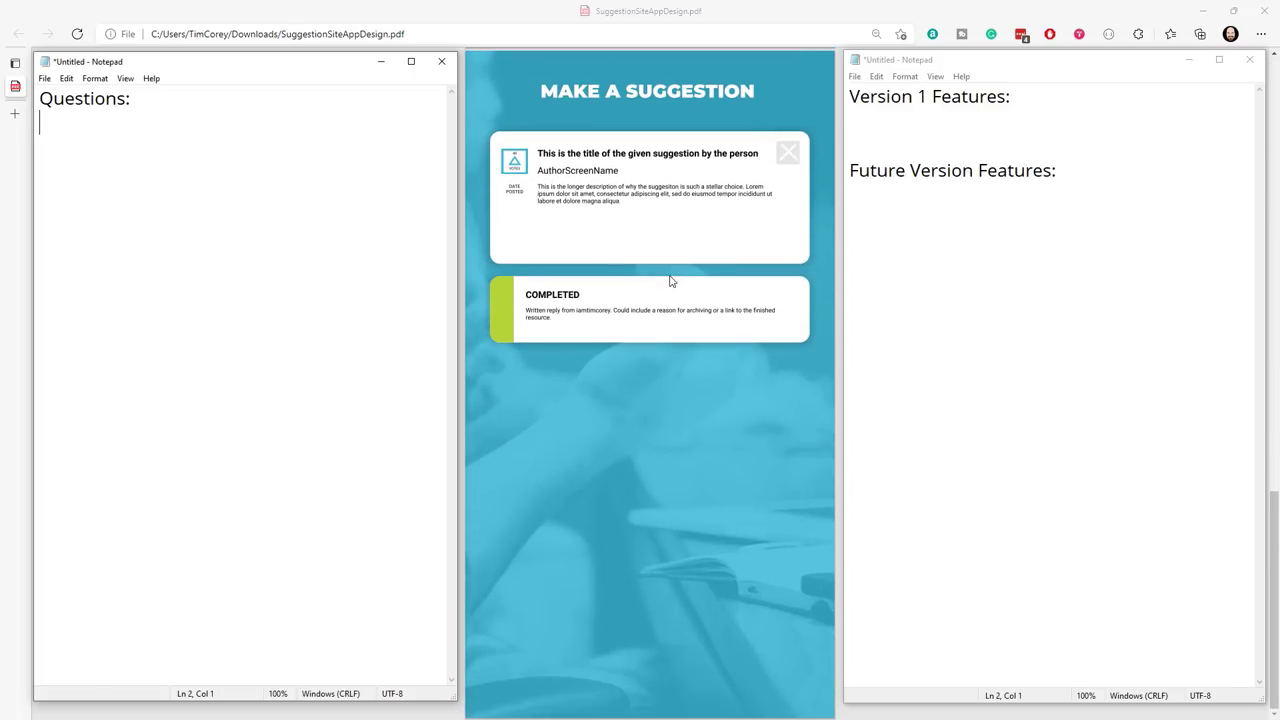
mouse_move(646, 237)
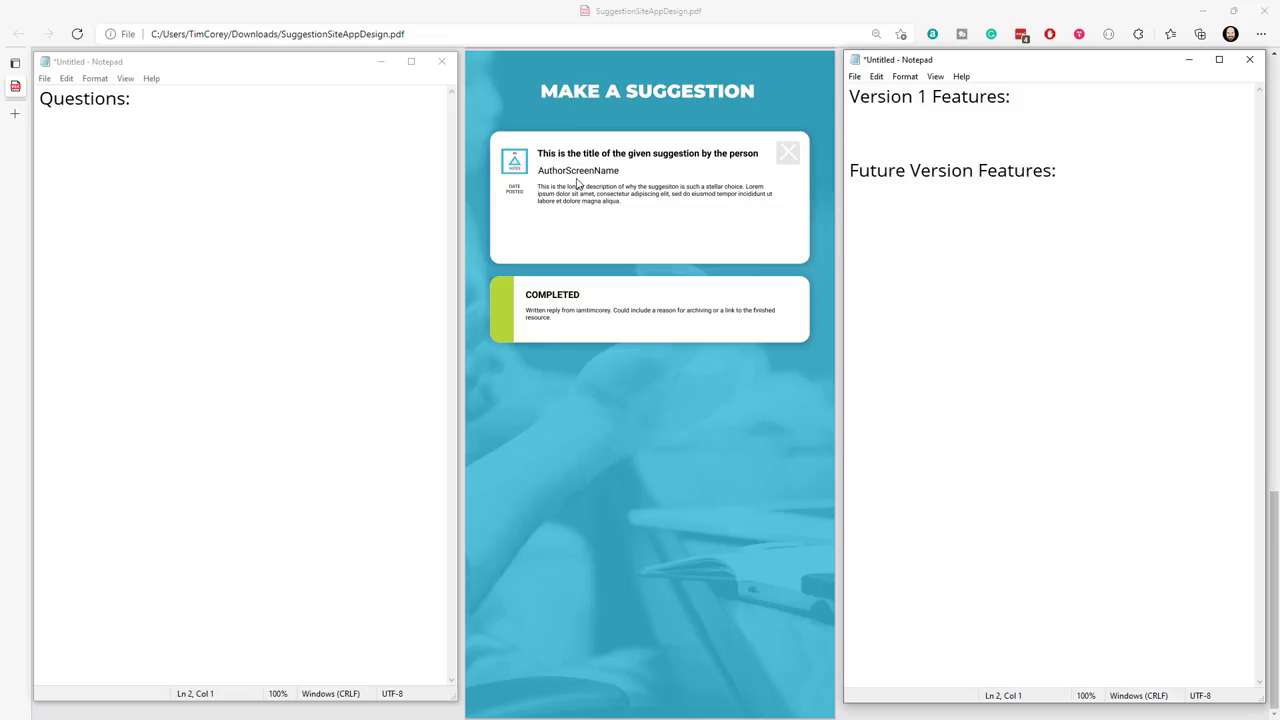
mouse_move(630, 265)
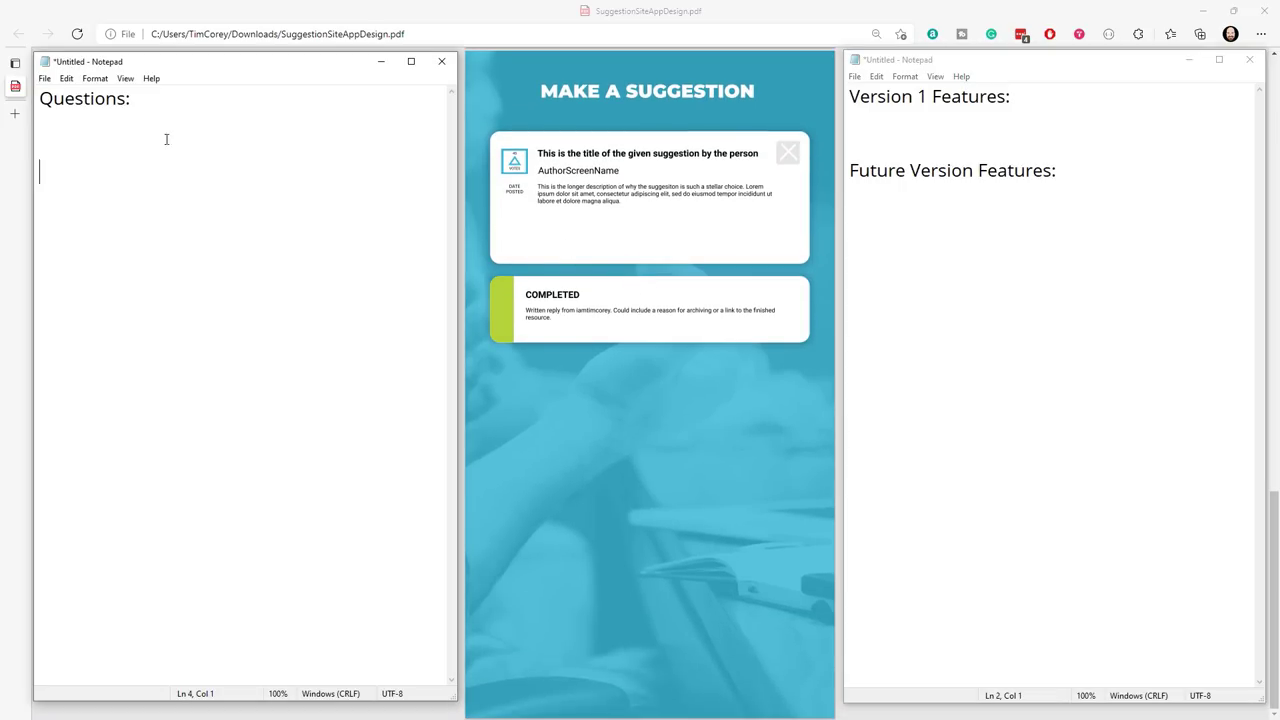
Type '1) Do we want authentication/Authorization?' as the first question under Questions.
type("1")
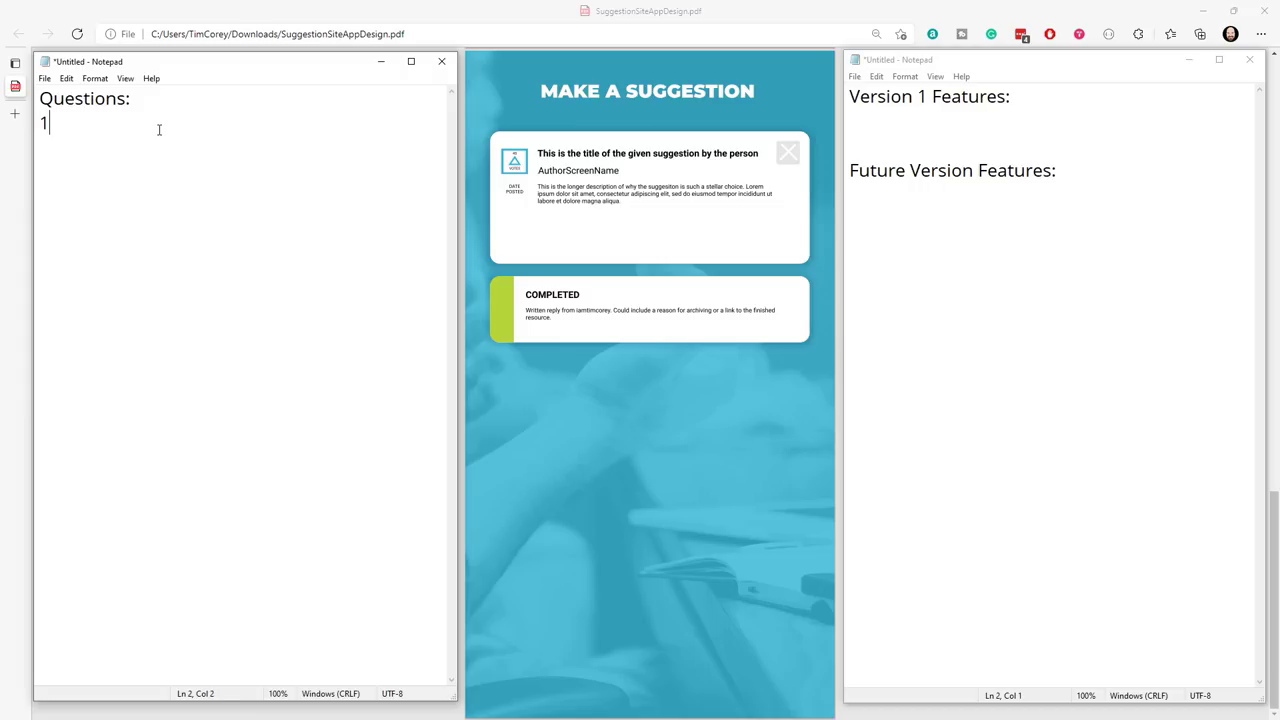
type(")")
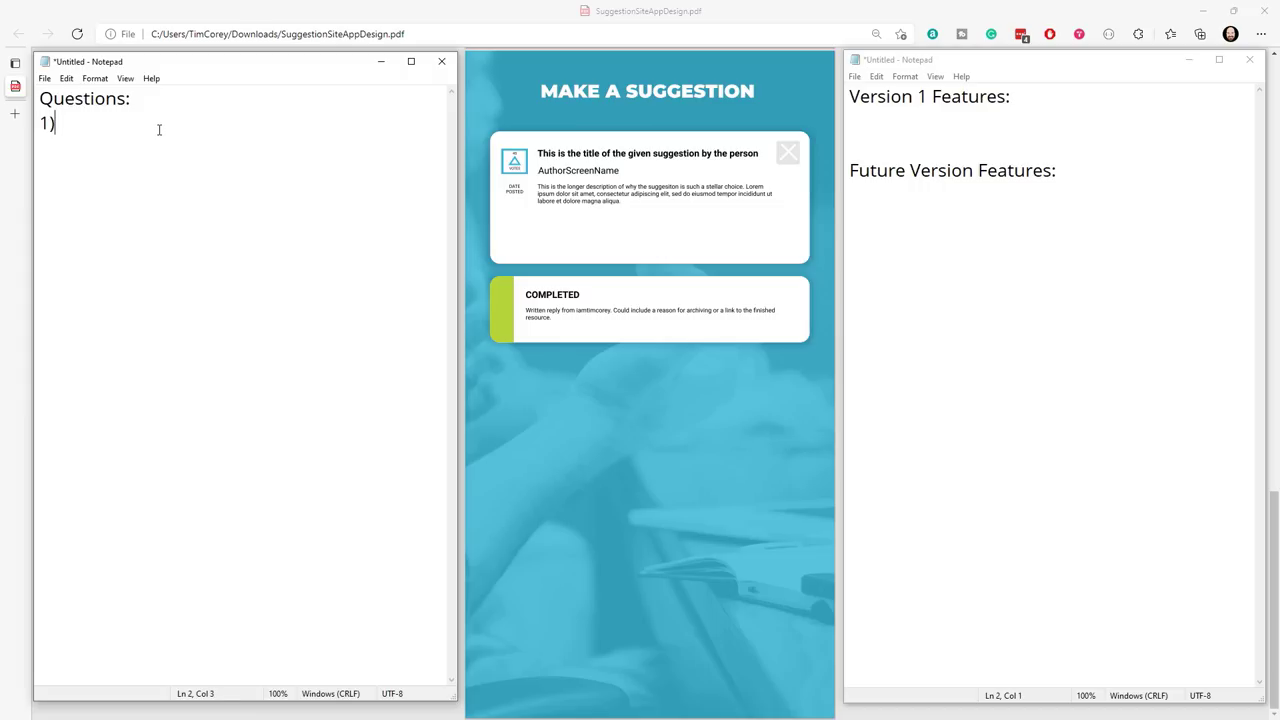
type("Do we w")
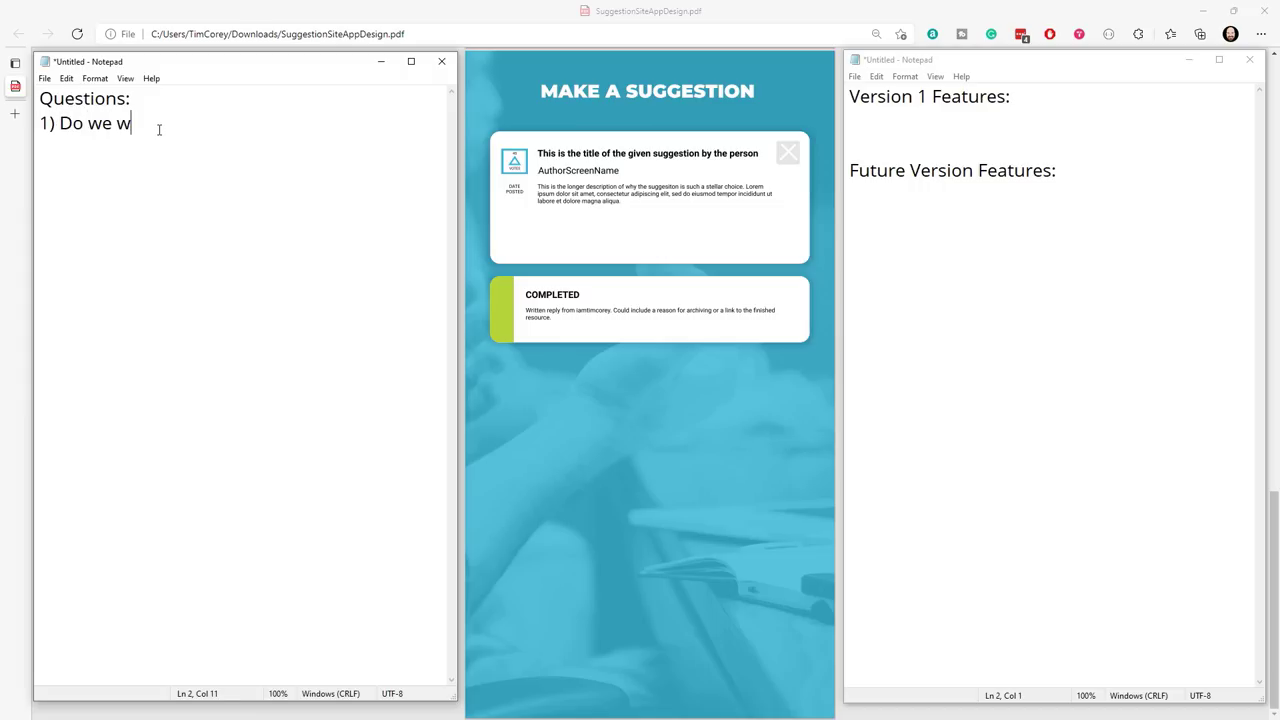
type("ant authentication")
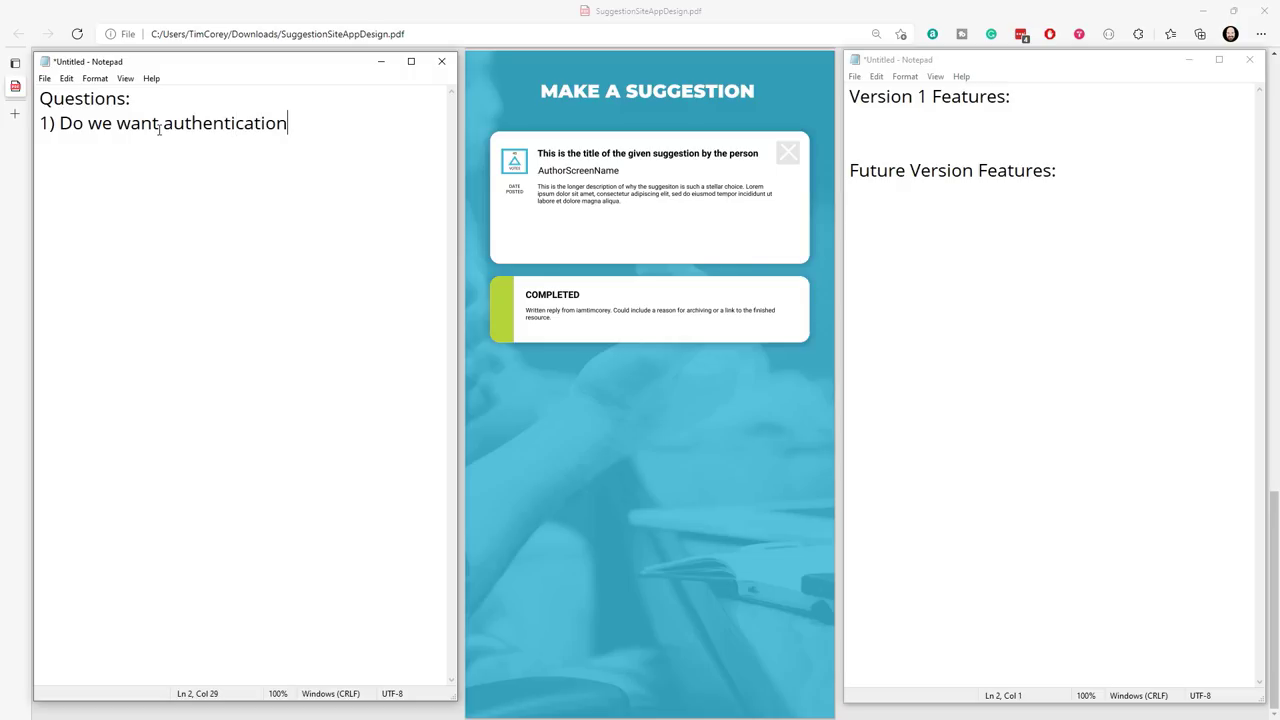
type("/Authoriza")
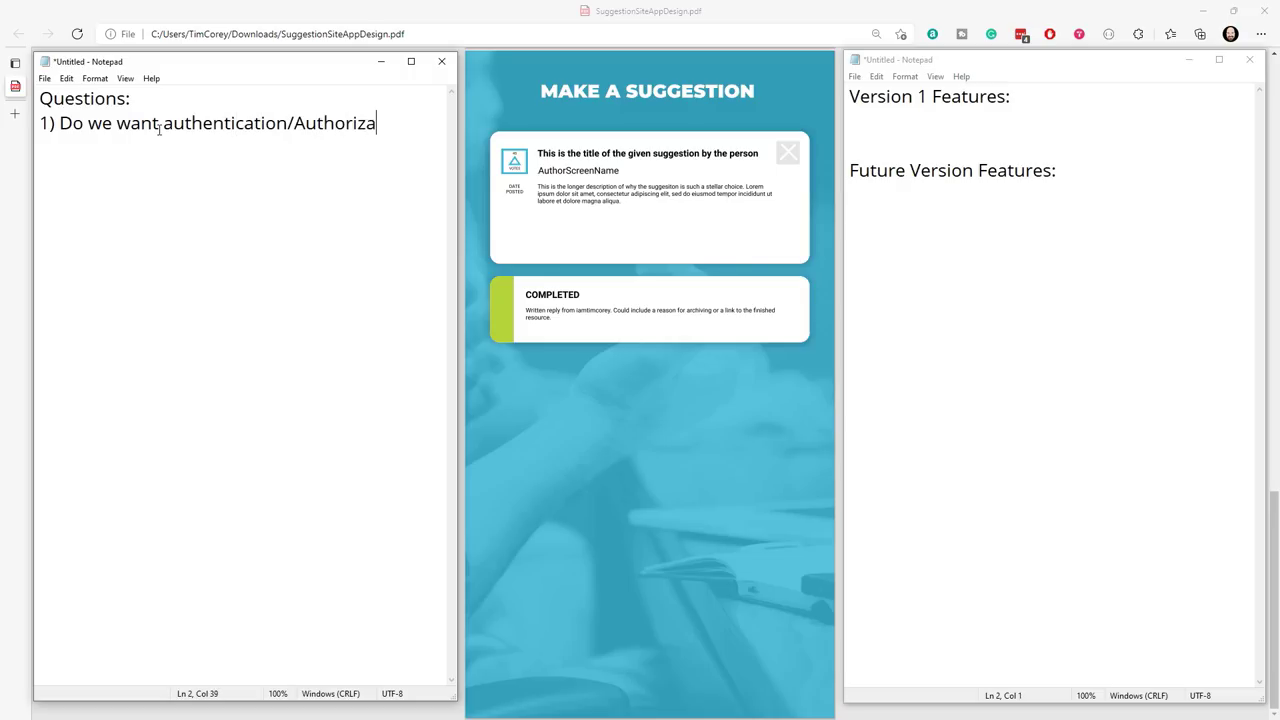
type("tion?")
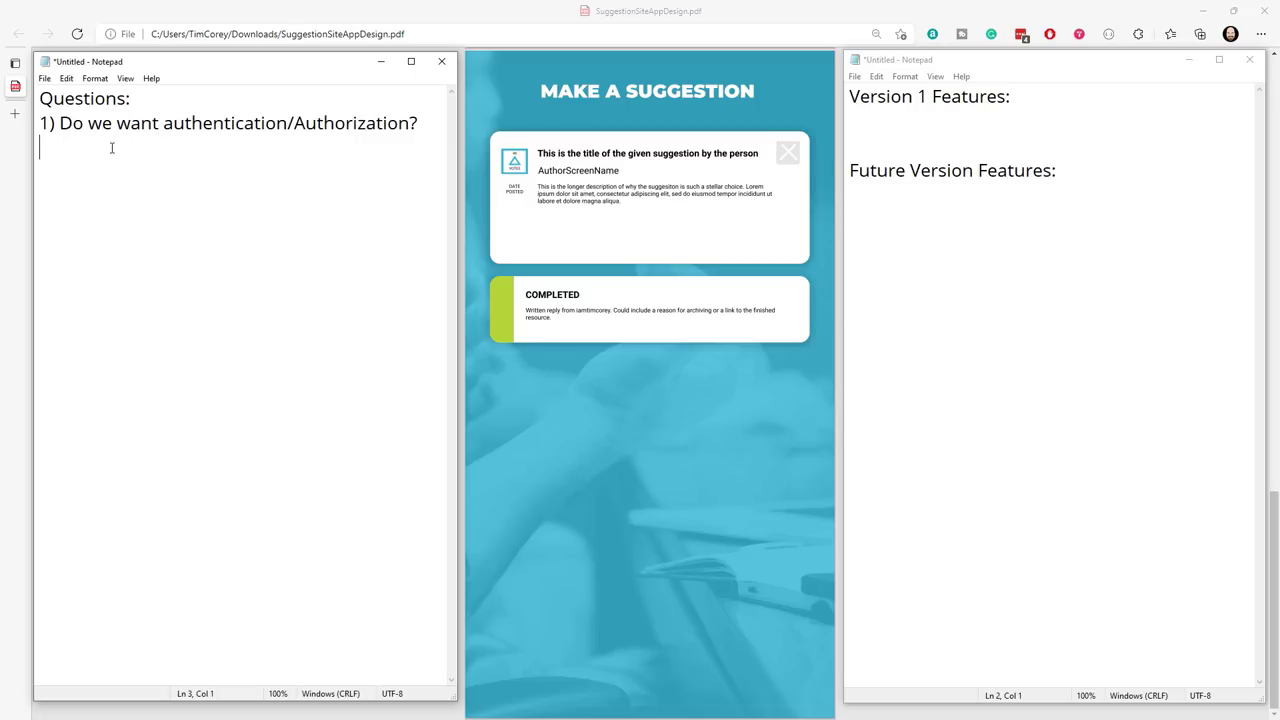
Add question 2 asking about limiting what a person can ask, and rate limiting.
type("2")
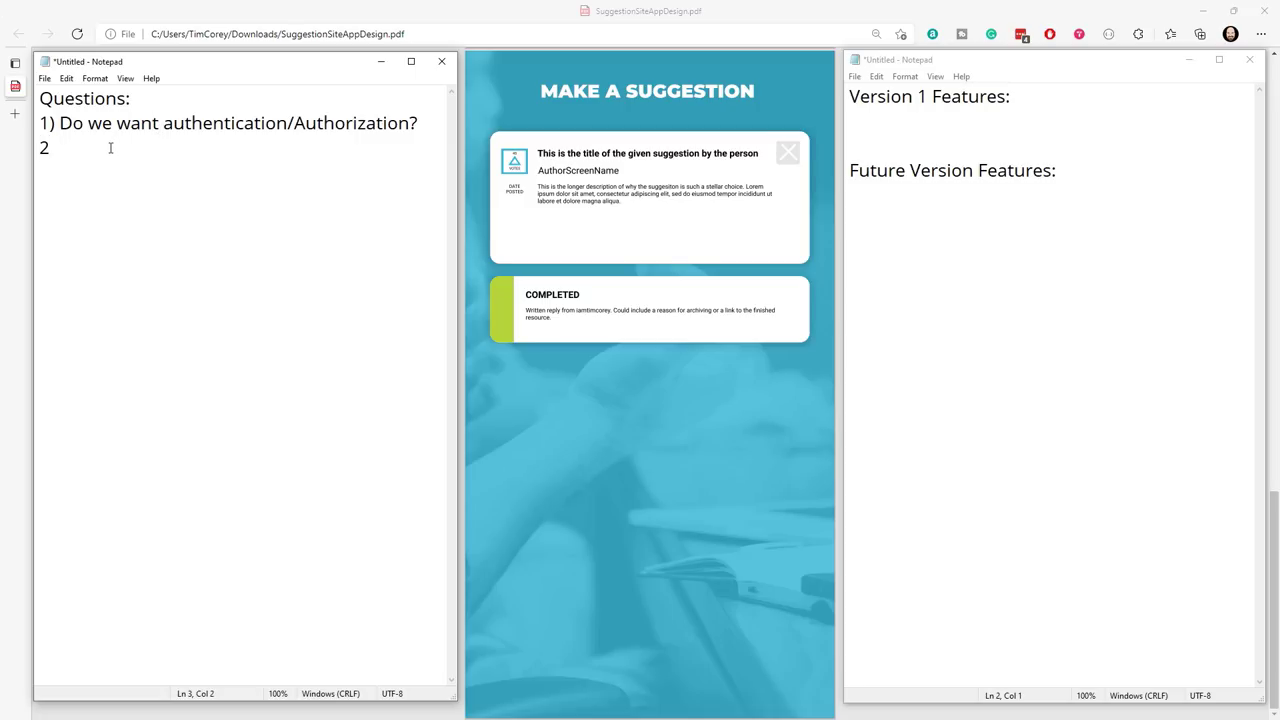
type(") Do w")
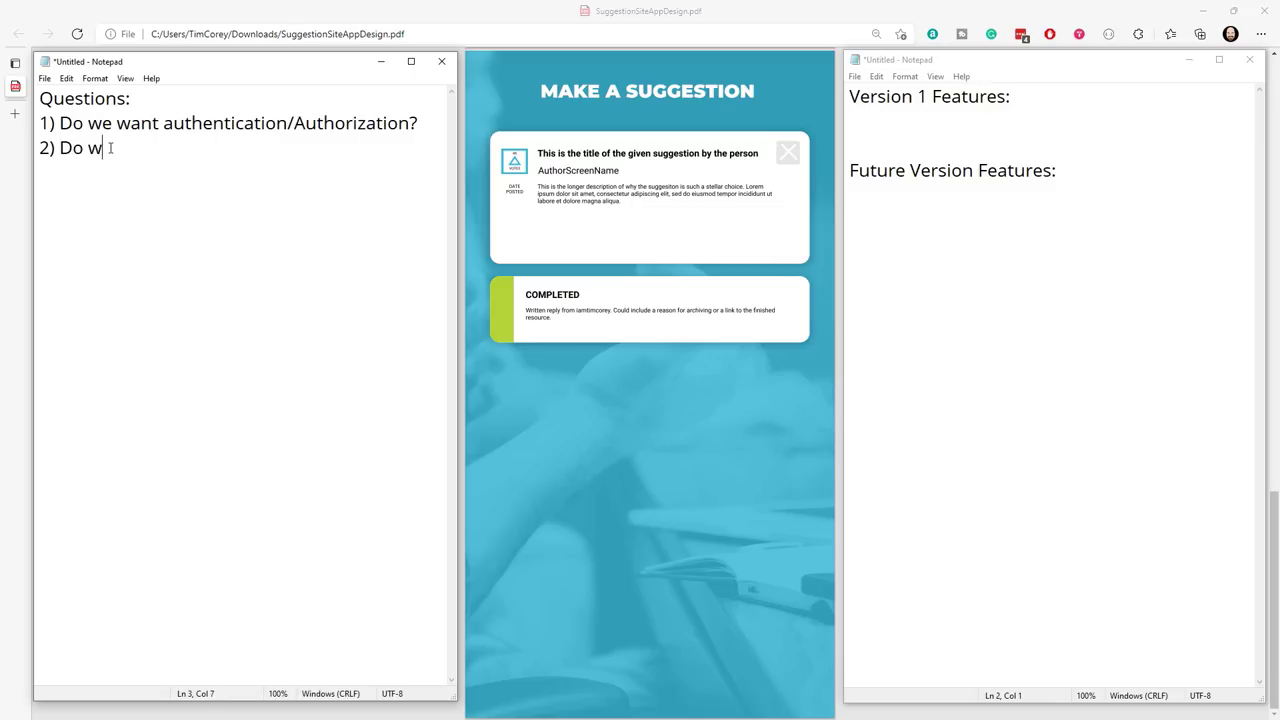
type("ant to limite")
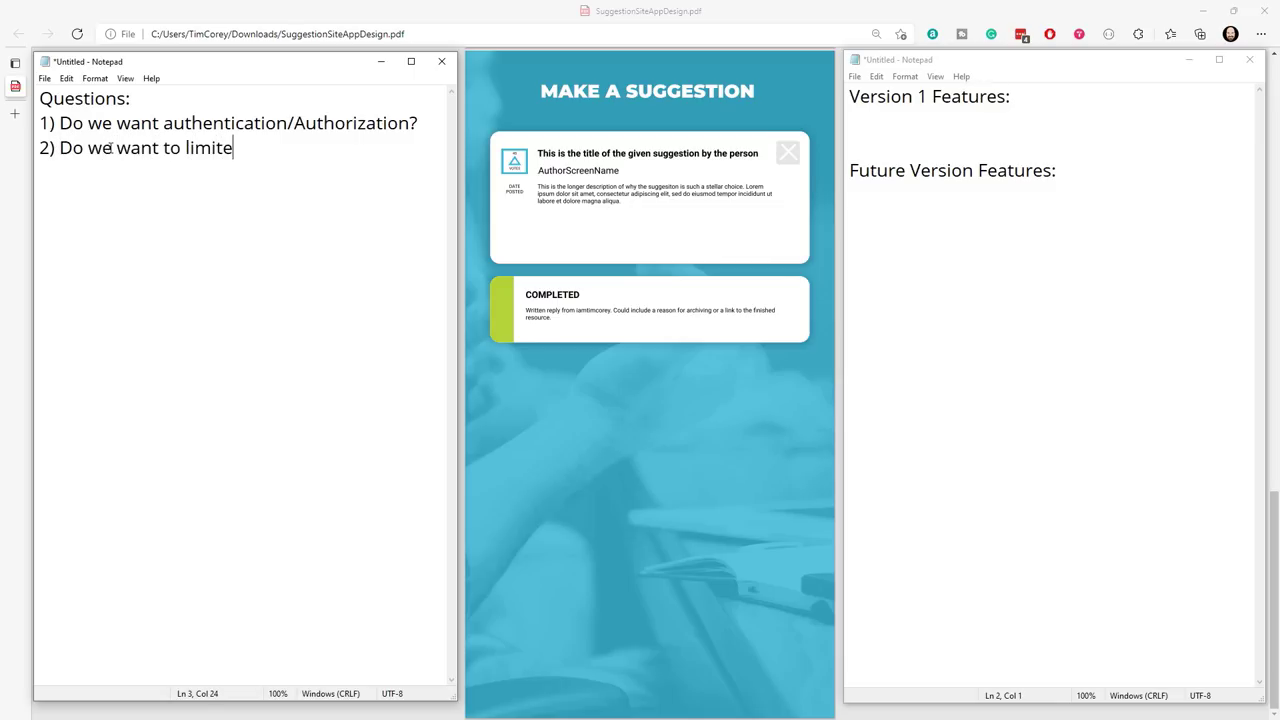
type("w")
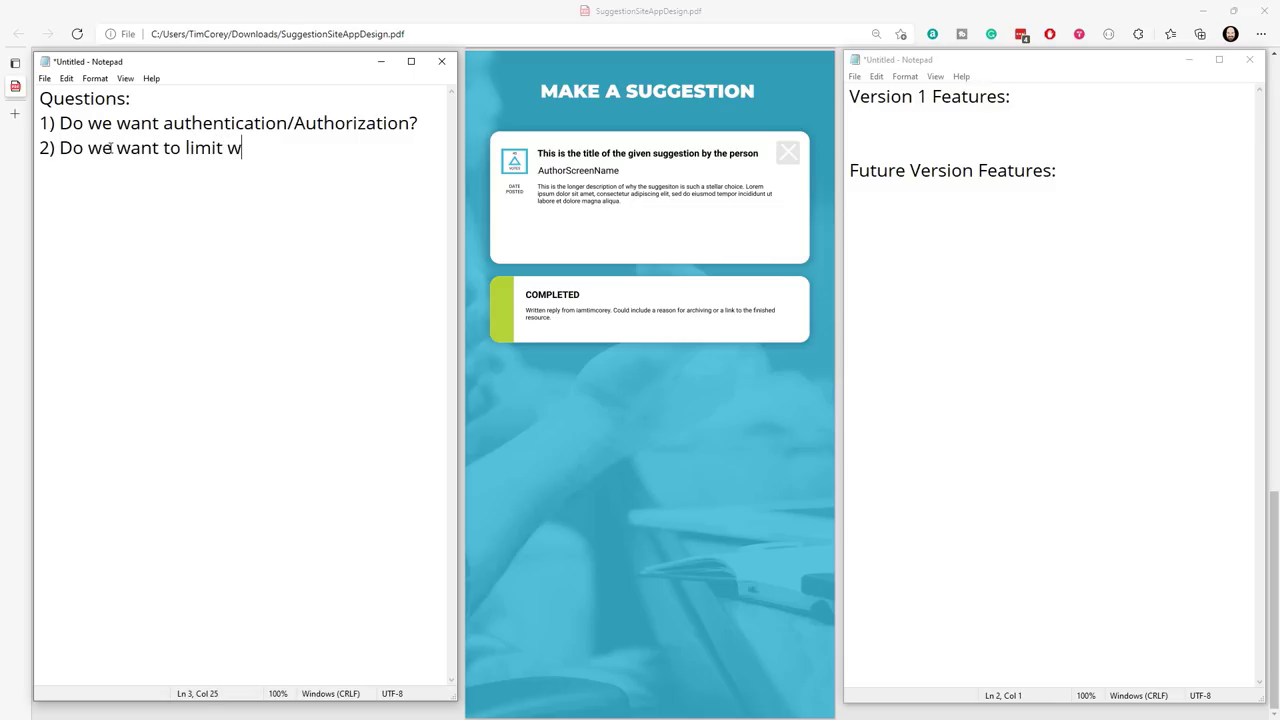
type("hat question")
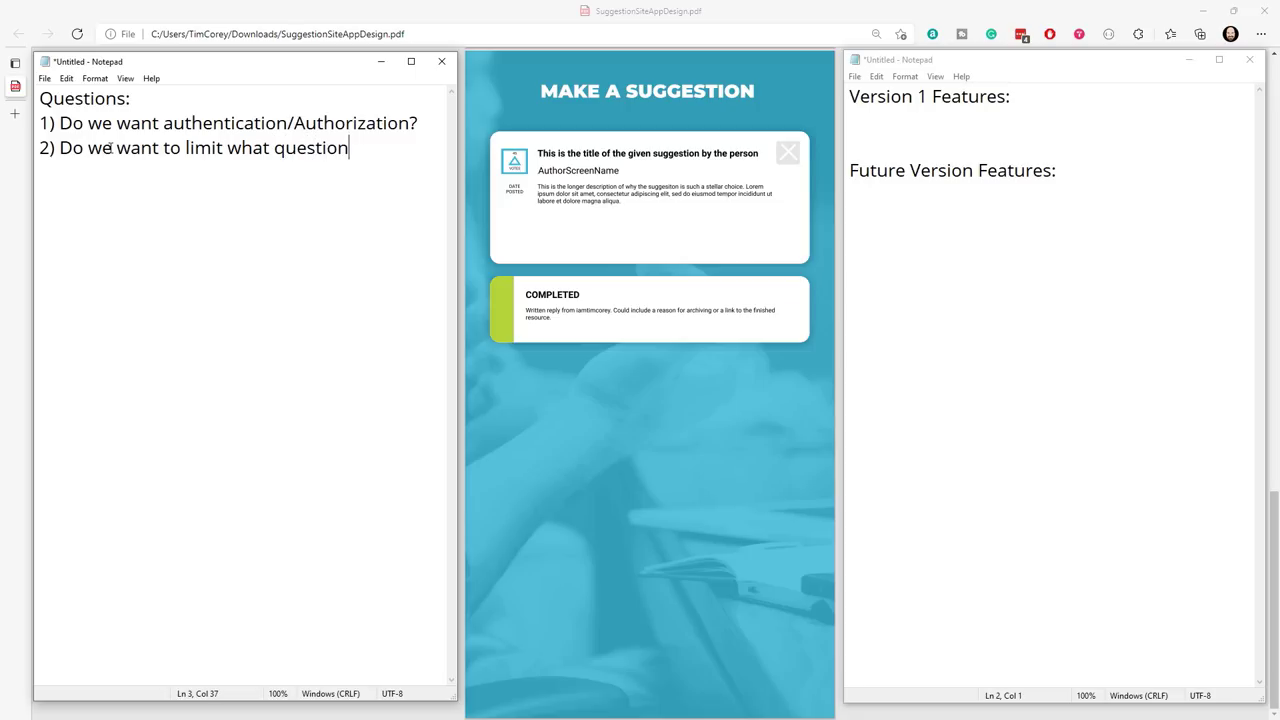
type("s a person can ask")
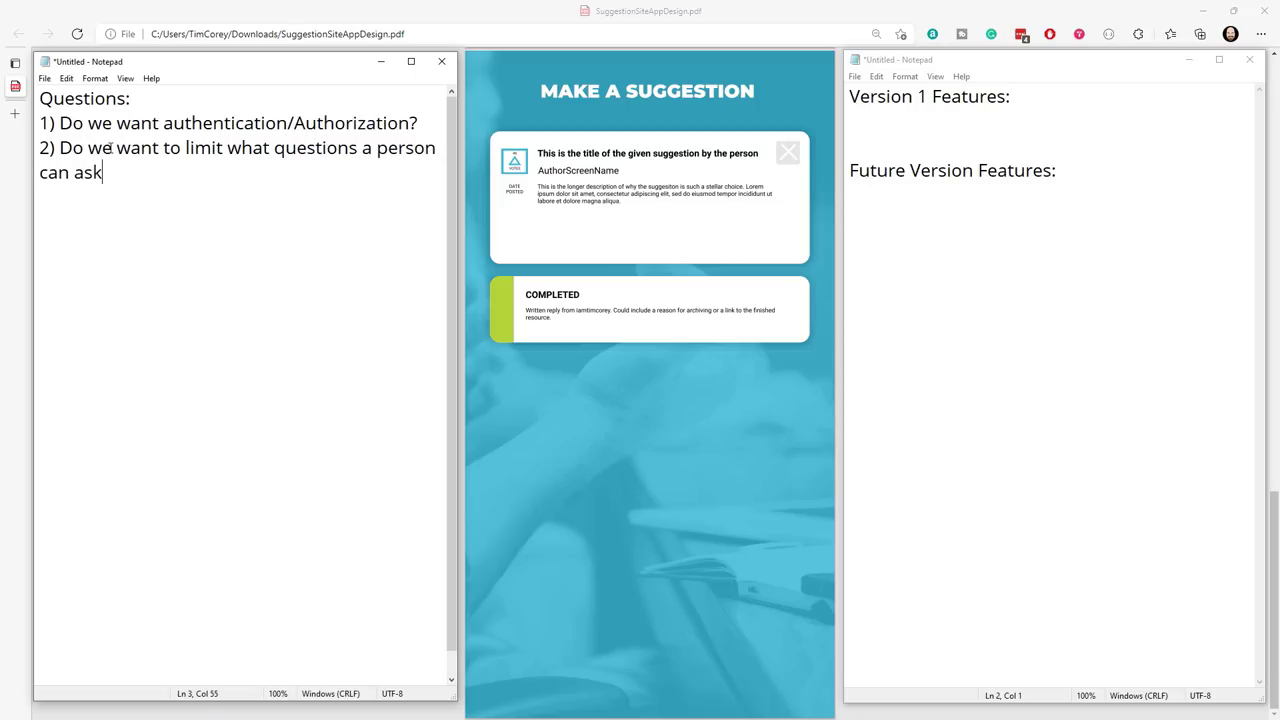
type("?")
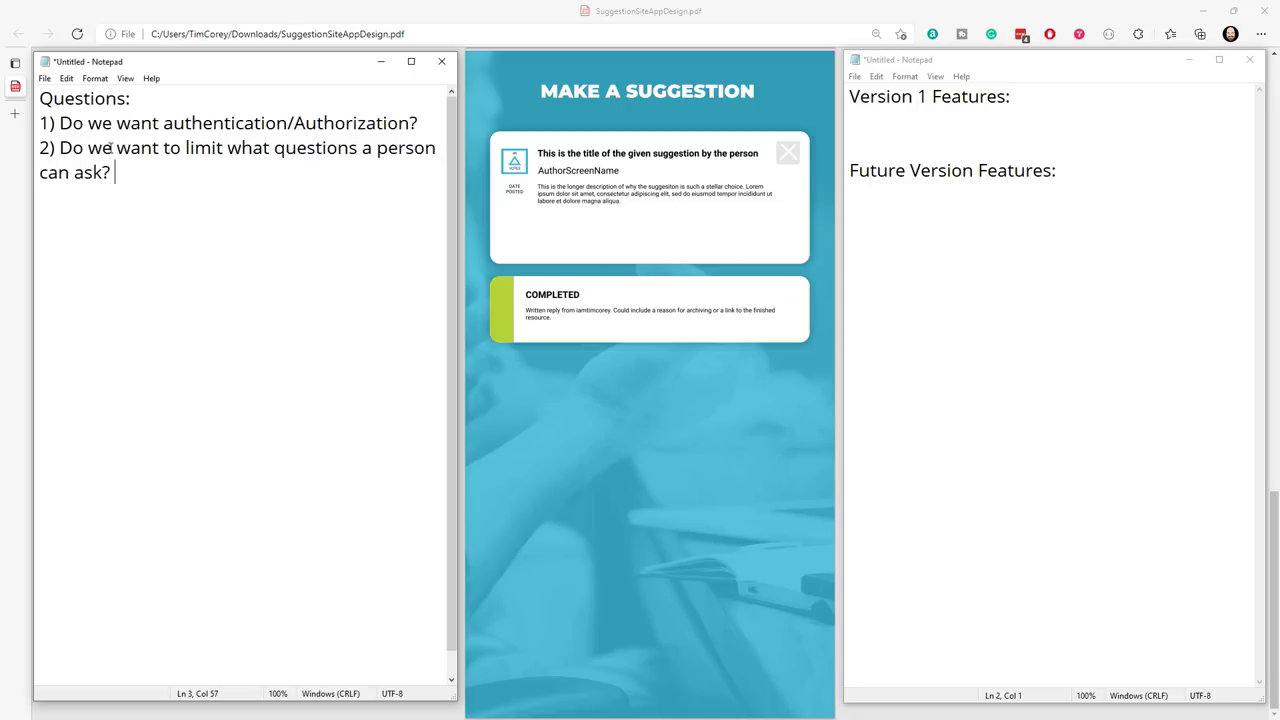
type("Rate limit")
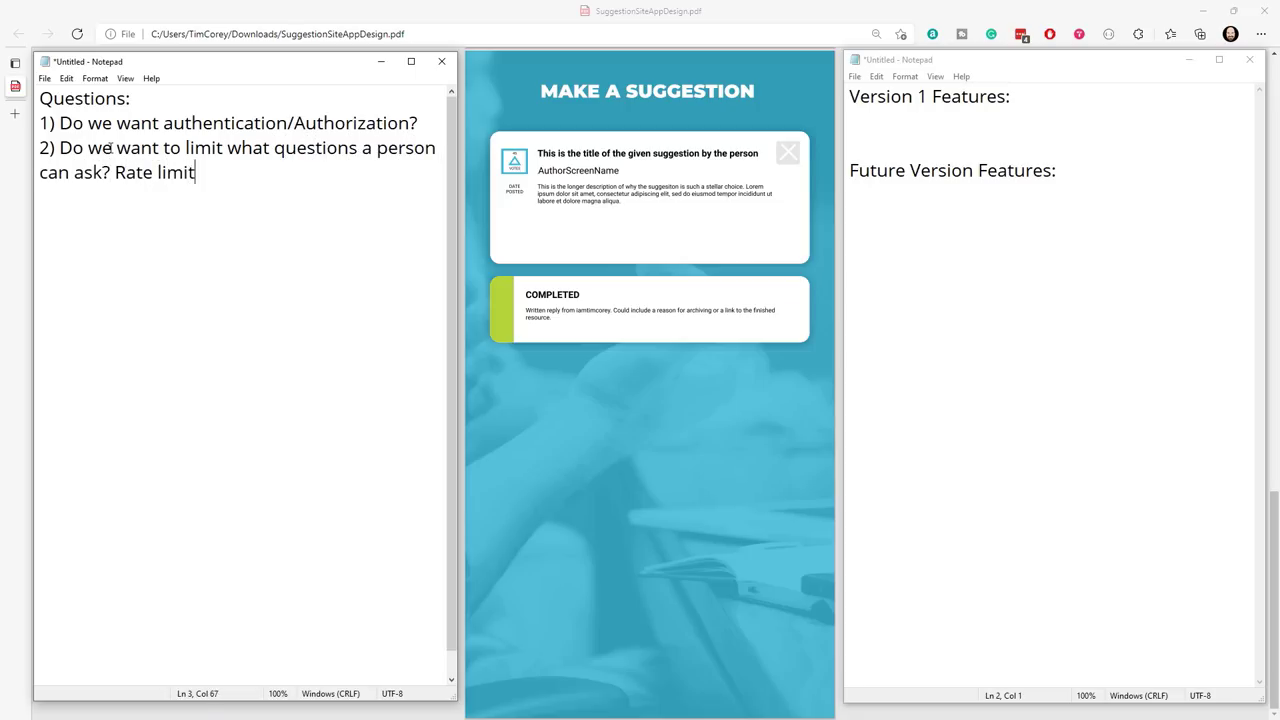
type("?")
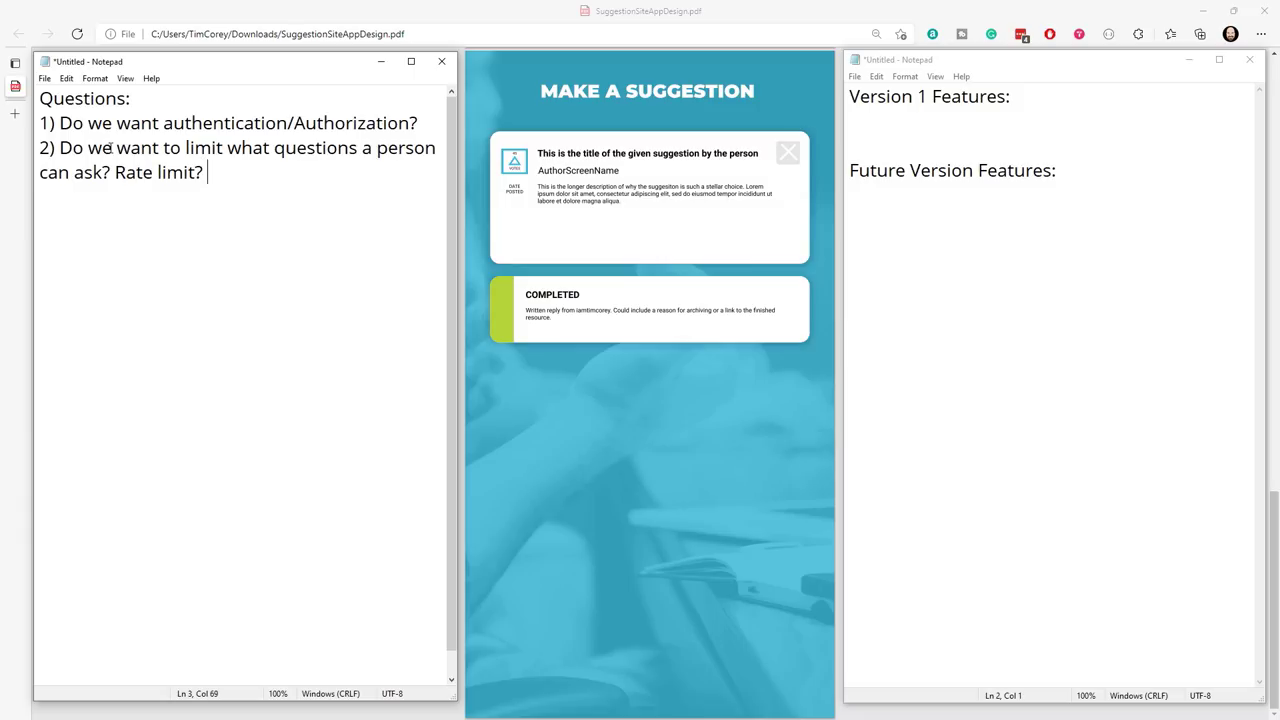
Add question 3: 'Offensive content filter?'.
type("Offen")
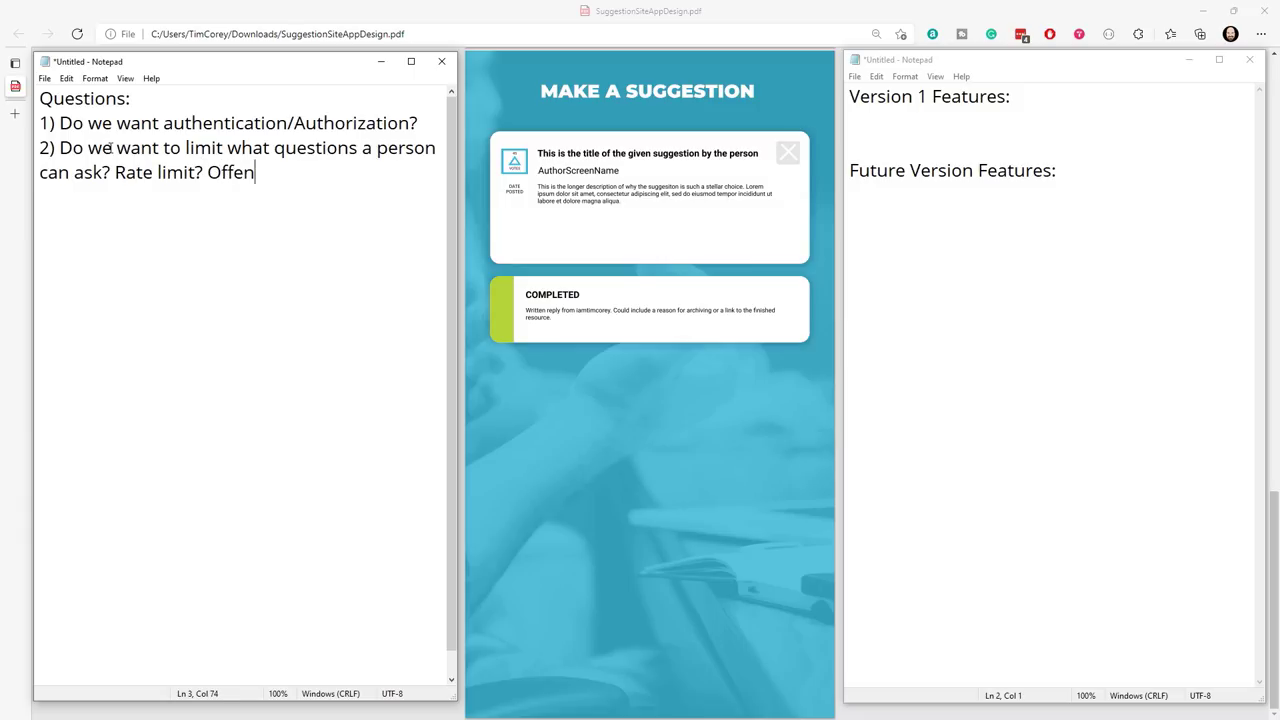
type("sive conten")
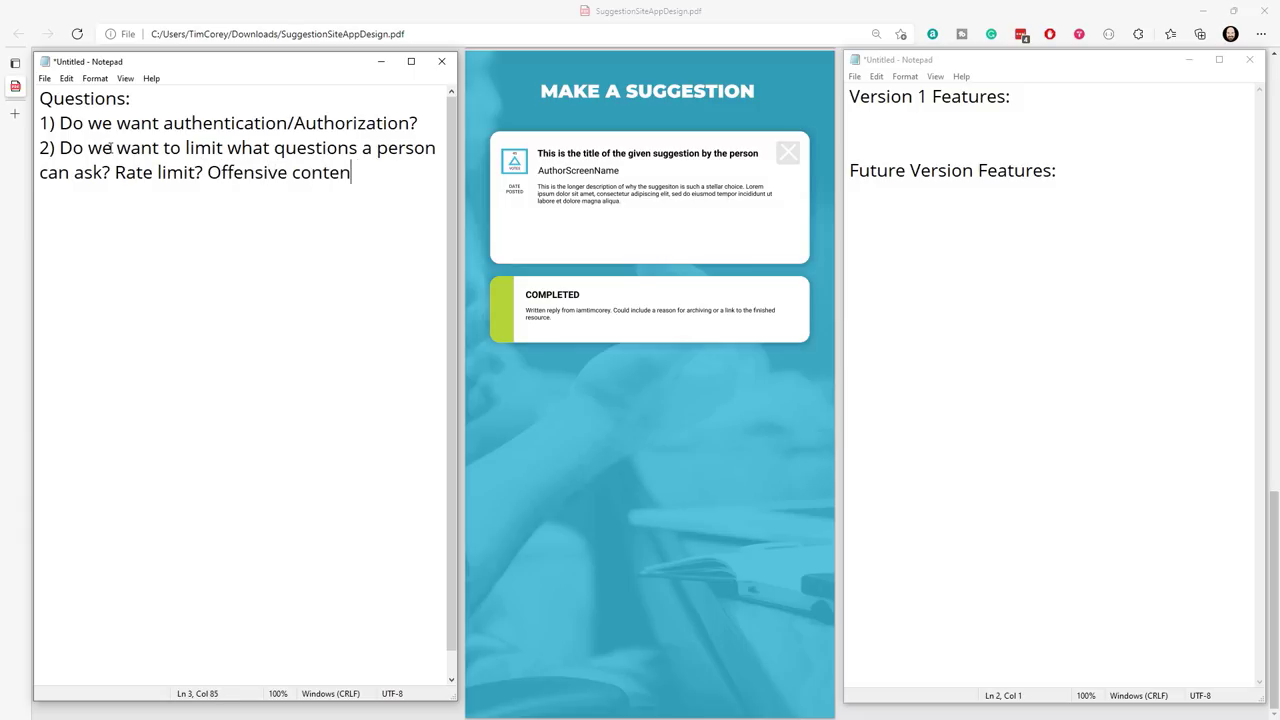
type("filter?")
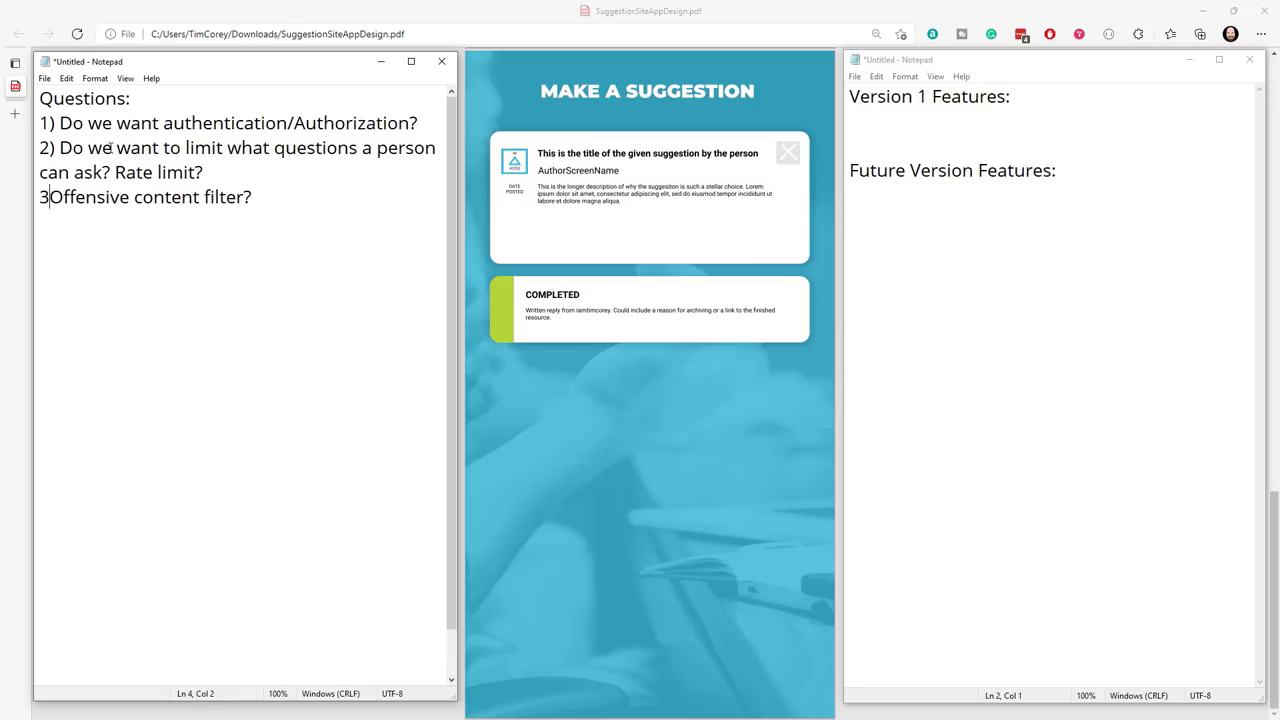
type(")")
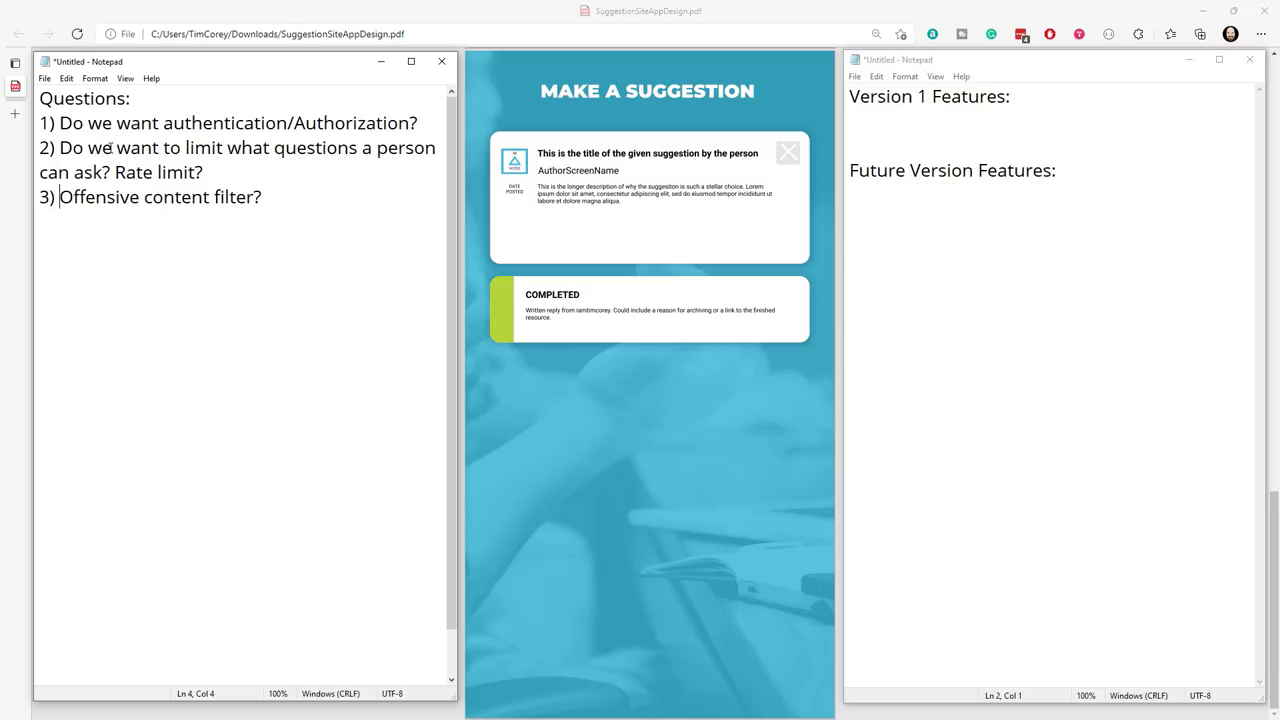
mouse_move(304, 191)
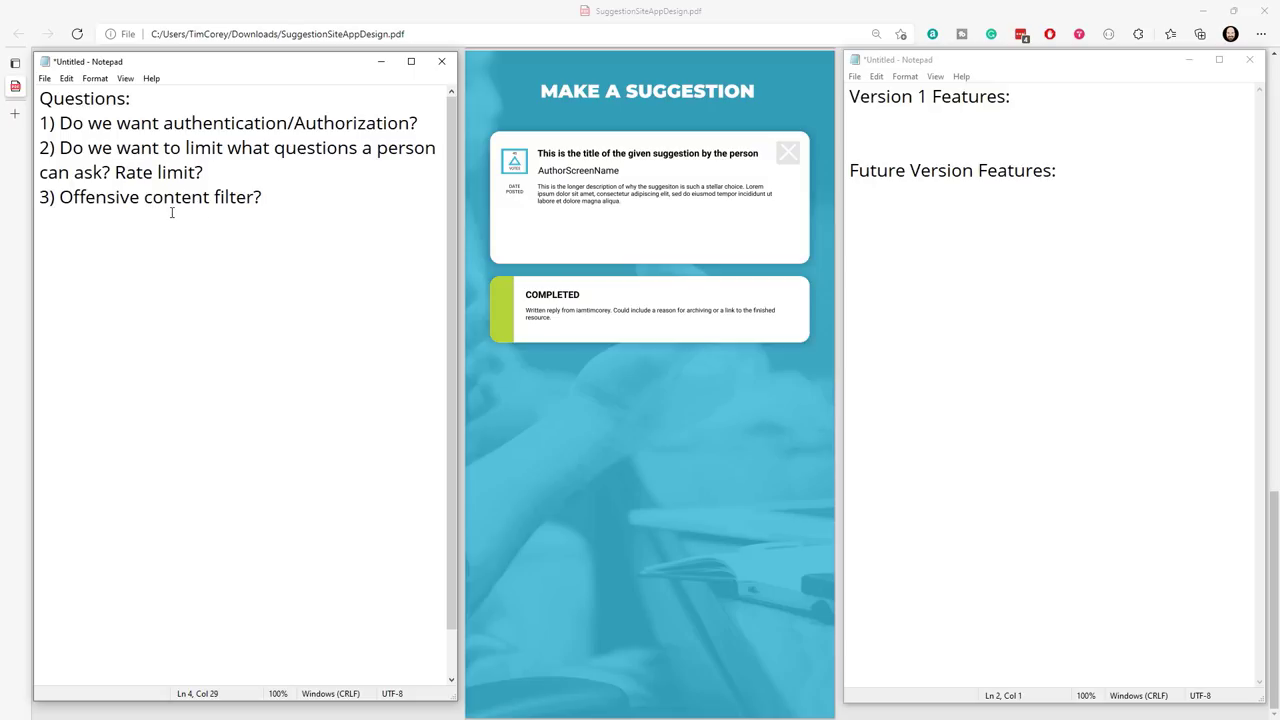
Add the bullet '* Approve/Deny questions as an admin' under Version 1 Features.
left_click(893, 114)
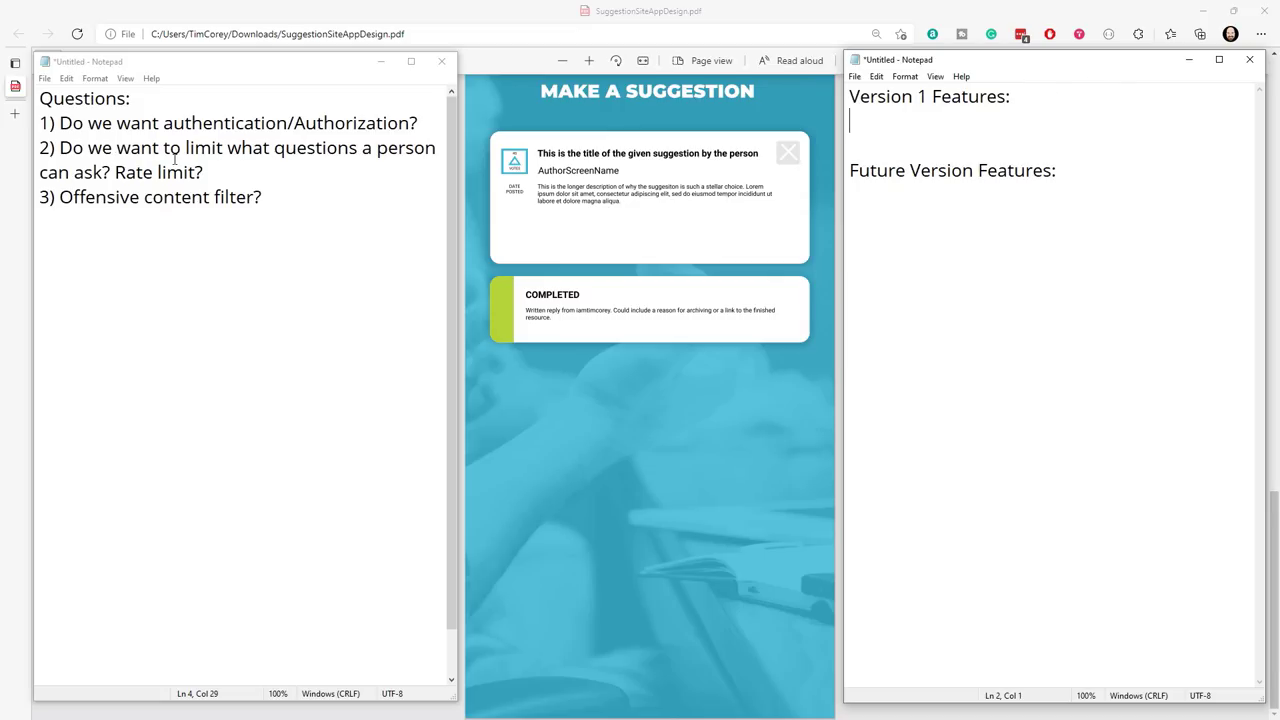
mouse_move(961, 143)
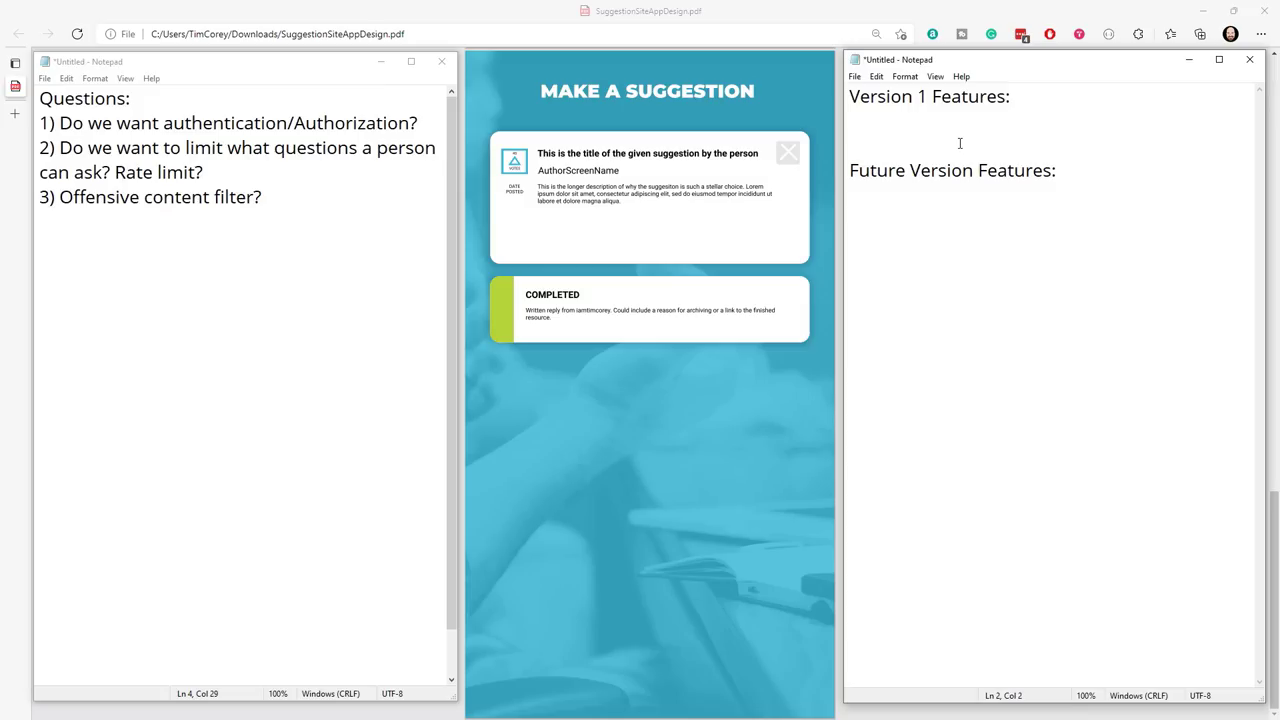
type("*")
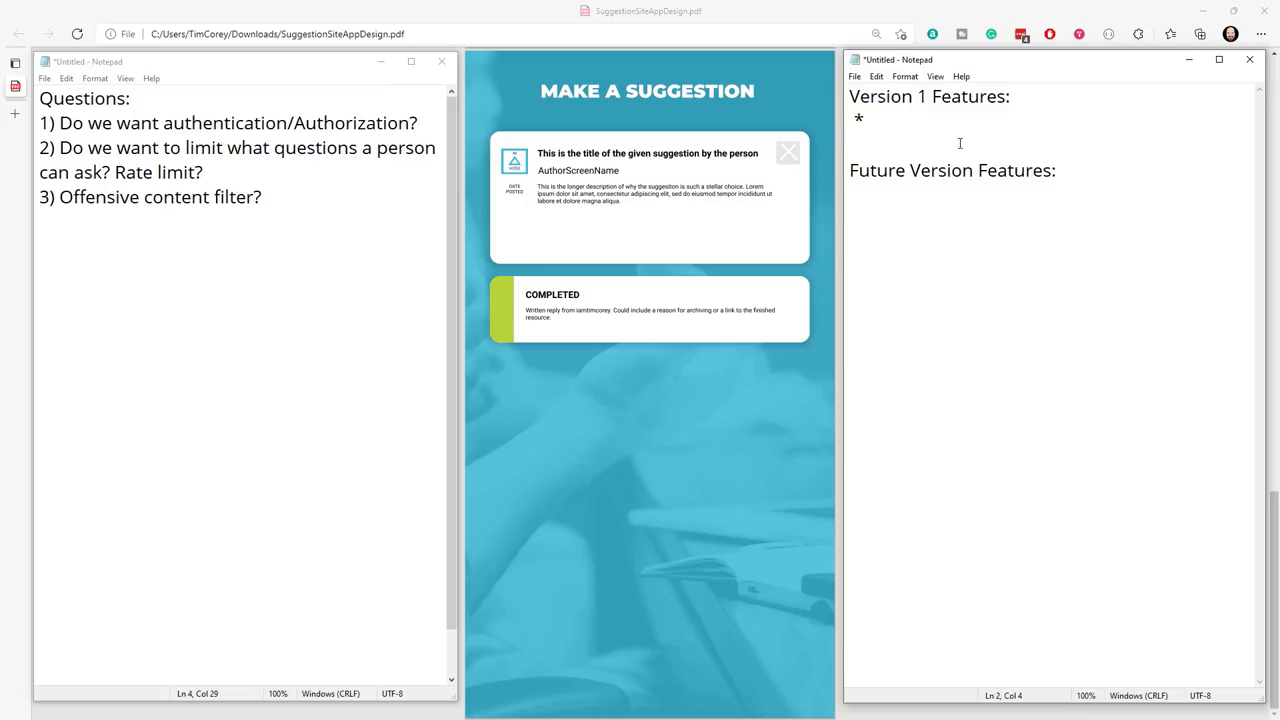
type("Appr")
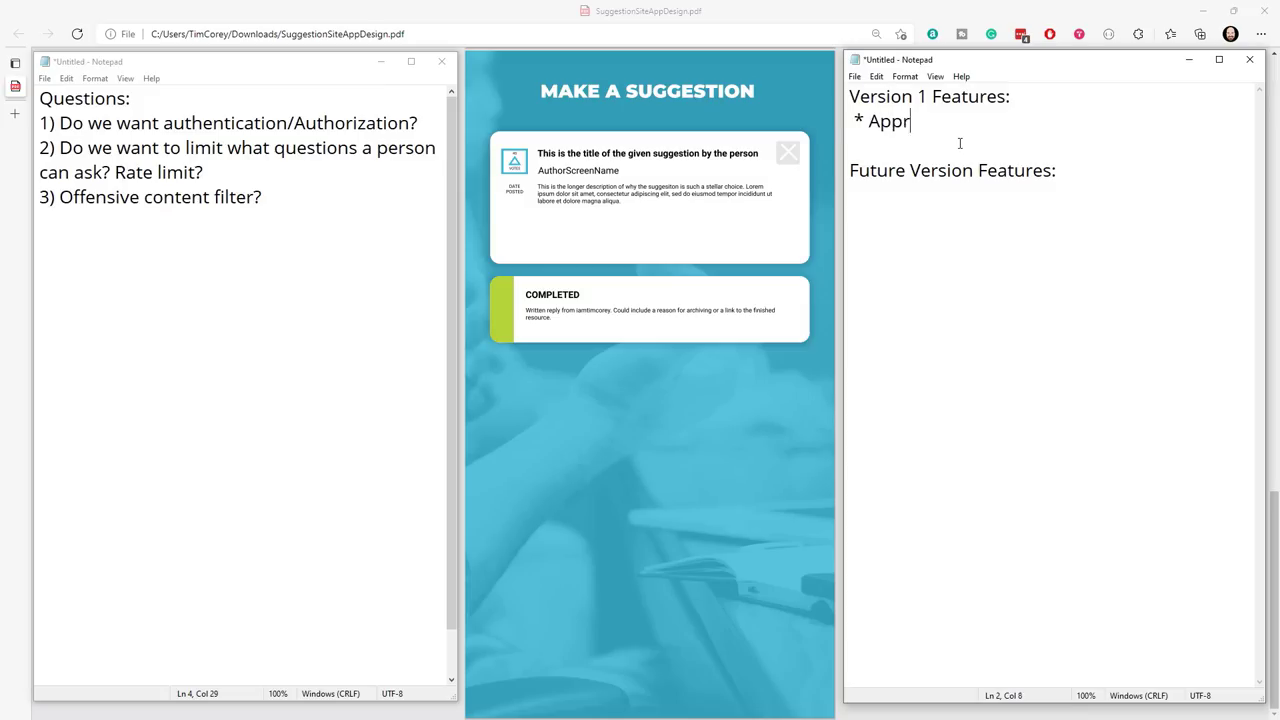
type("ove/Deny")
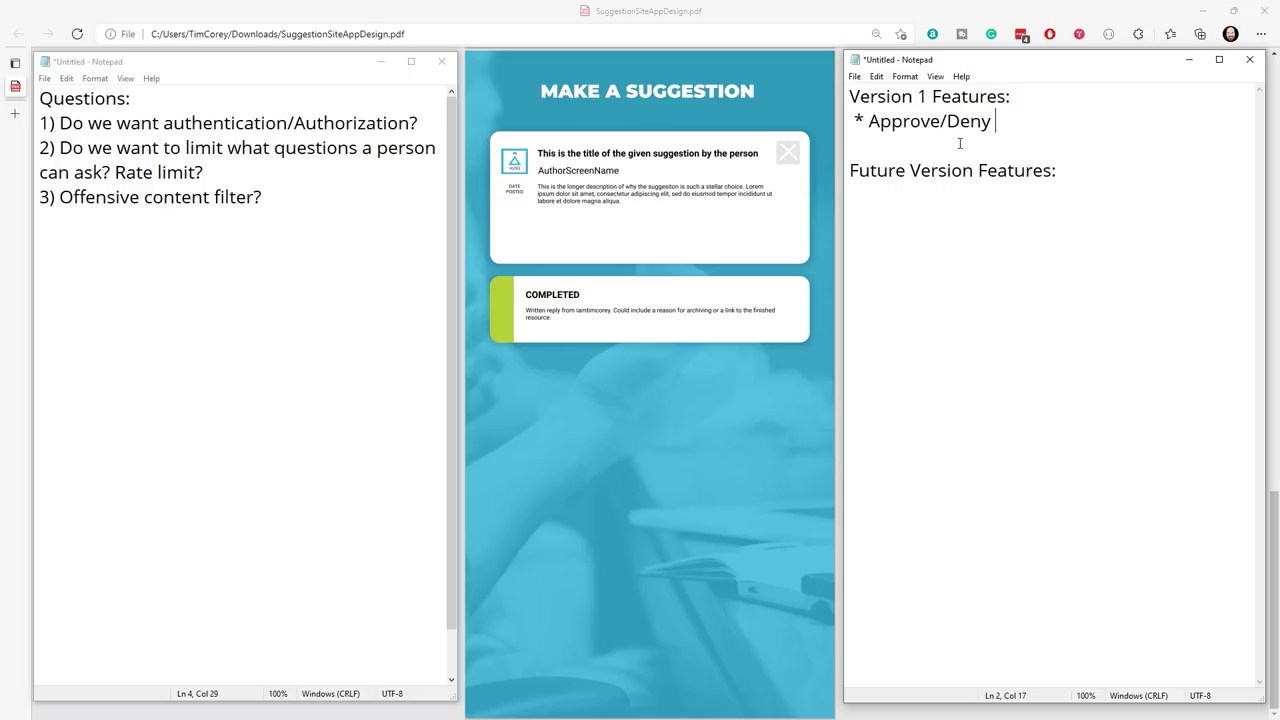
type("questions")
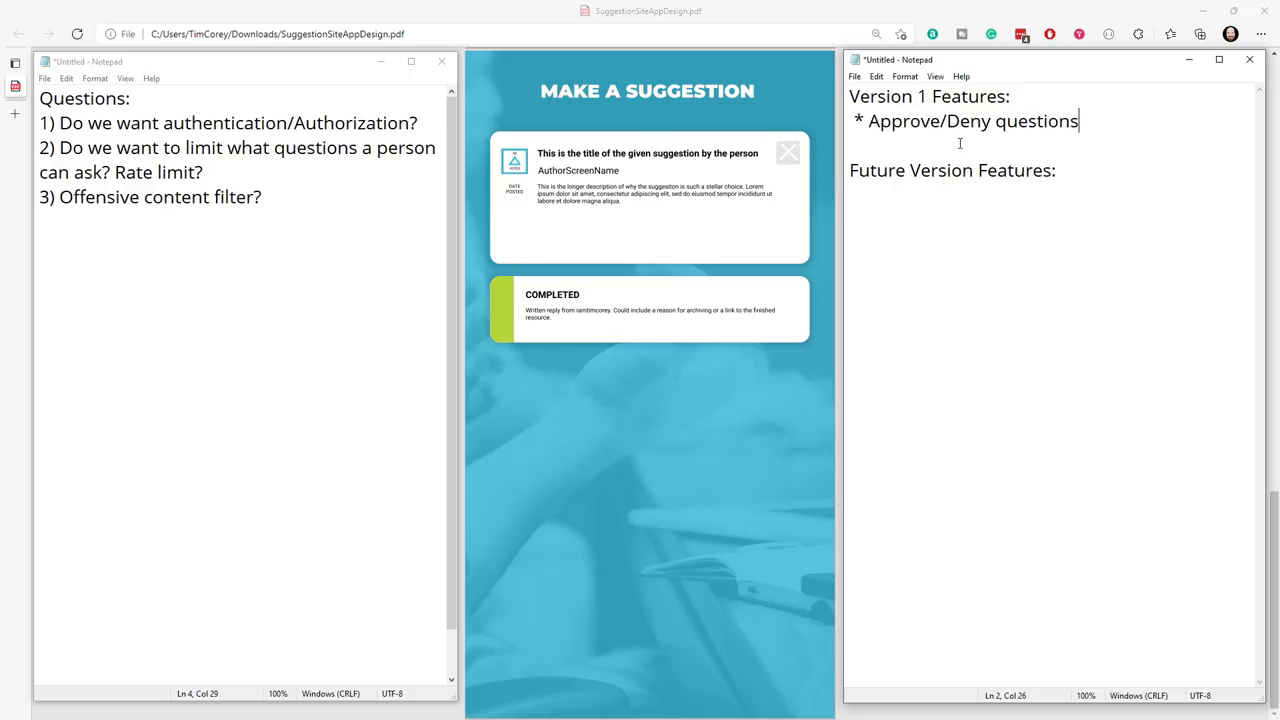
type("as an adm")
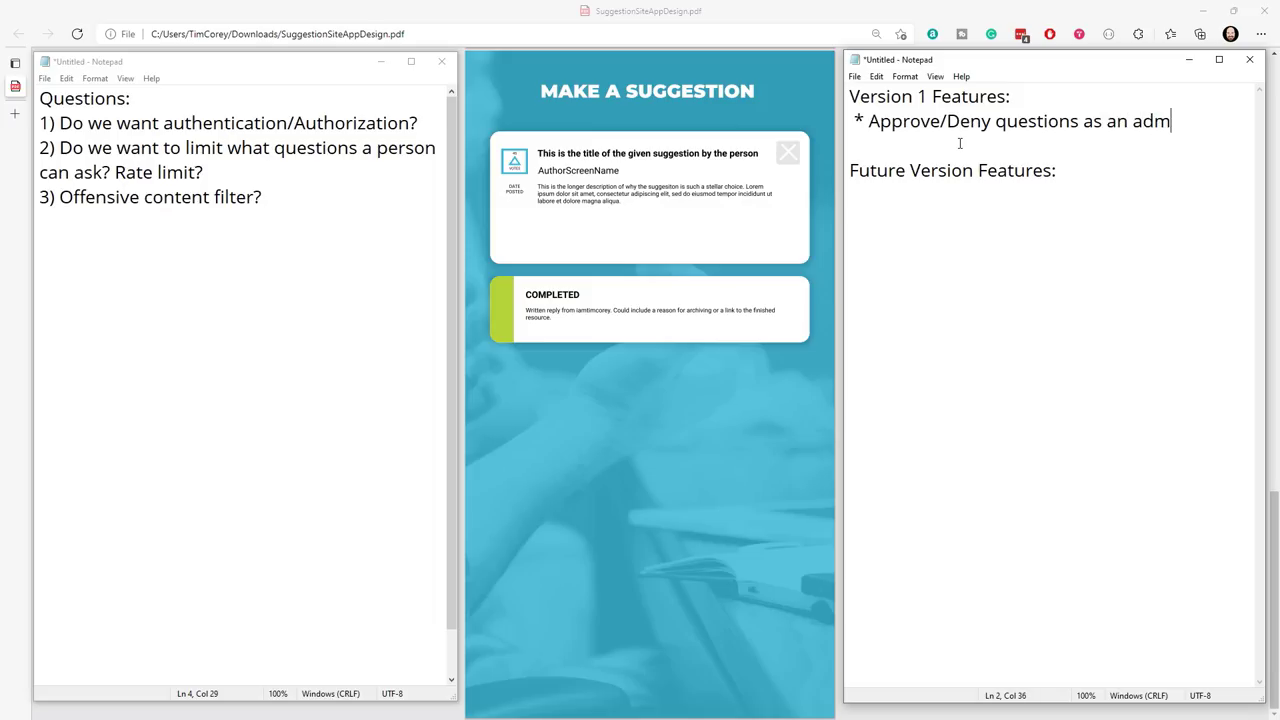
type("in")
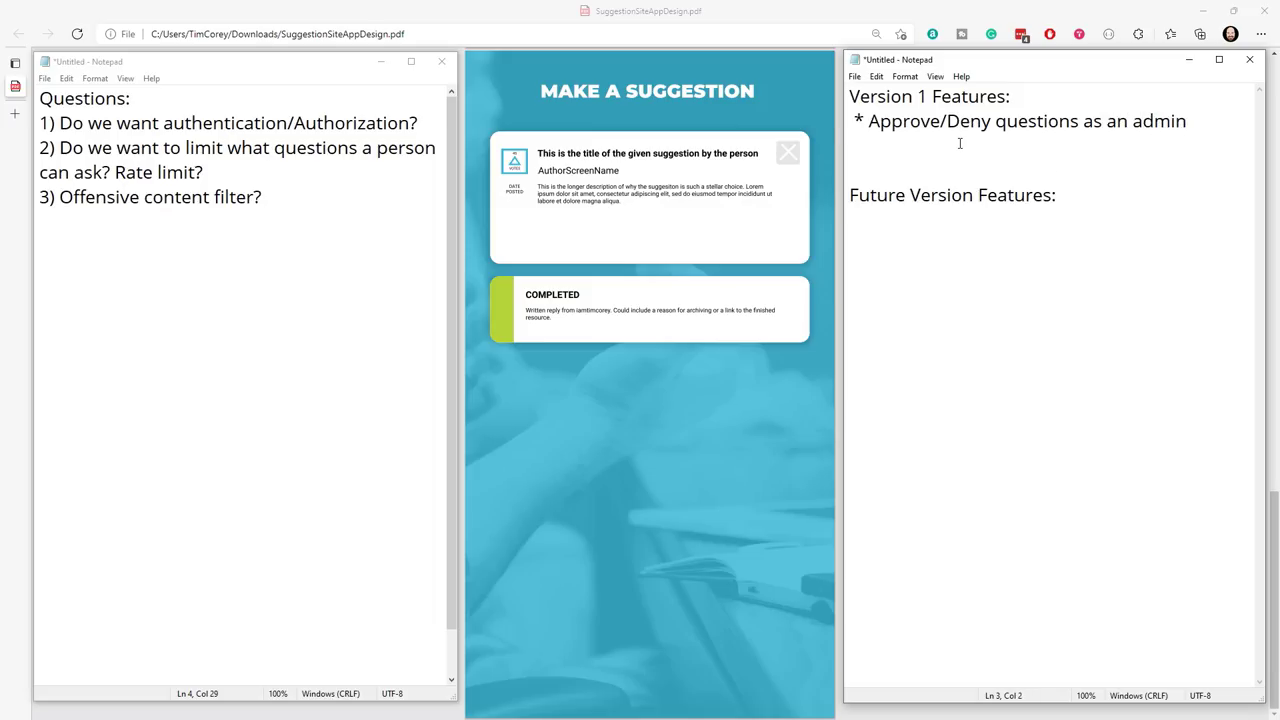
Add a second bullet, '* Authentication/Authorization', below it.
type("*")
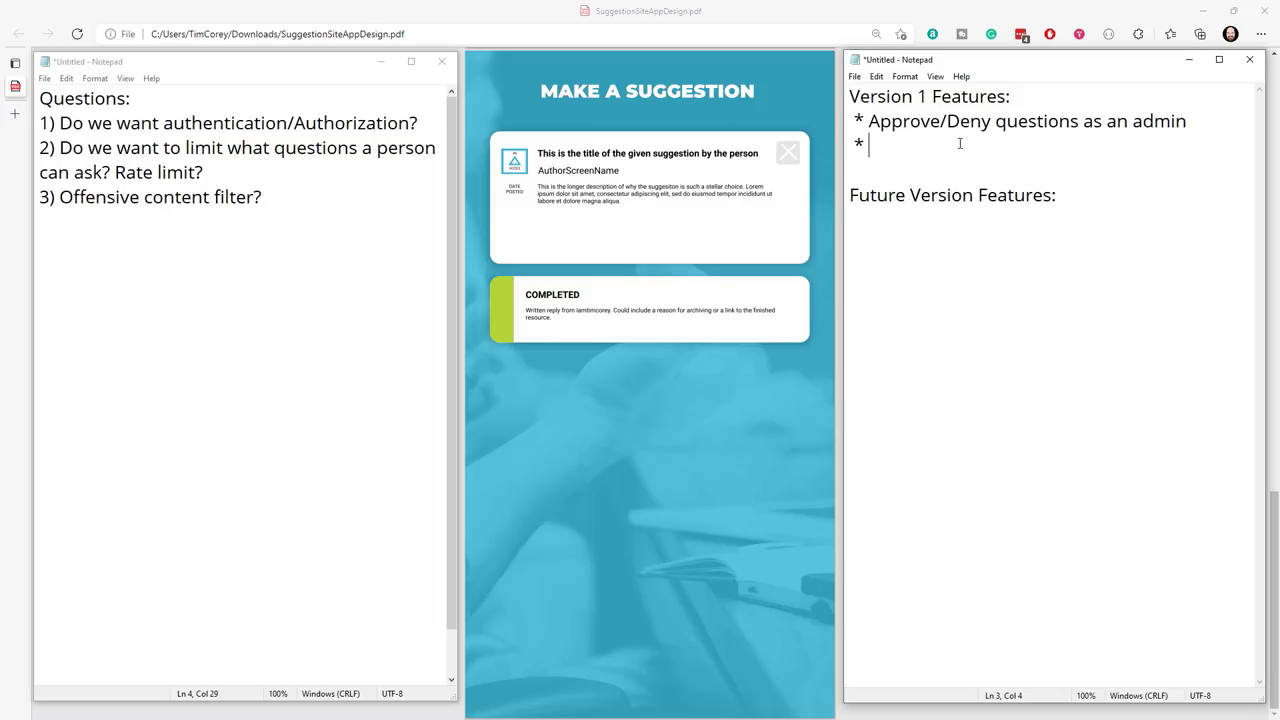
type("Auth")
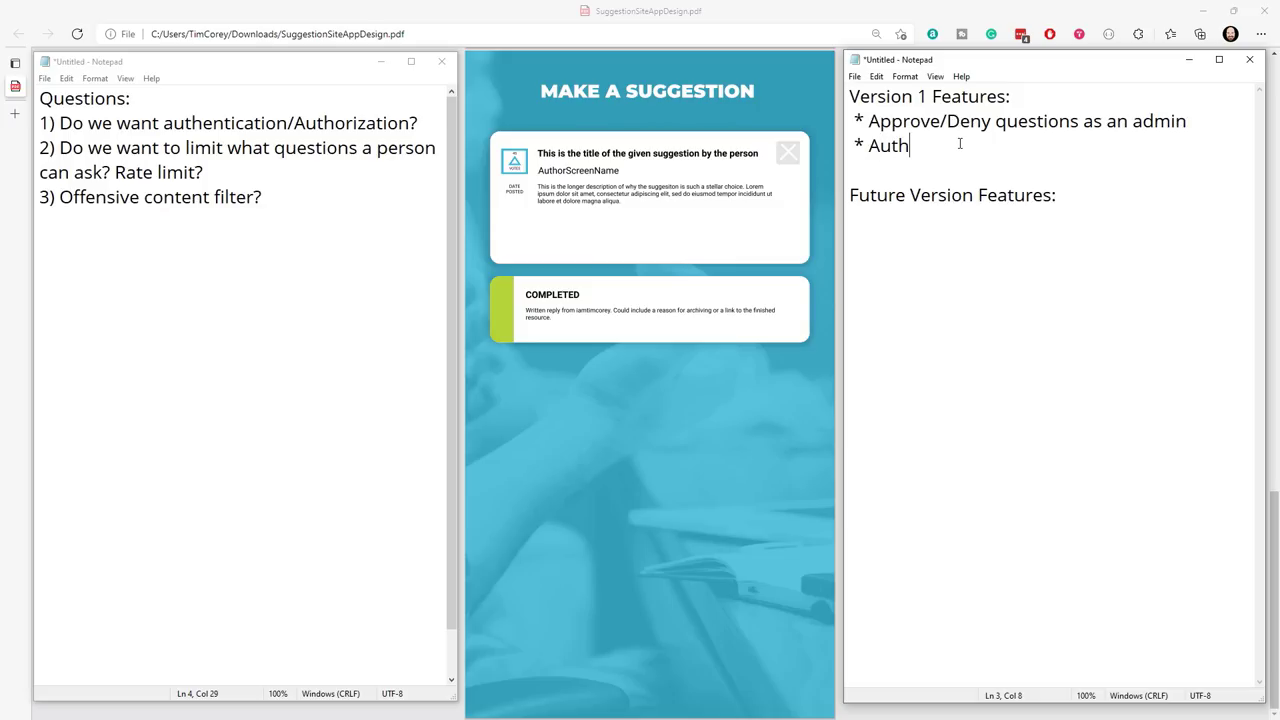
type("enticat")
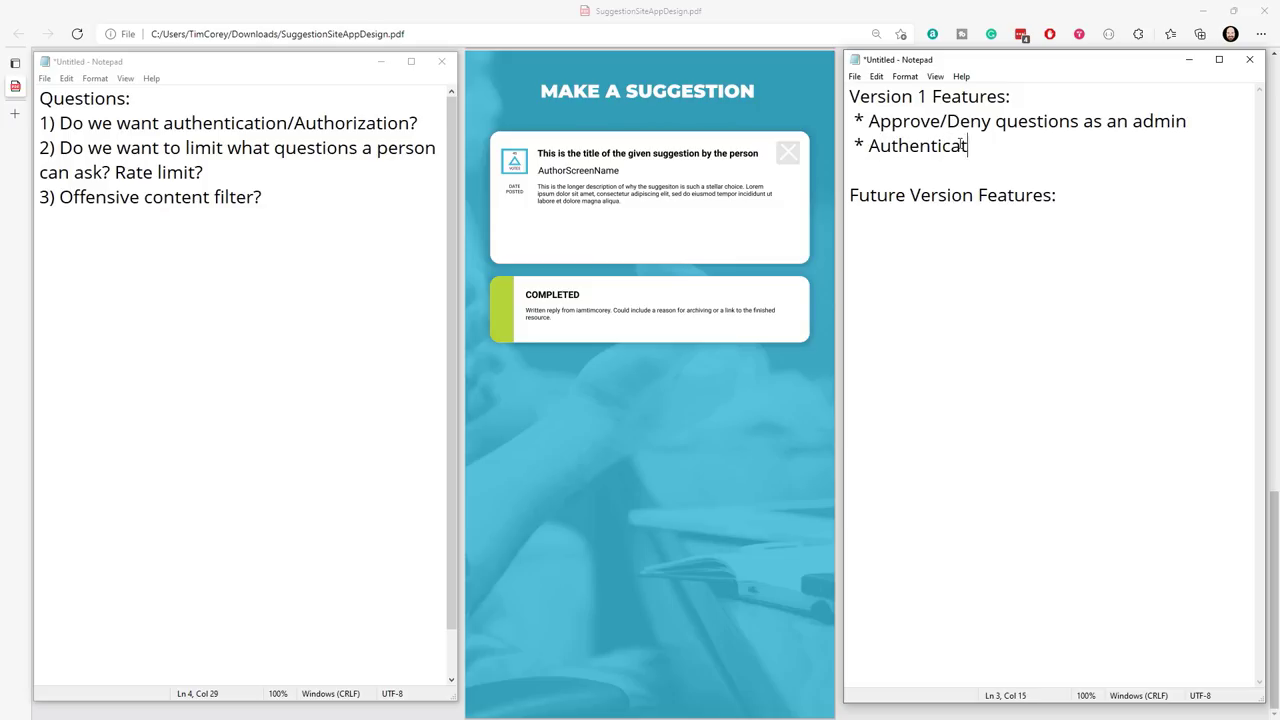
type("ion/Authorizati")
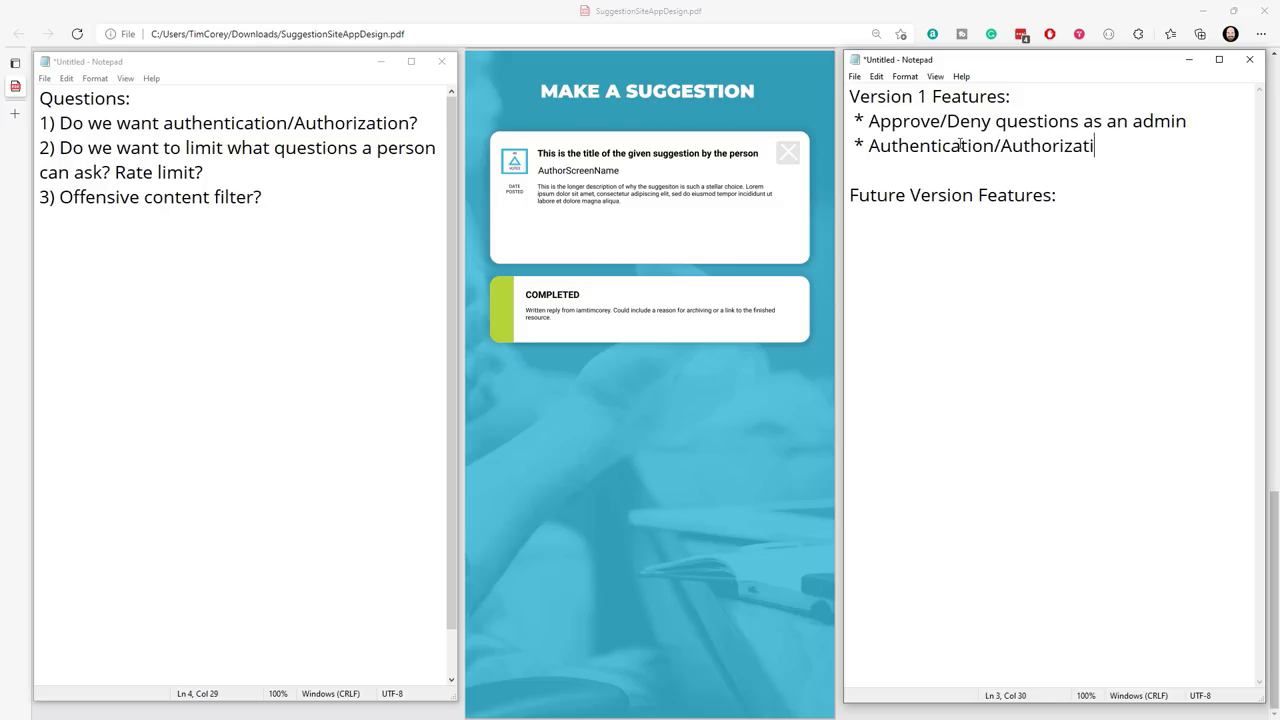
type("on")
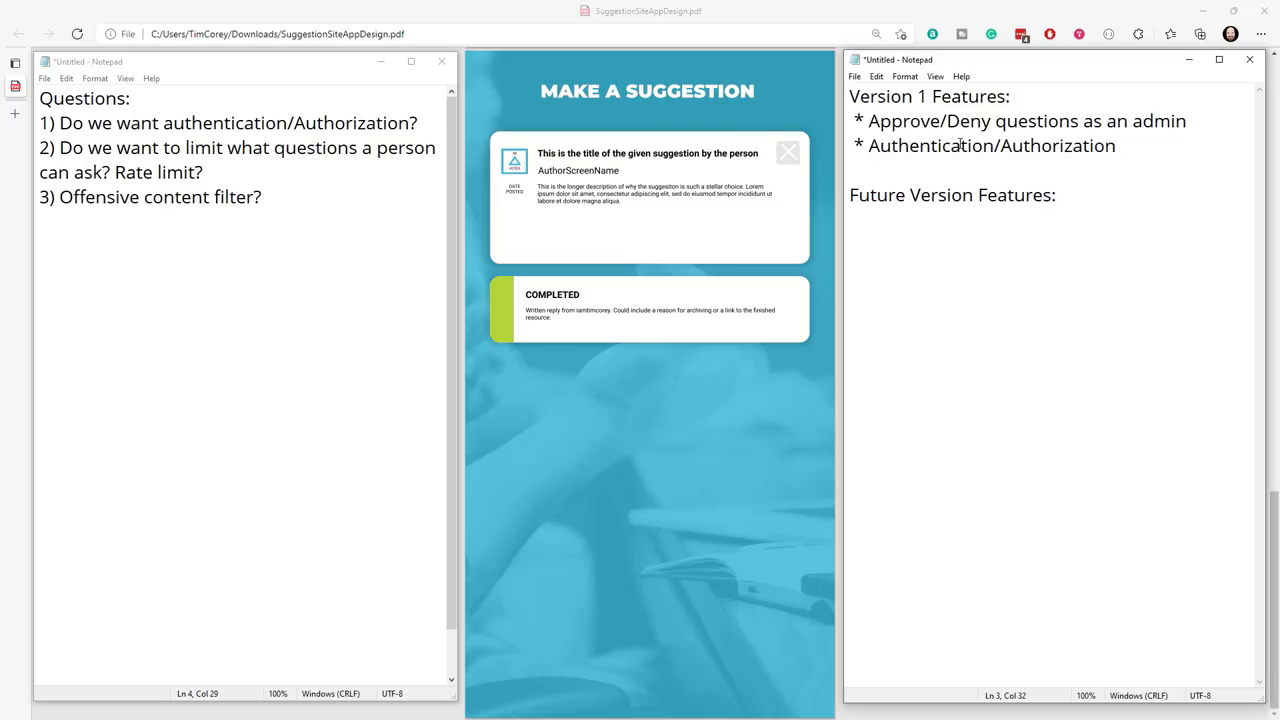
left_click(1117, 146)
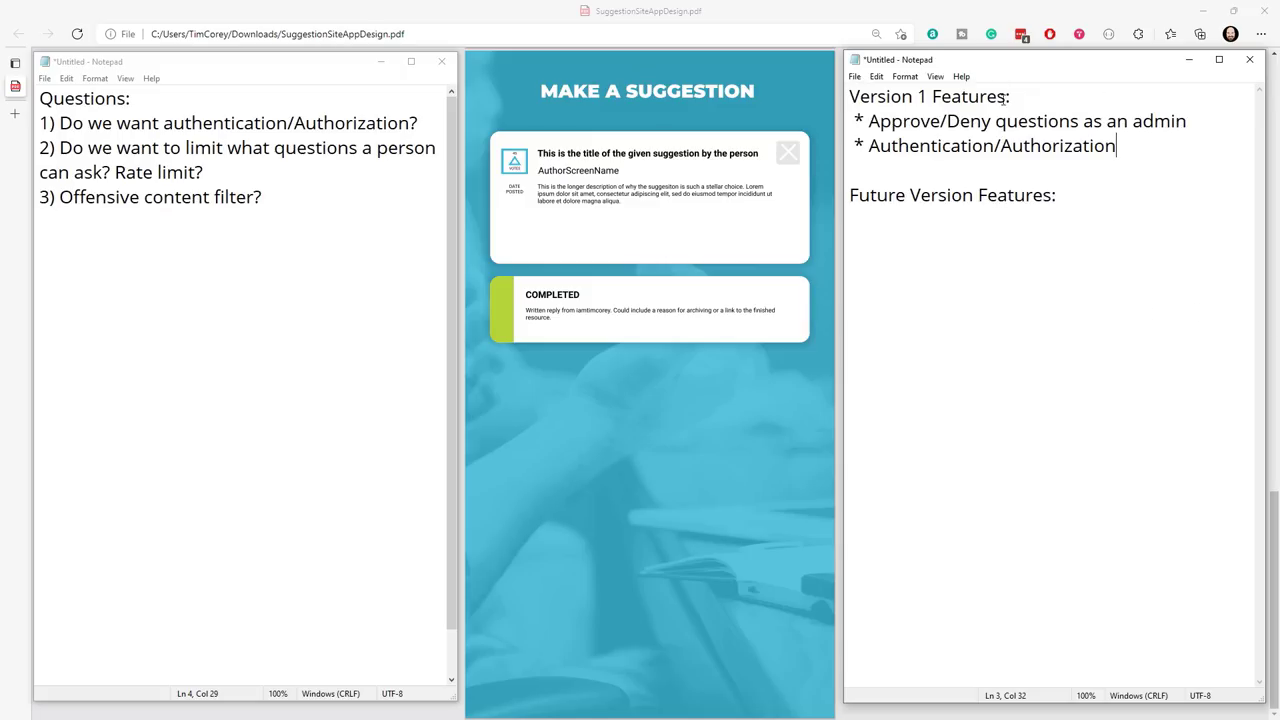
triple_click(928, 96)
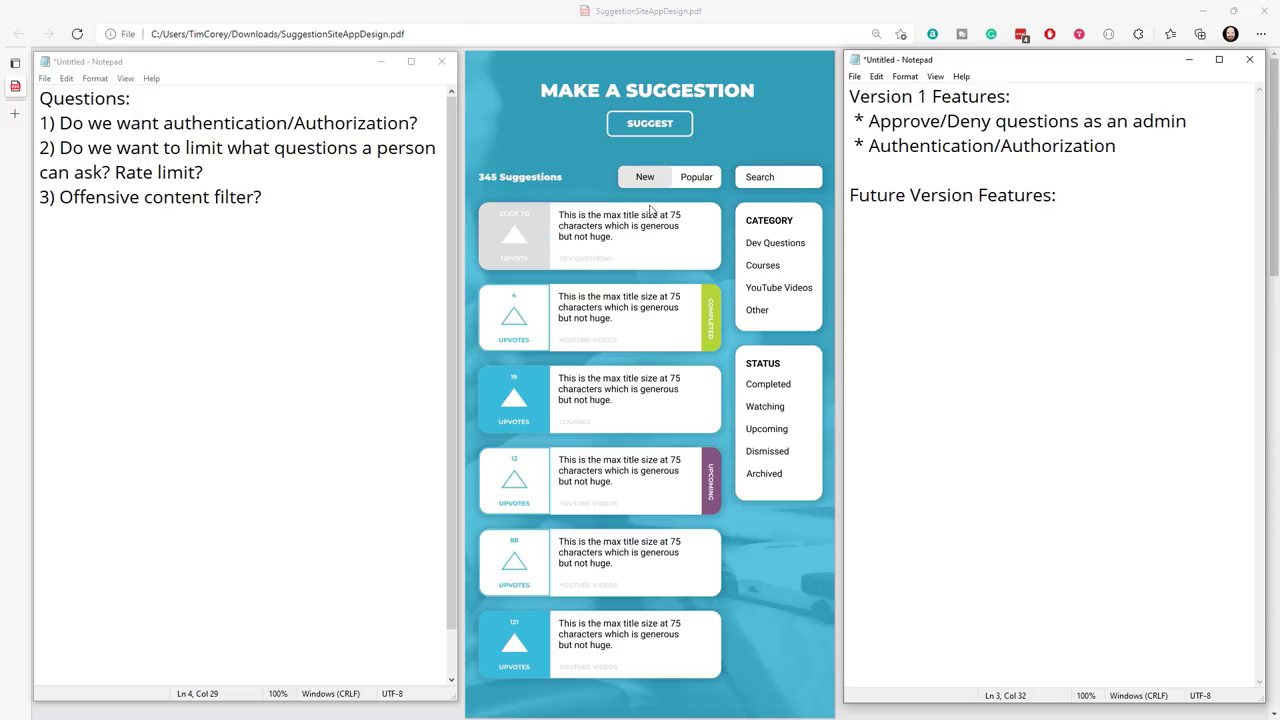
mouse_move(1138, 145)
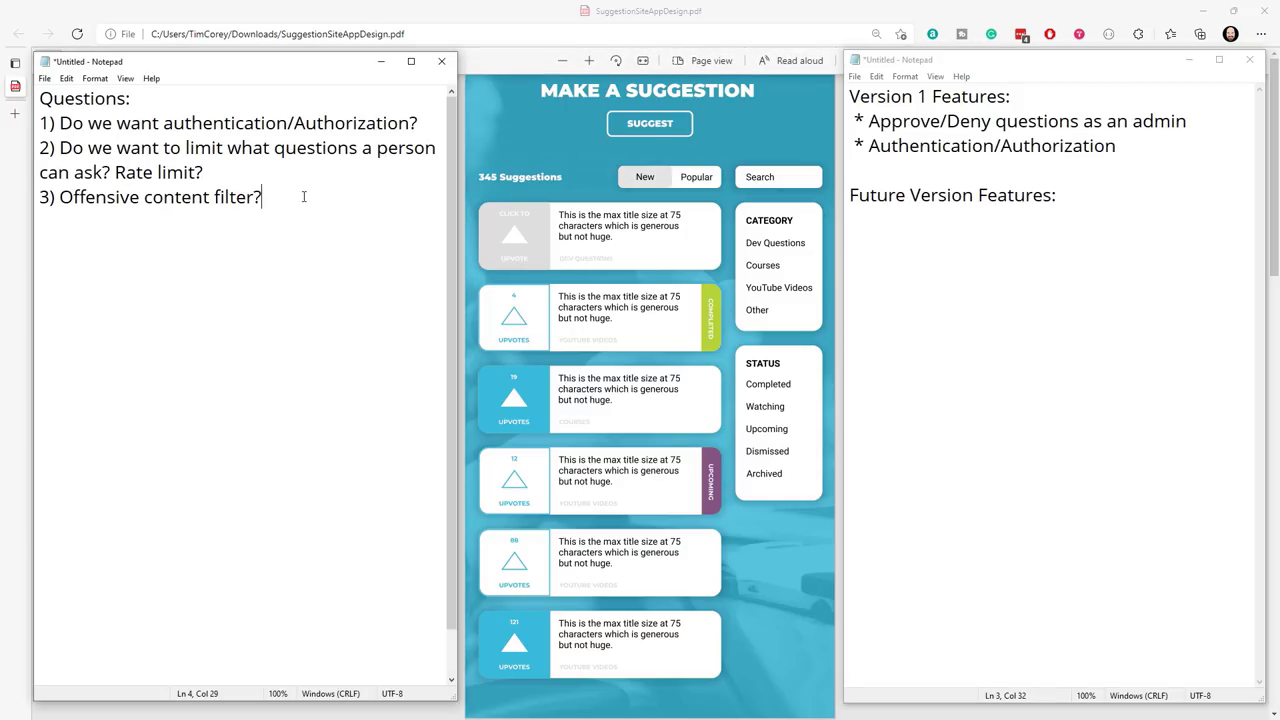
mouse_move(646, 410)
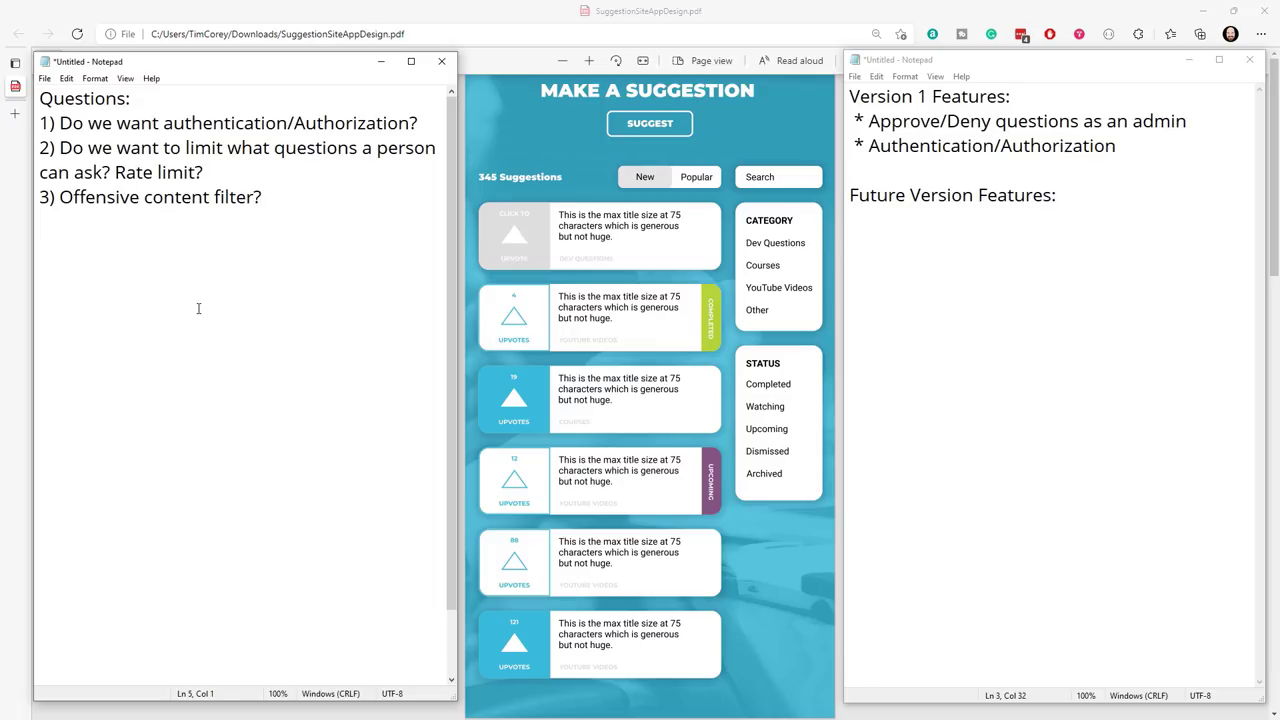
Type '4) Can we add new categories/statuses?' as the fourth question.
type("4)")
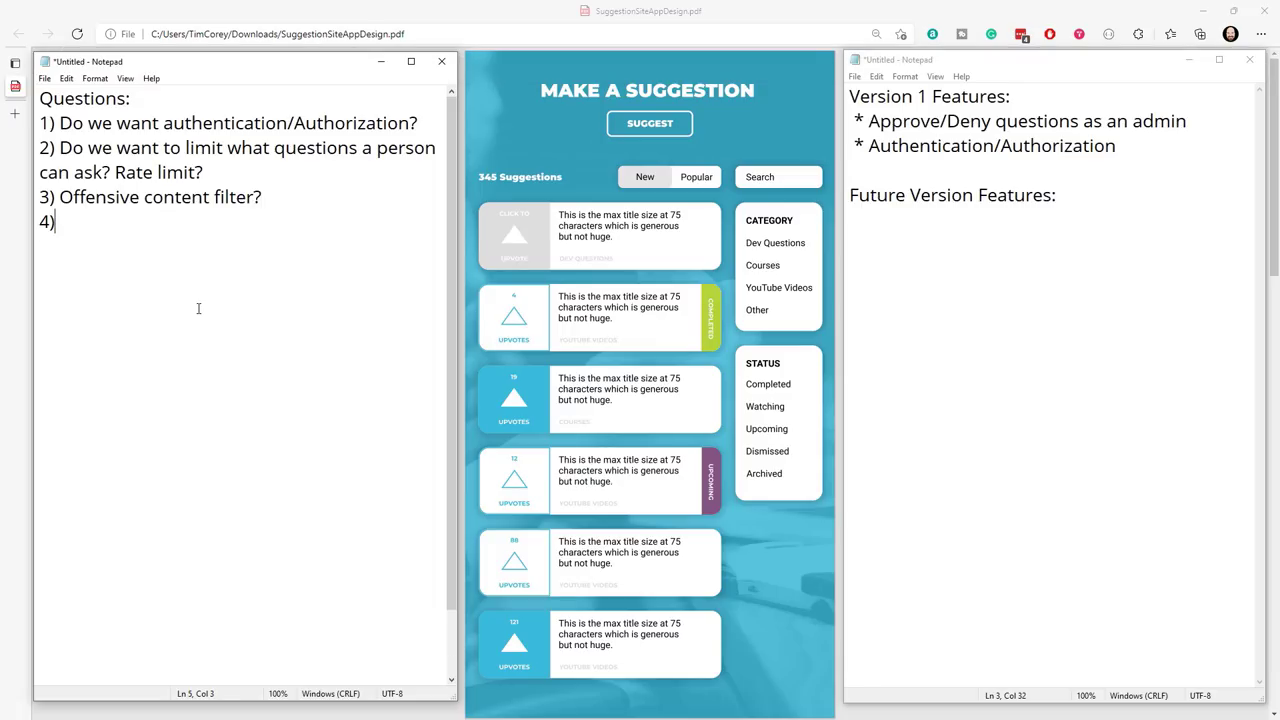
type("Do")
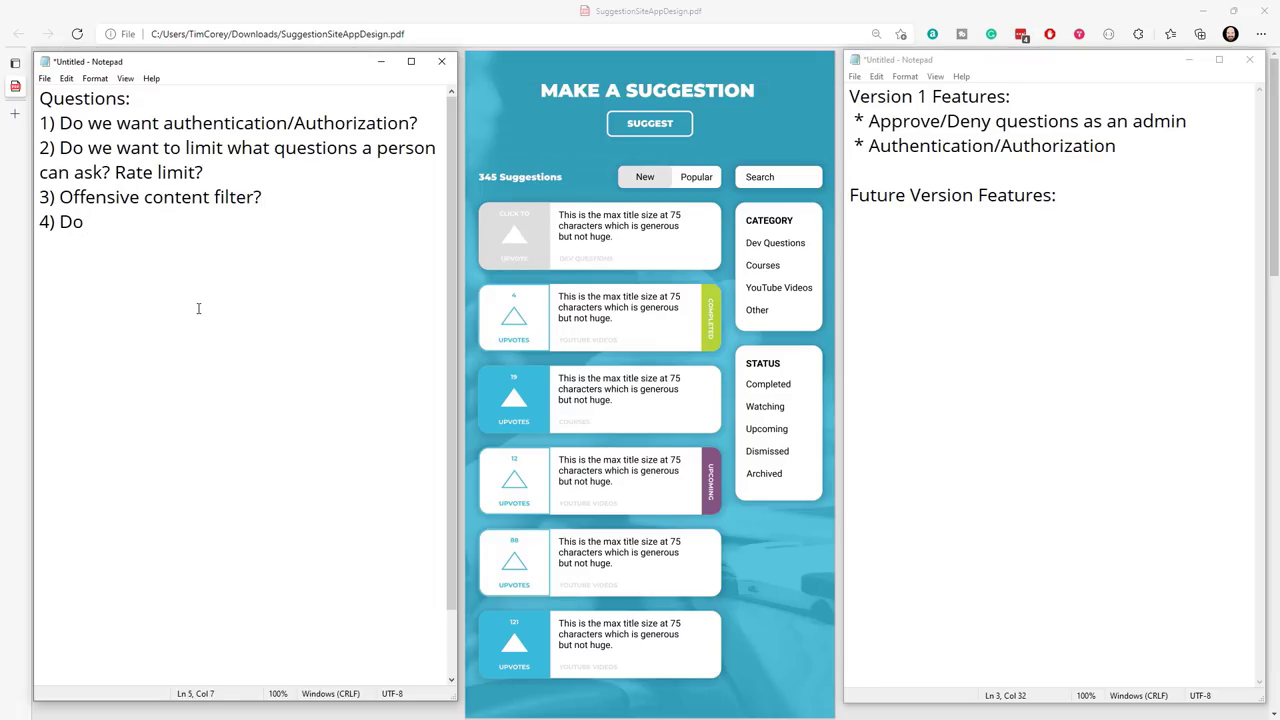
type("Can we")
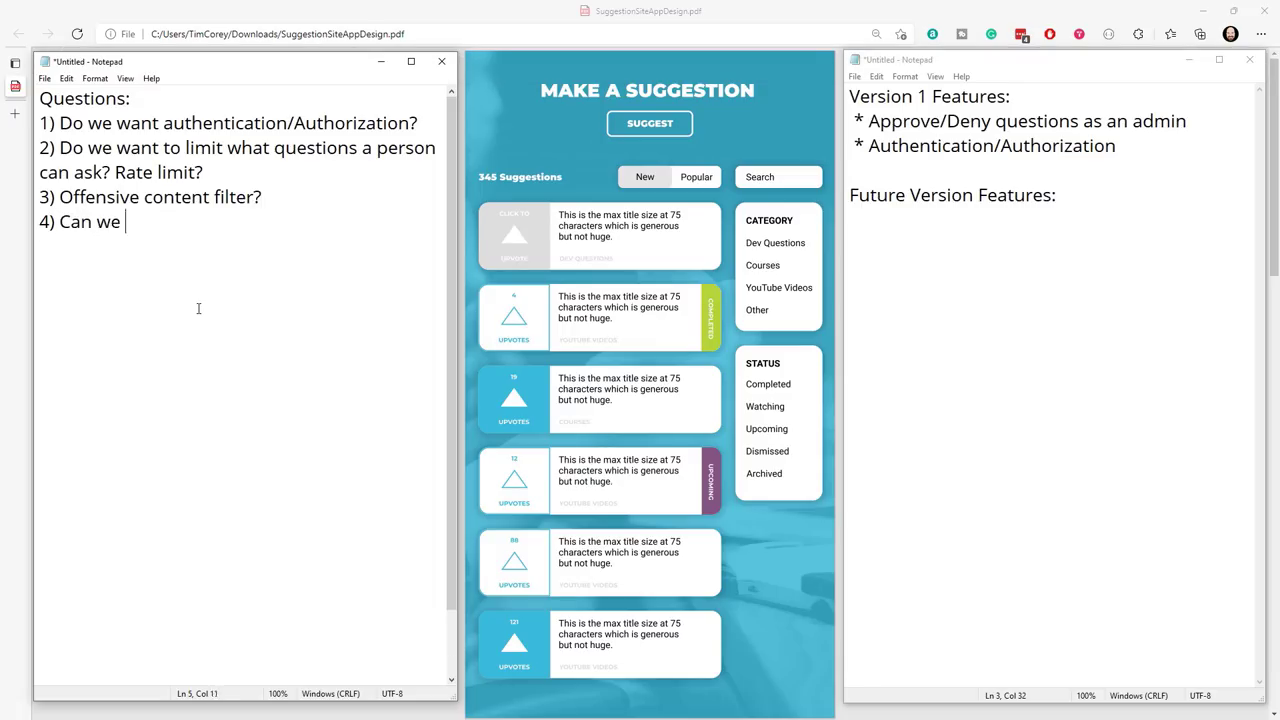
type("add new cate")
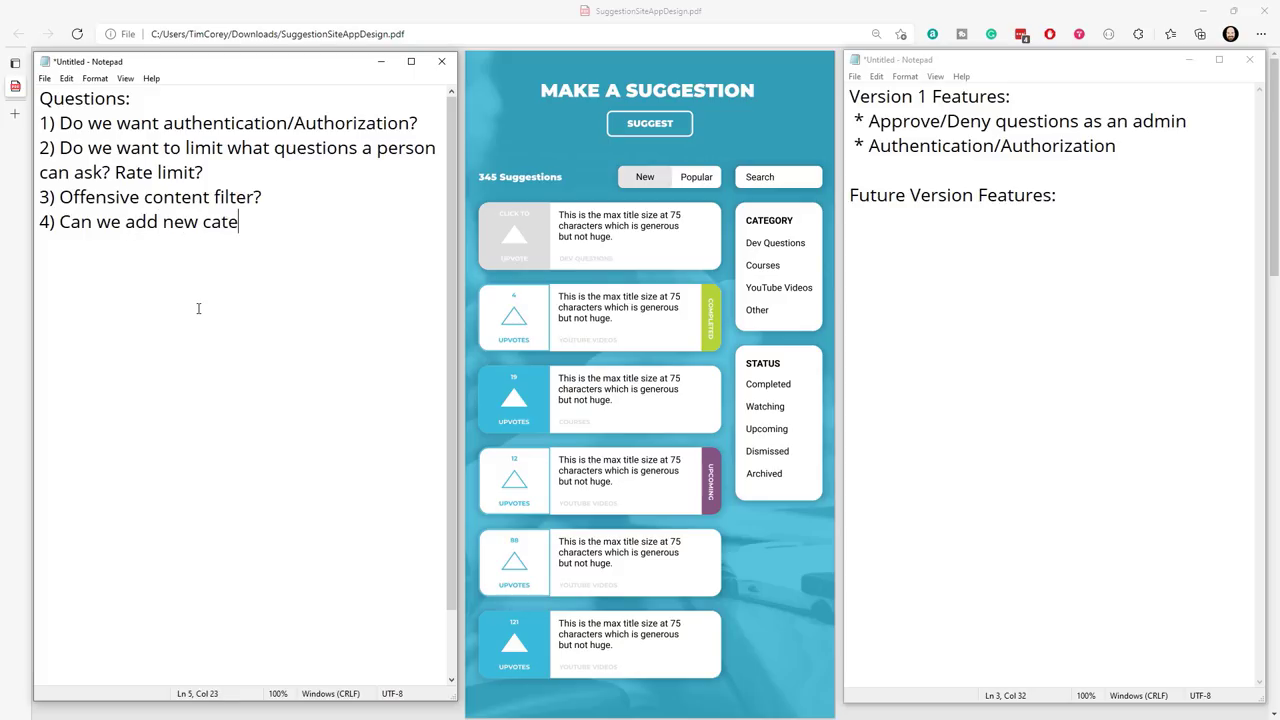
type("gories/")
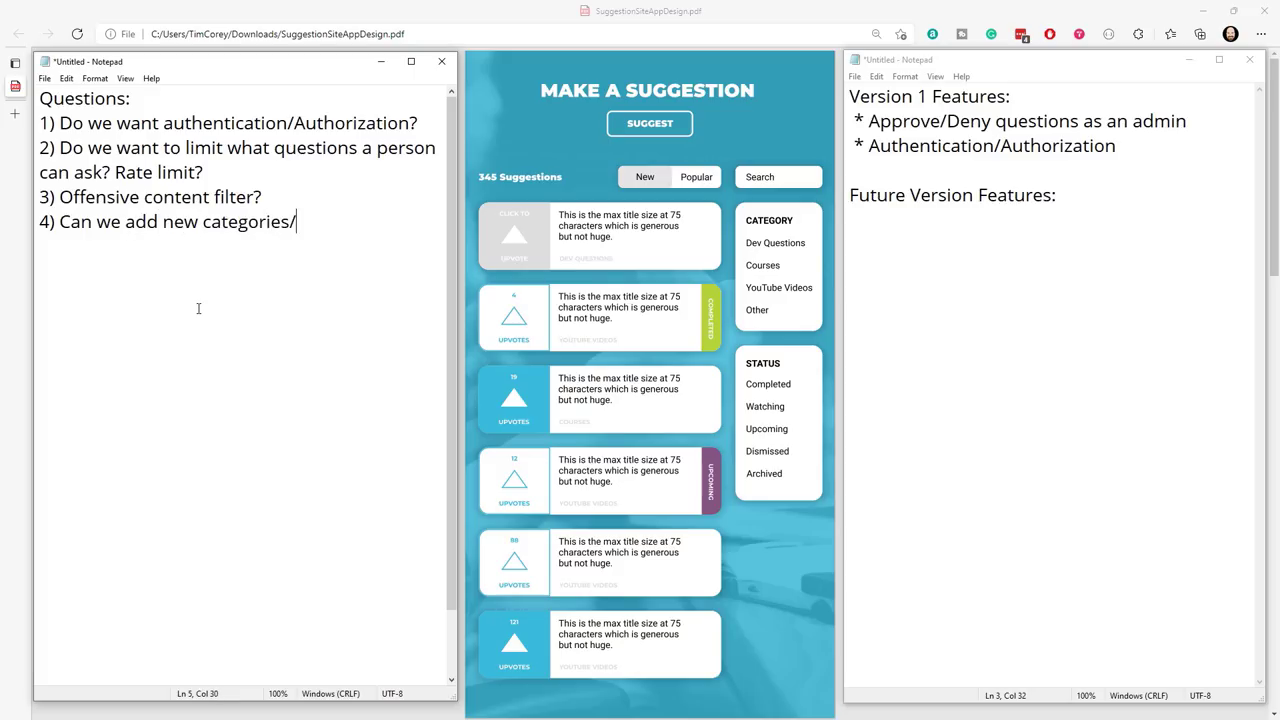
type("statuses?")
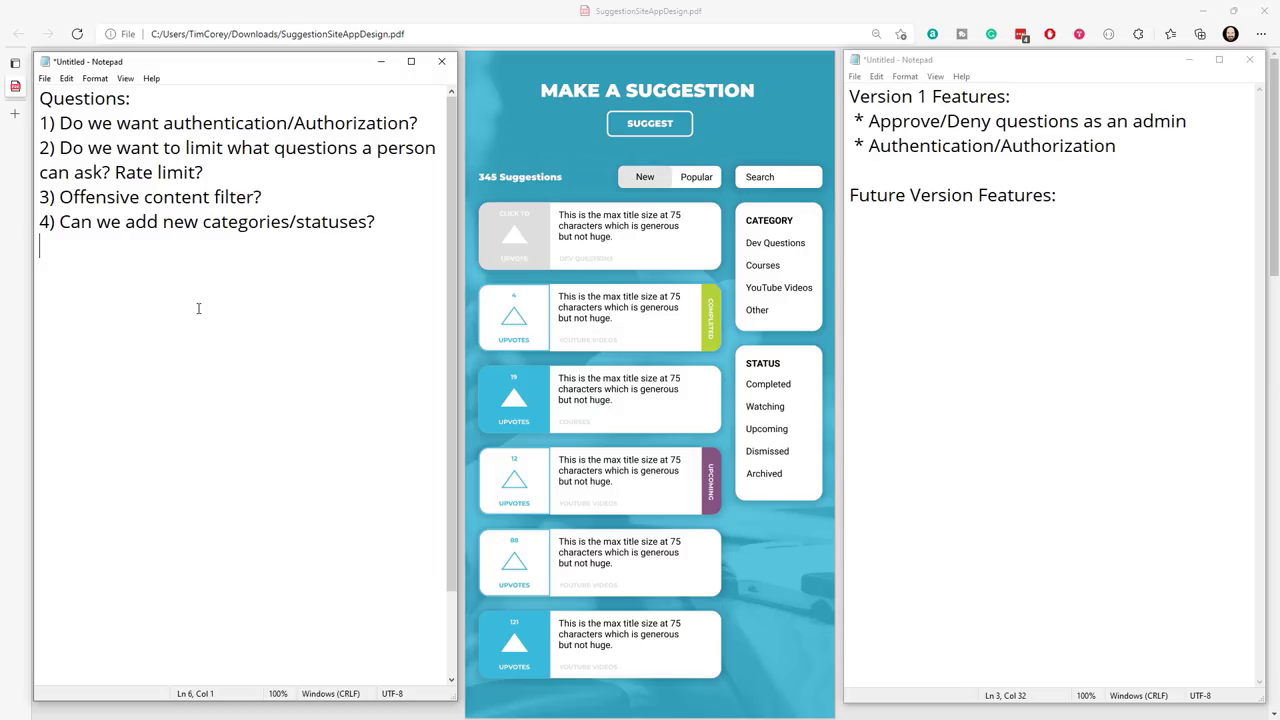
List 'Add Categories' and 'Add Statuses' as bullets below Future Version Features.
left_click(905, 213)
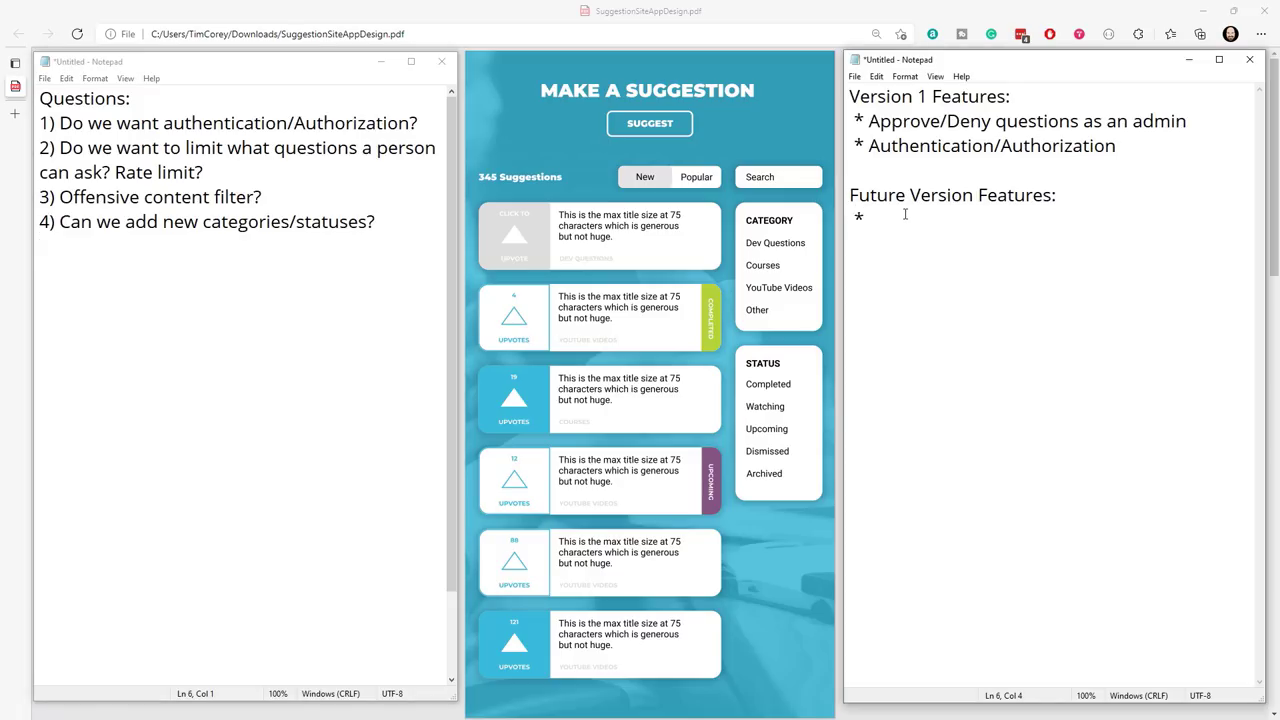
type("Add Categori")
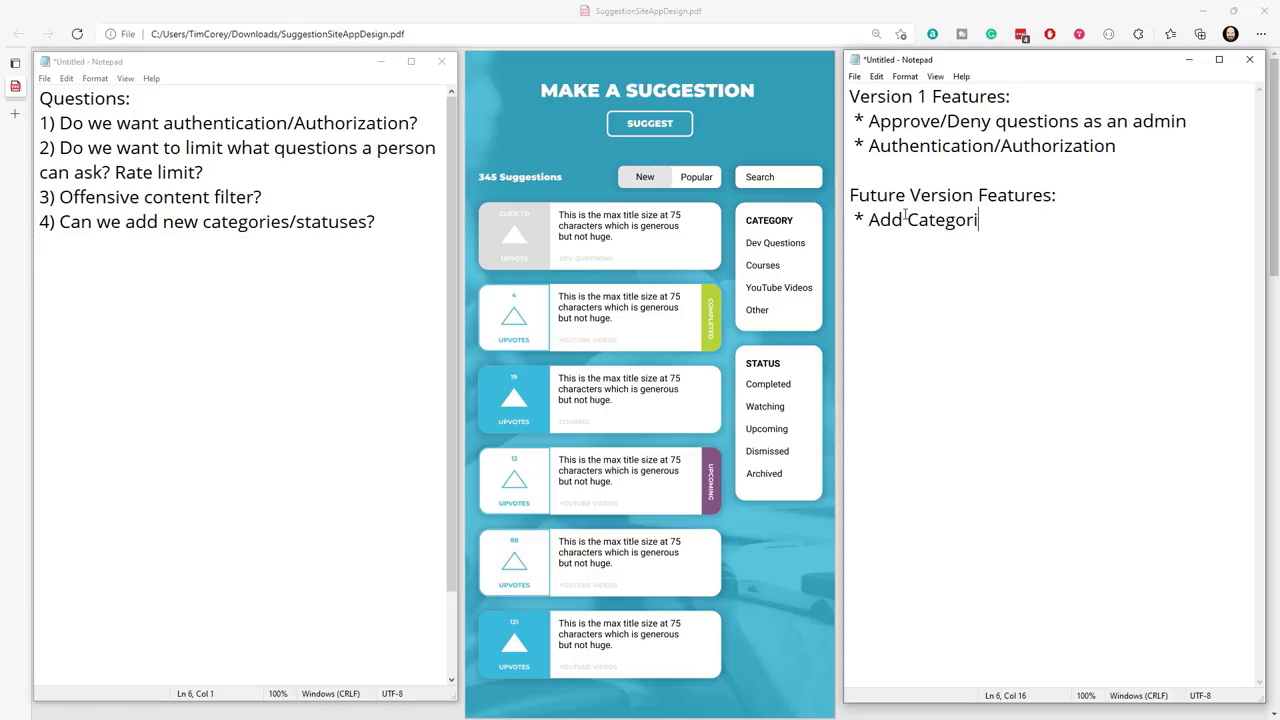
type("es")
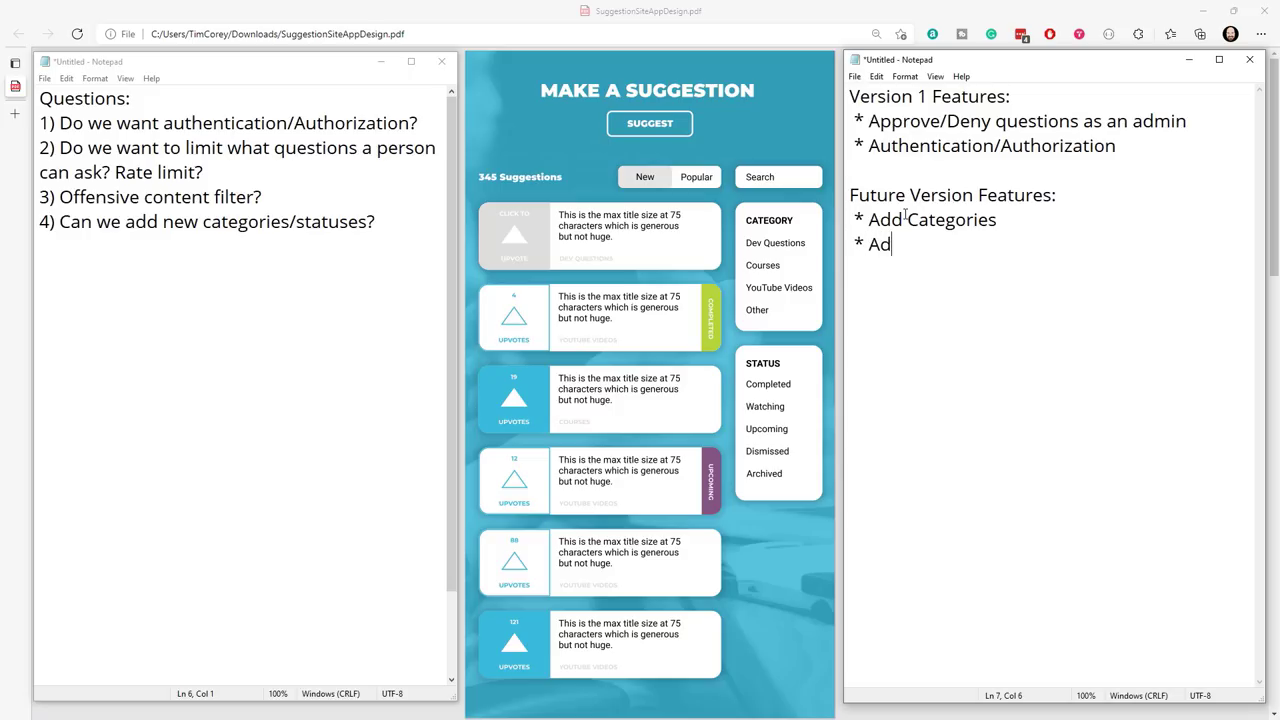
type("d Statuses")
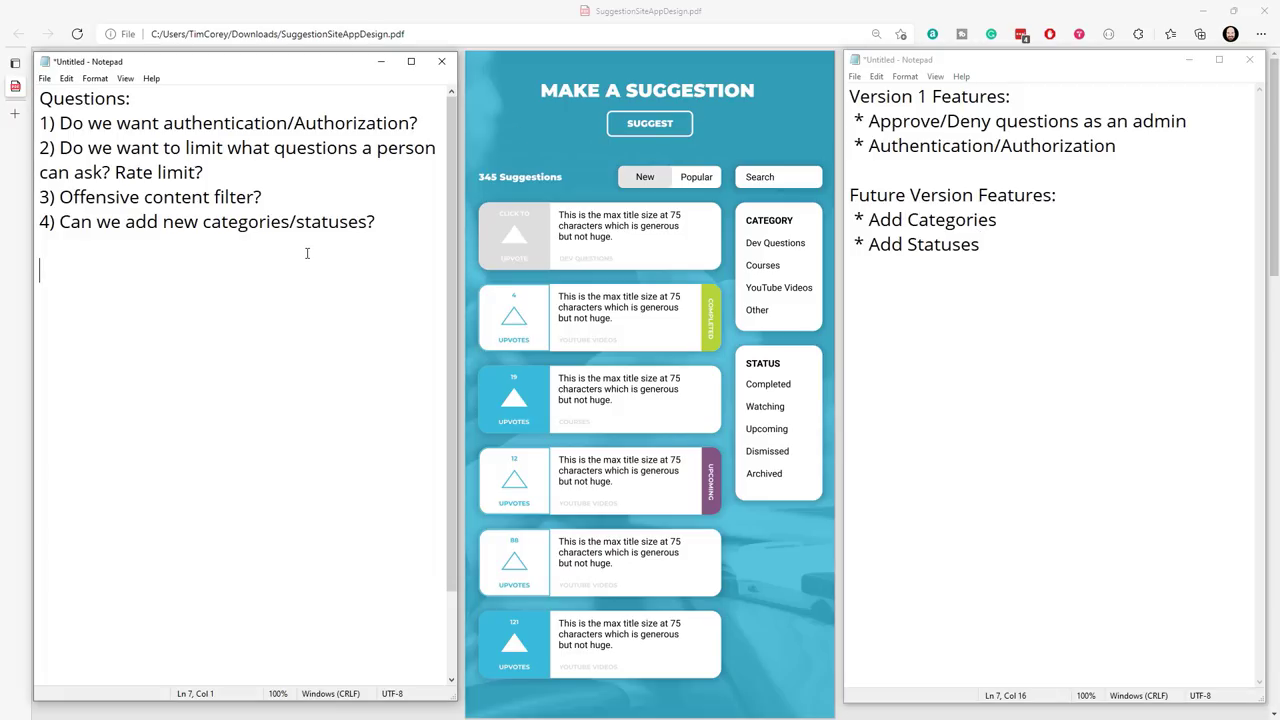
Start the fifth question by typing '5)' in the questions list.
type("5)")
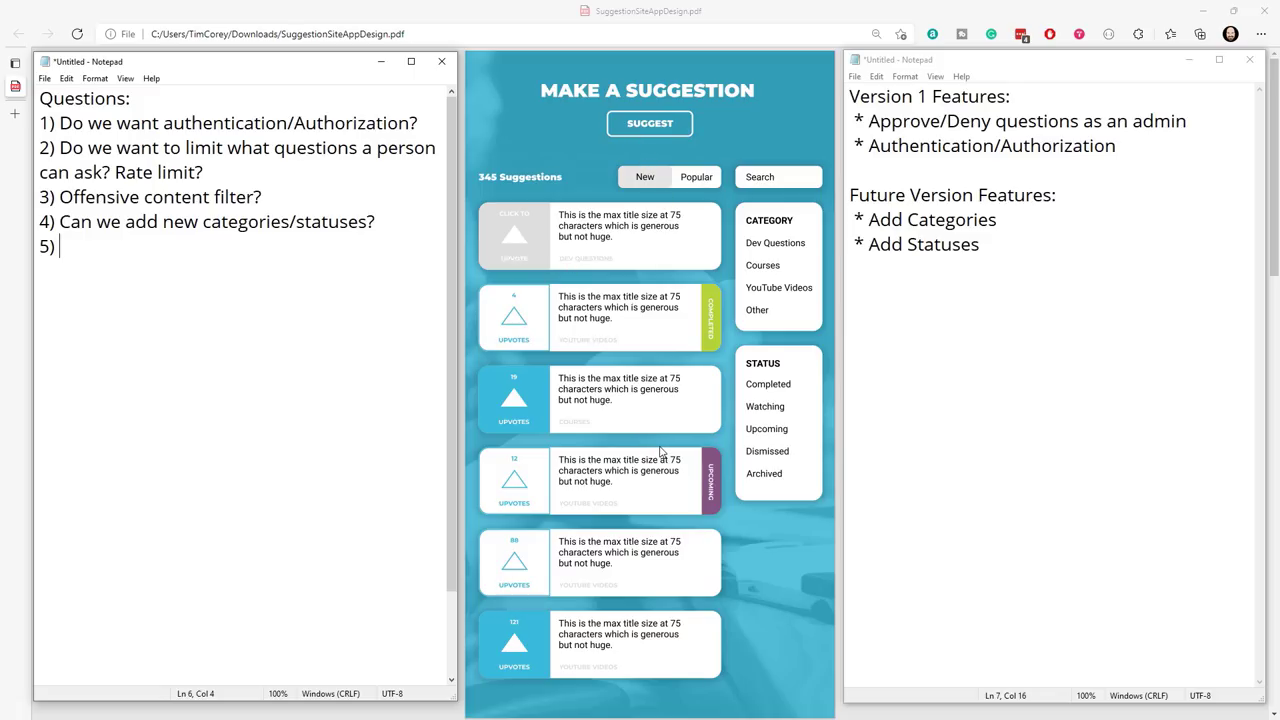
mouse_move(742, 282)
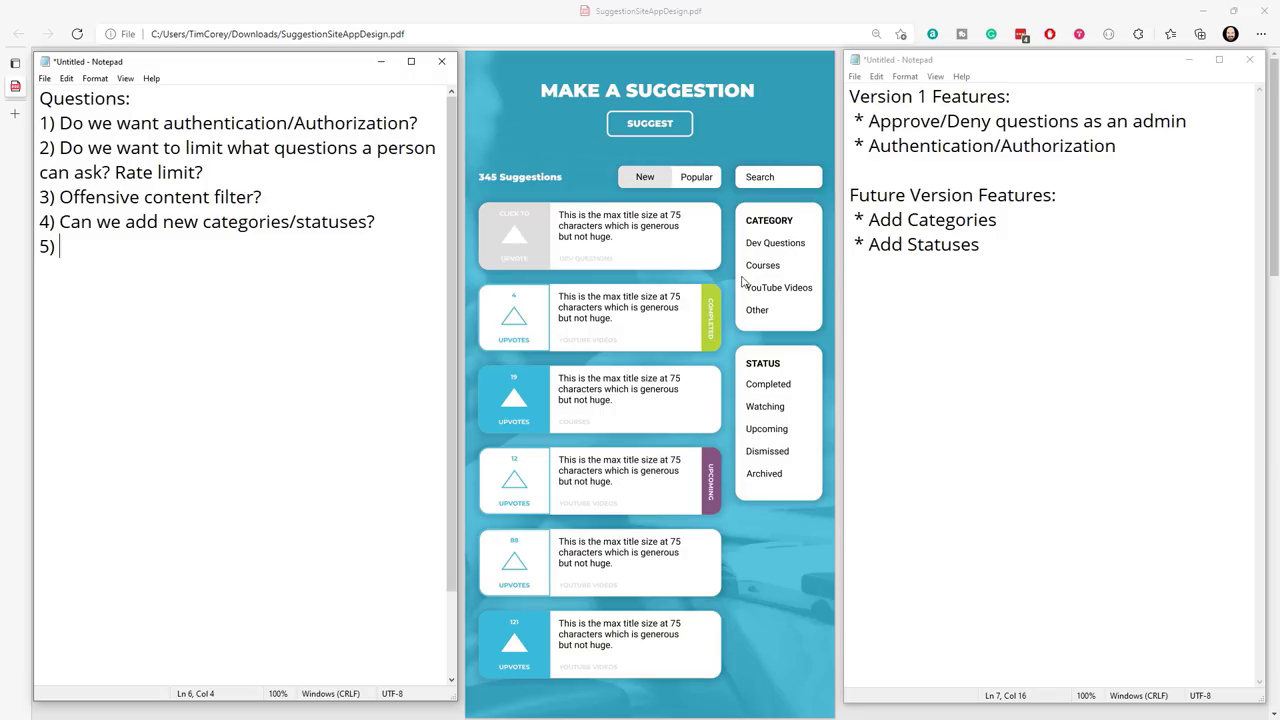
mouse_move(765, 266)
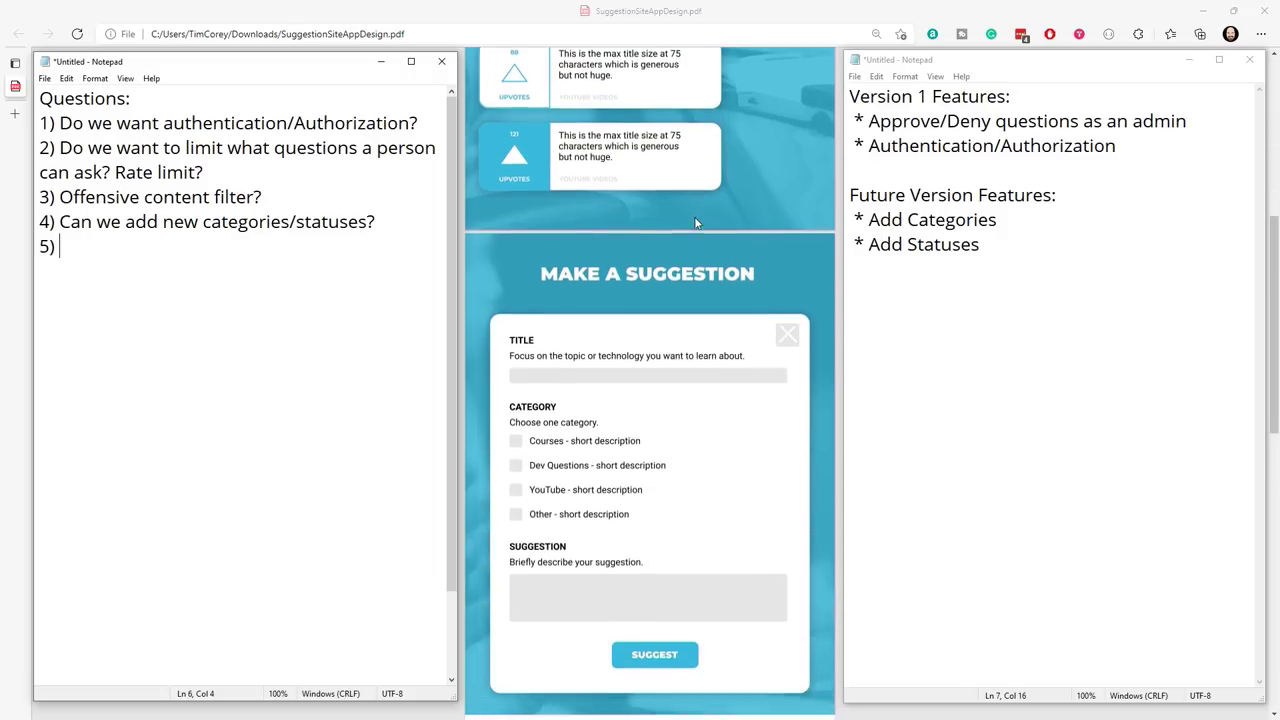
Scroll the PDF back up from the Make a Suggestion form to the suggestions list.
scroll("down", 3)
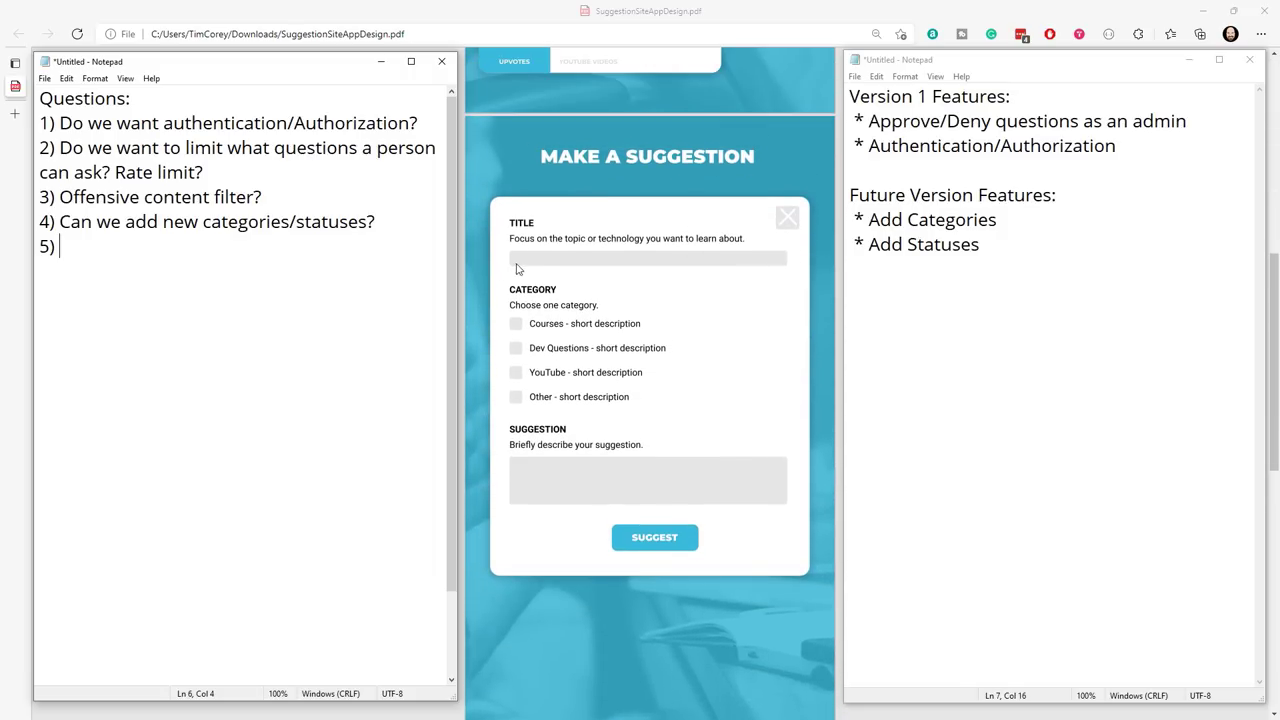
mouse_move(728, 262)
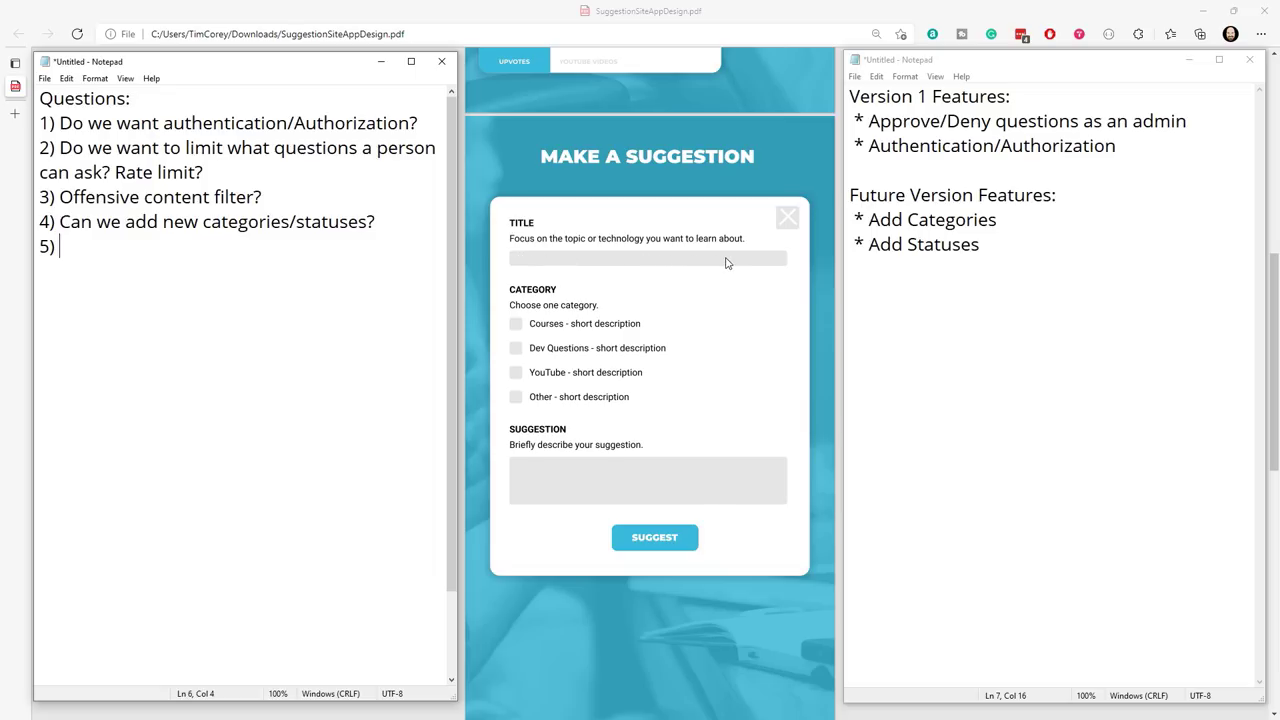
mouse_move(733, 266)
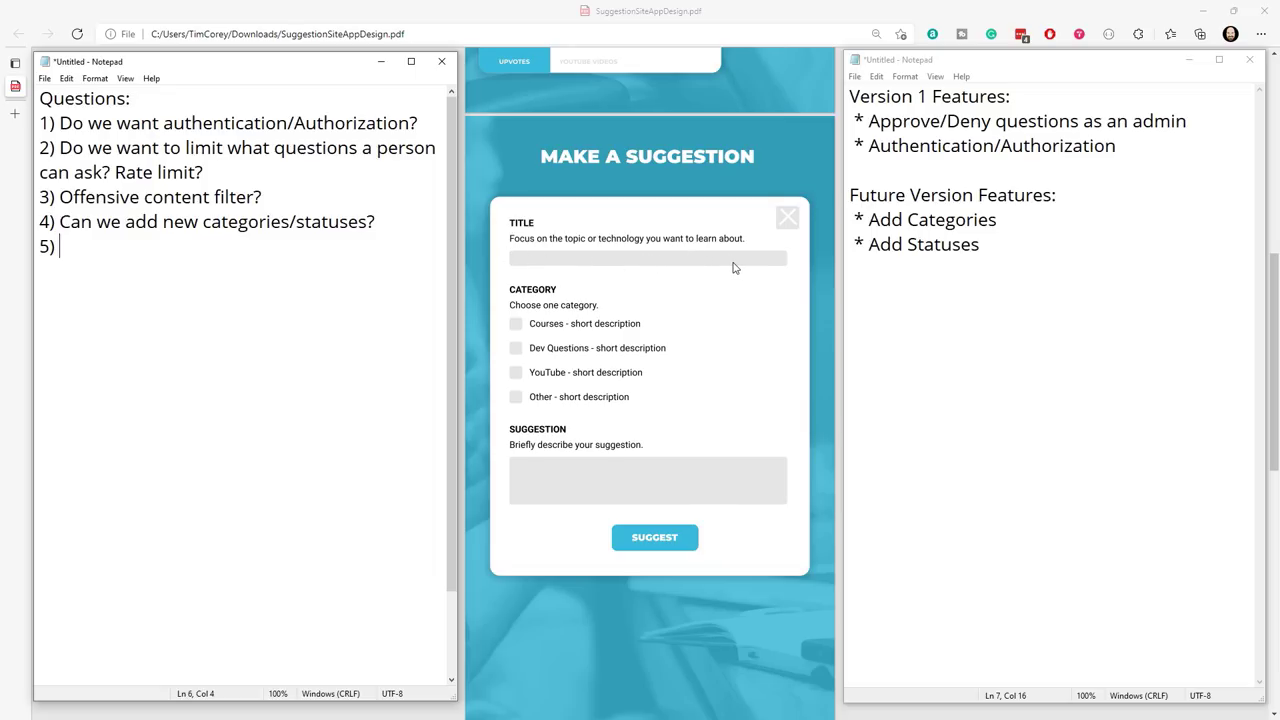
mouse_move(540, 323)
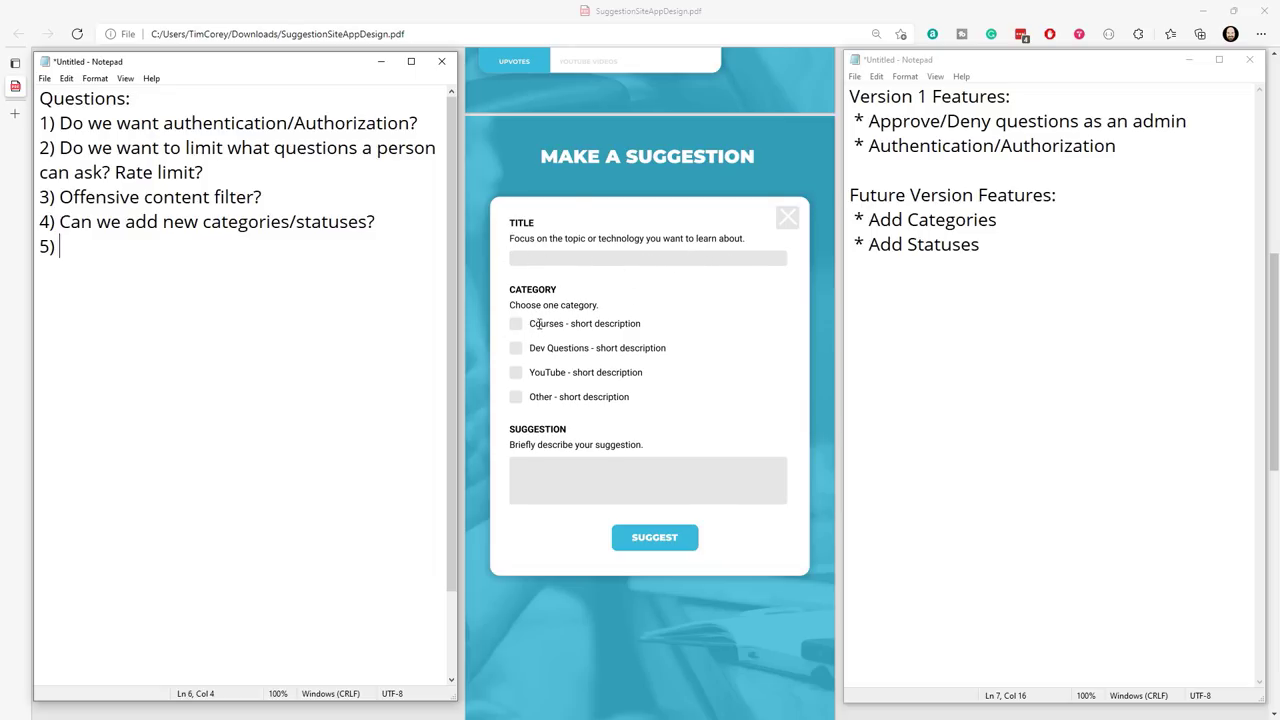
mouse_move(530, 469)
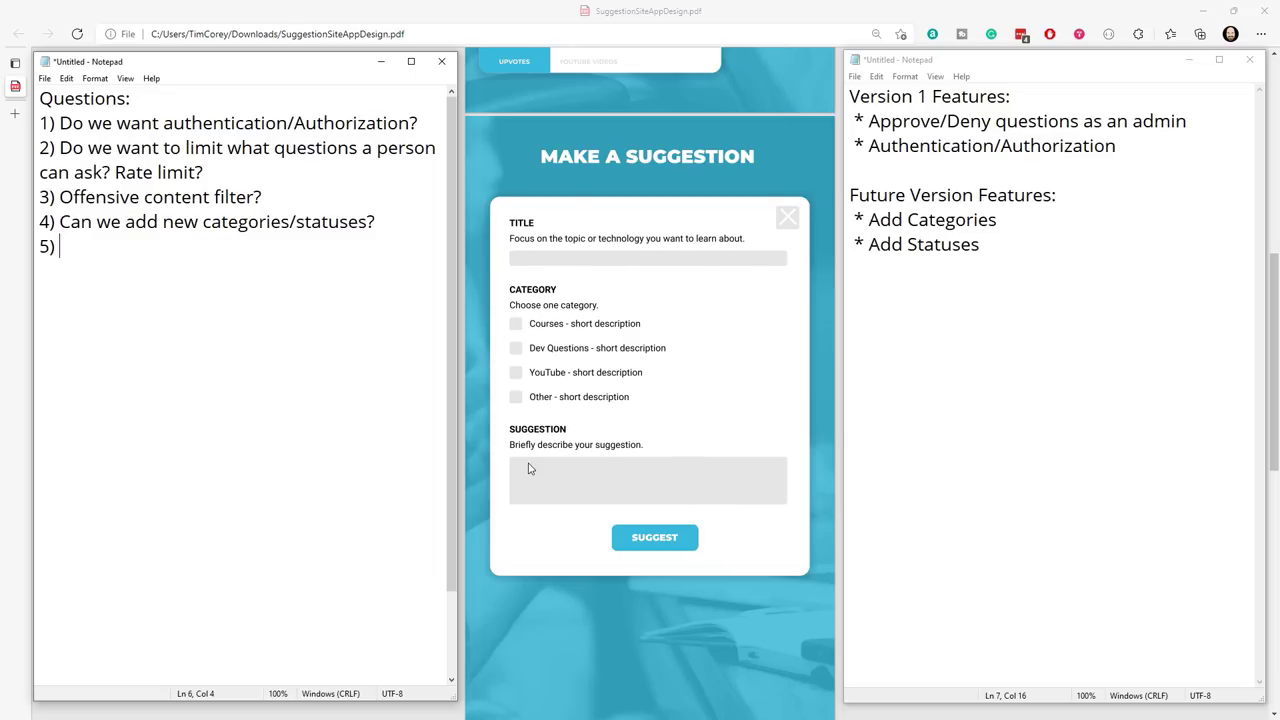
mouse_move(756, 491)
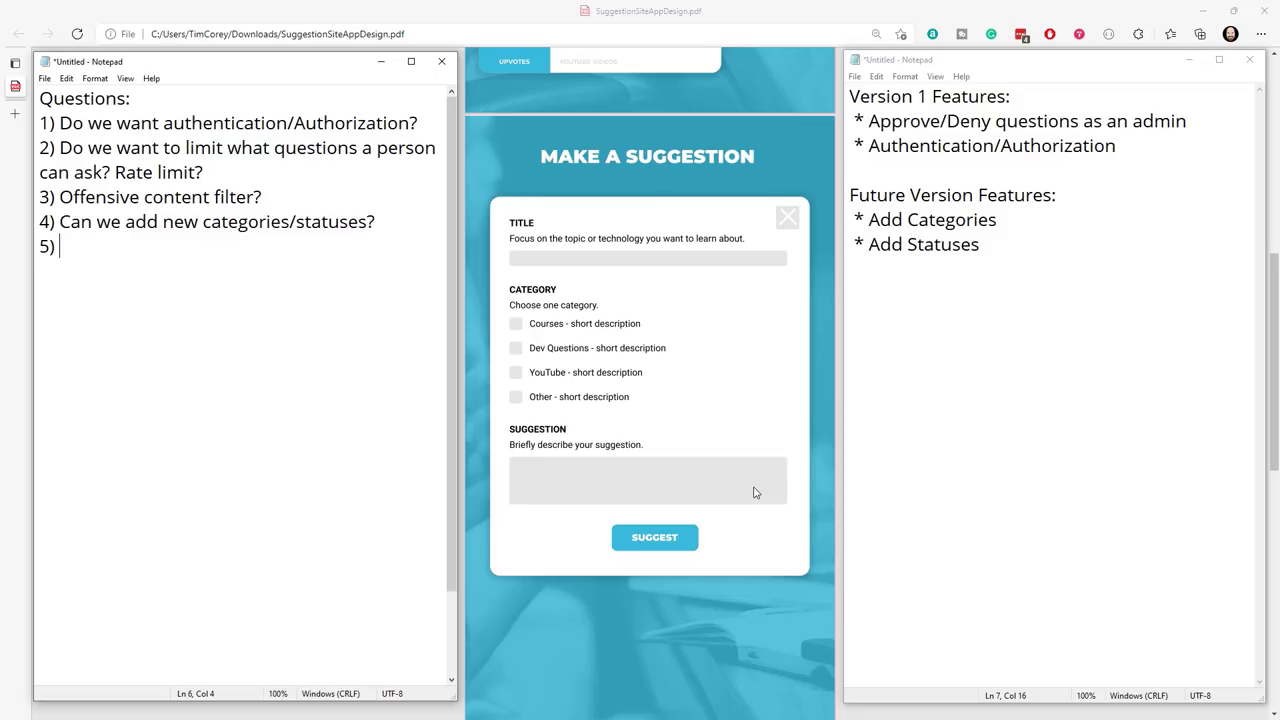
mouse_move(712, 491)
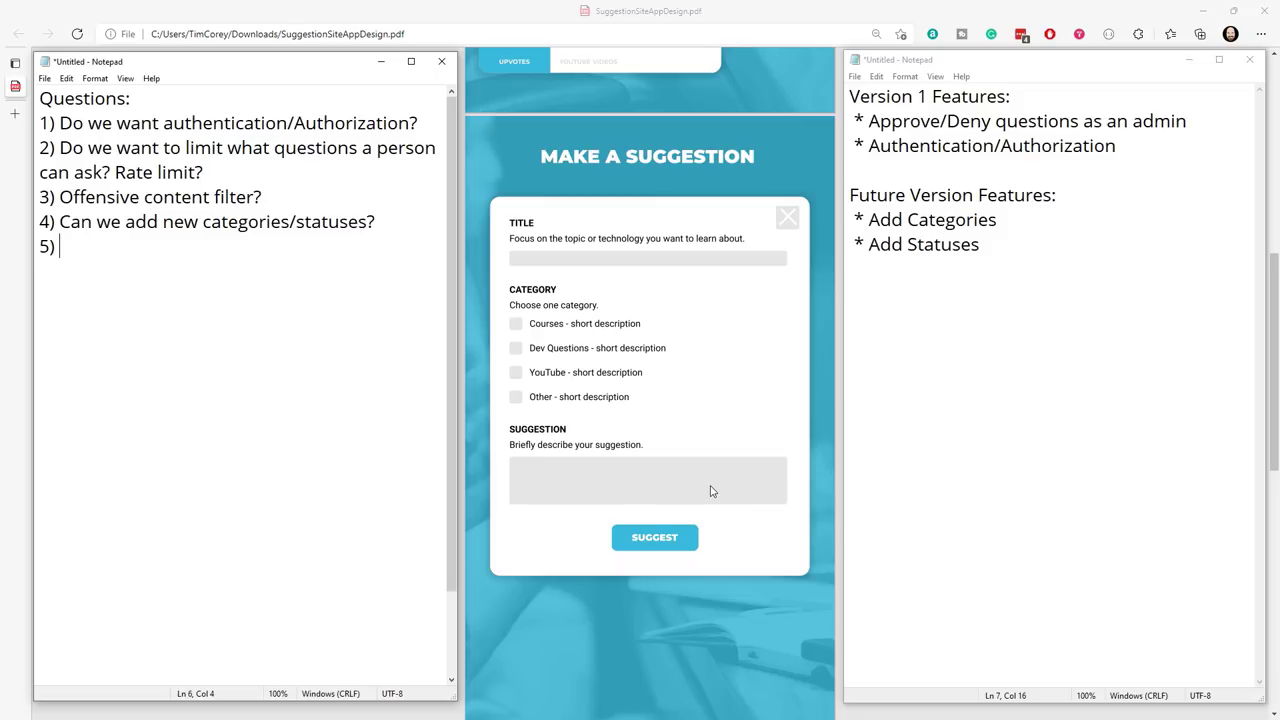
mouse_move(740, 494)
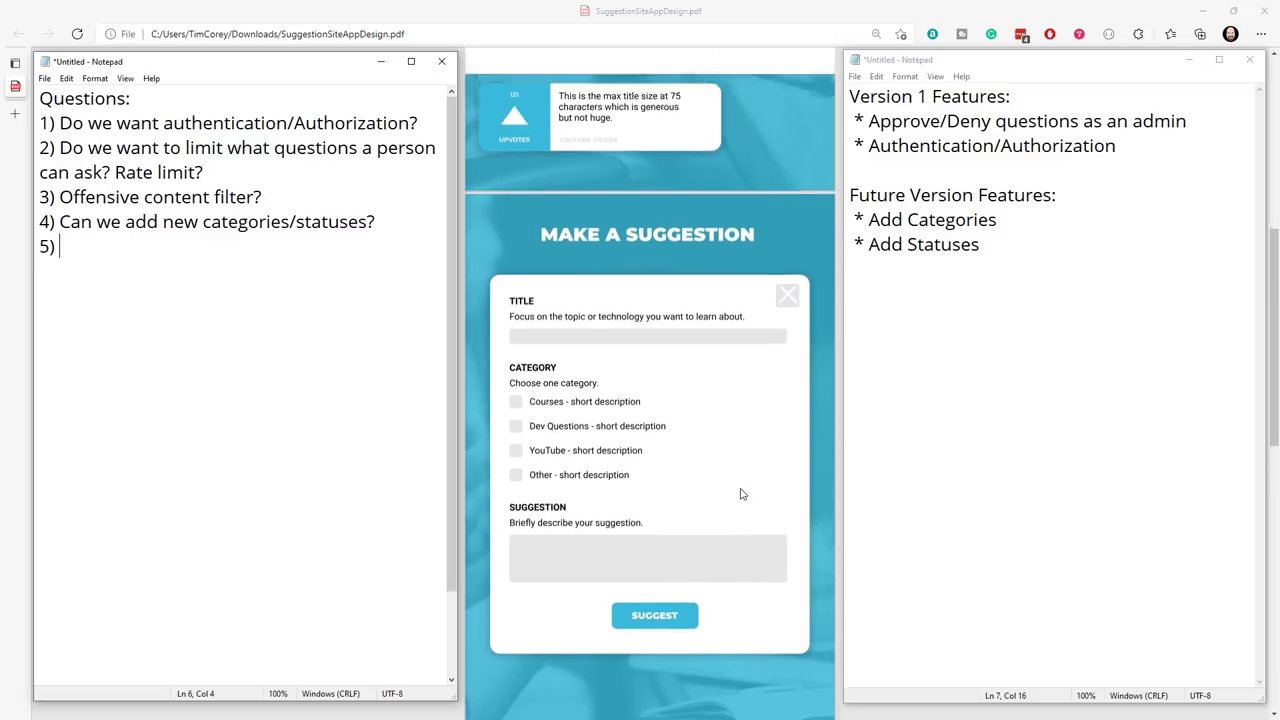
scroll("up", 3)
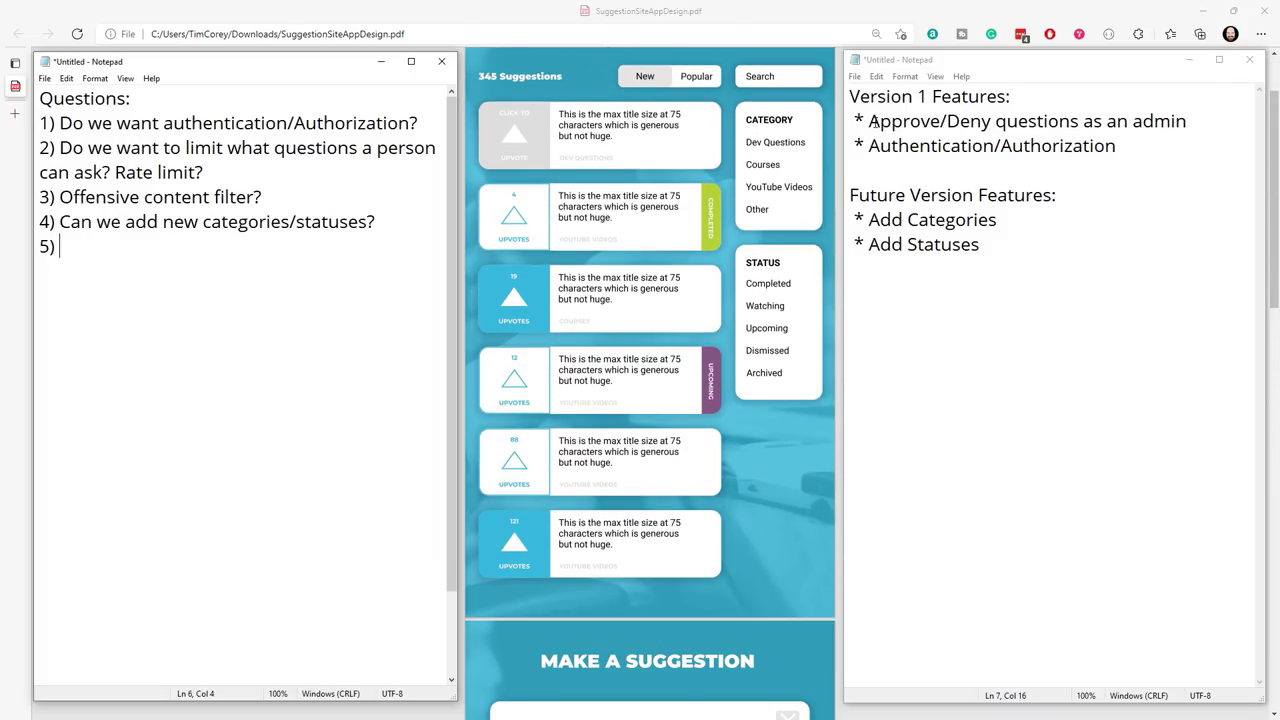
Insert an 'Admin Approval Screen' bullet right after the Approve/Deny questions line.
triple_click(1020, 121)
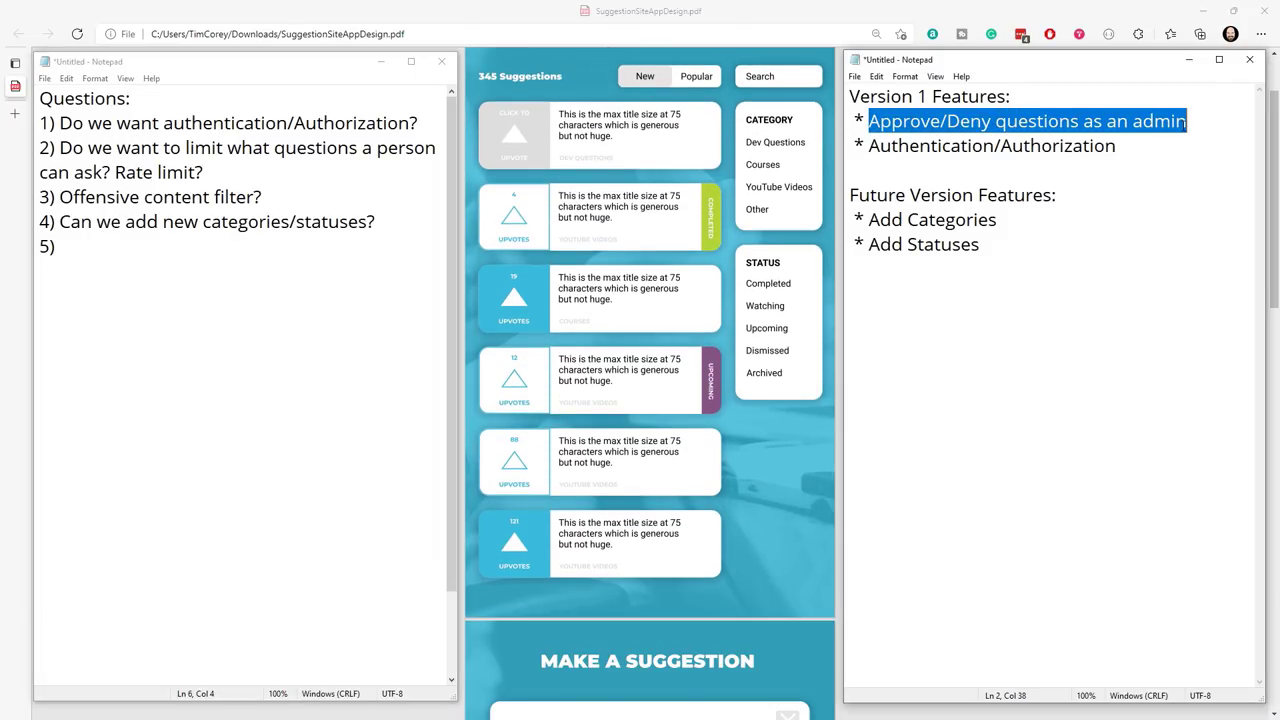
scroll("up", 3)
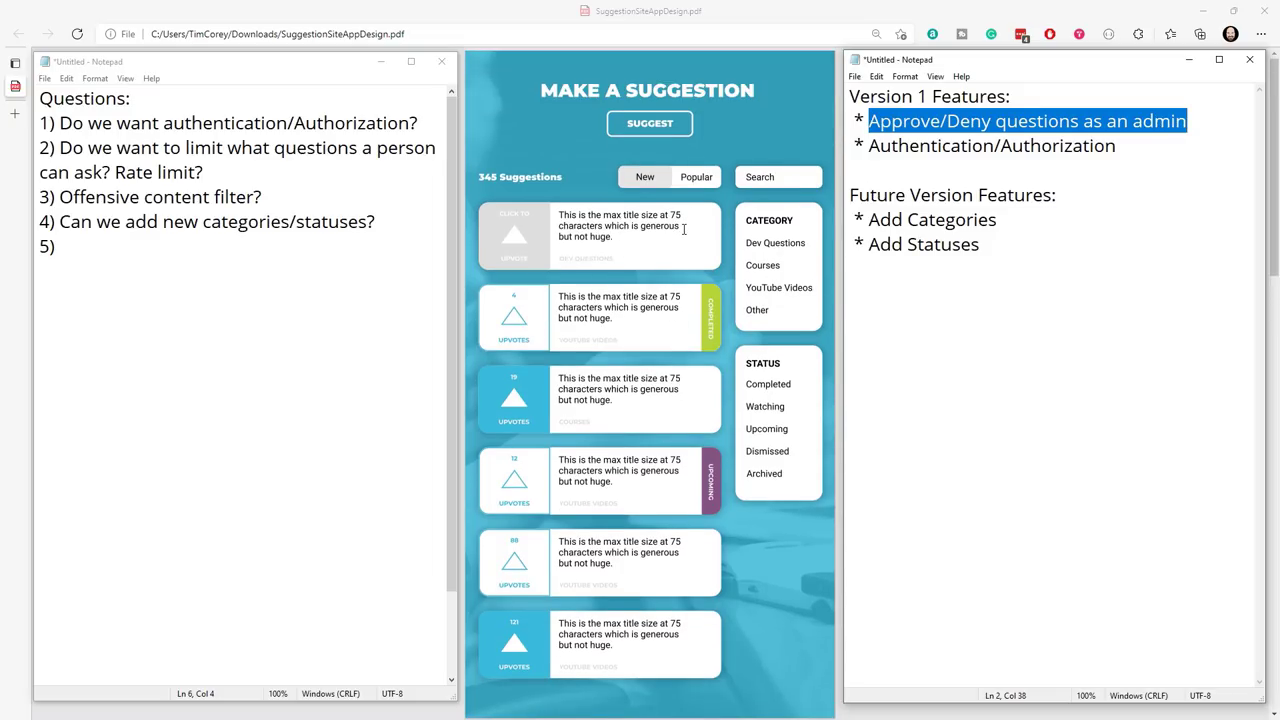
mouse_move(687, 247)
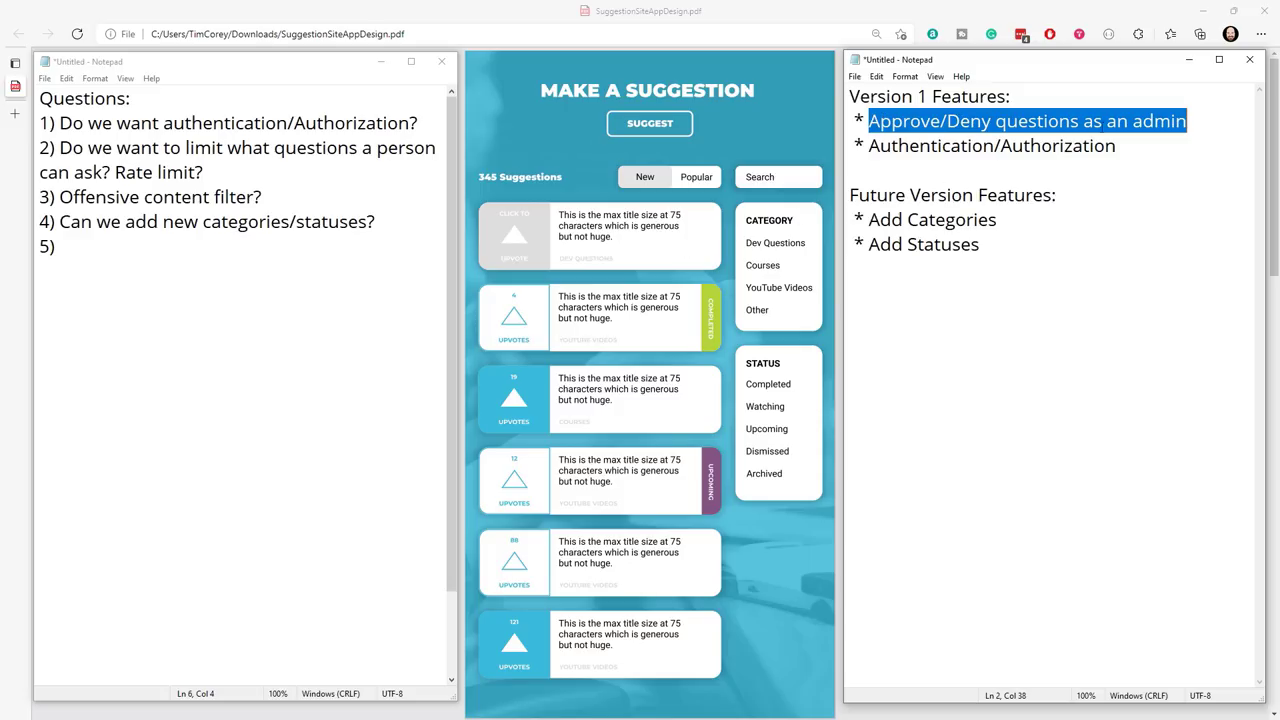
mouse_move(1195, 121)
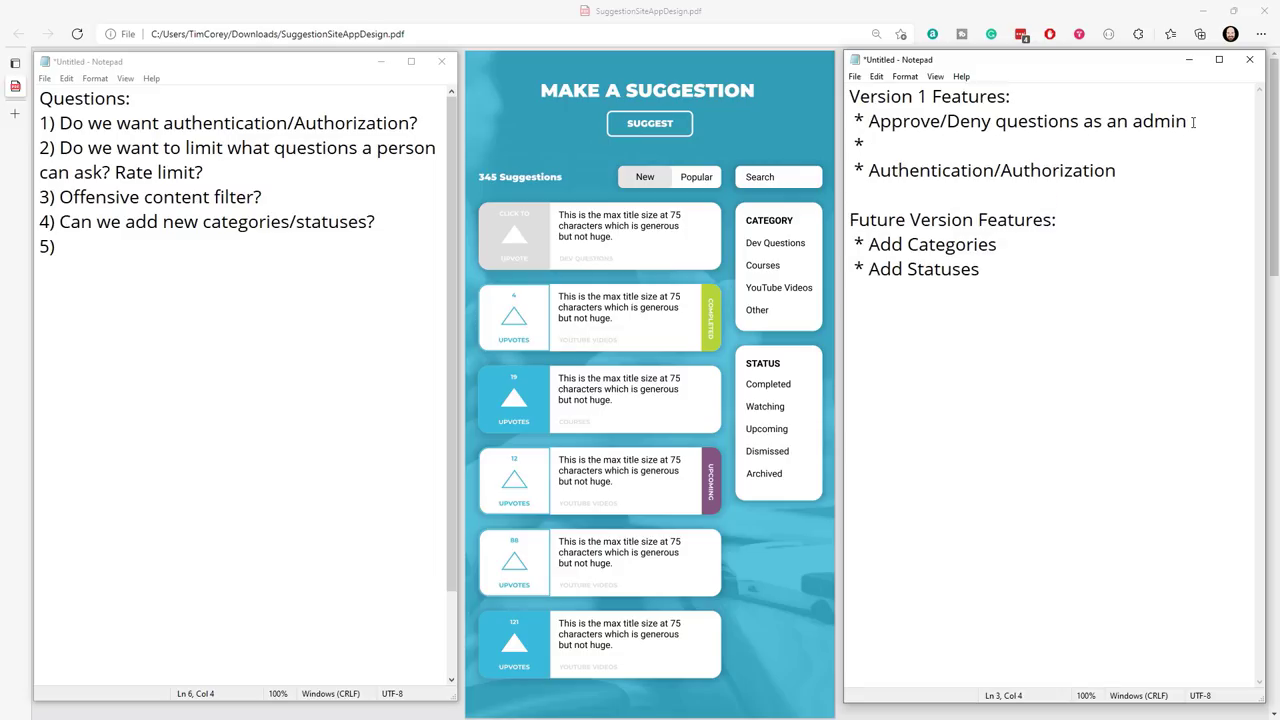
type("Admin")
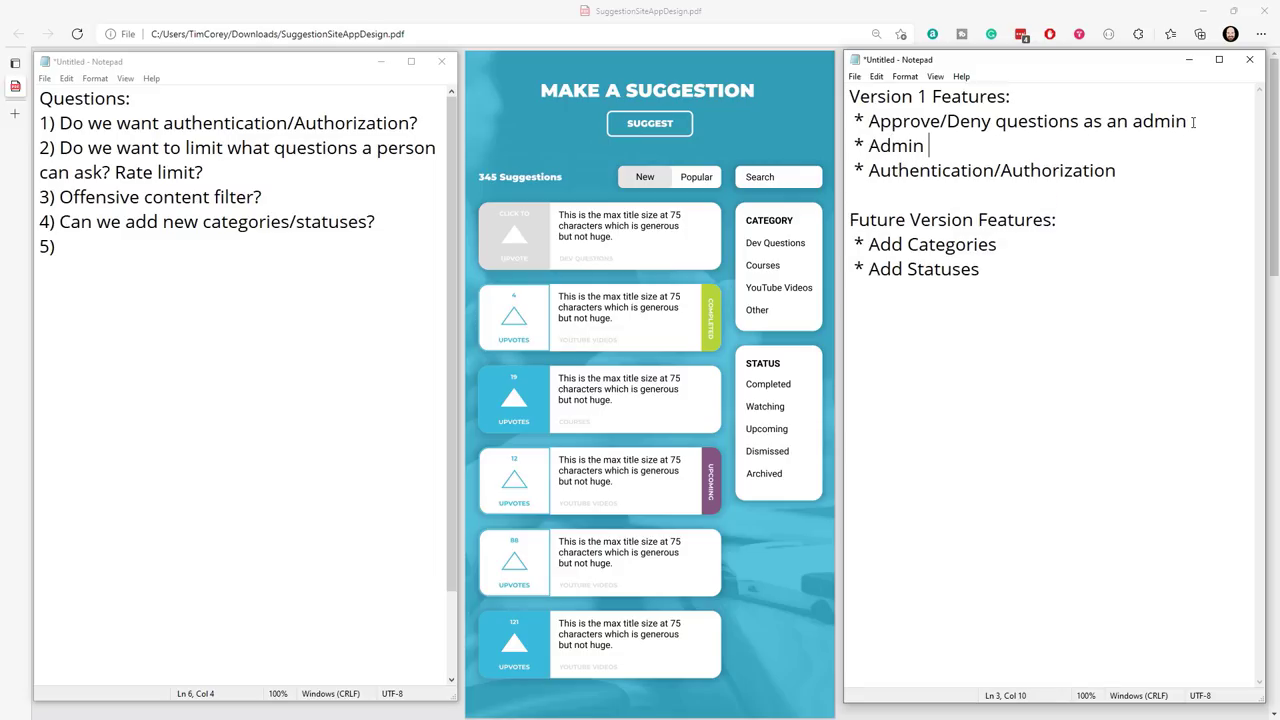
type("Approv")
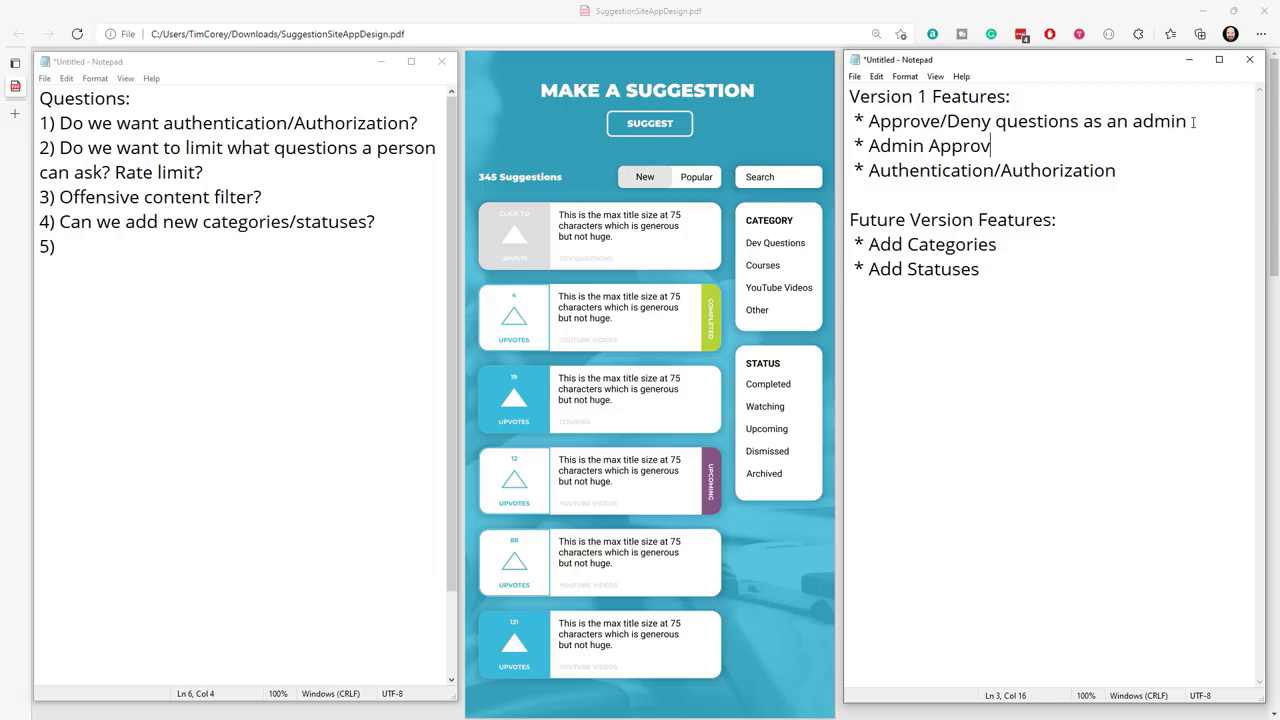
type("al Scree")
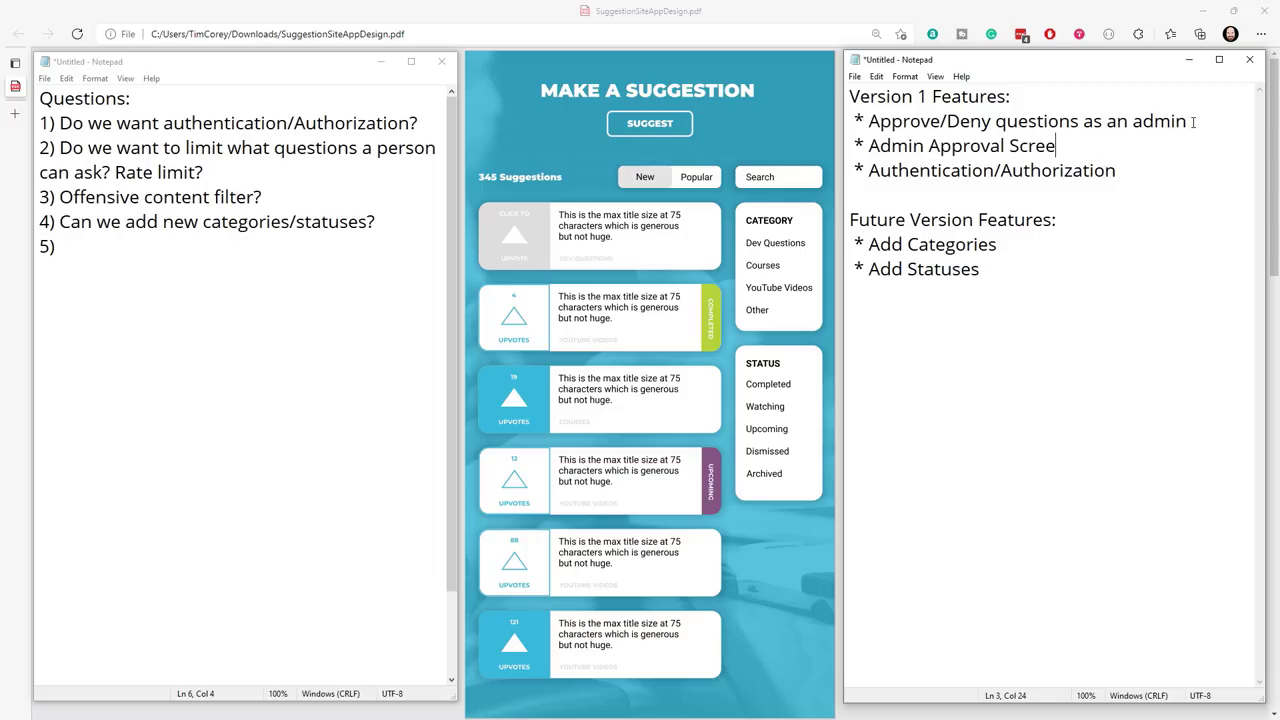
type("n")
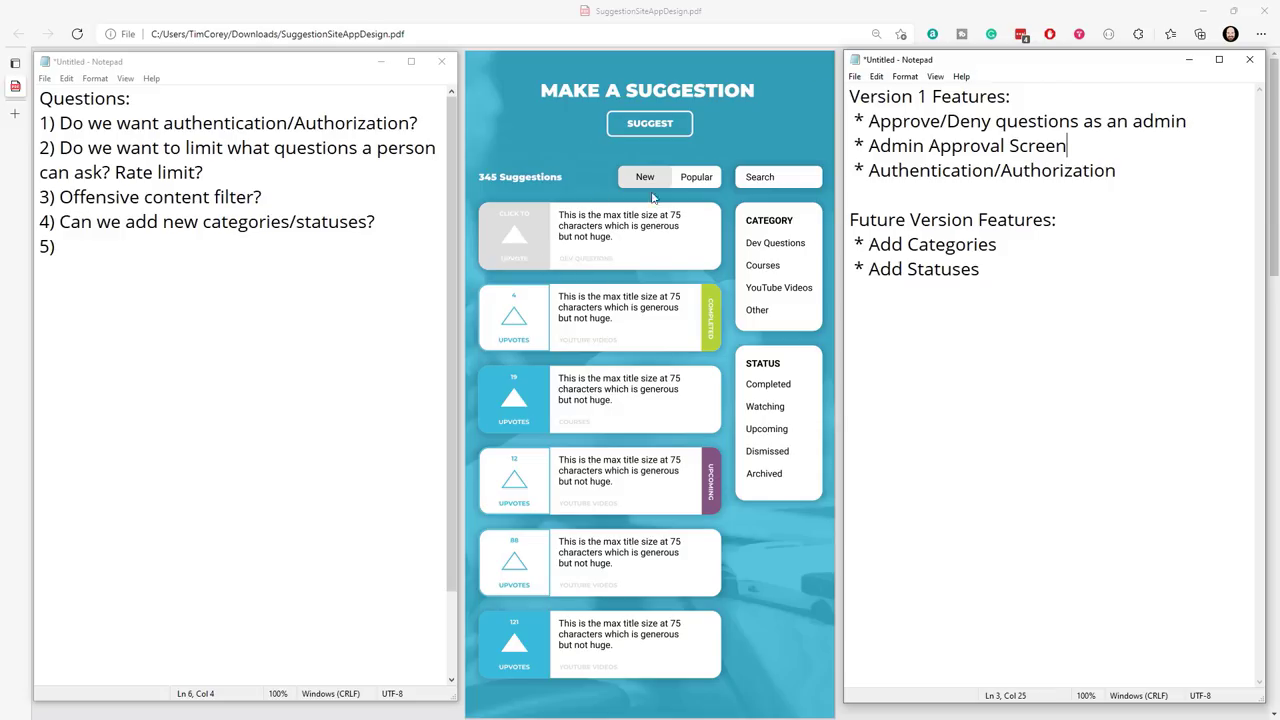
mouse_move(648, 268)
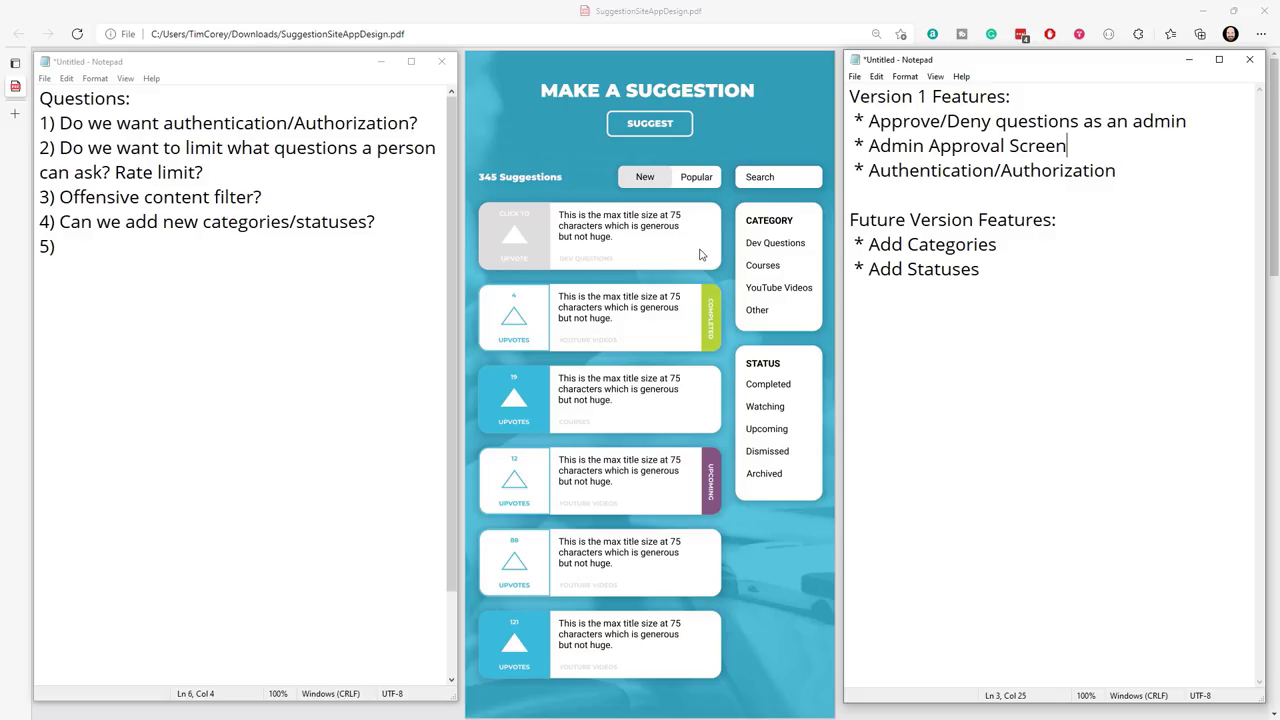
mouse_move(511, 303)
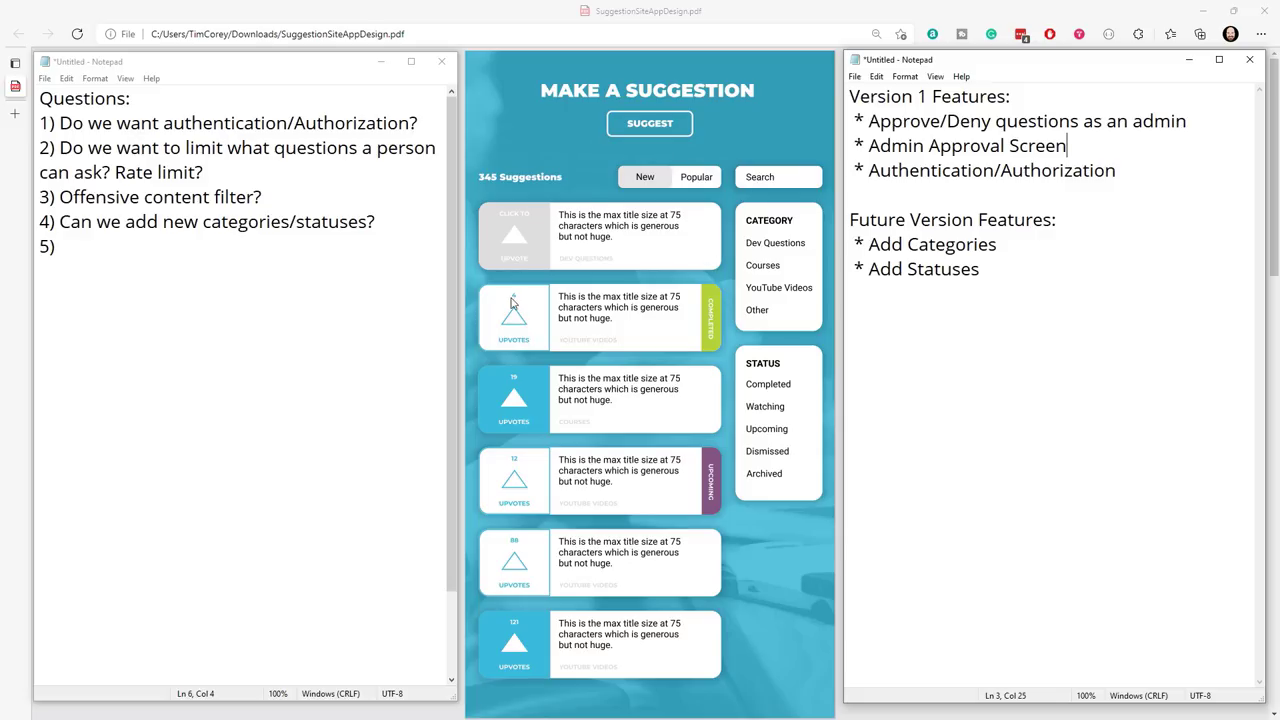
mouse_move(758, 550)
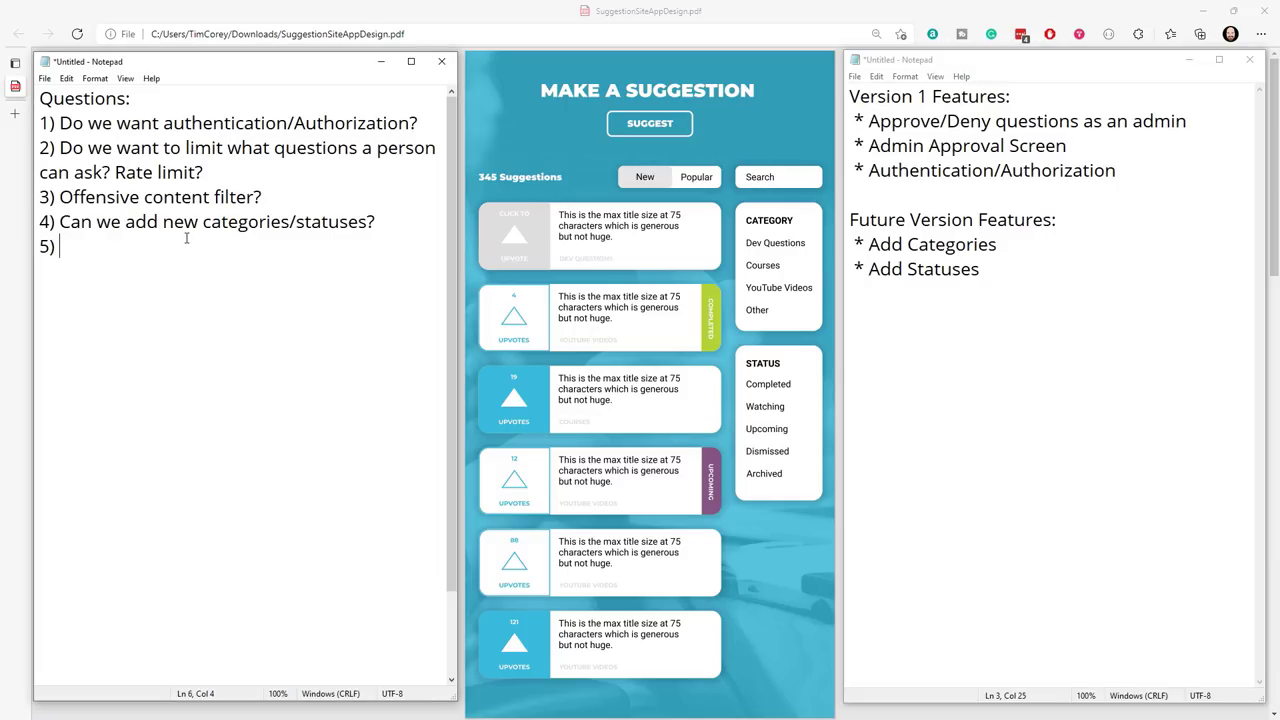
Finish question 5 as 'Should we show off a user's contributions?'.
type("Where")
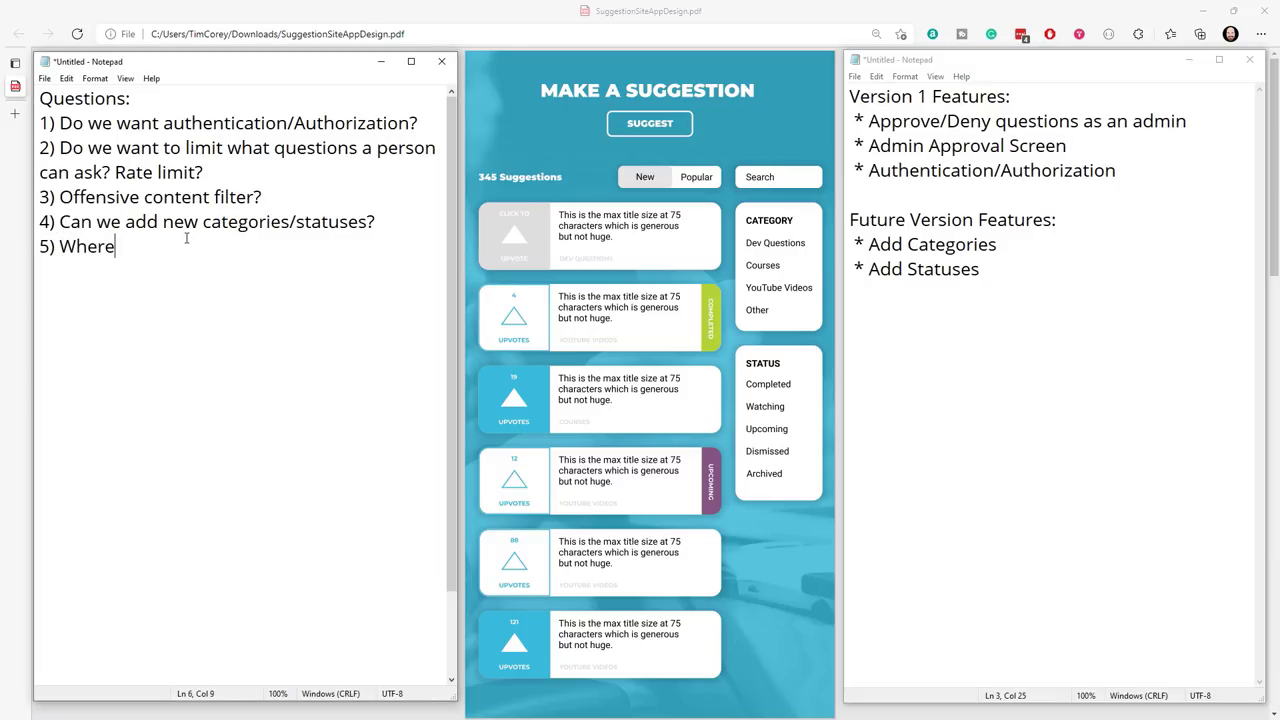
type("do we sh")
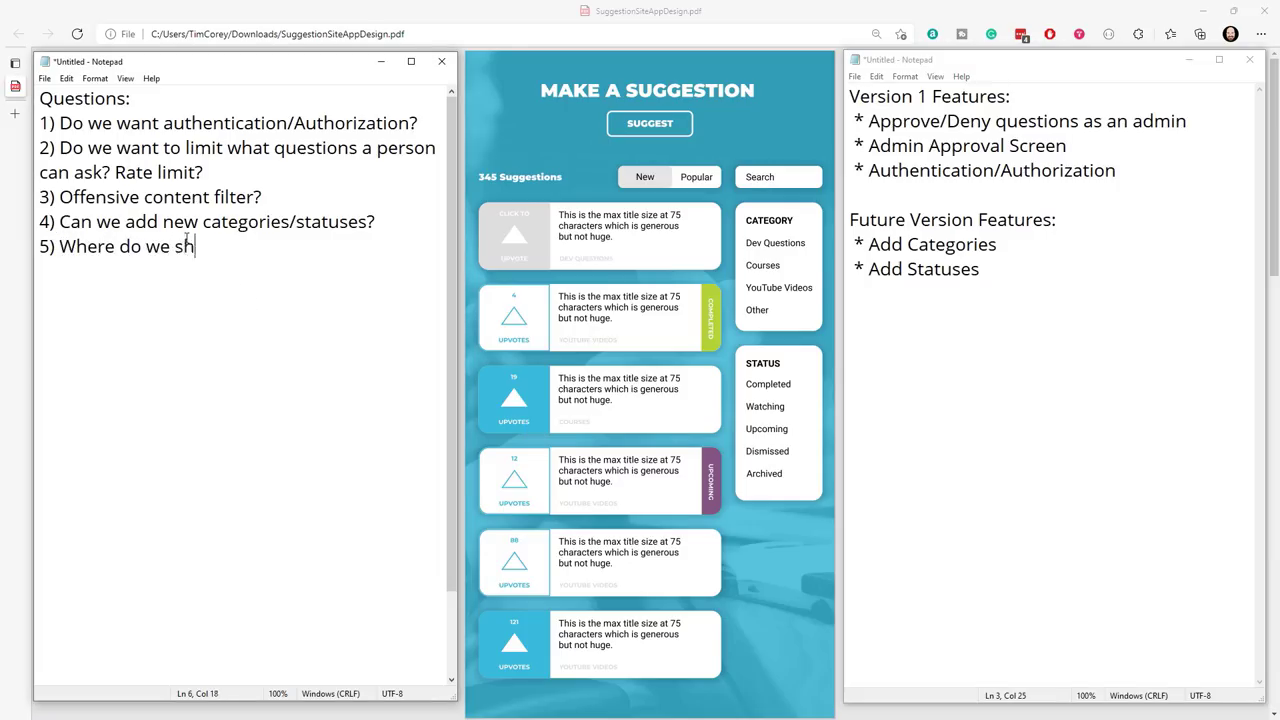
type("ow off")
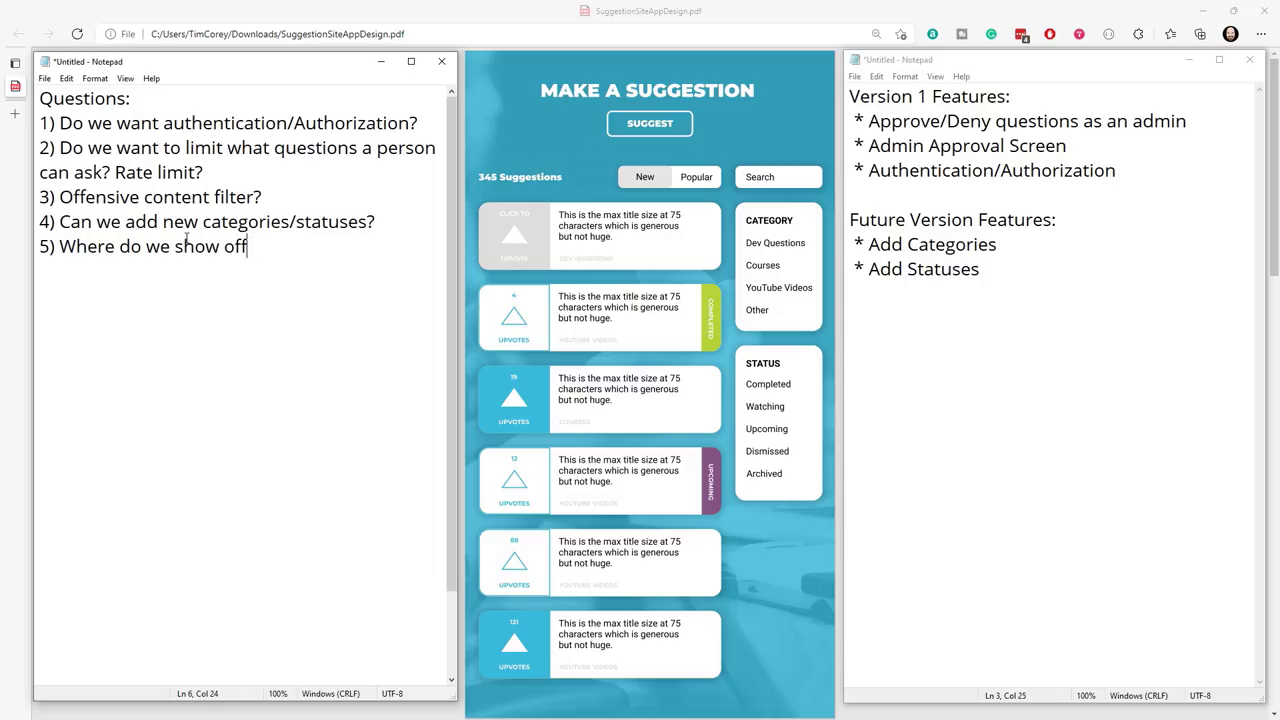
type("Should we")
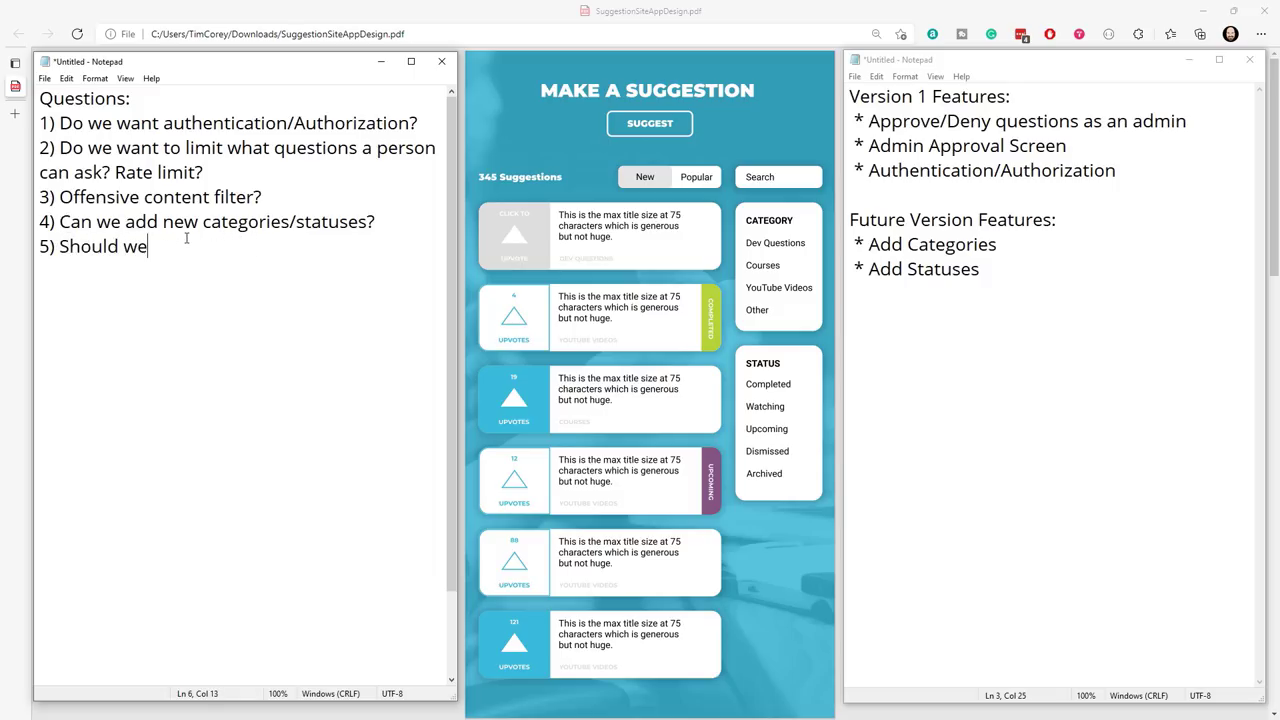
type("show off a")
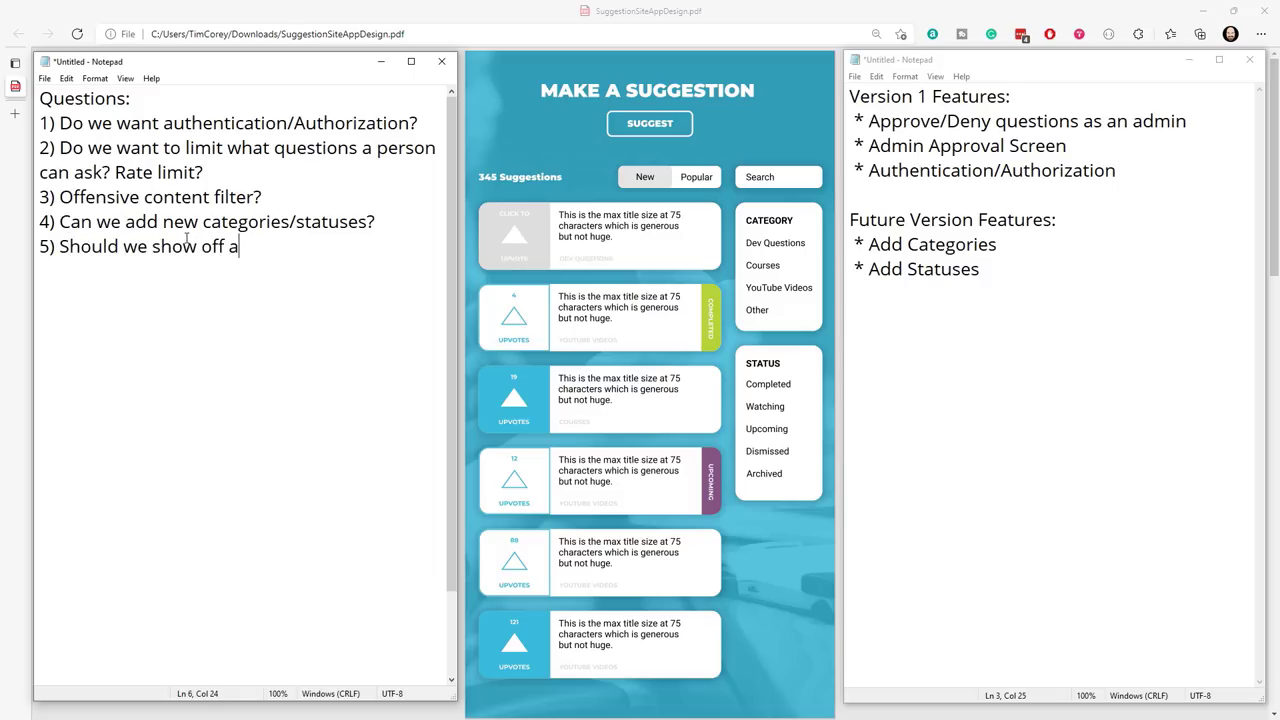
type("user's")
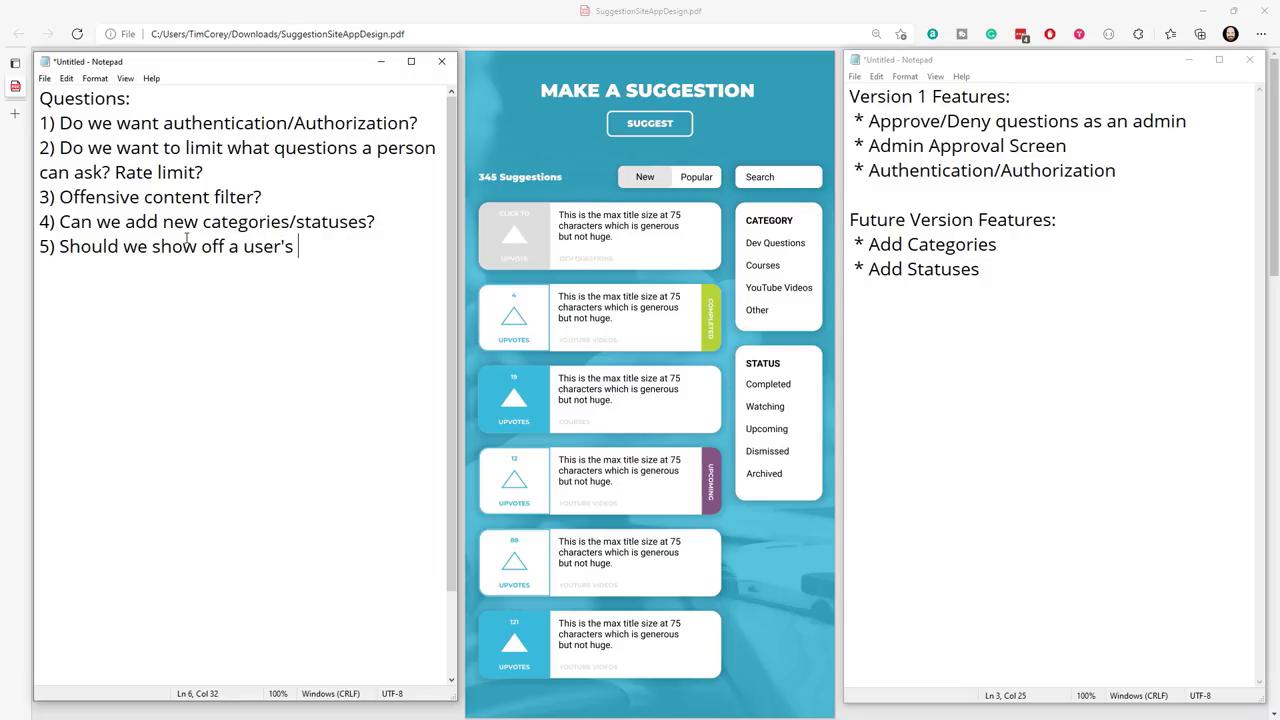
type("contributions?")
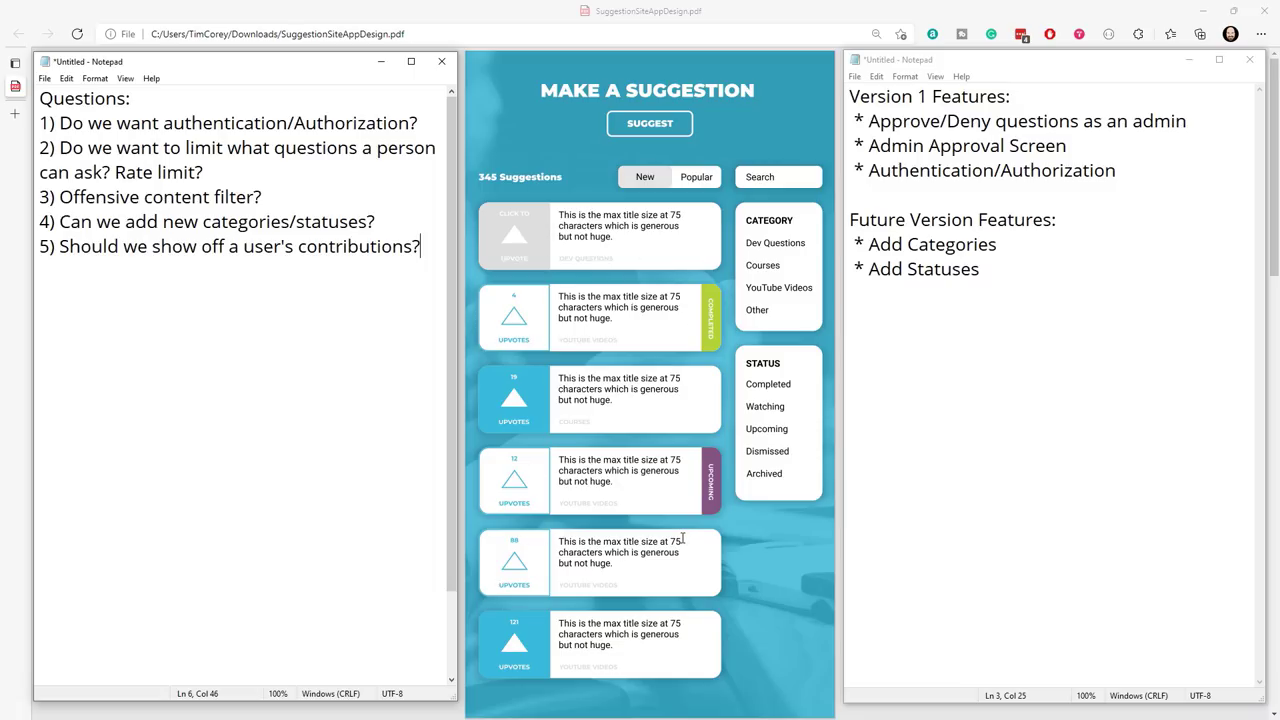
mouse_move(703, 313)
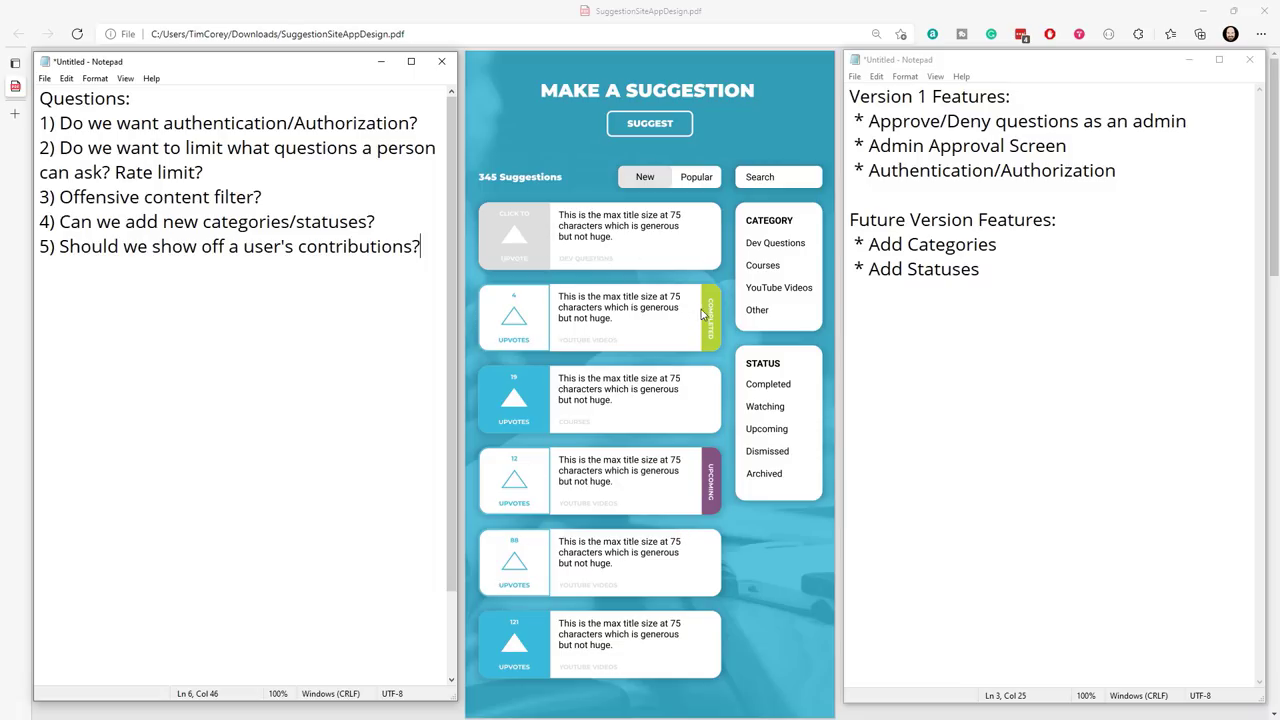
mouse_move(813, 428)
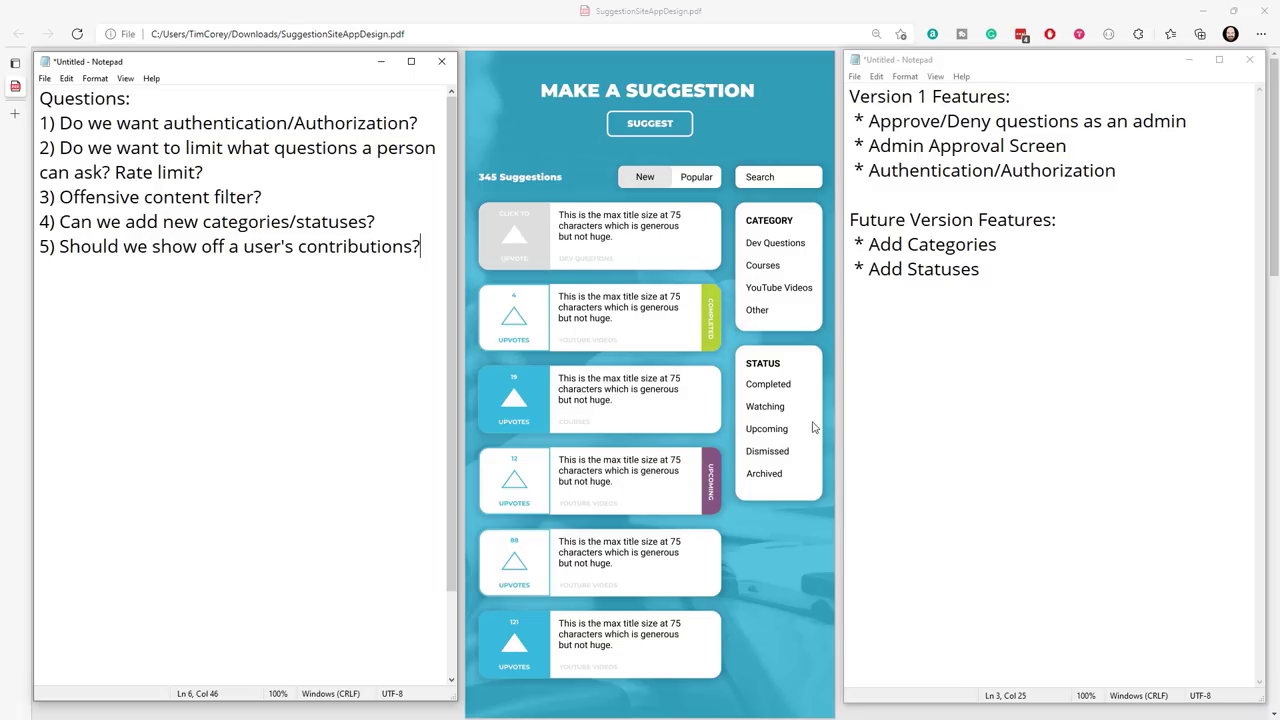
mouse_move(602, 437)
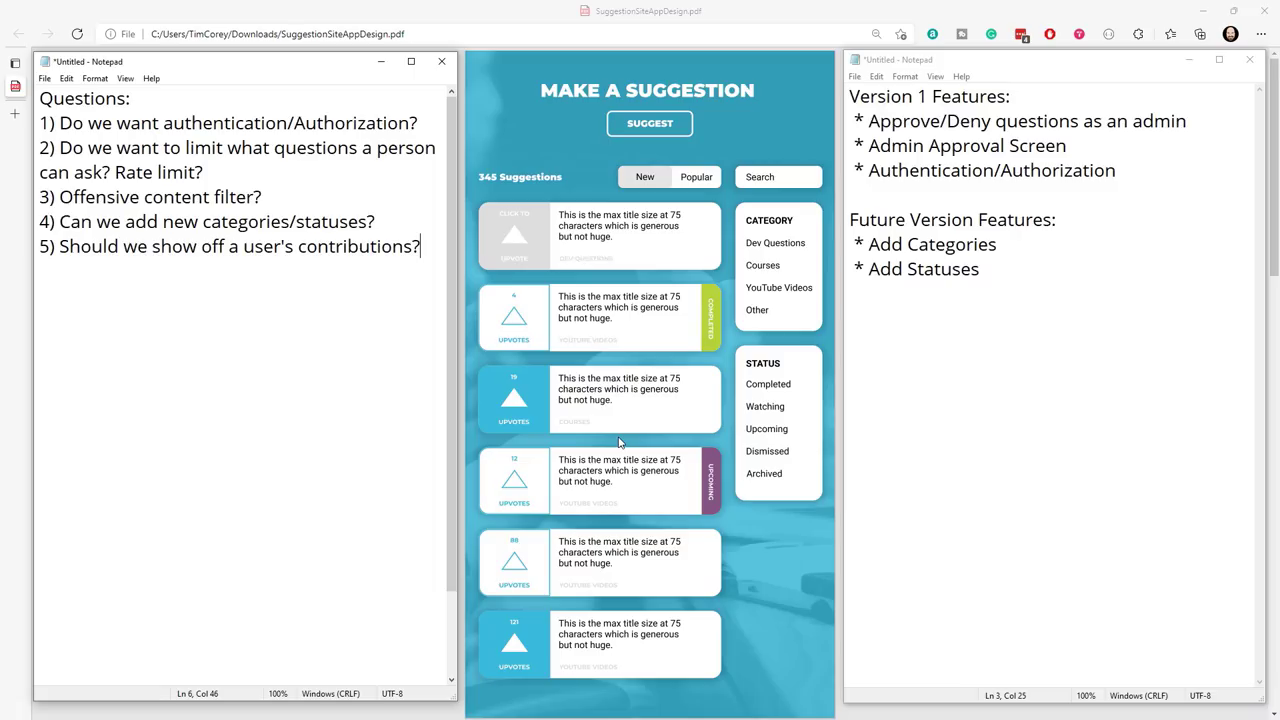
left_click(650, 123)
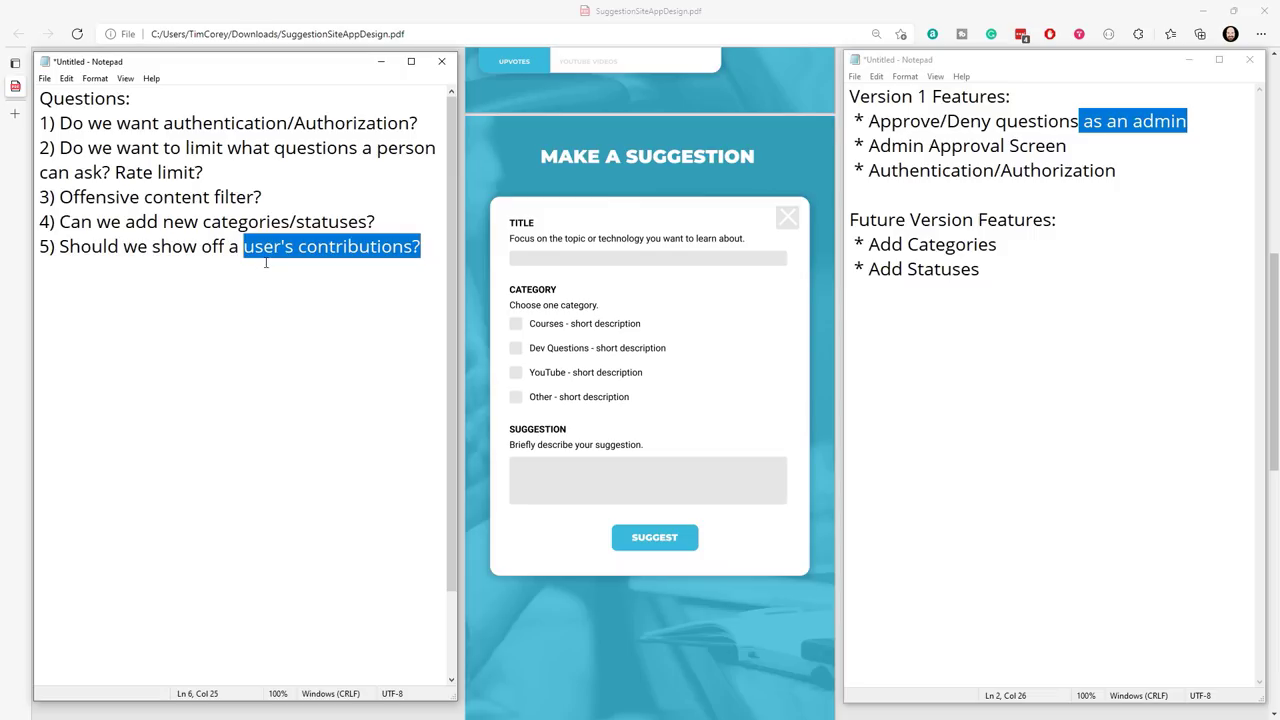
mouse_move(496, 213)
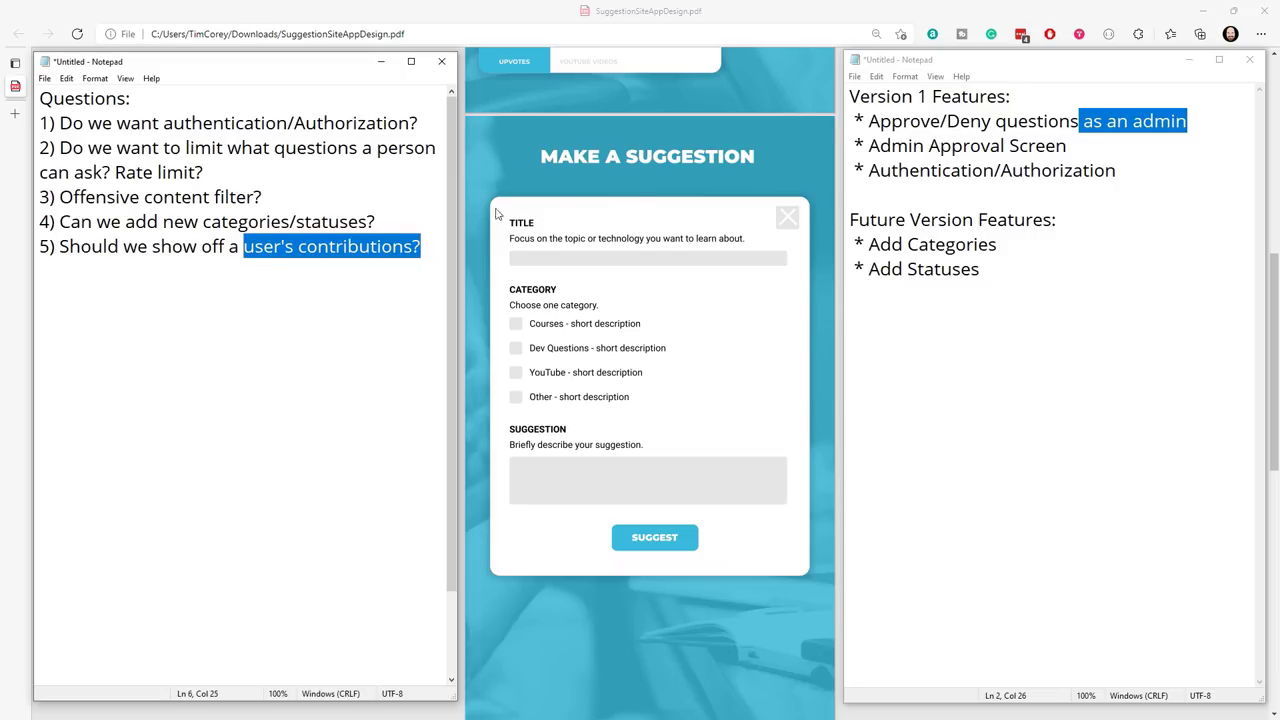
left_click(1125, 170)
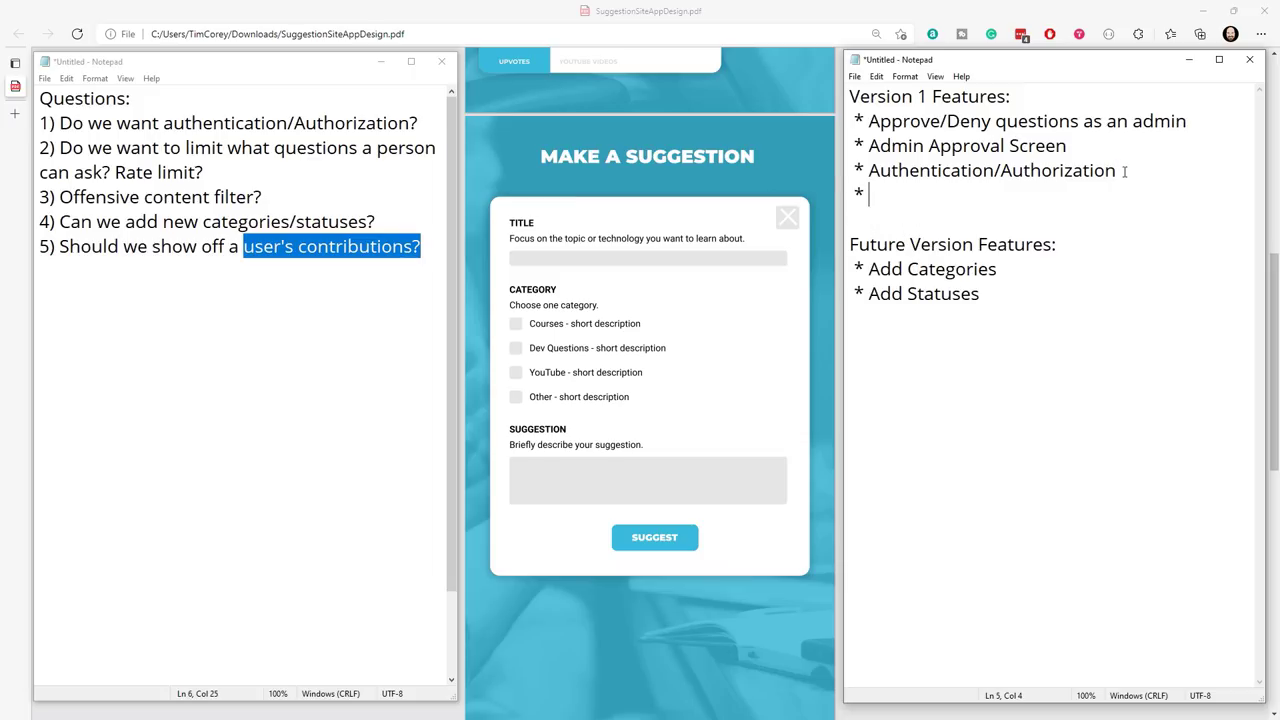
Add a 'User Profile Page' bullet after Authentication/Authorization in Version 1 Features.
type("User")
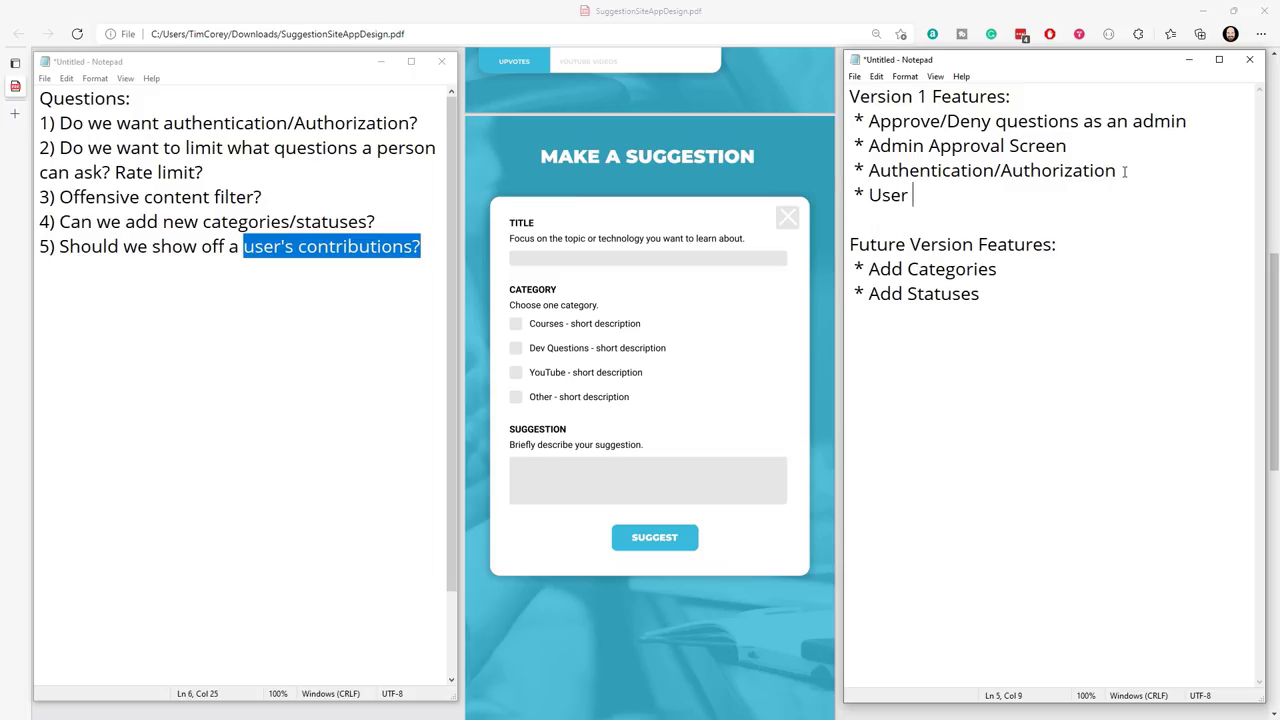
type("Profile")
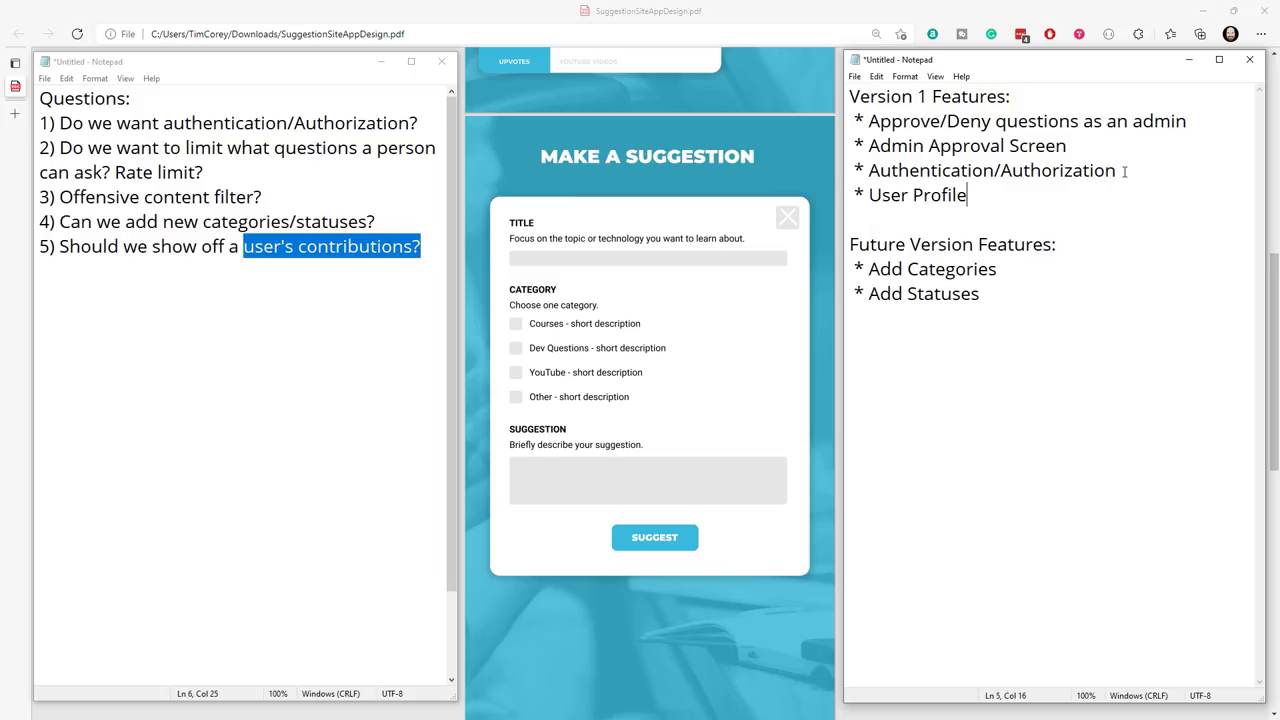
type("Page")
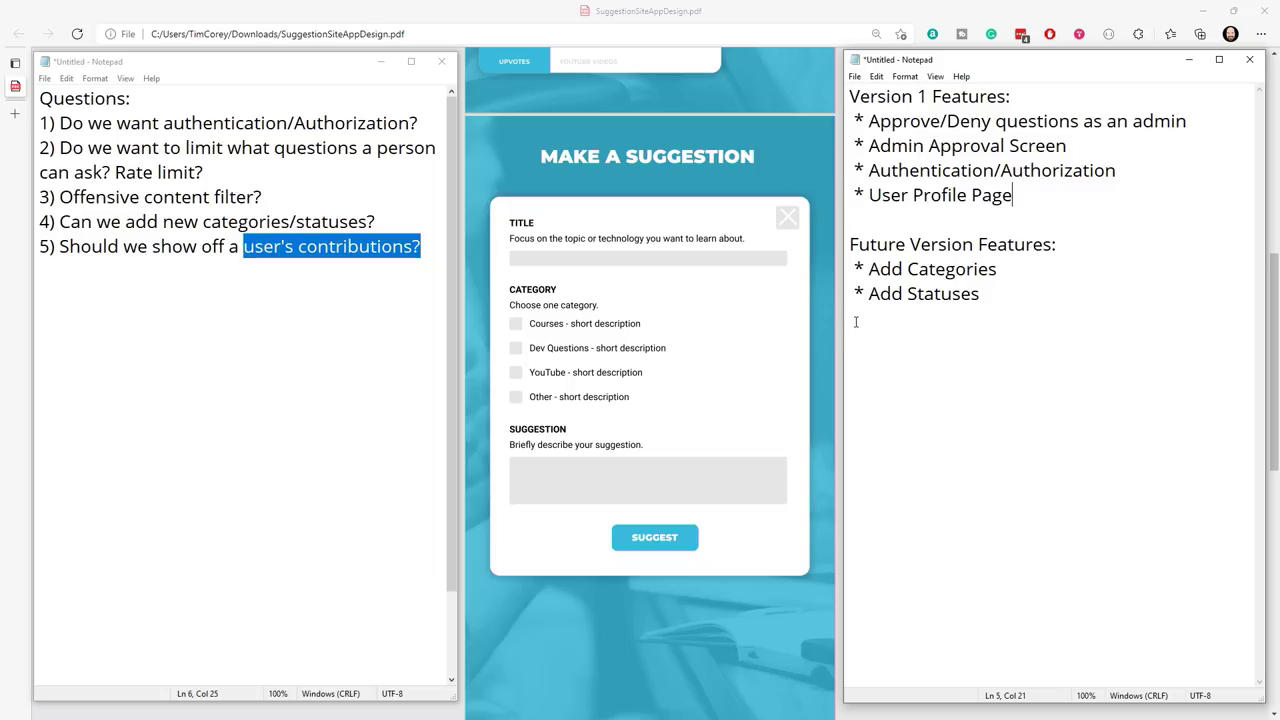
mouse_move(850, 317)
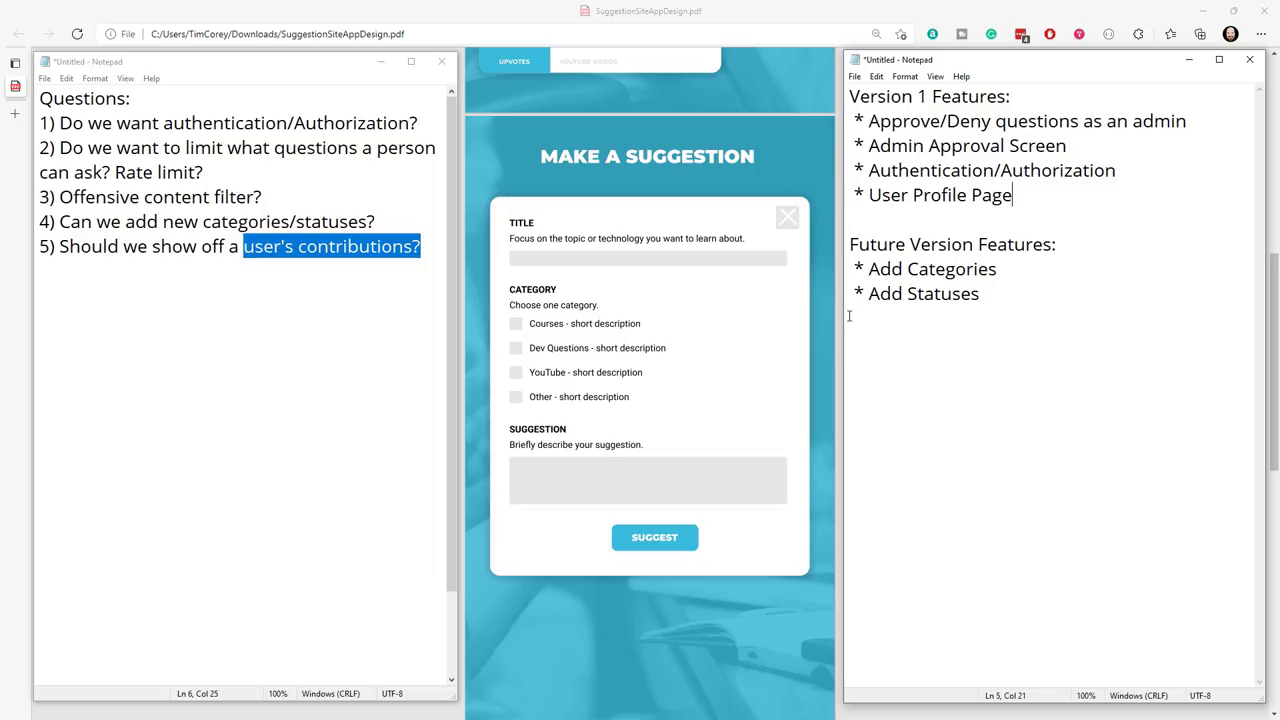
scroll("down", 3)
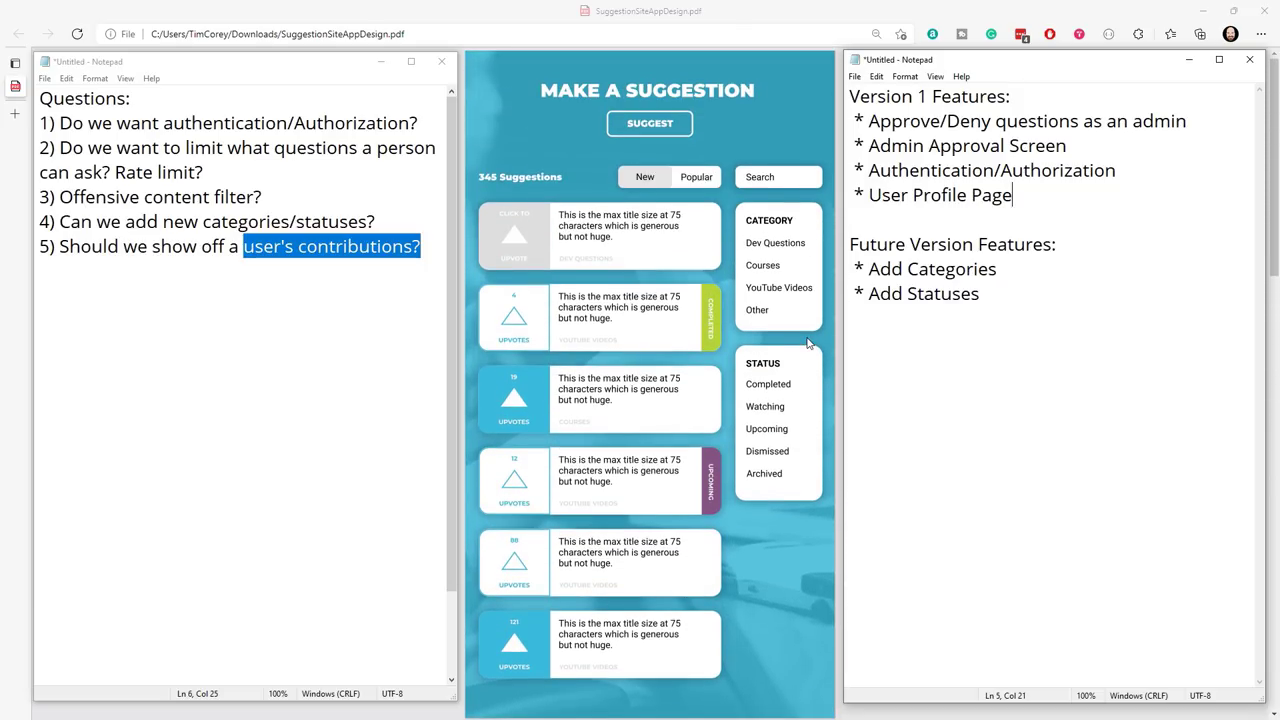
mouse_move(742, 285)
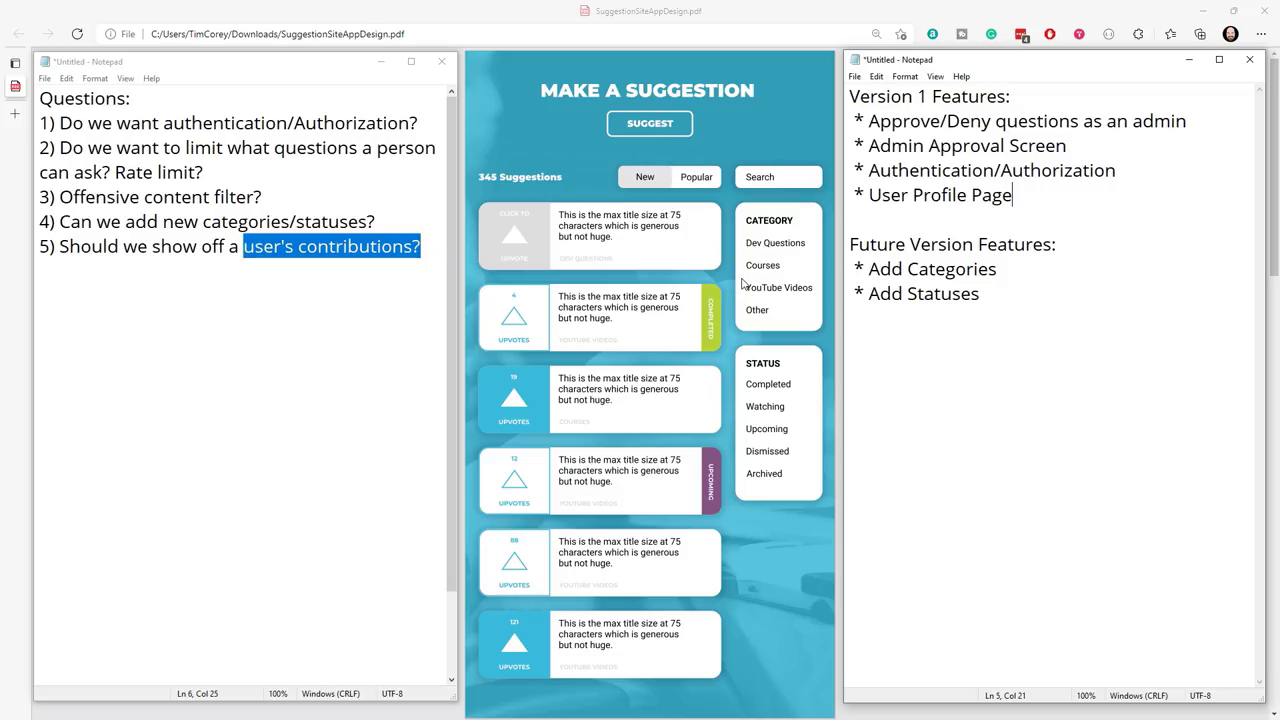
mouse_move(530, 356)
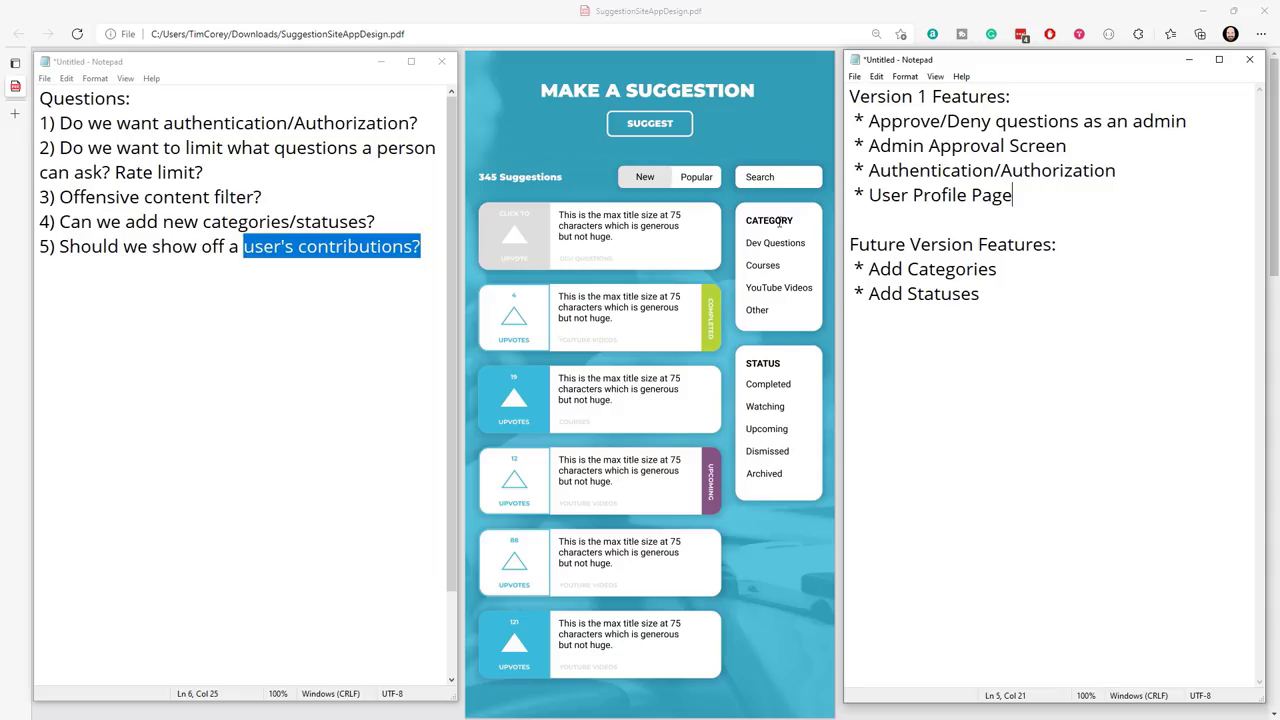
mouse_move(1112, 150)
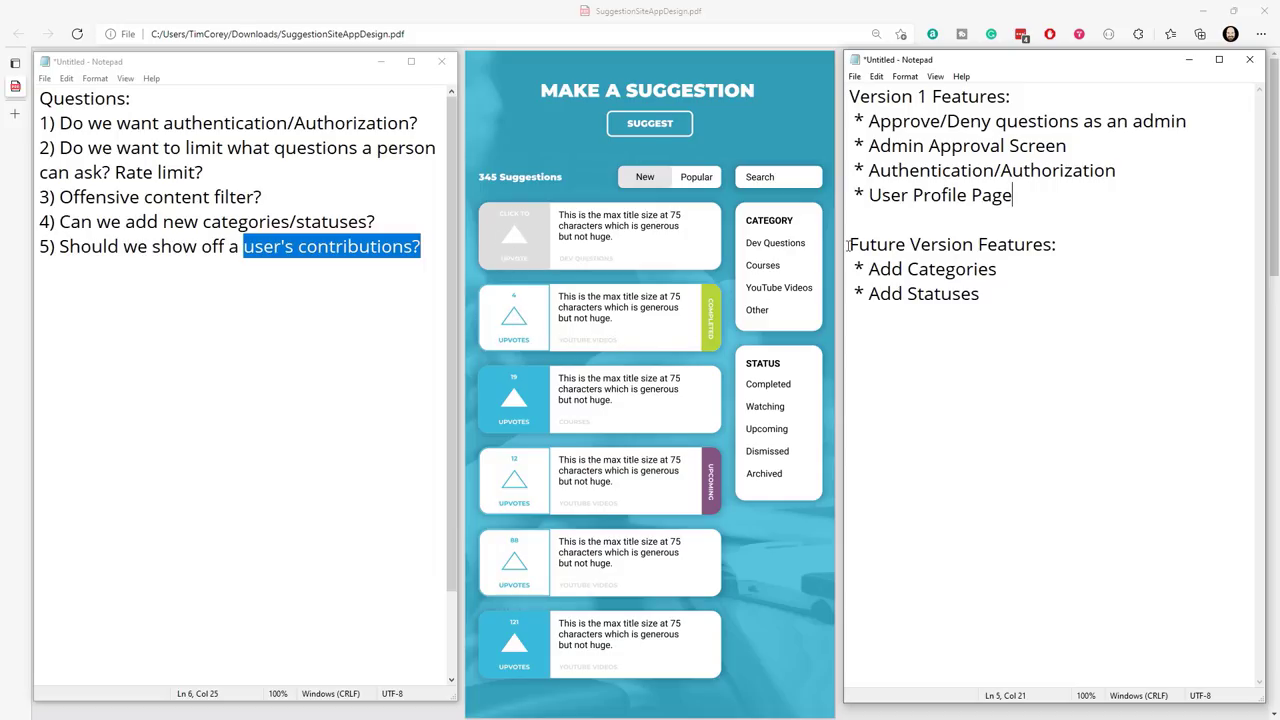
mouse_move(521, 333)
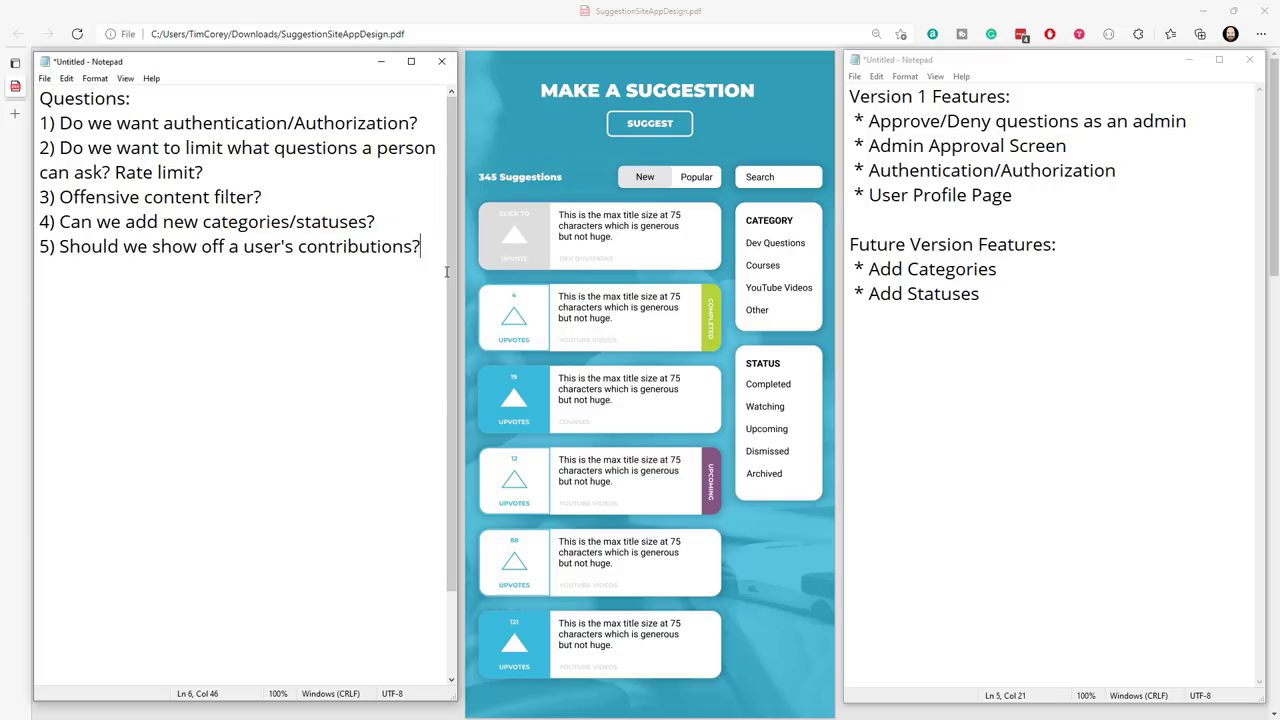
Type question 6: 'How does the system know if I have voted on a suggestion?'.
type("6")
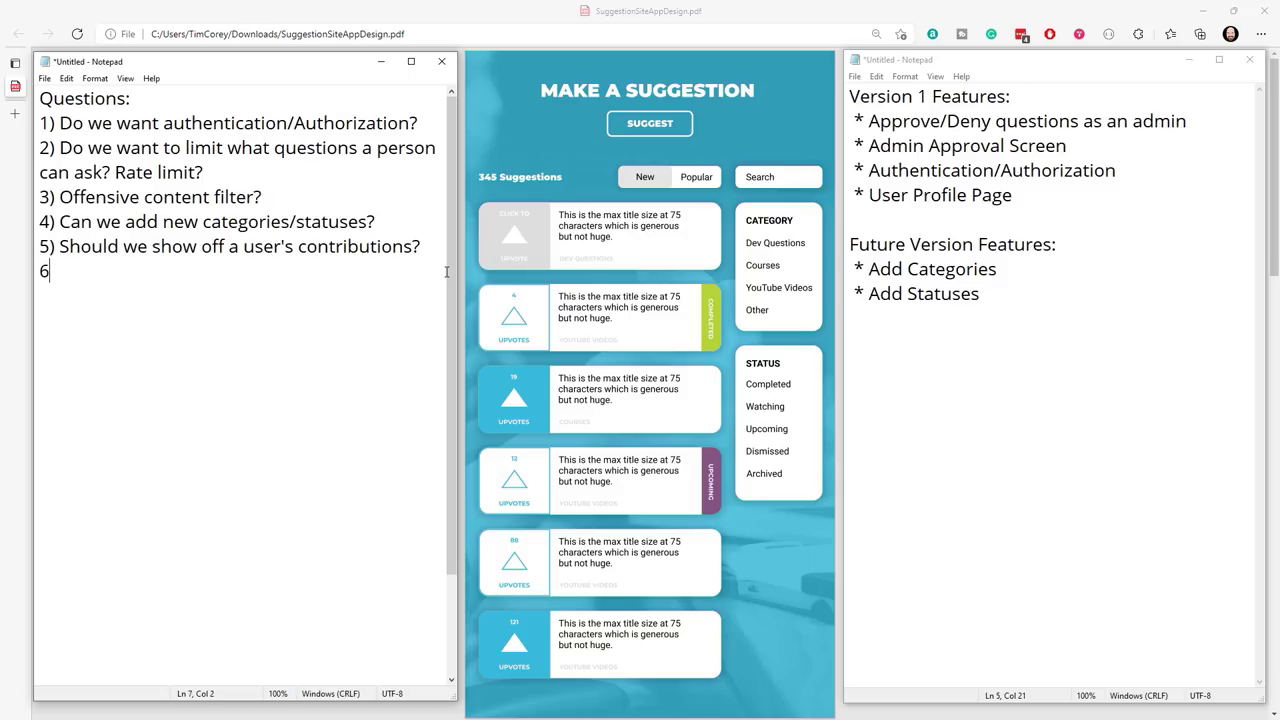
type("How does")
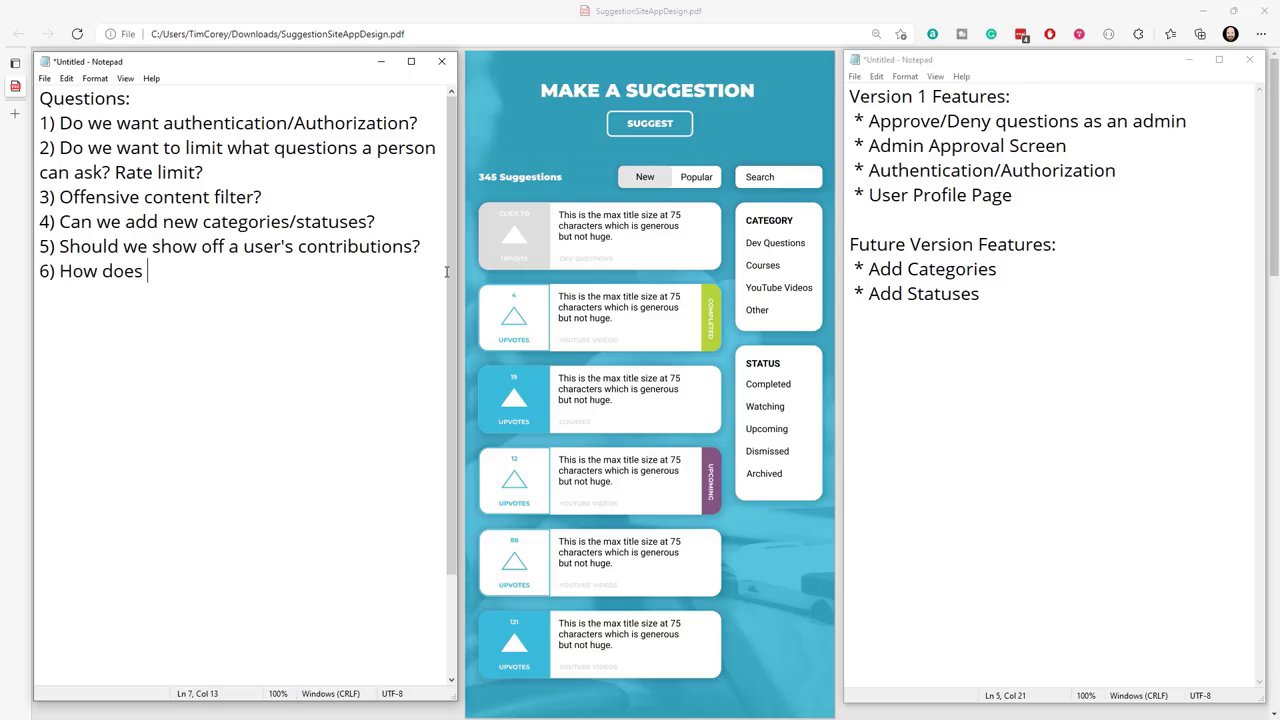
type("the system know")
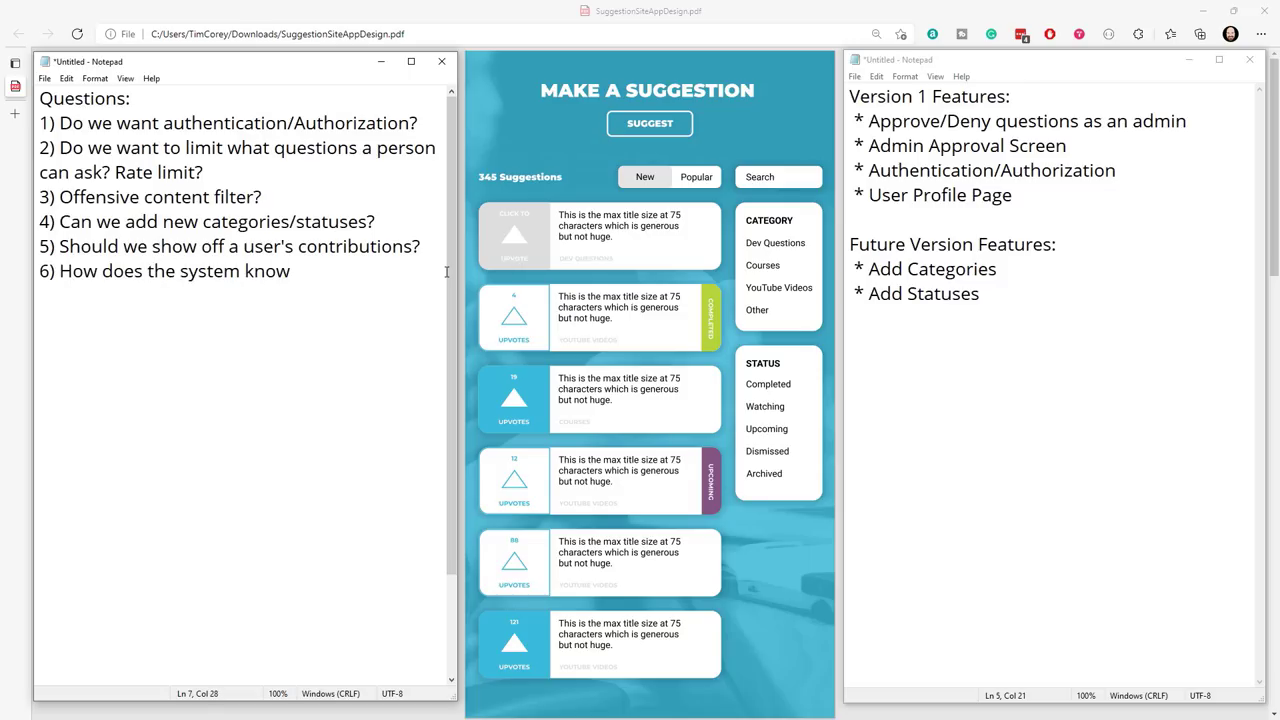
type("if I have vot")
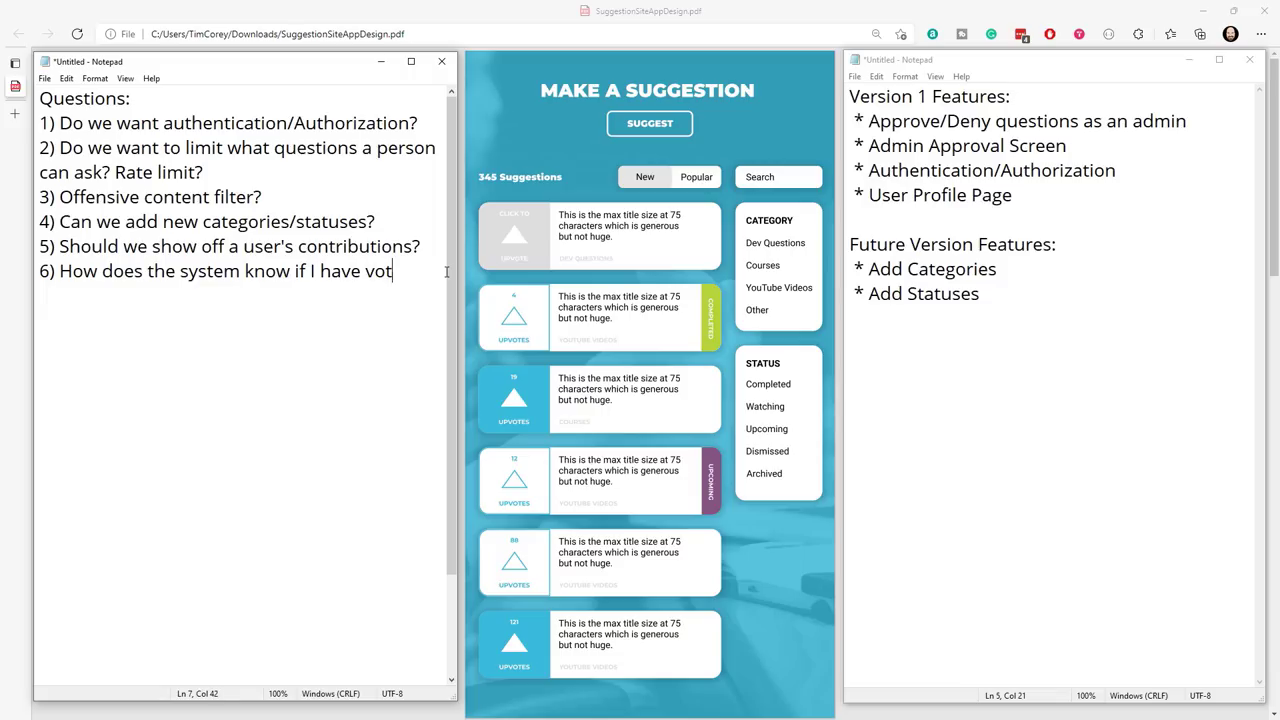
type("ed on a sugge")
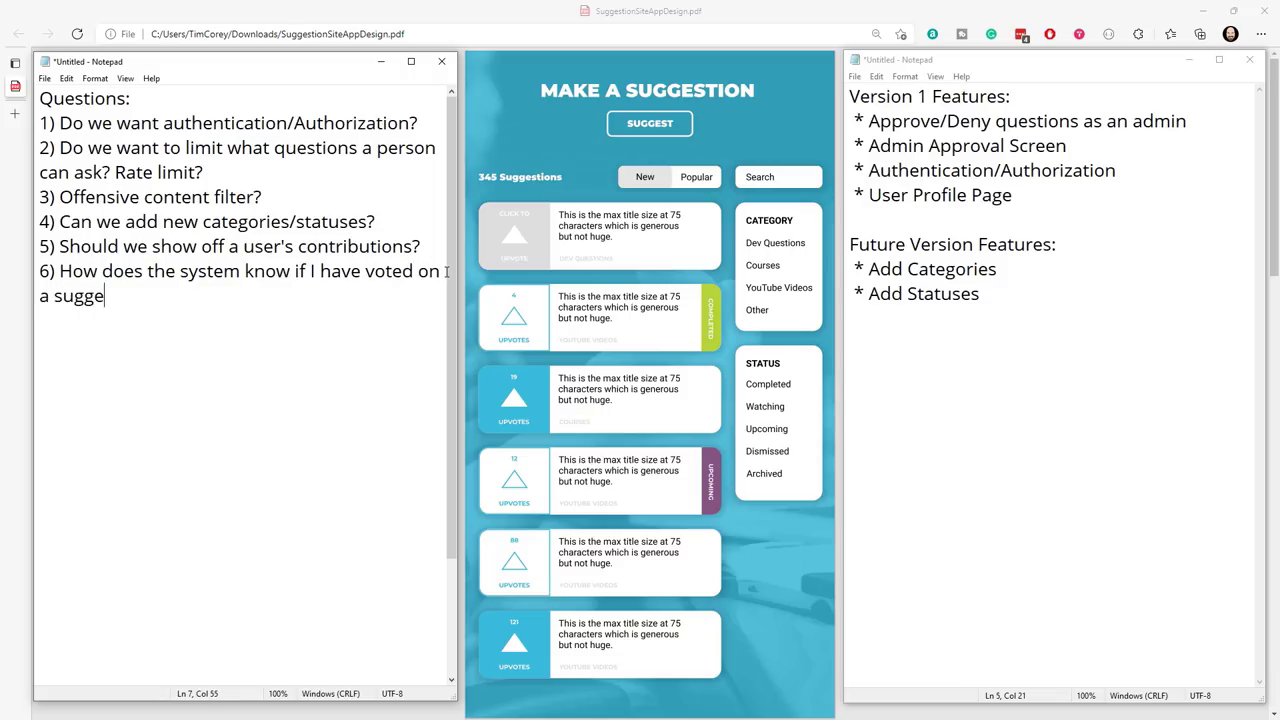
type("stion?")
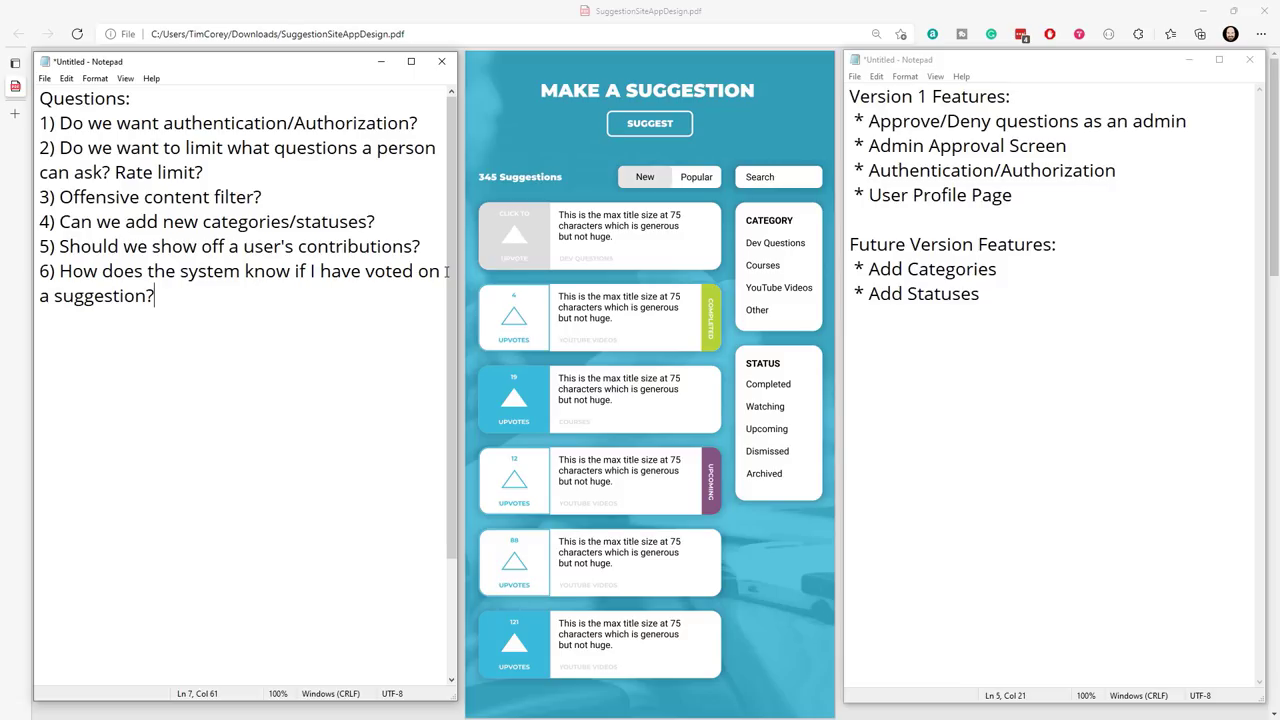
mouse_move(517, 397)
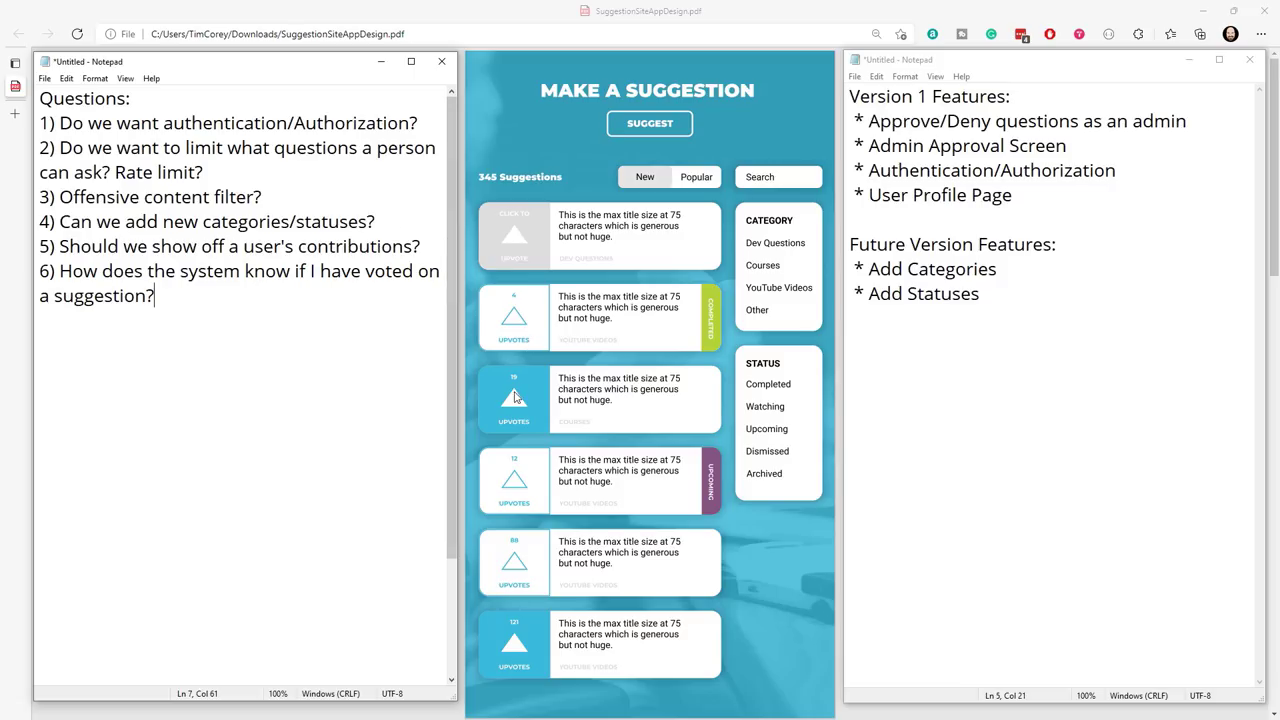
mouse_move(530, 417)
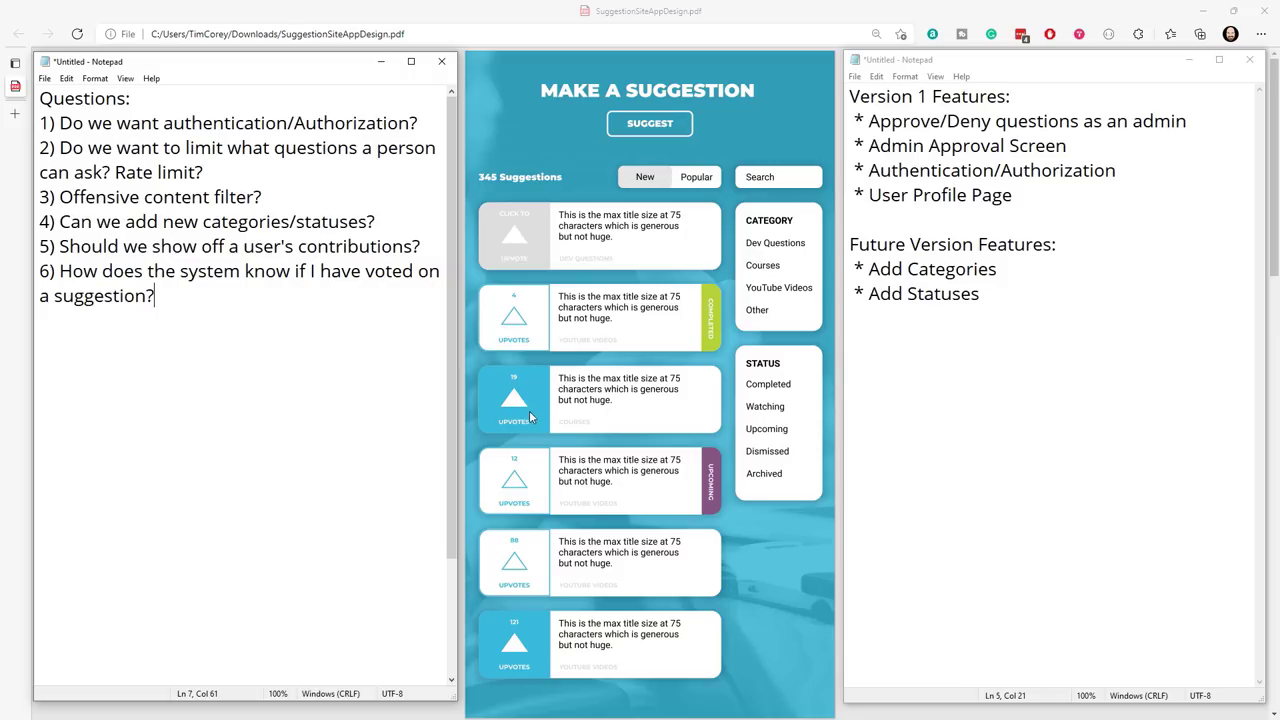
mouse_move(527, 418)
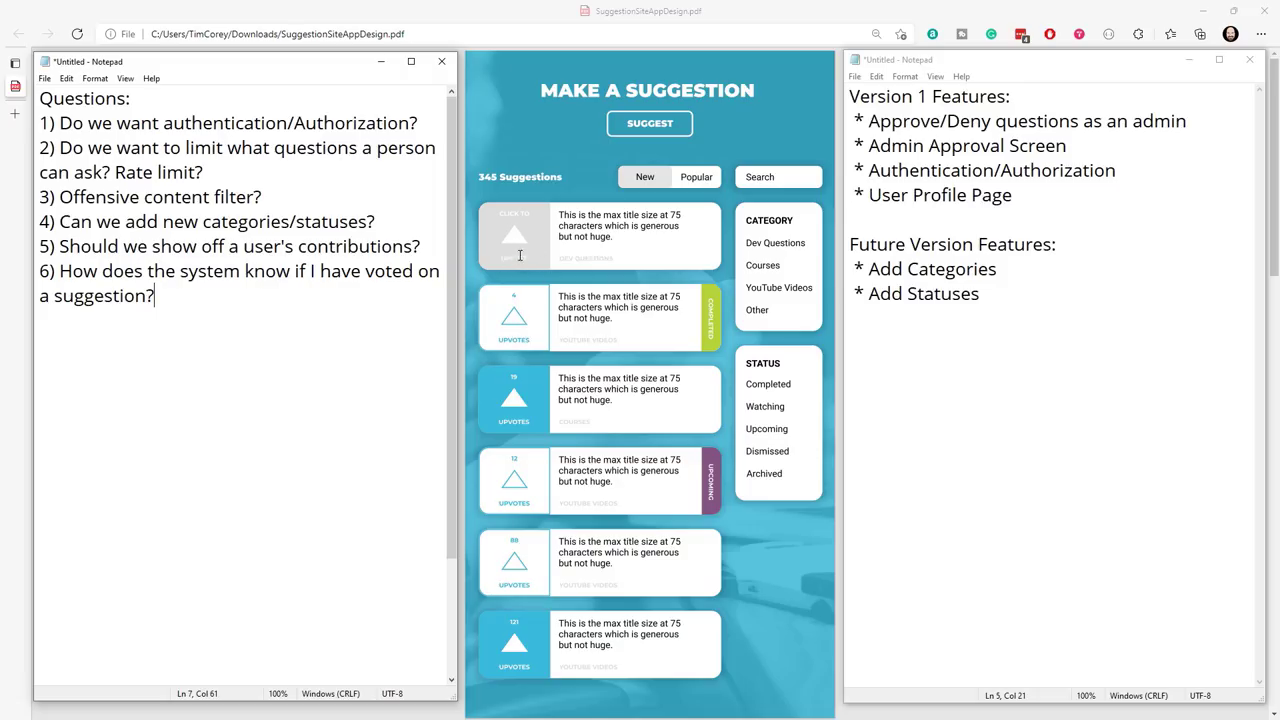
mouse_move(356, 305)
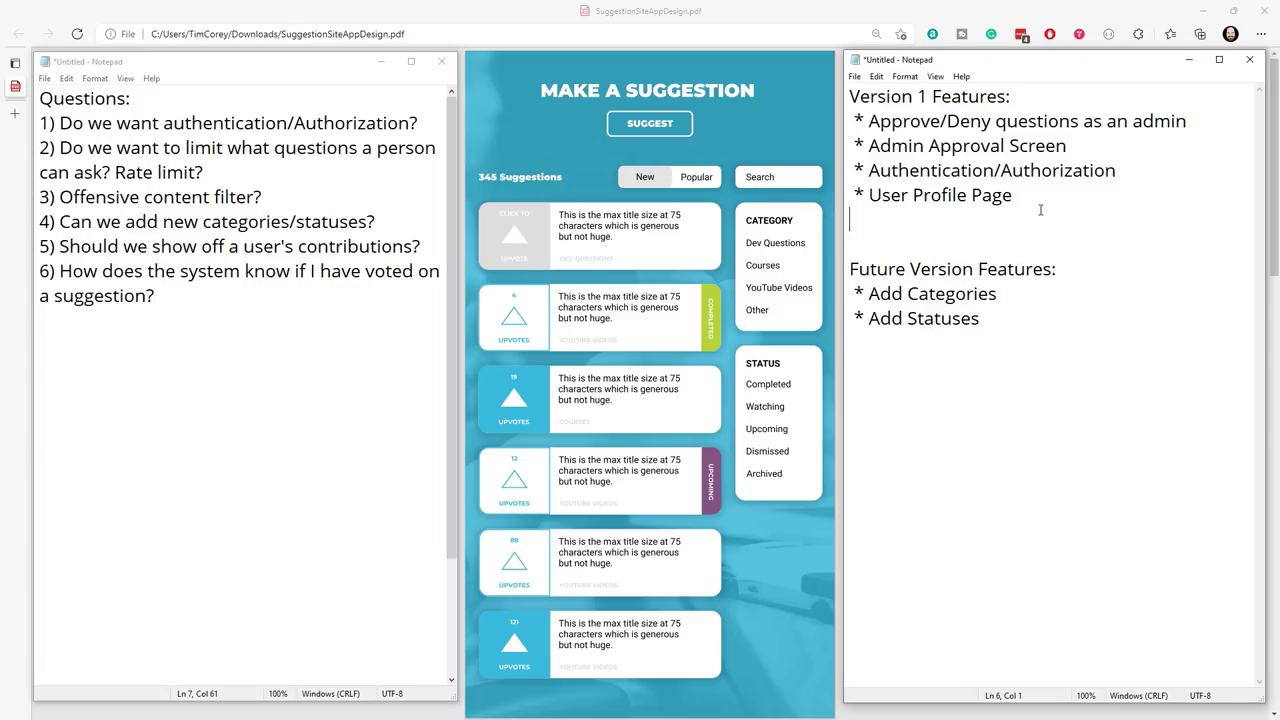
Add the Version 1 bullet '* Track the user's votes' in the right window.
type("*")
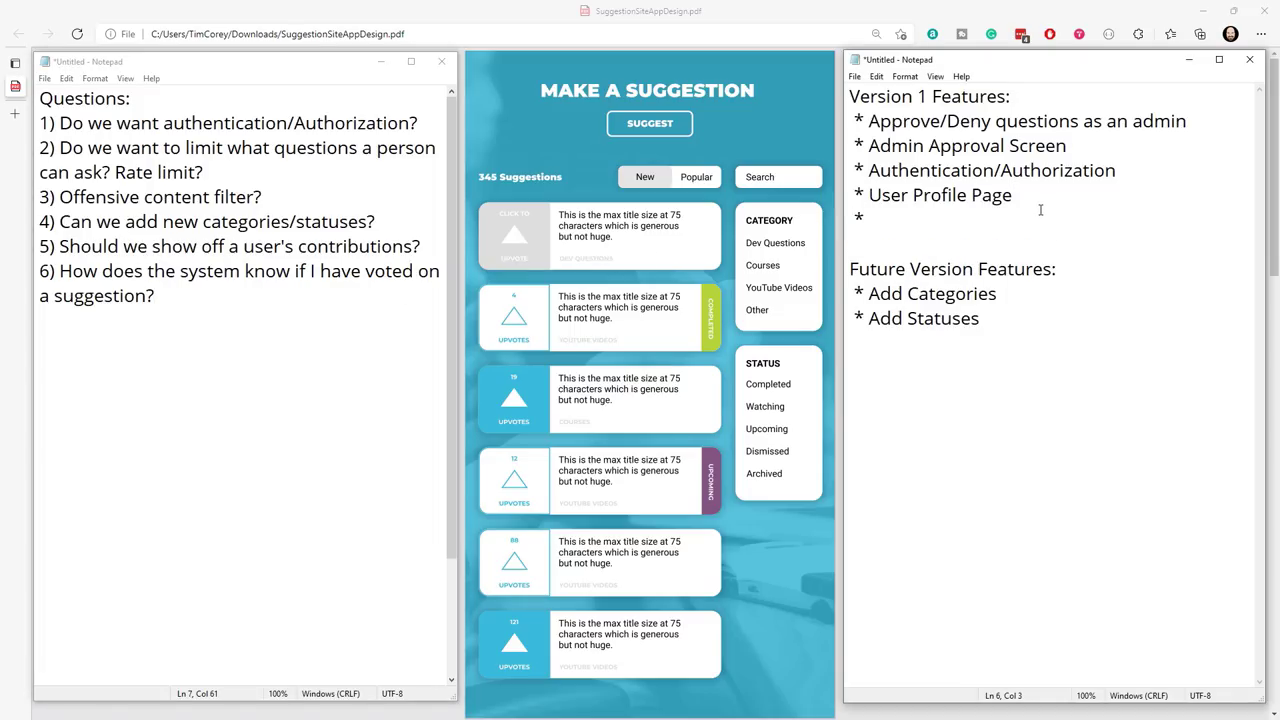
type("Track the user's vot")
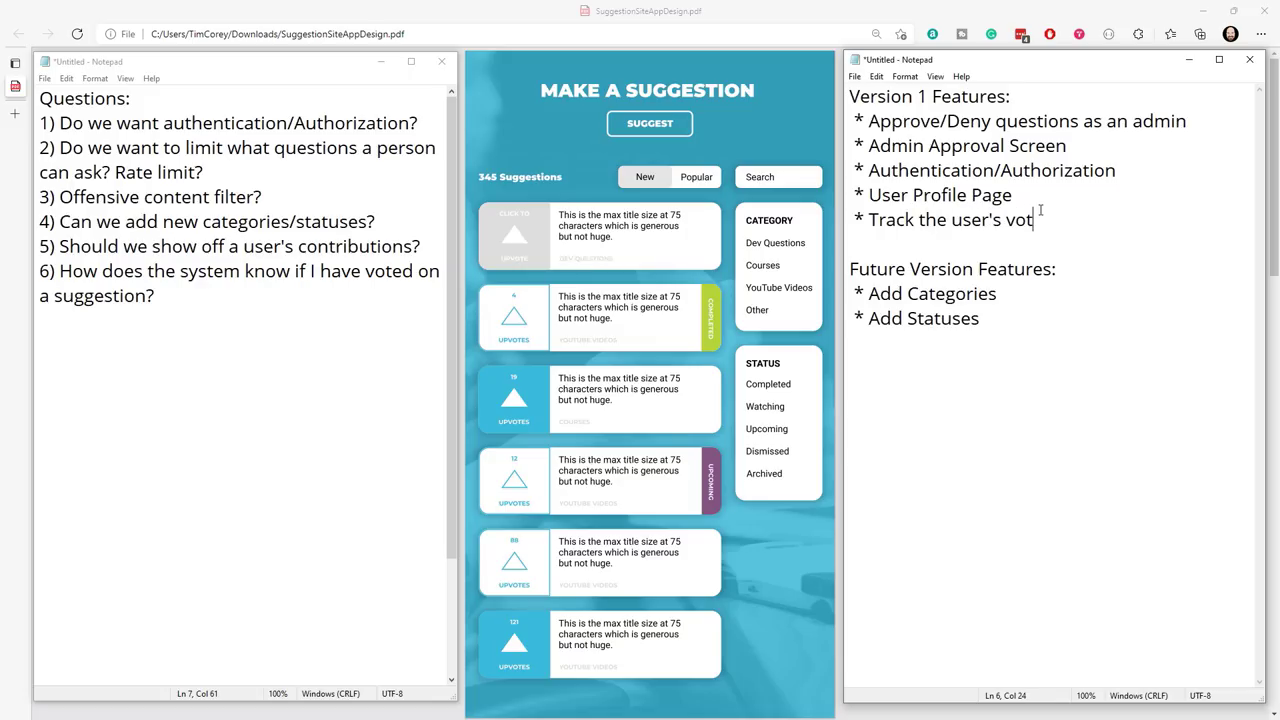
type("es")
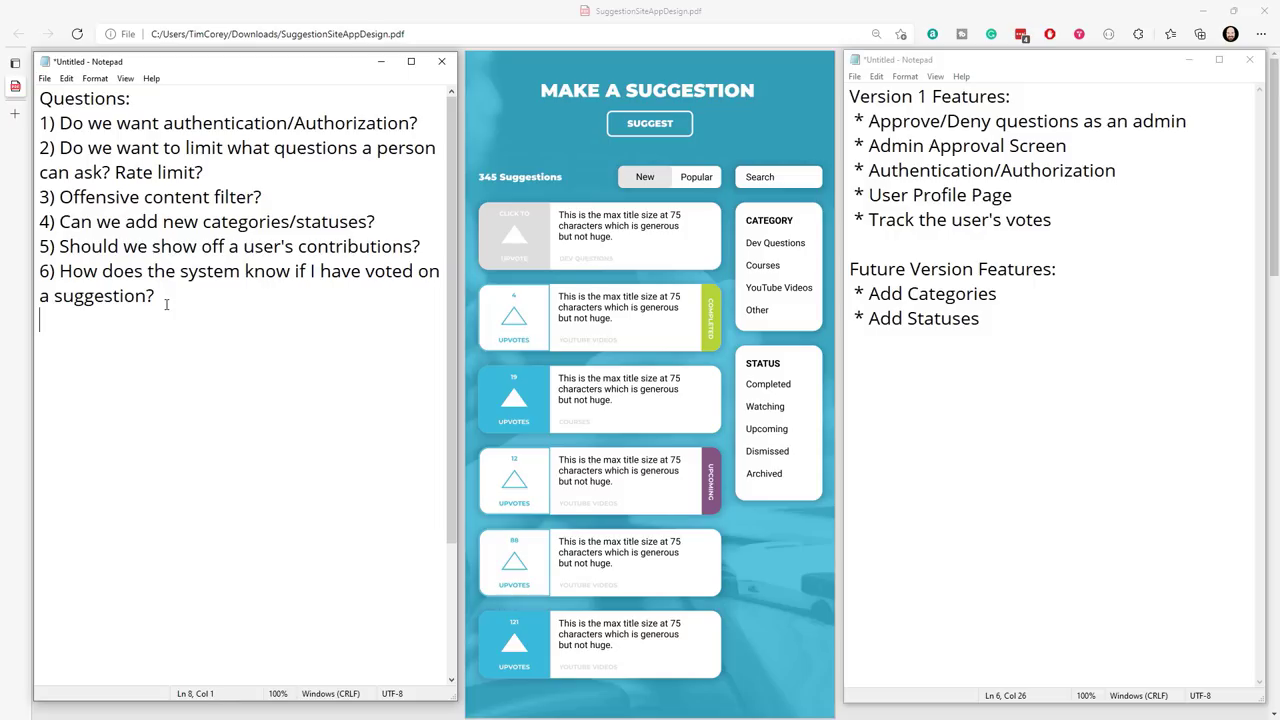
Type question 7: 'Can a user vote on their own suggestion?'.
type("7) C")
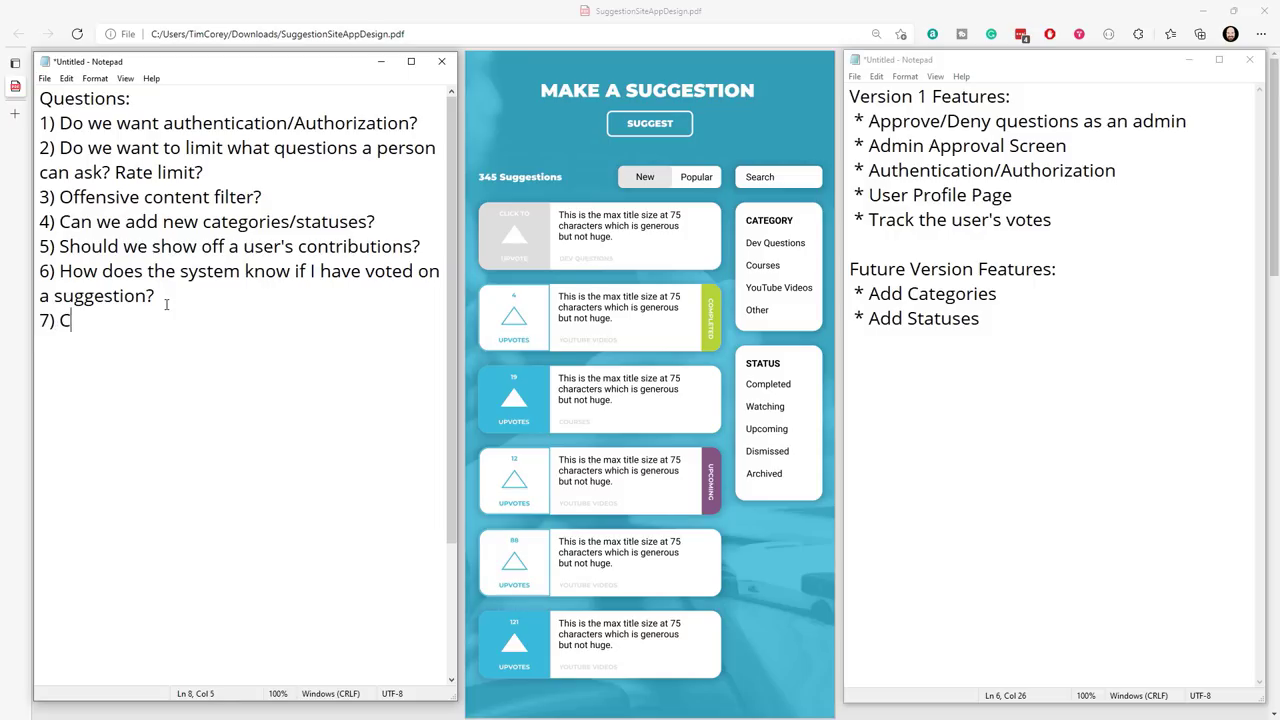
type("an a user vote")
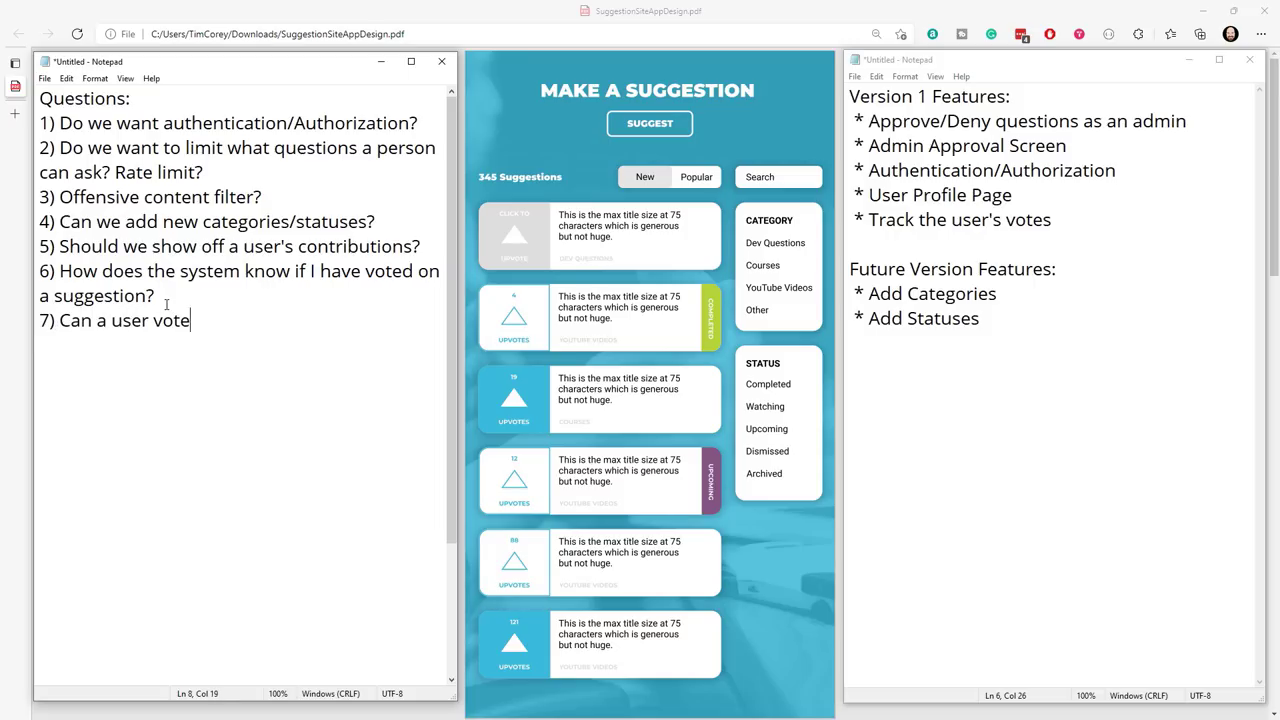
type("on their own su")
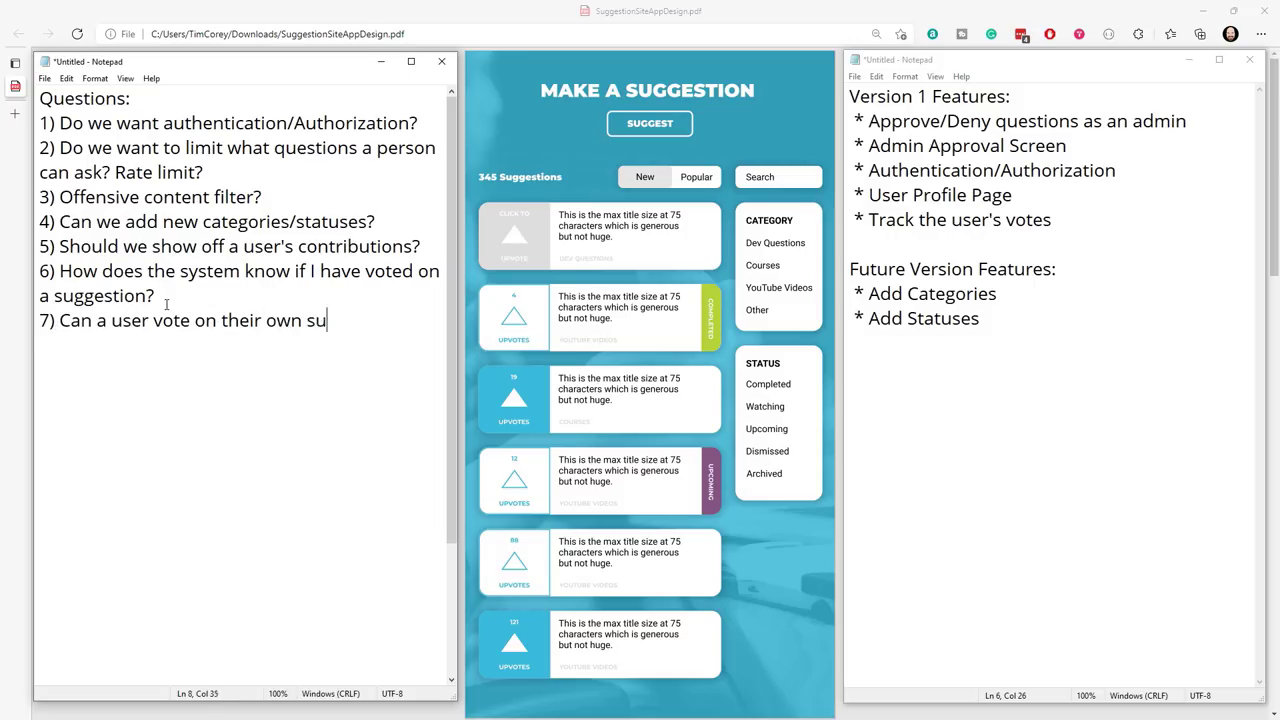
type("ggestion?")
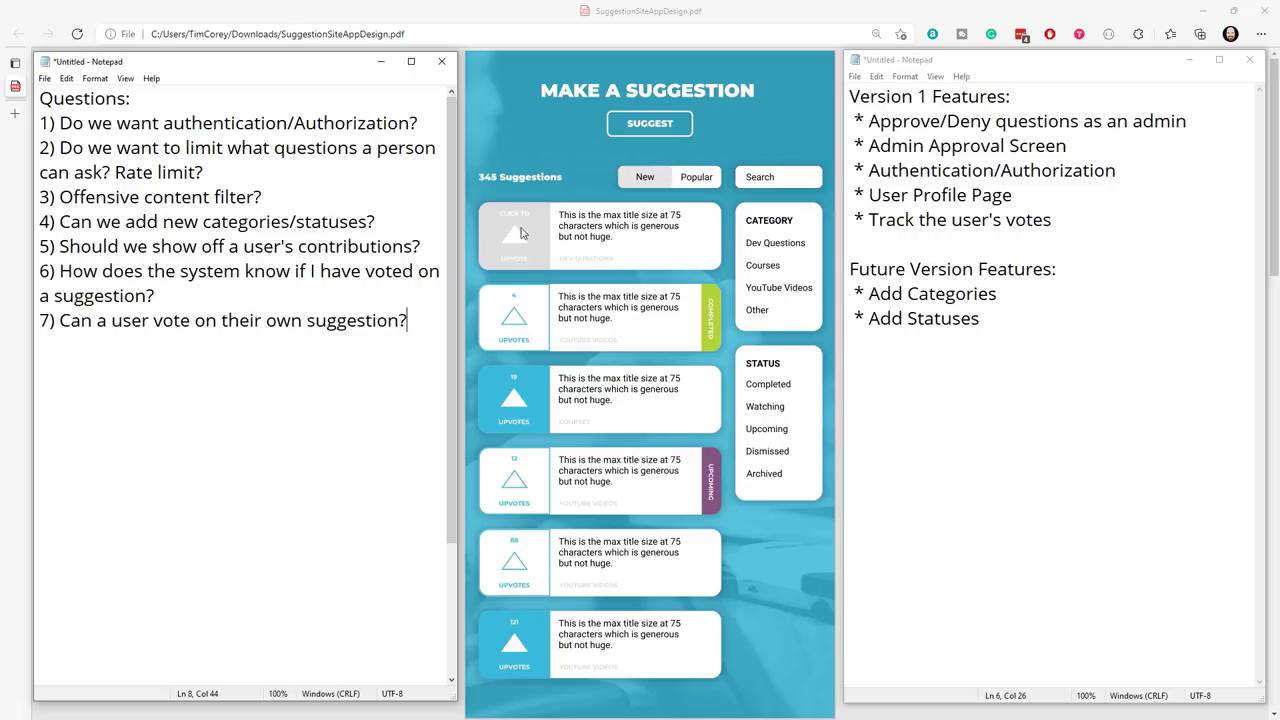
mouse_move(535, 257)
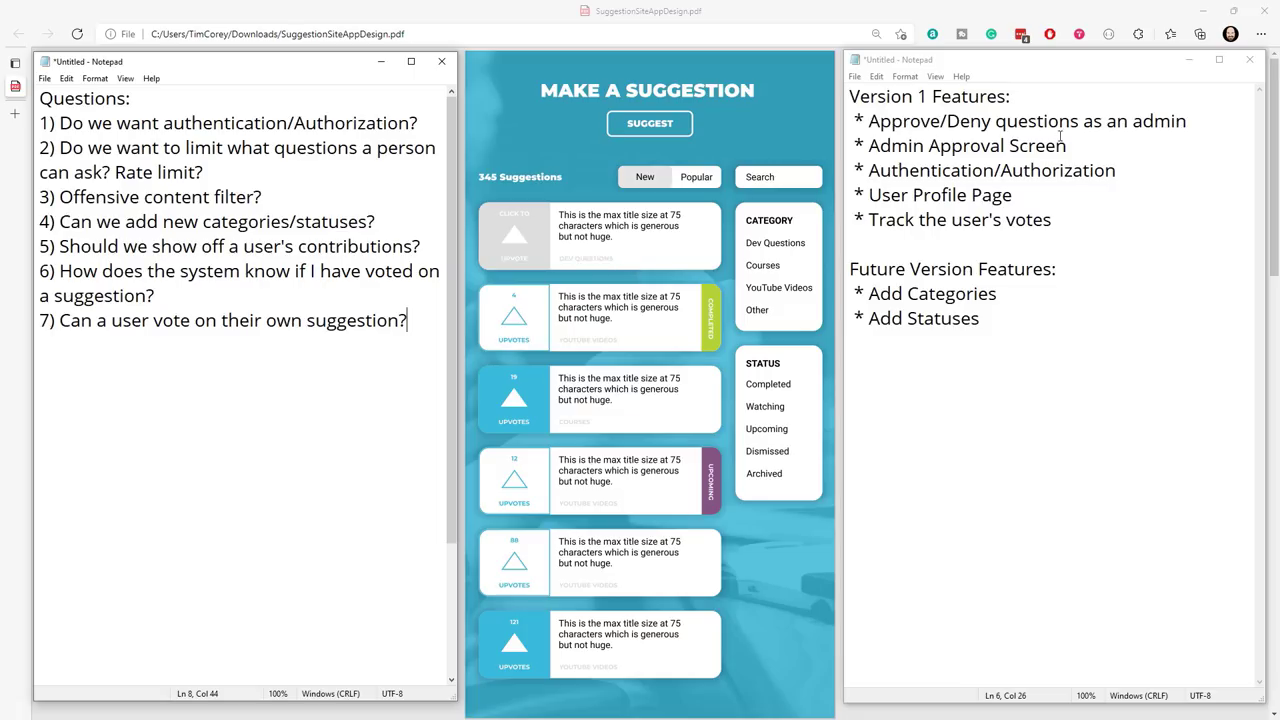
double_click(886, 96)
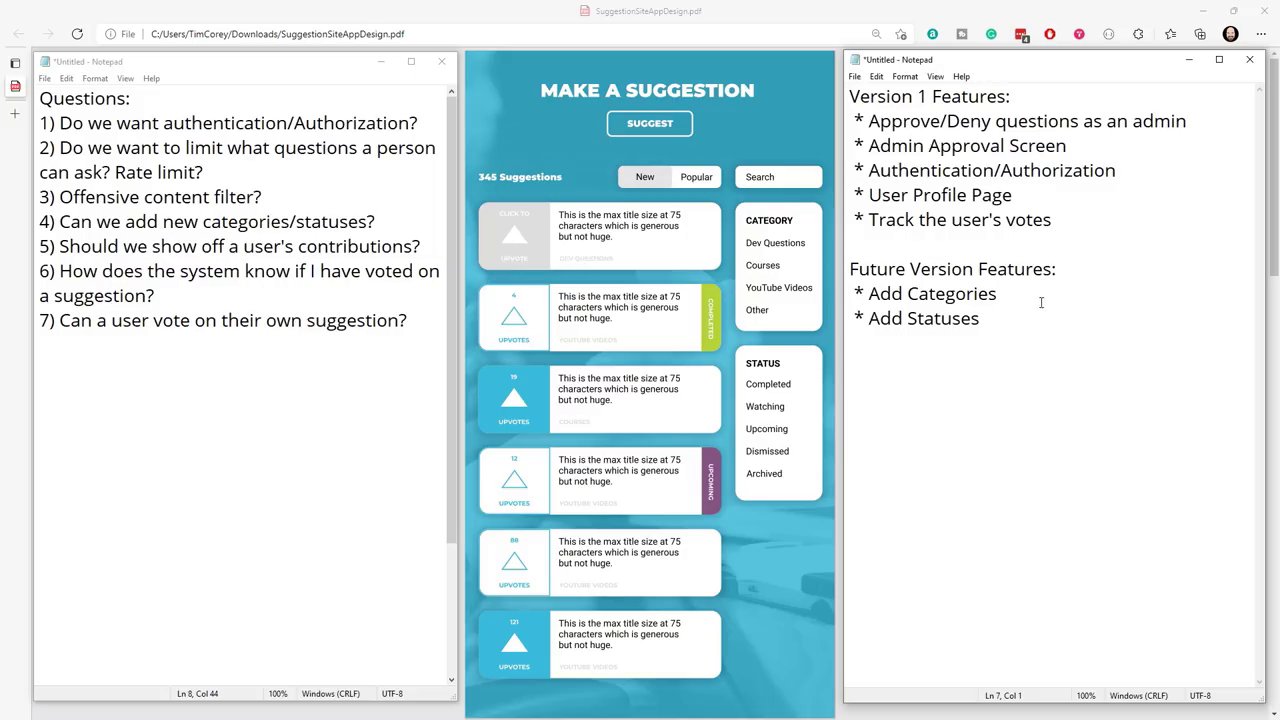
triple_click(951, 268)
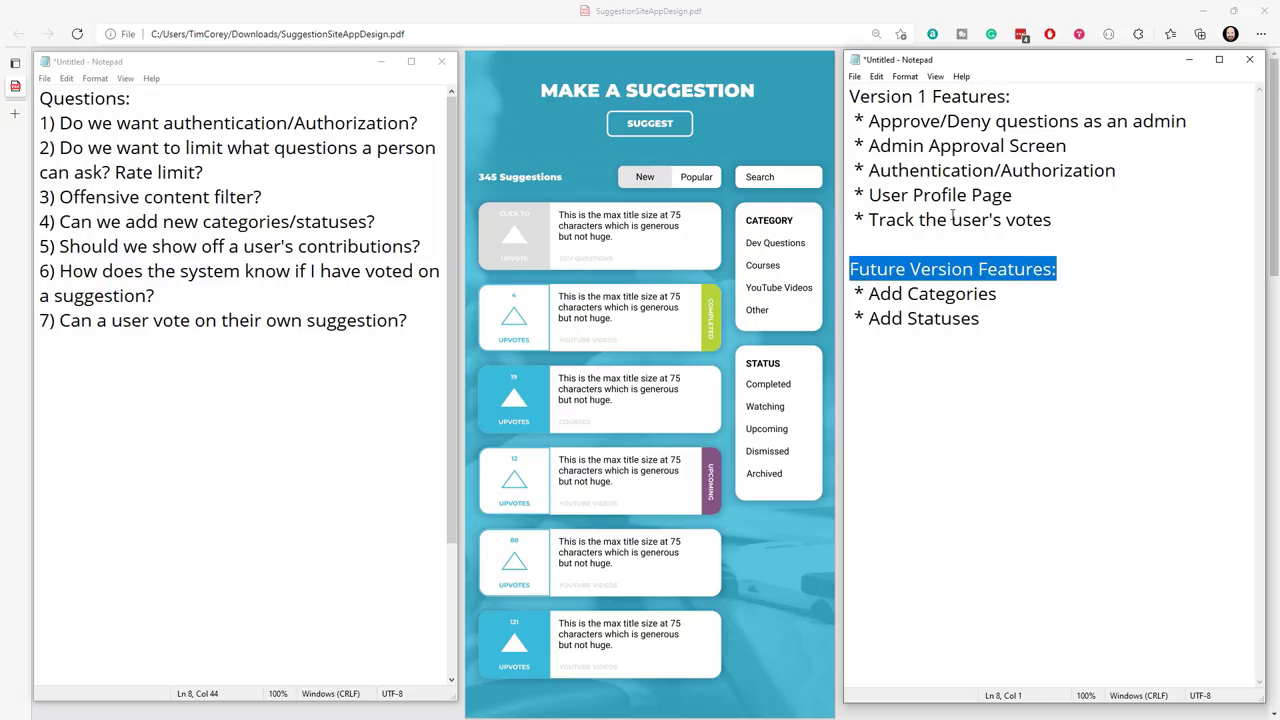
left_click(1105, 309)
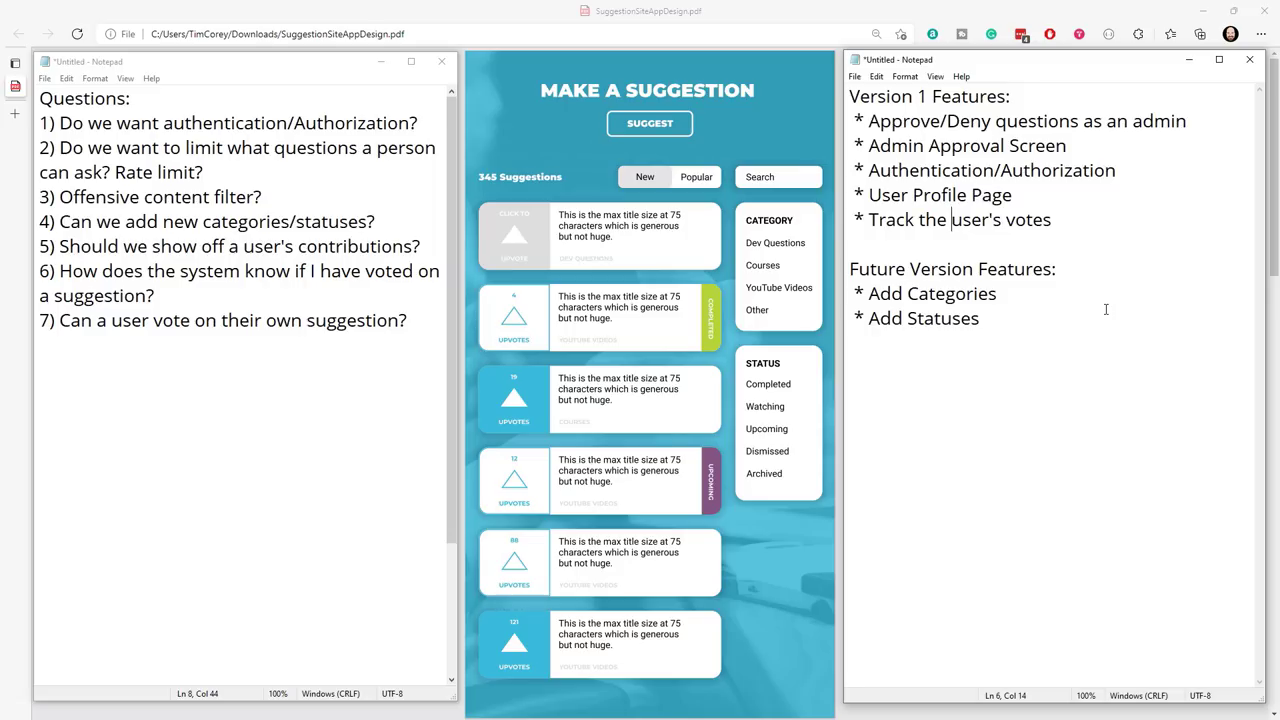
mouse_move(932, 90)
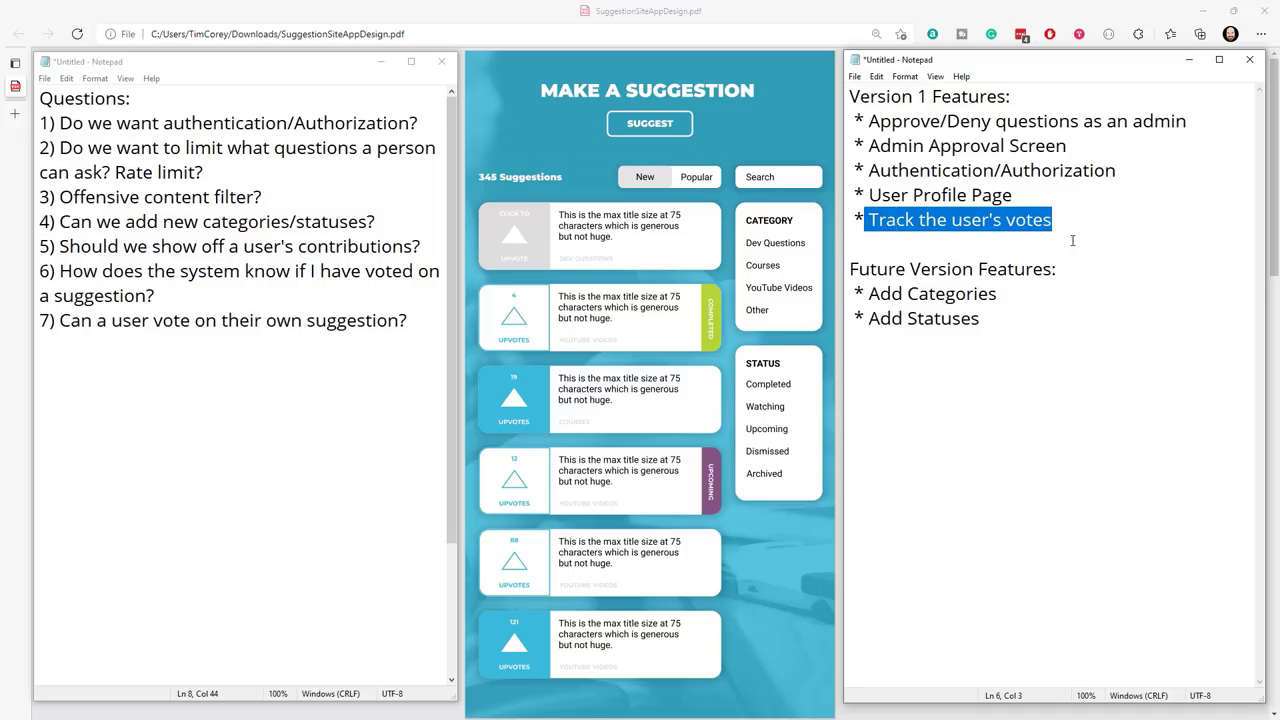
left_click(1081, 219)
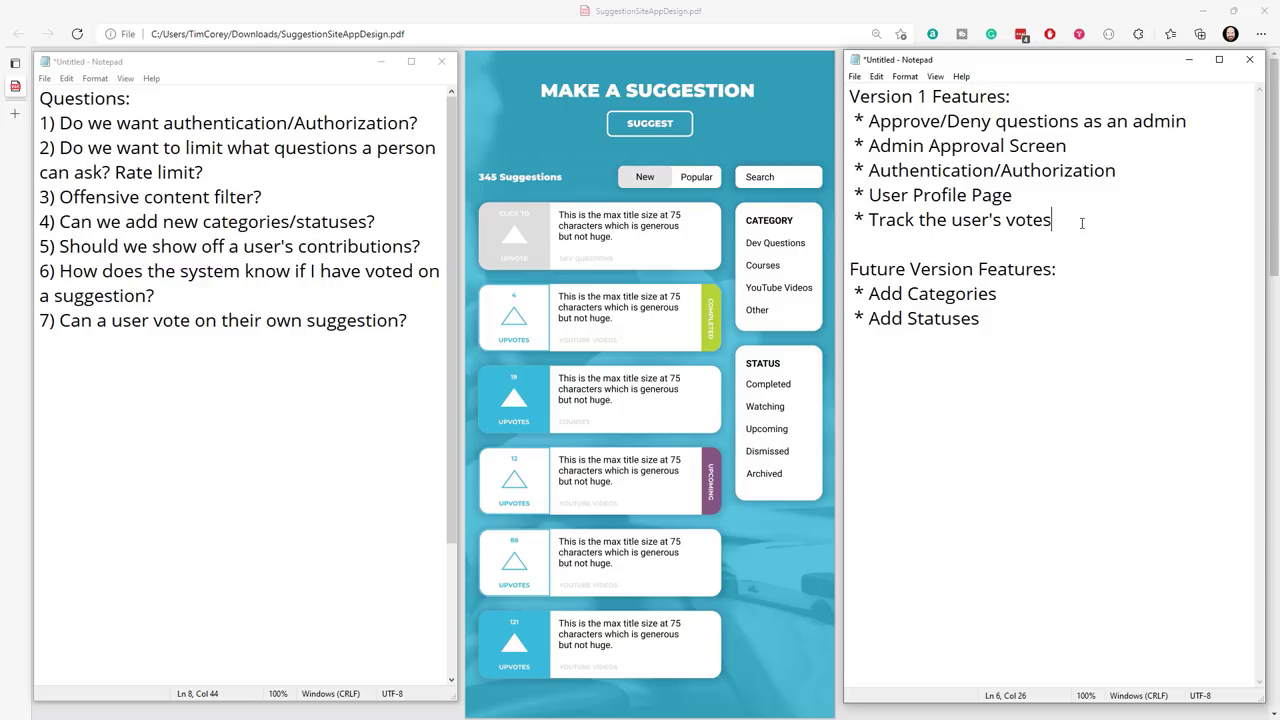
mouse_move(515, 341)
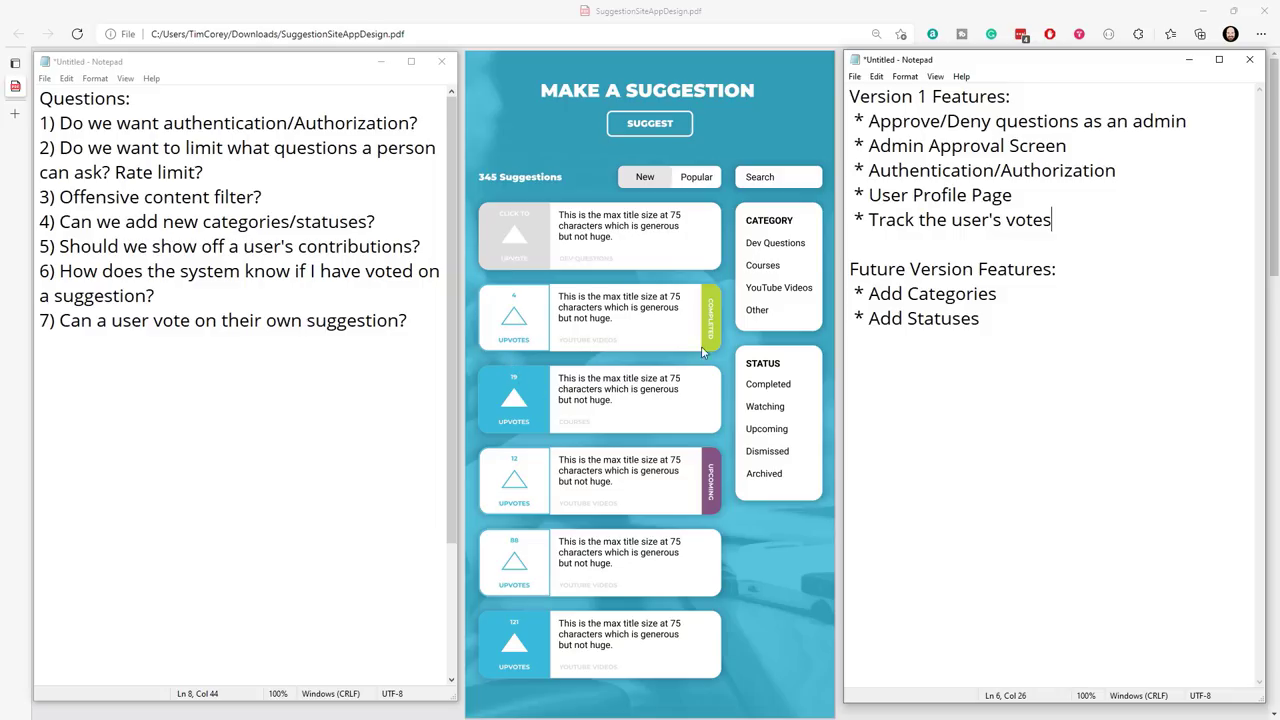
mouse_move(647, 373)
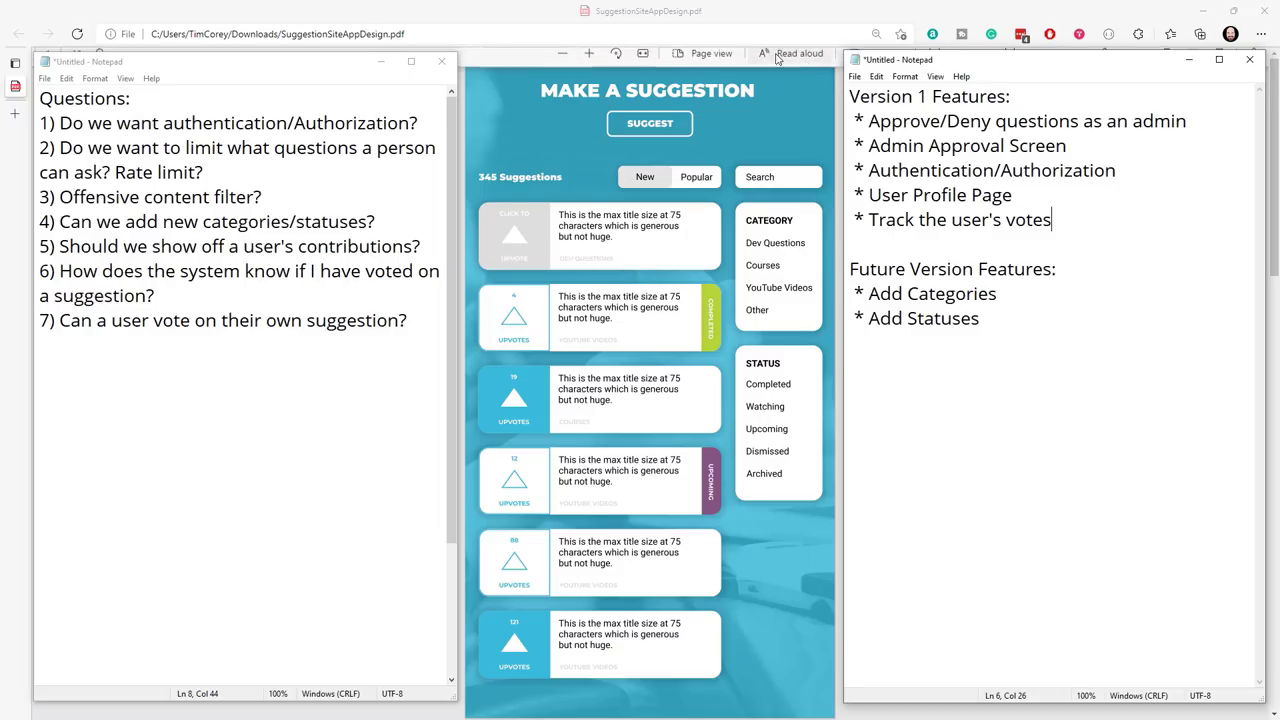
Add the bullet '* Login/Account/Logout options' at the end of the Version 1 list.
scroll("down", 3)
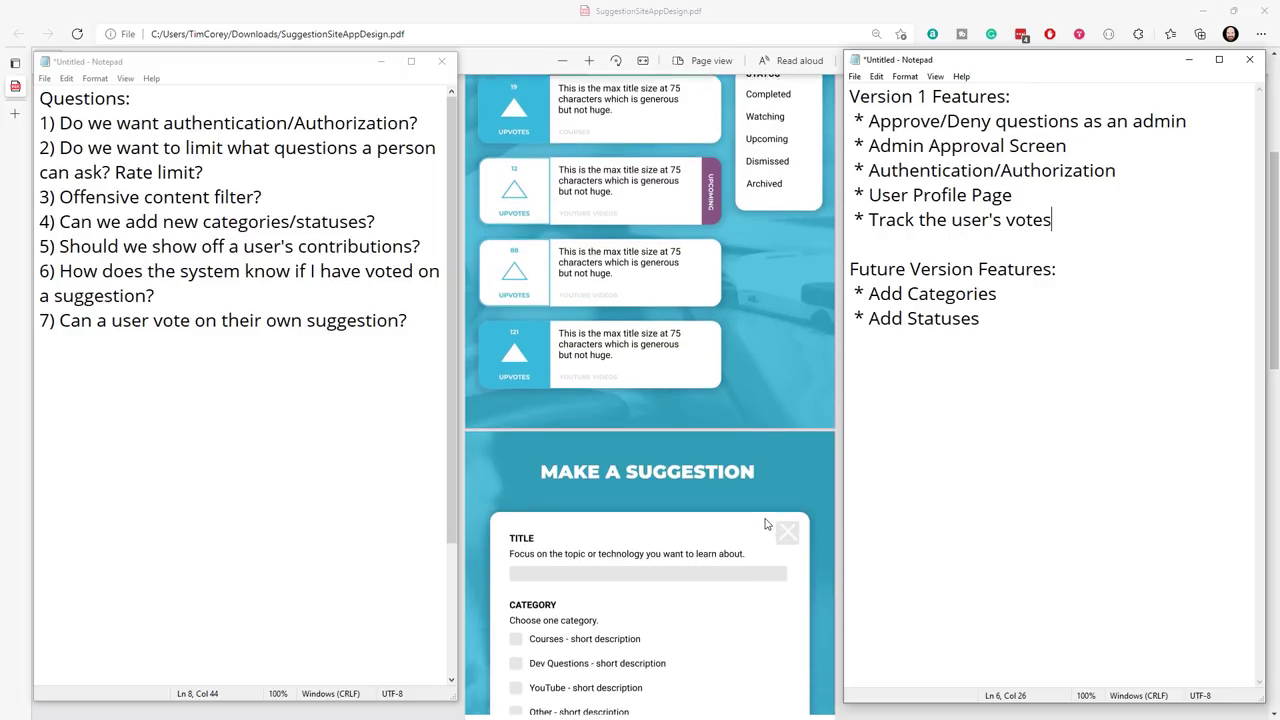
scroll("down", 3)
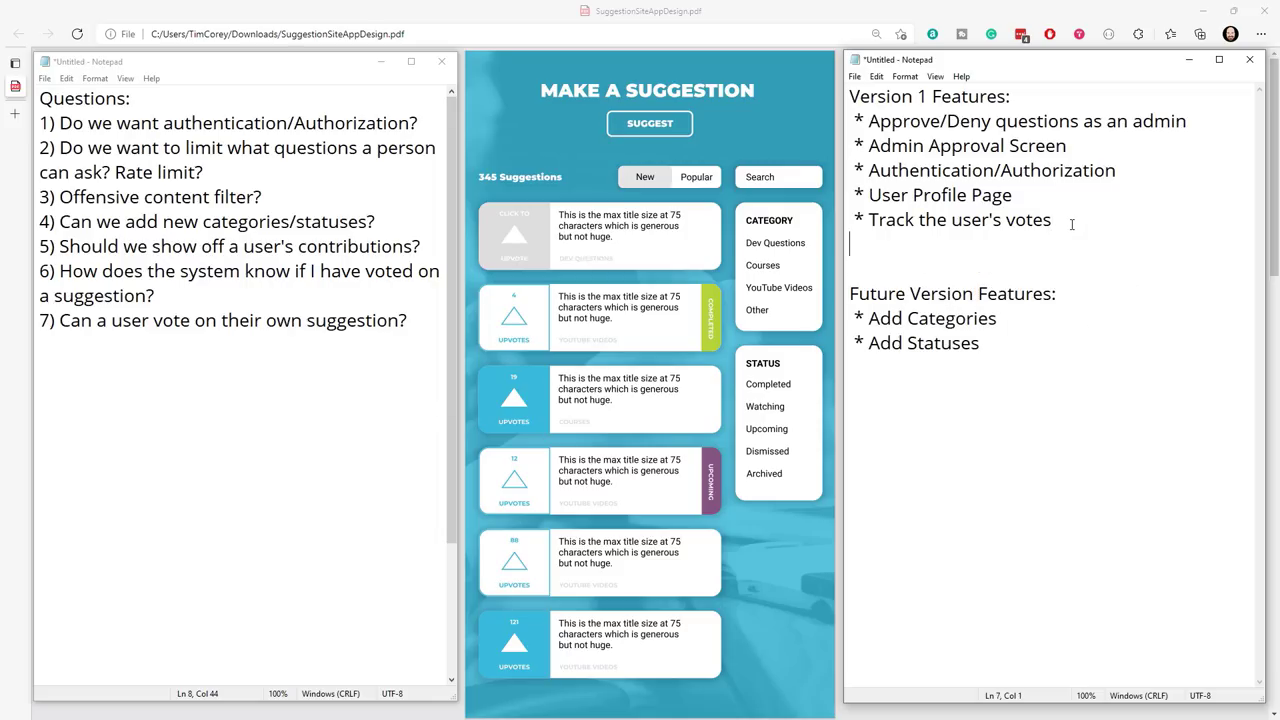
type("*")
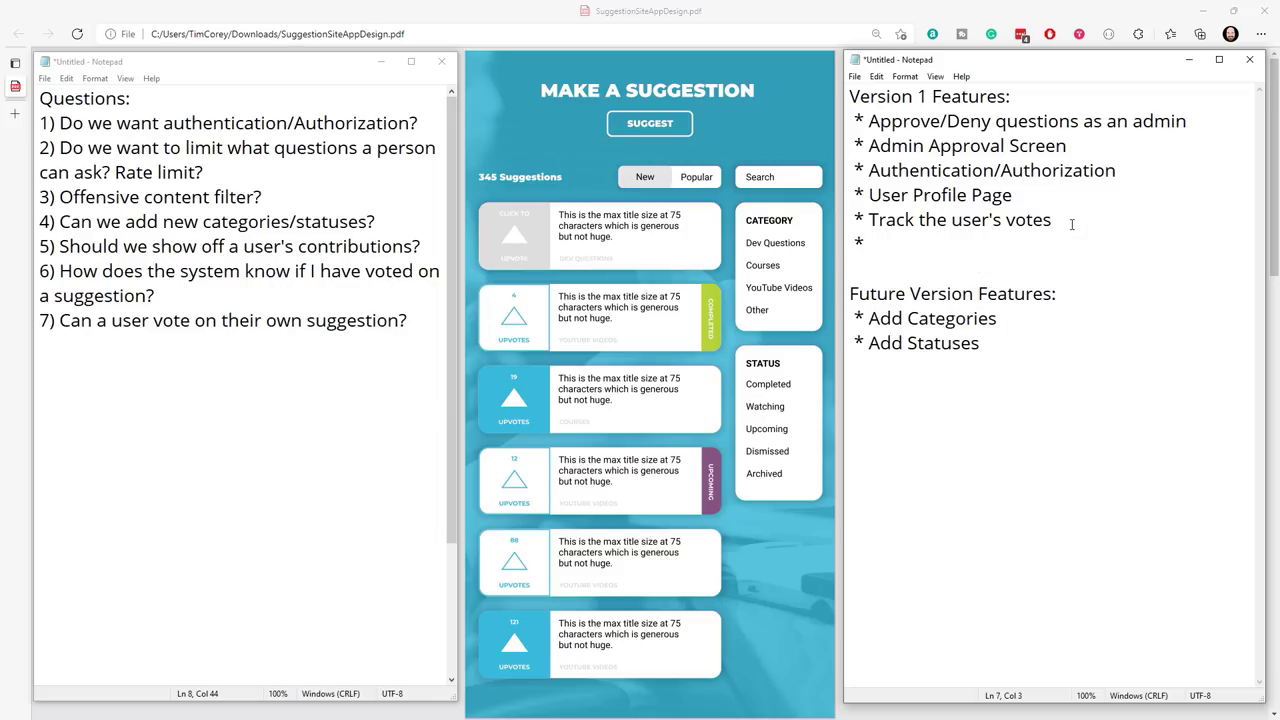
type("Login")
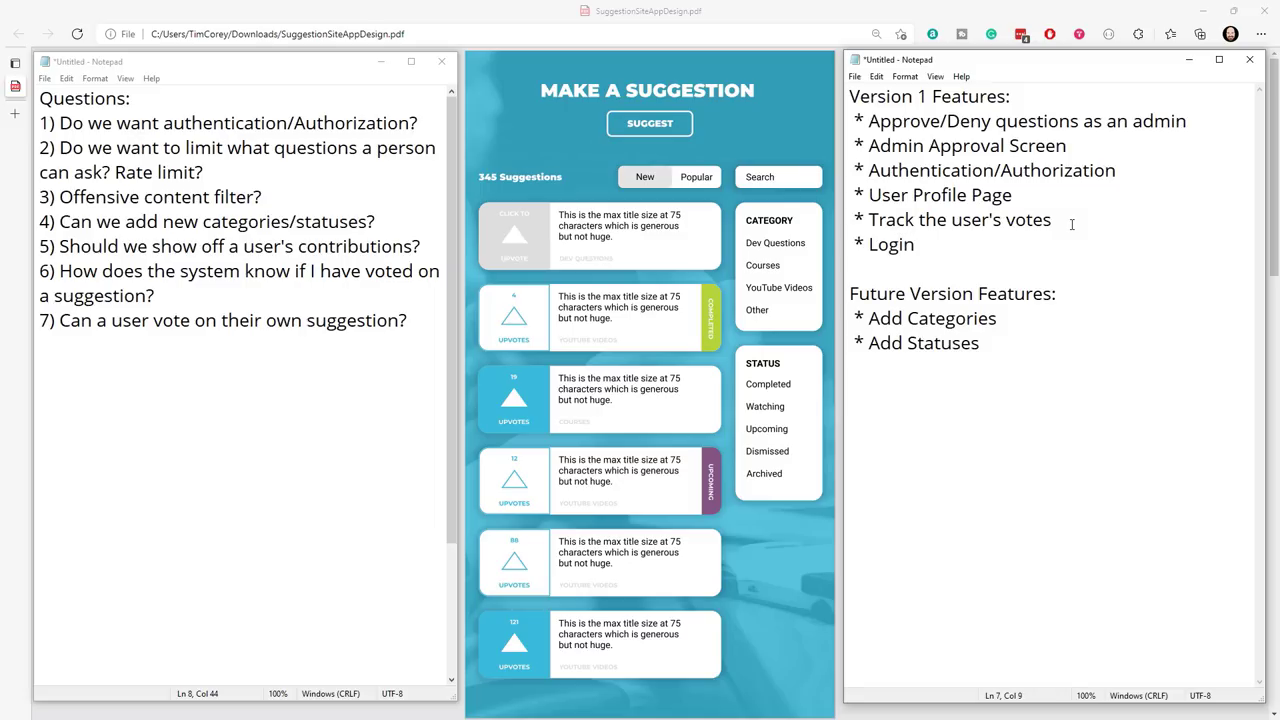
type("/")
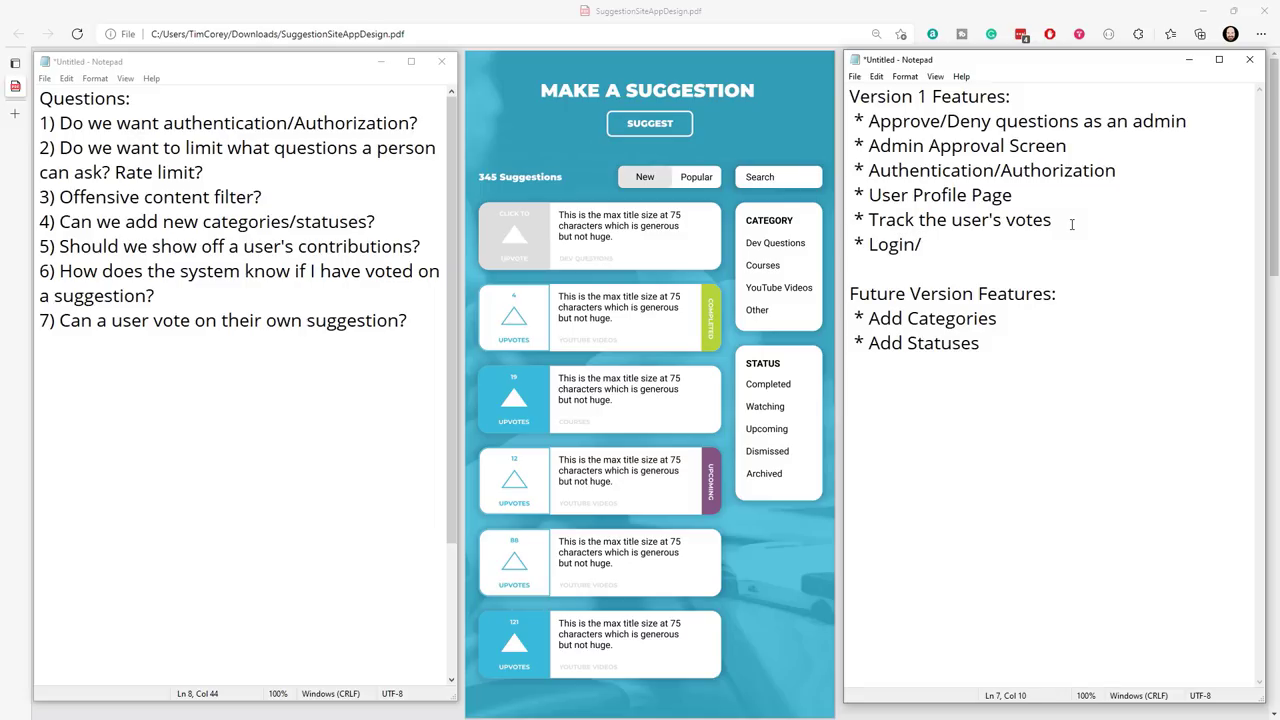
type("Account/")
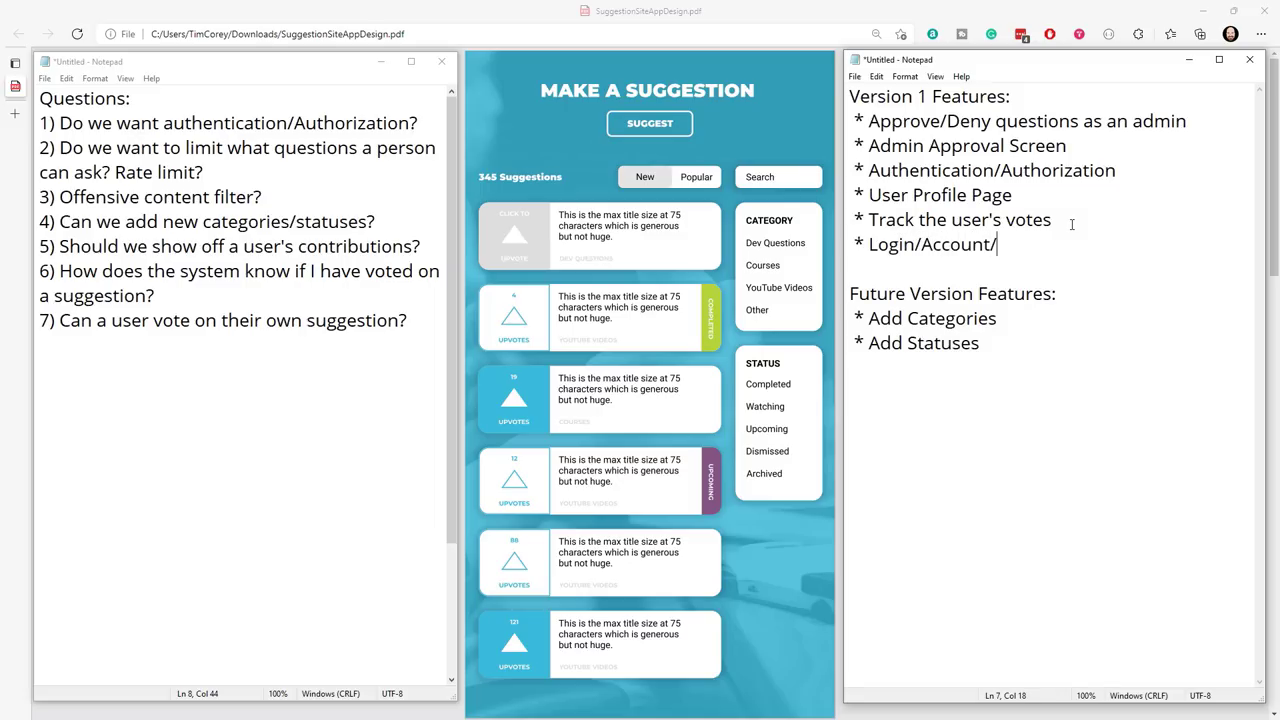
type("Logou")
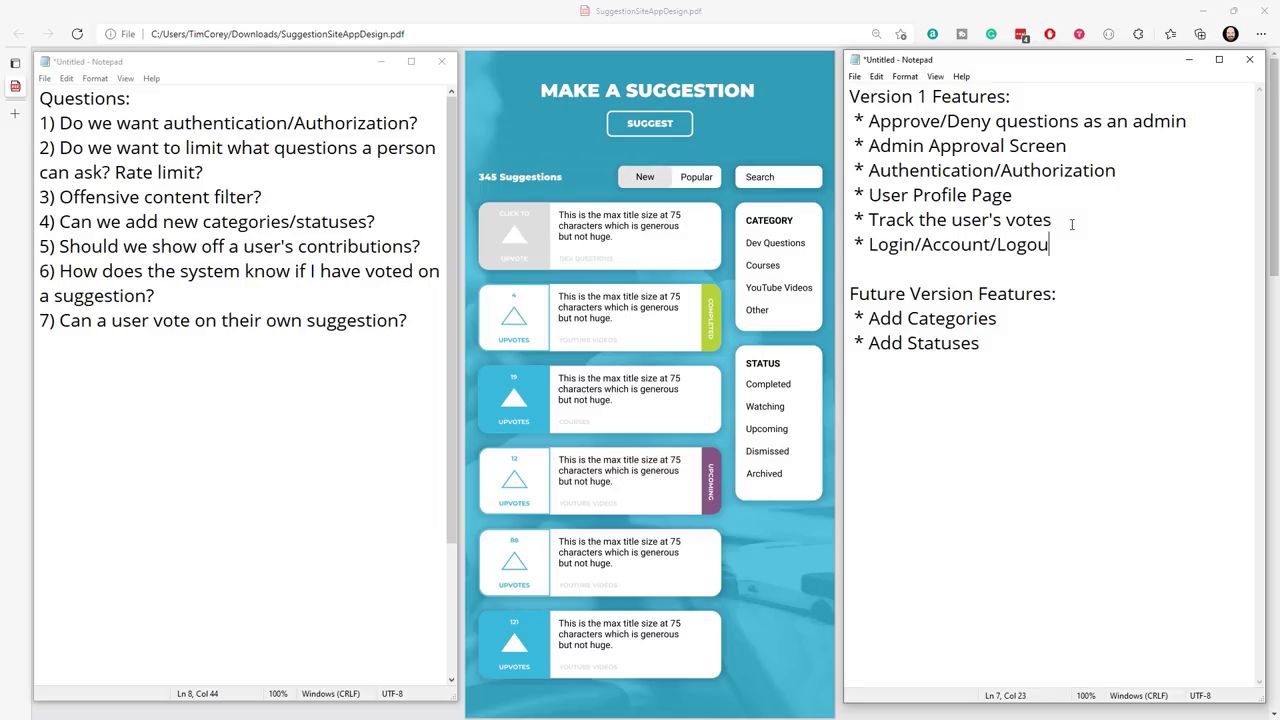
type("option")
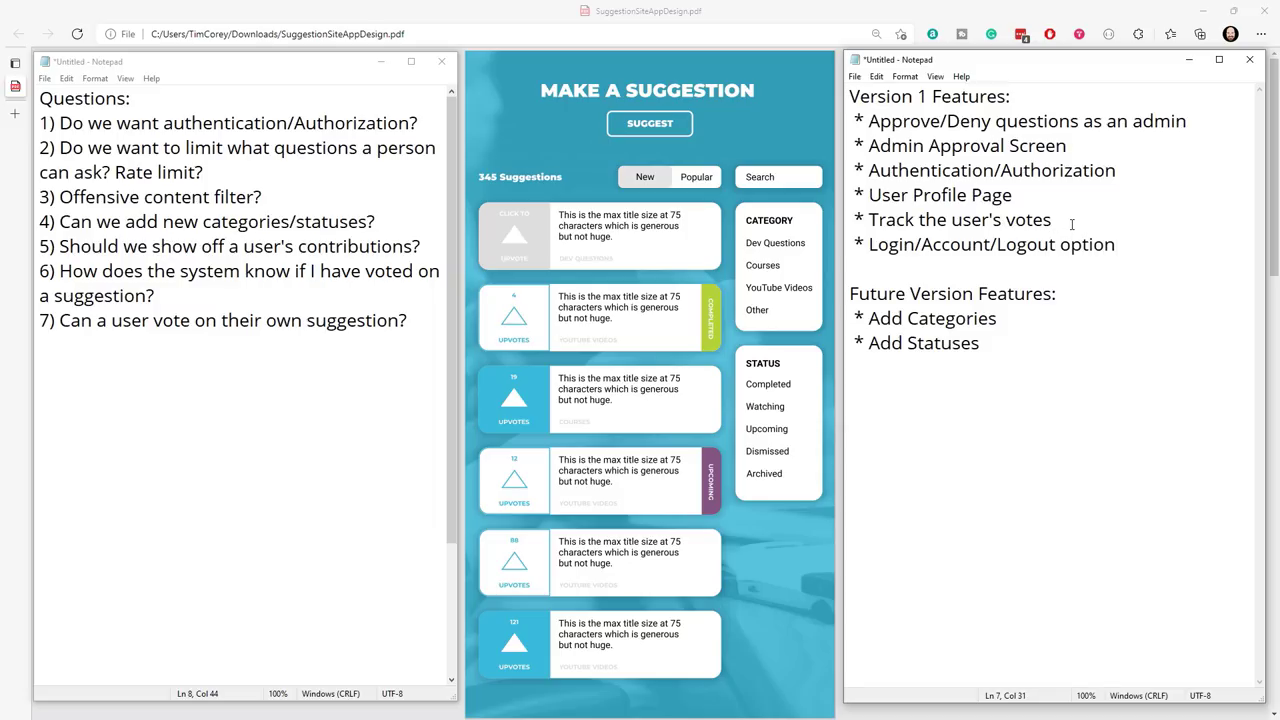
type("s")
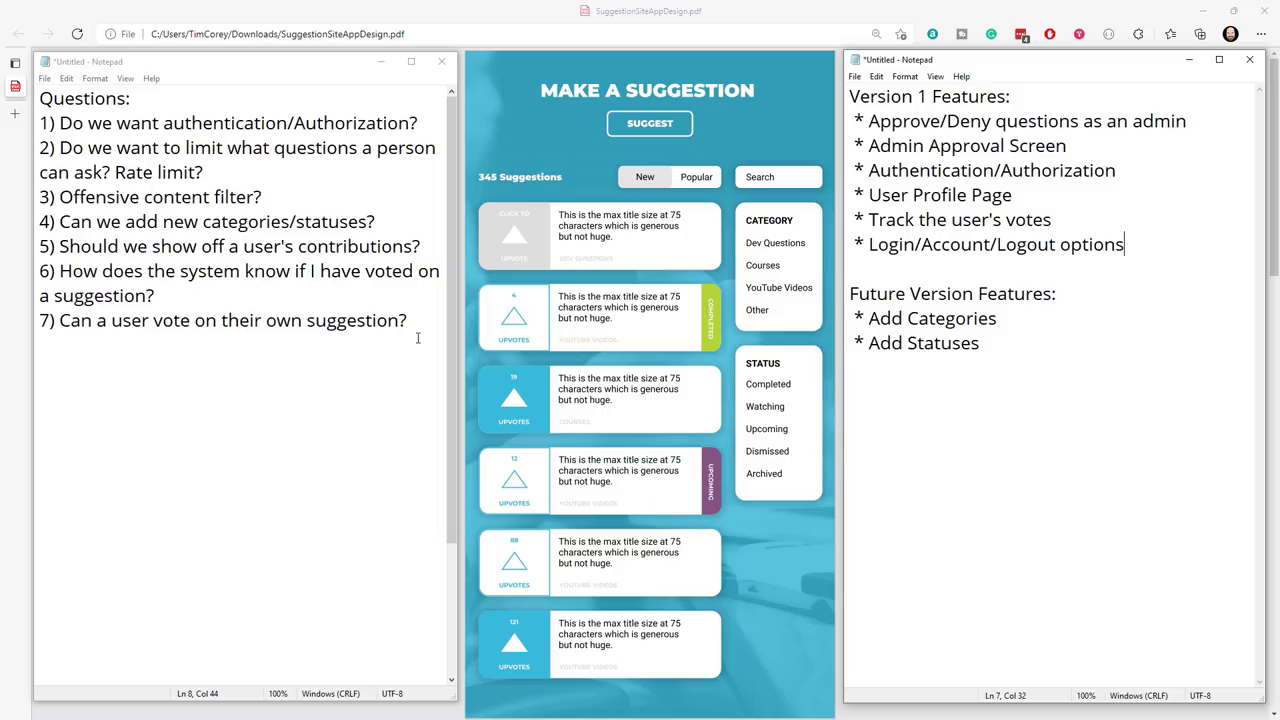
Type question 8: 'Should we limit the size of suggestions/descriptions?'.
scroll("down", 3)
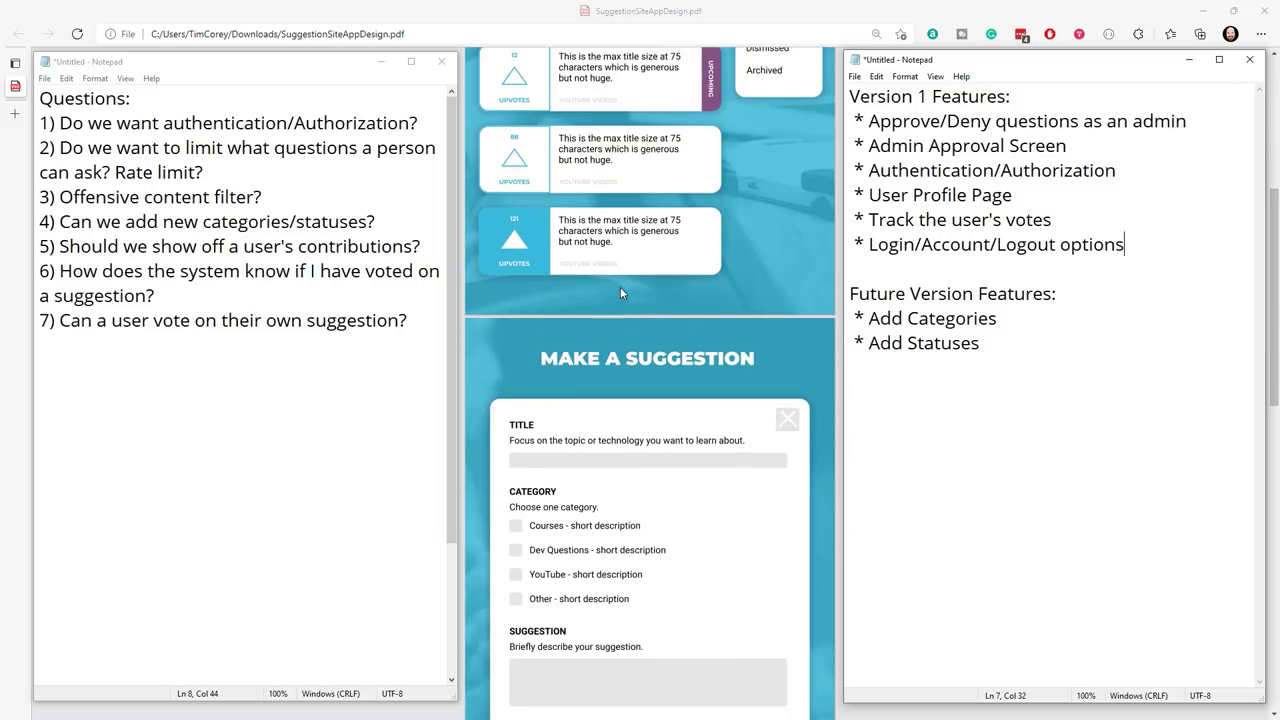
scroll("down", 3)
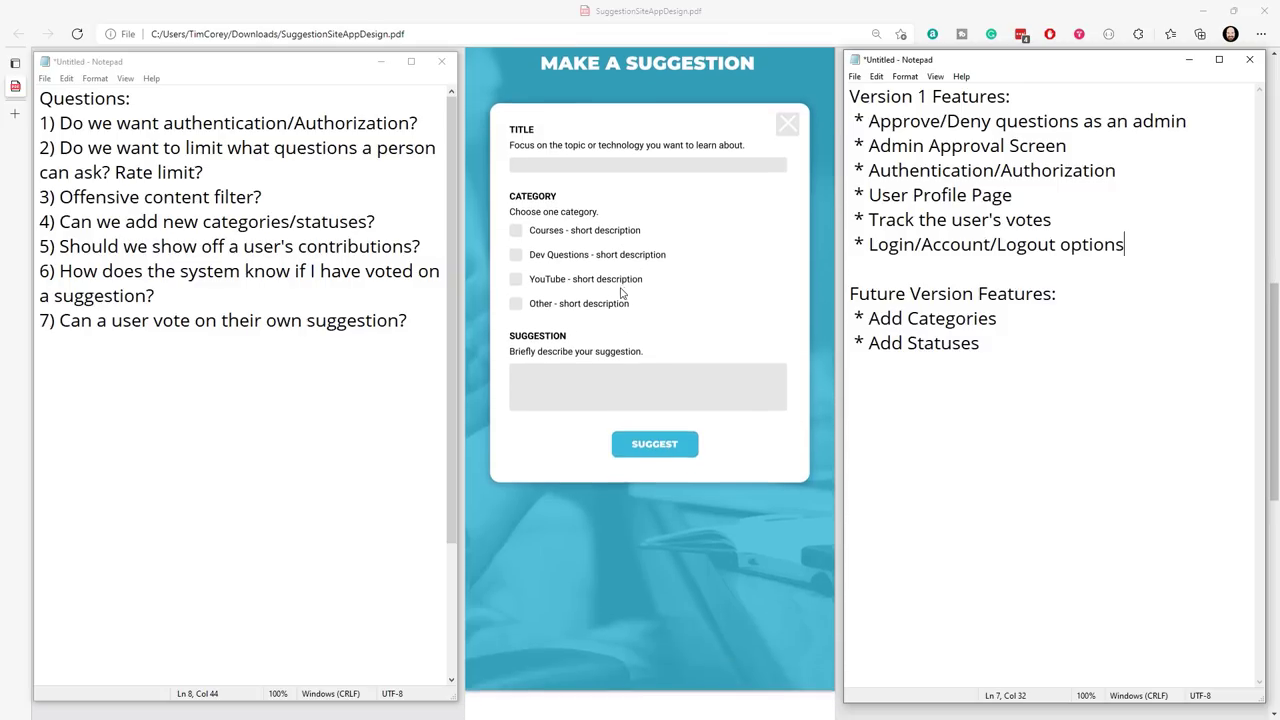
scroll("down", 3)
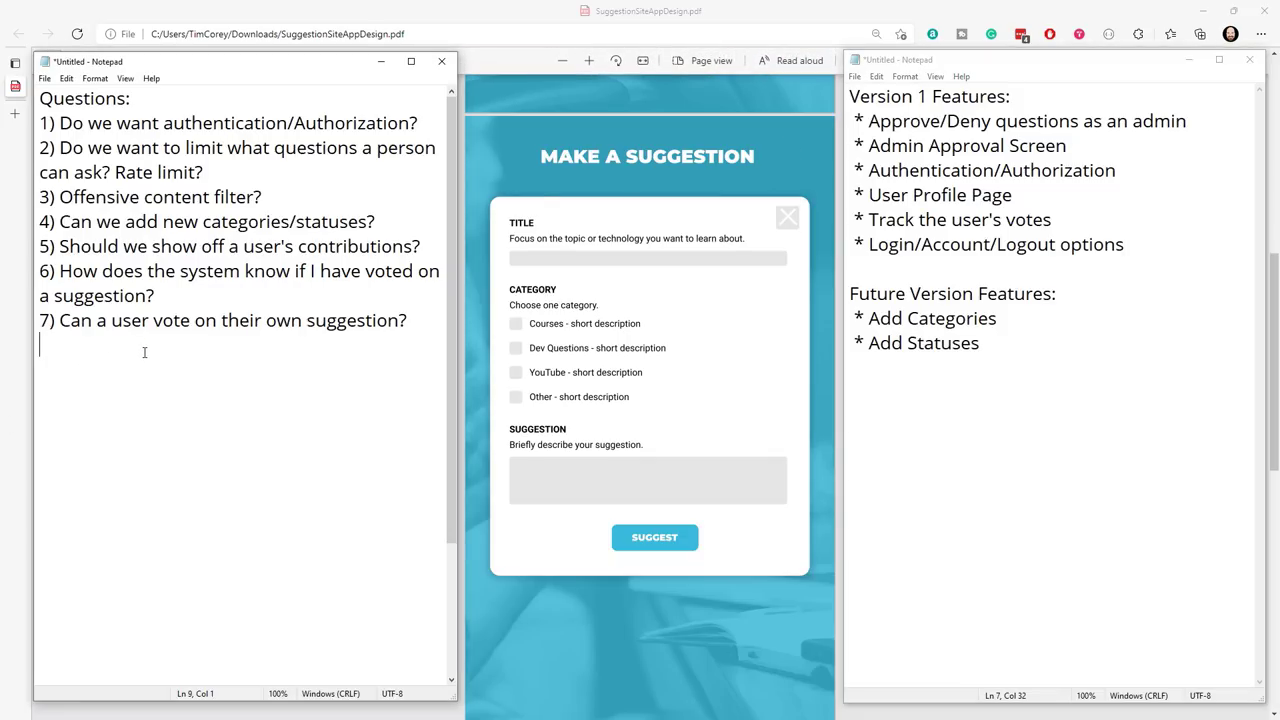
type("8)")
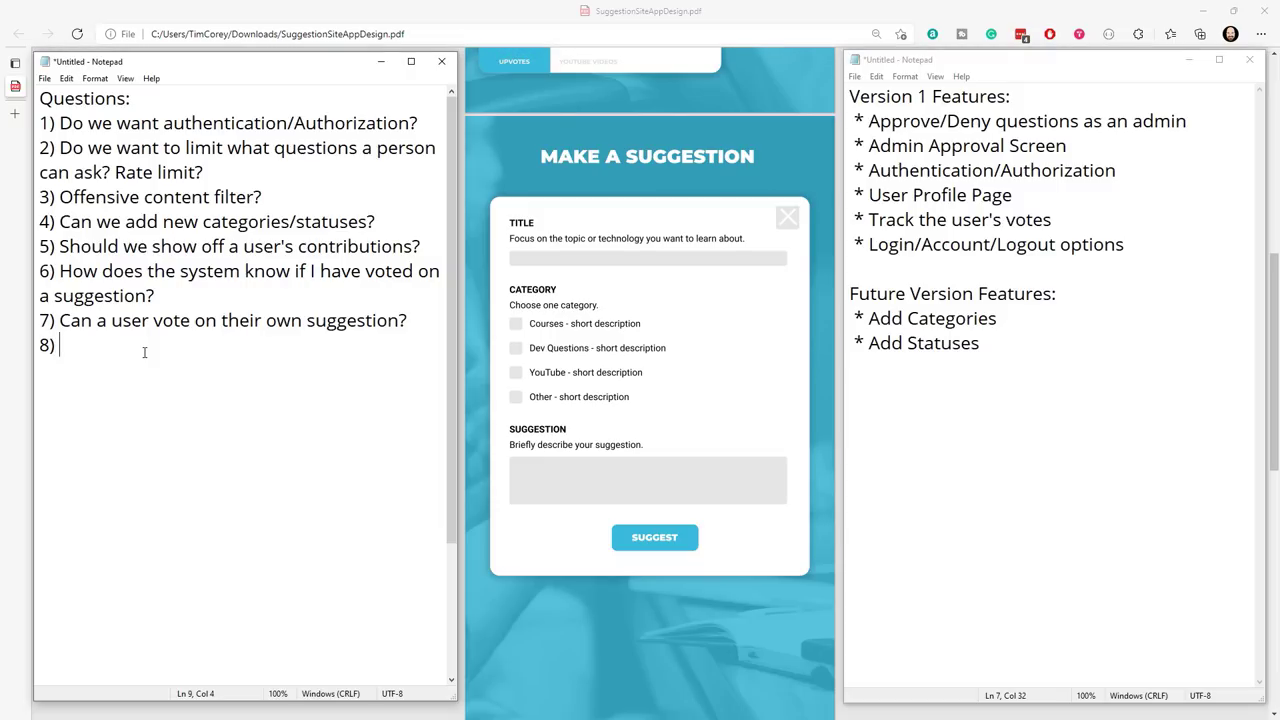
type("Should we li")
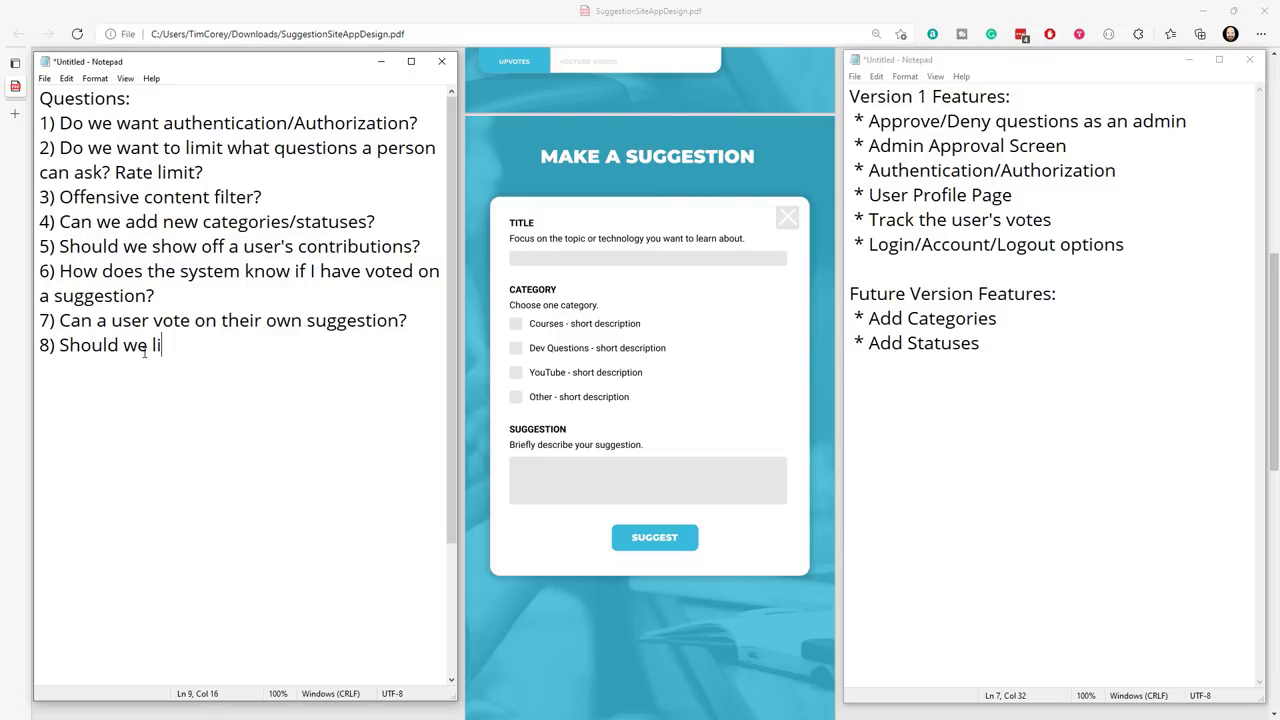
type("mit the size")
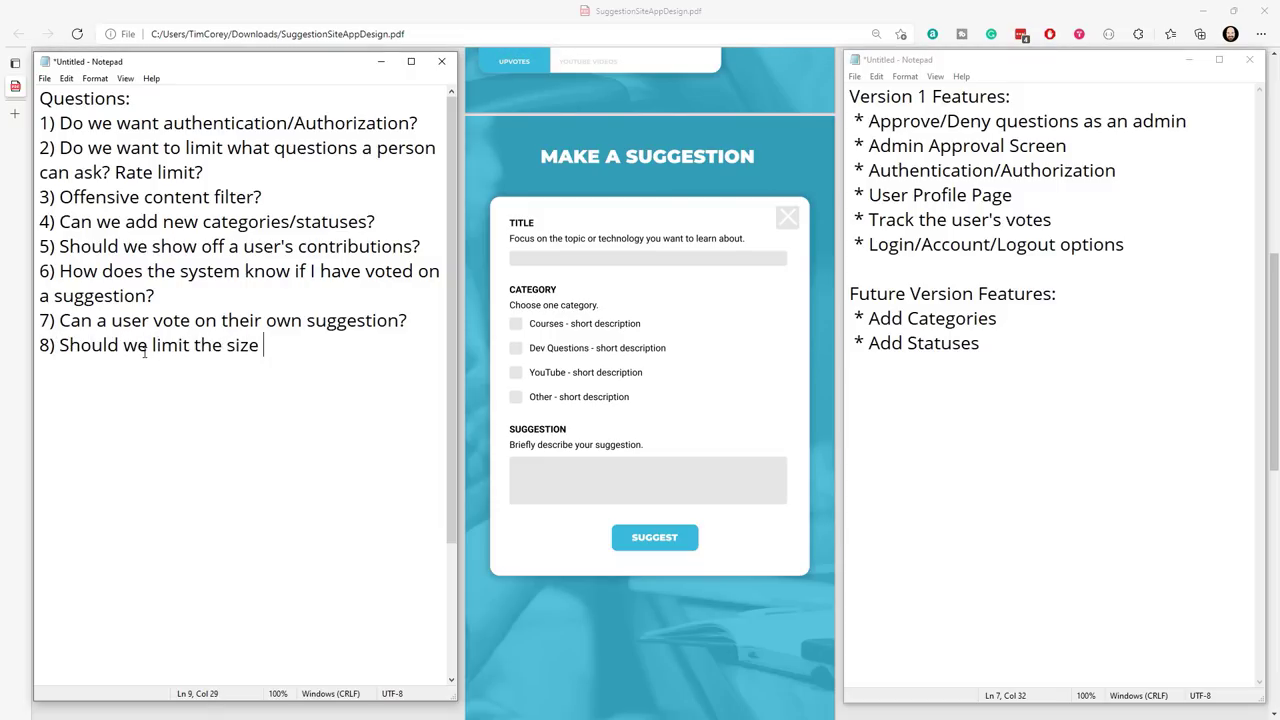
type("of suggestions/de")
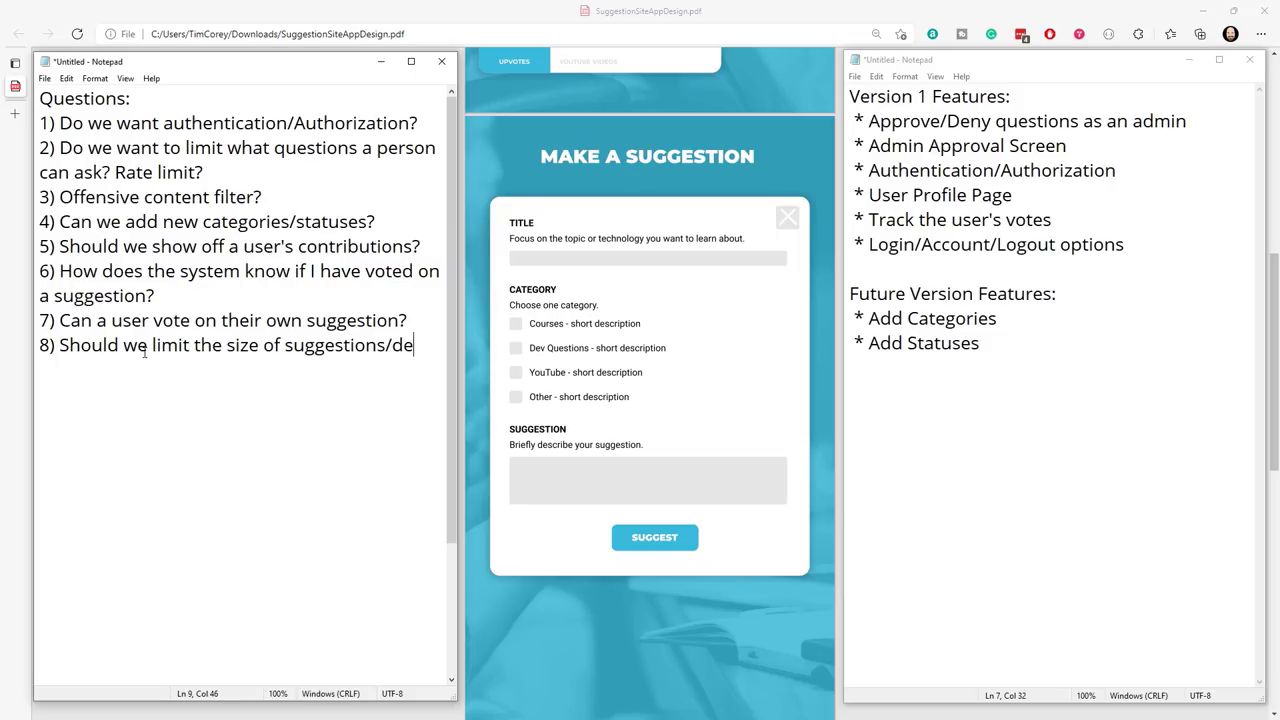
type("scriptions")
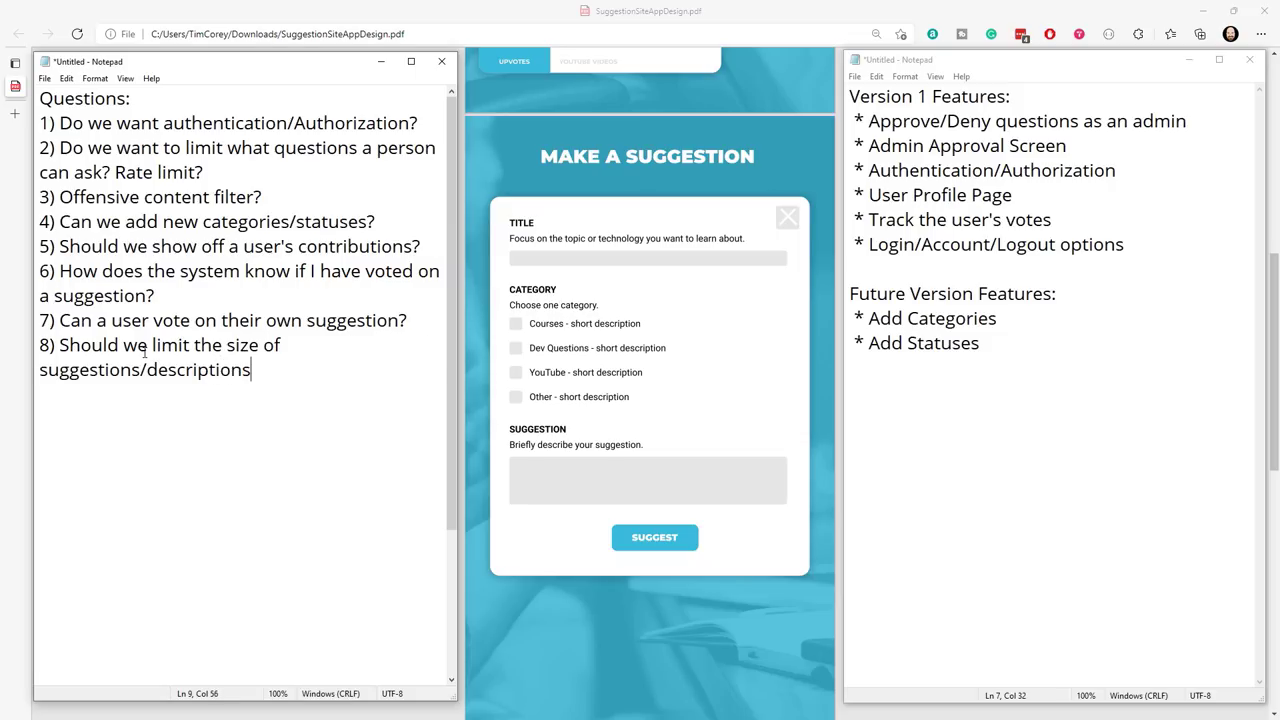
type("?")
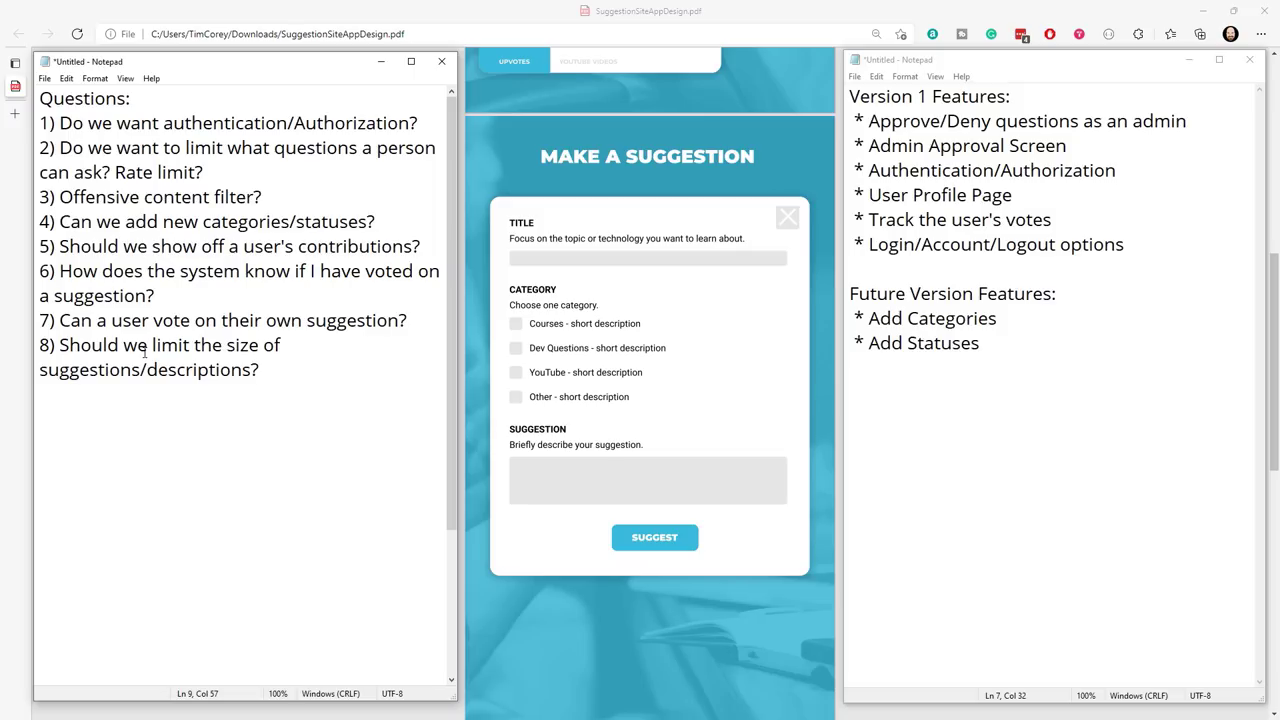
Scroll the PDF back up to the suggestions list page.
scroll("up", 3)
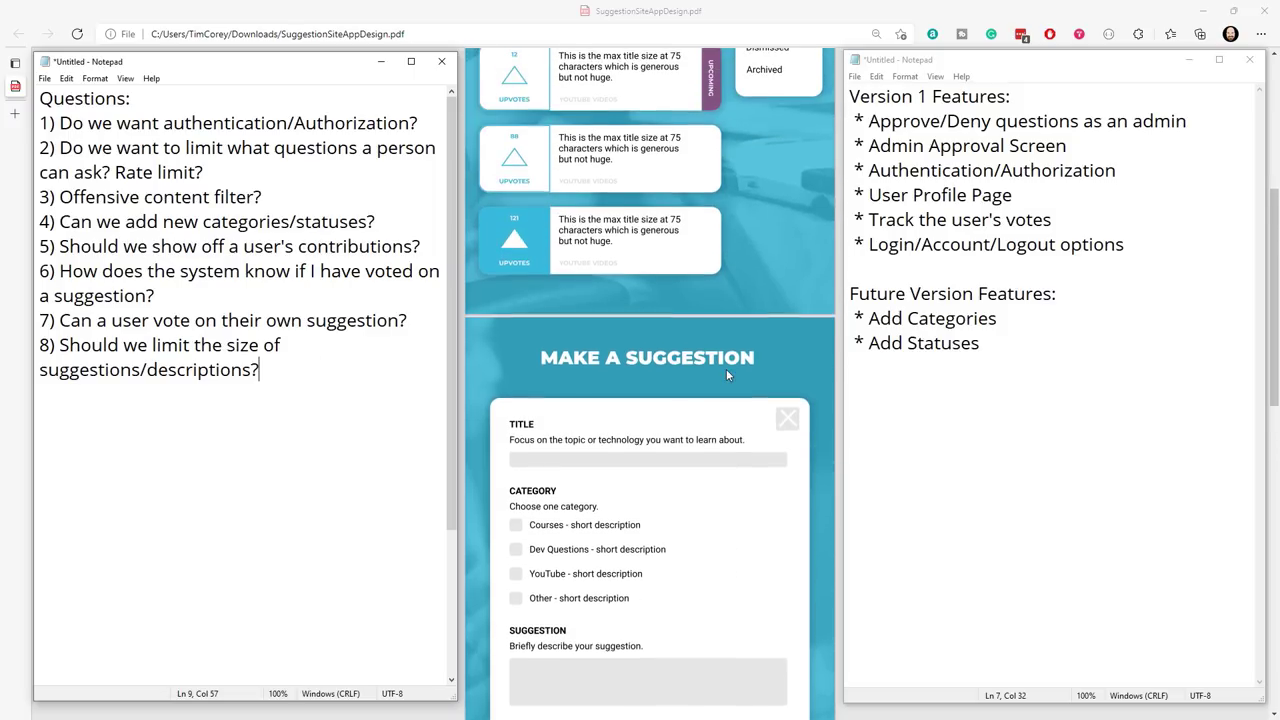
scroll("up", 3)
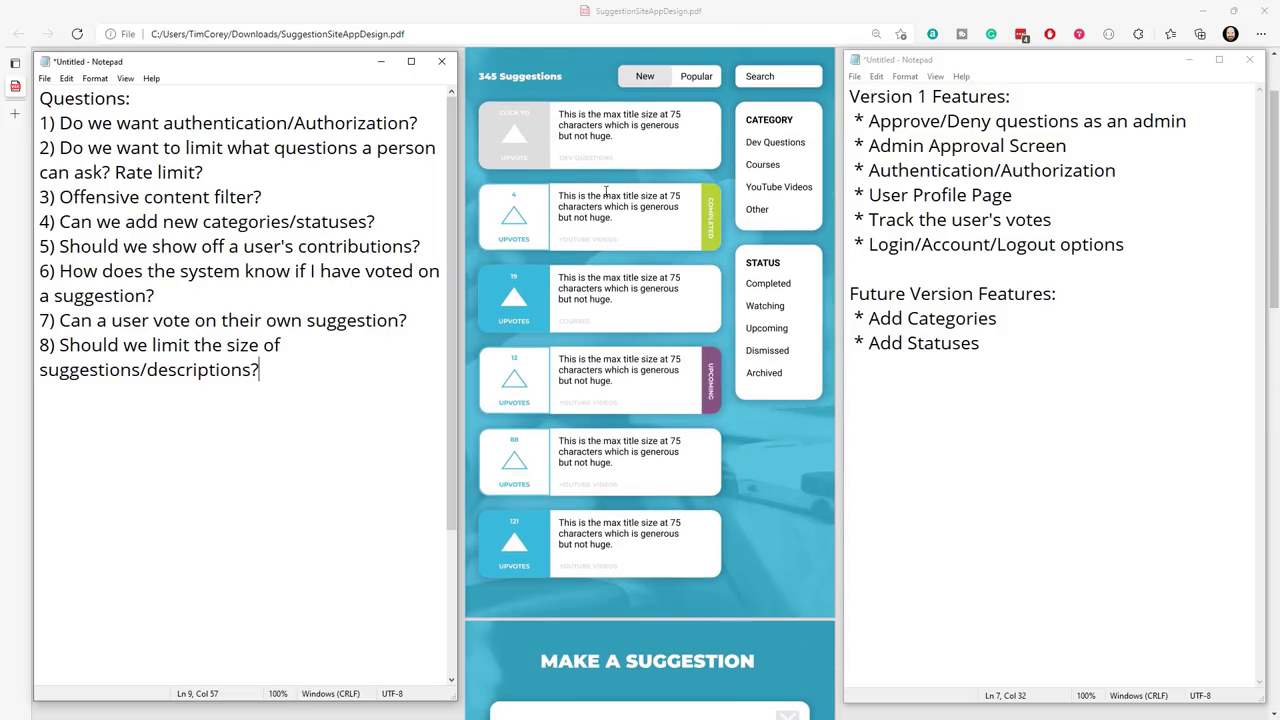
mouse_move(671, 236)
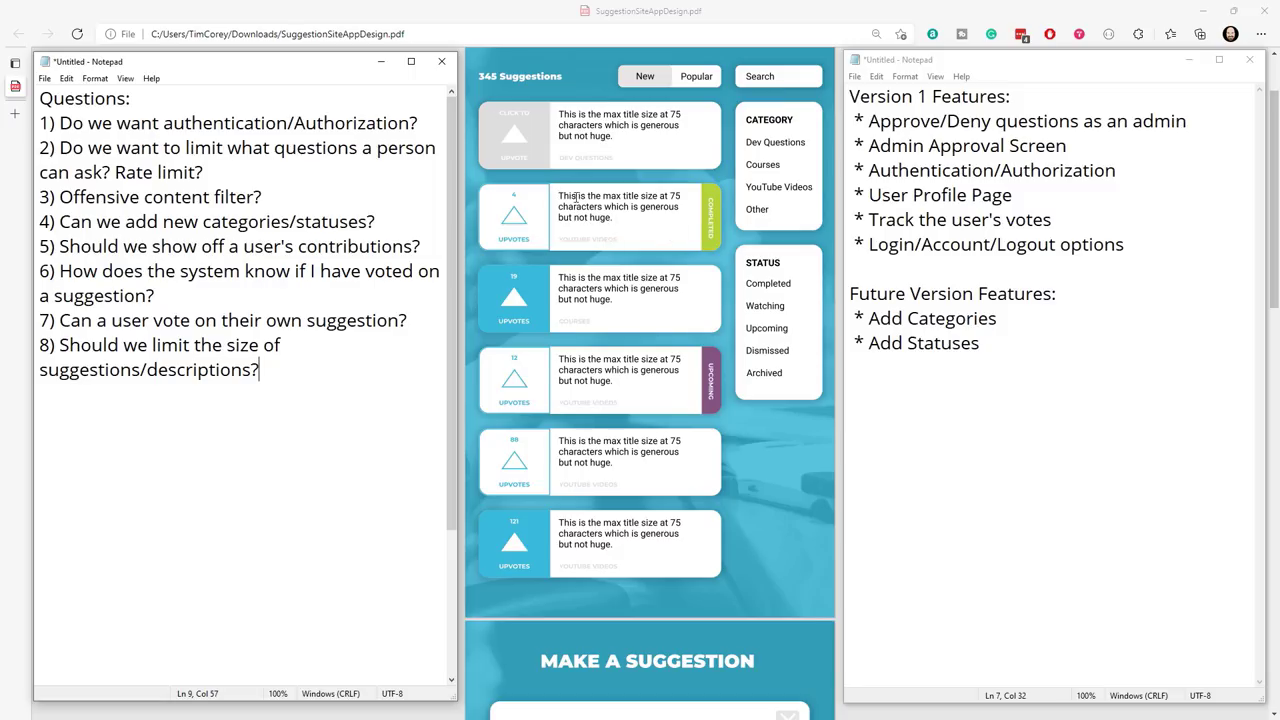
mouse_move(660, 190)
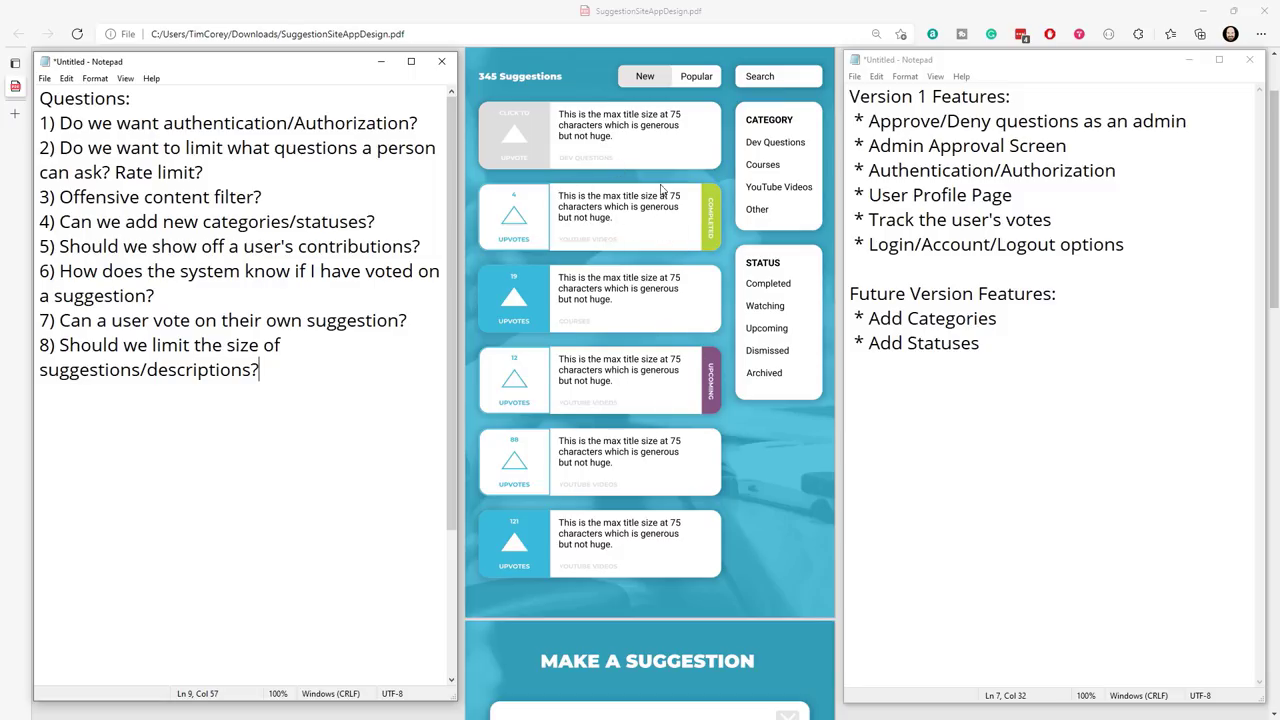
mouse_move(714, 327)
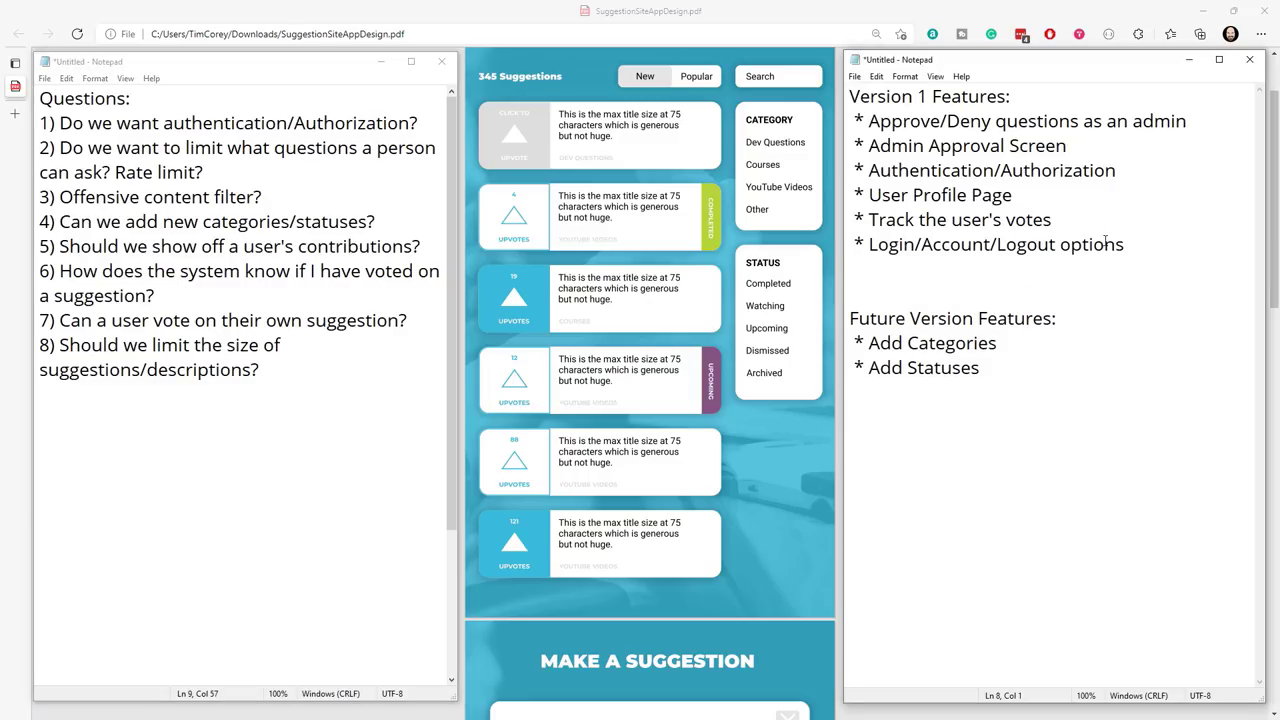
Type the bullet '* Limit the size of the title and description' on the new line.
type("* Limit")
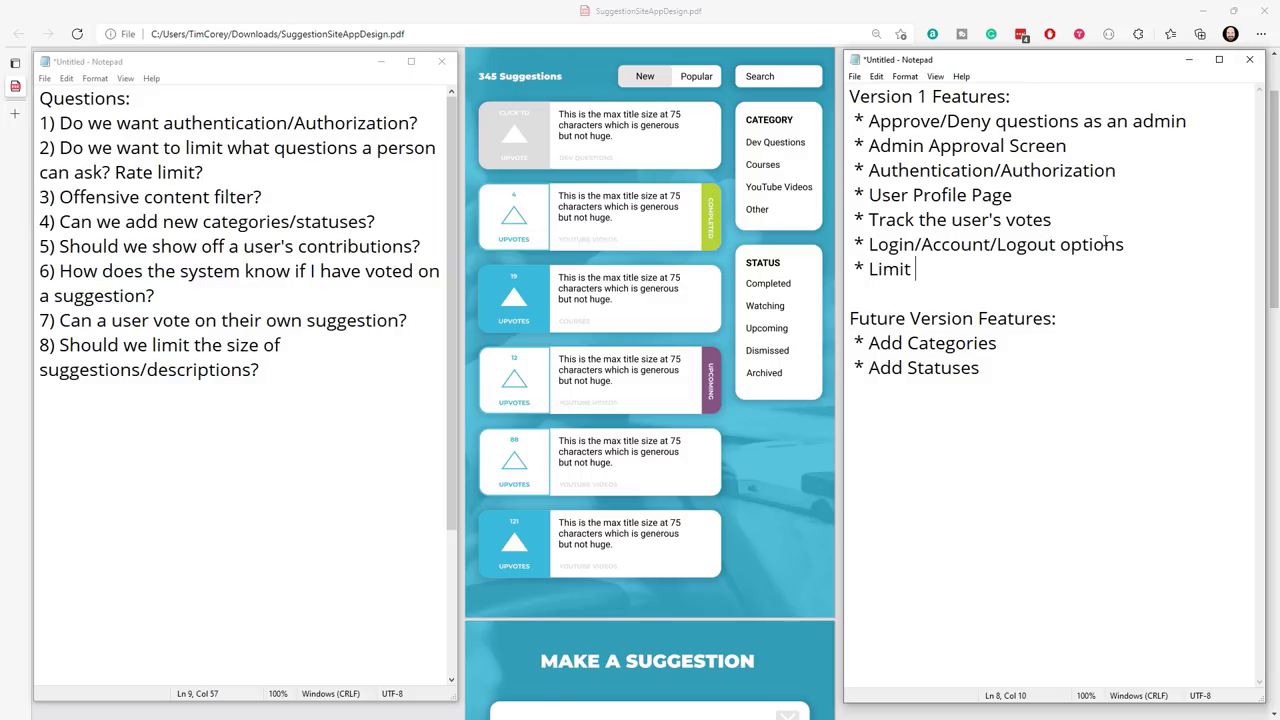
type("the size of th")
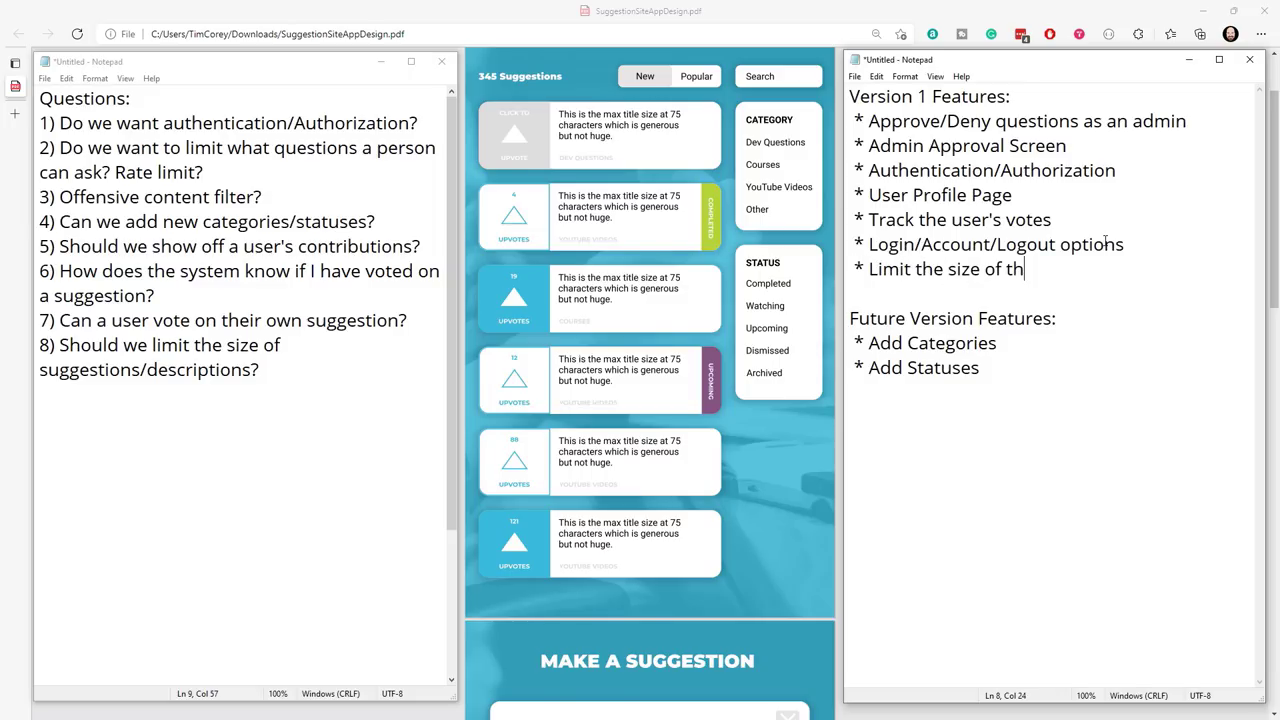
type("e title and descrip")
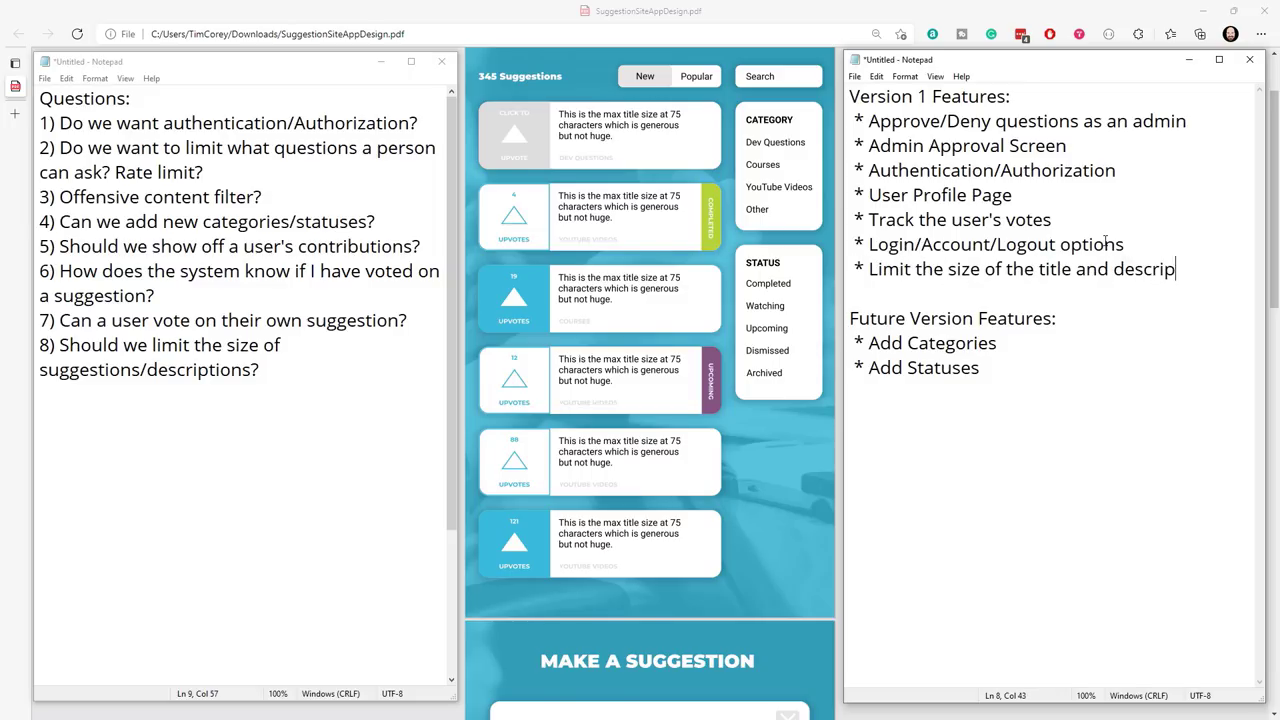
type("tion")
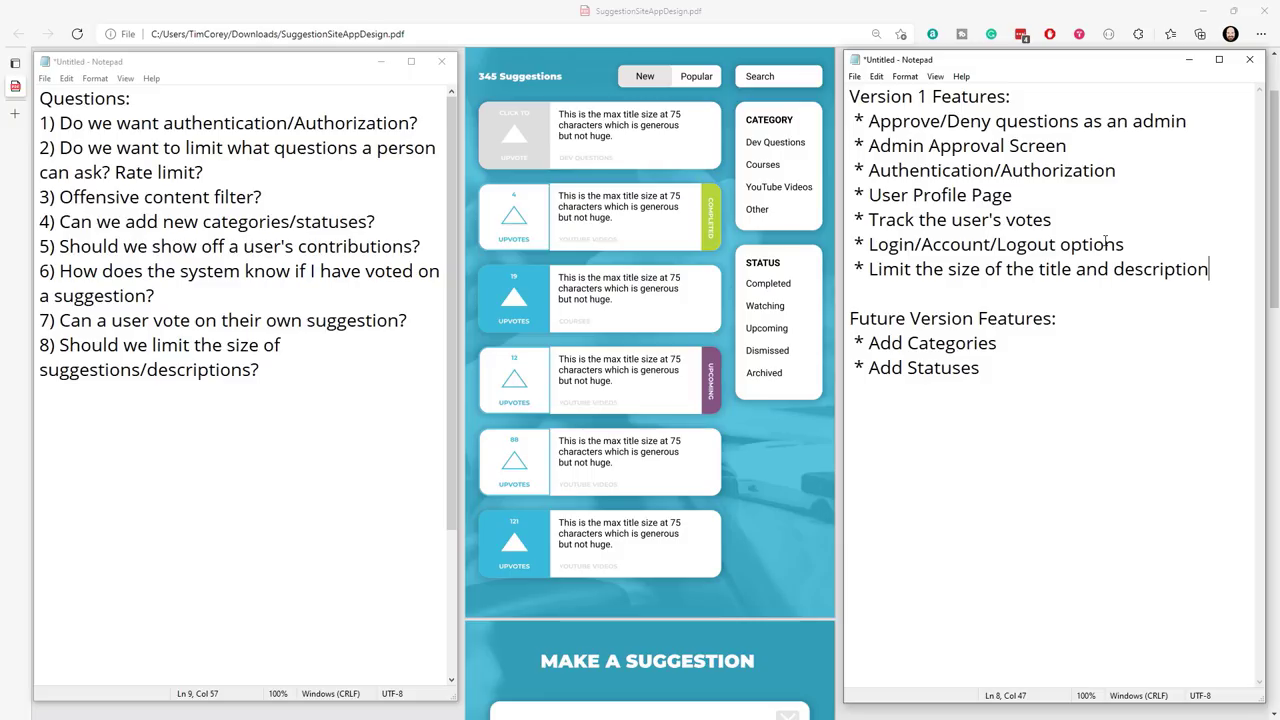
Scroll the PDF down to the suggestion detail page showing the Completed status note.
scroll("down", 3)
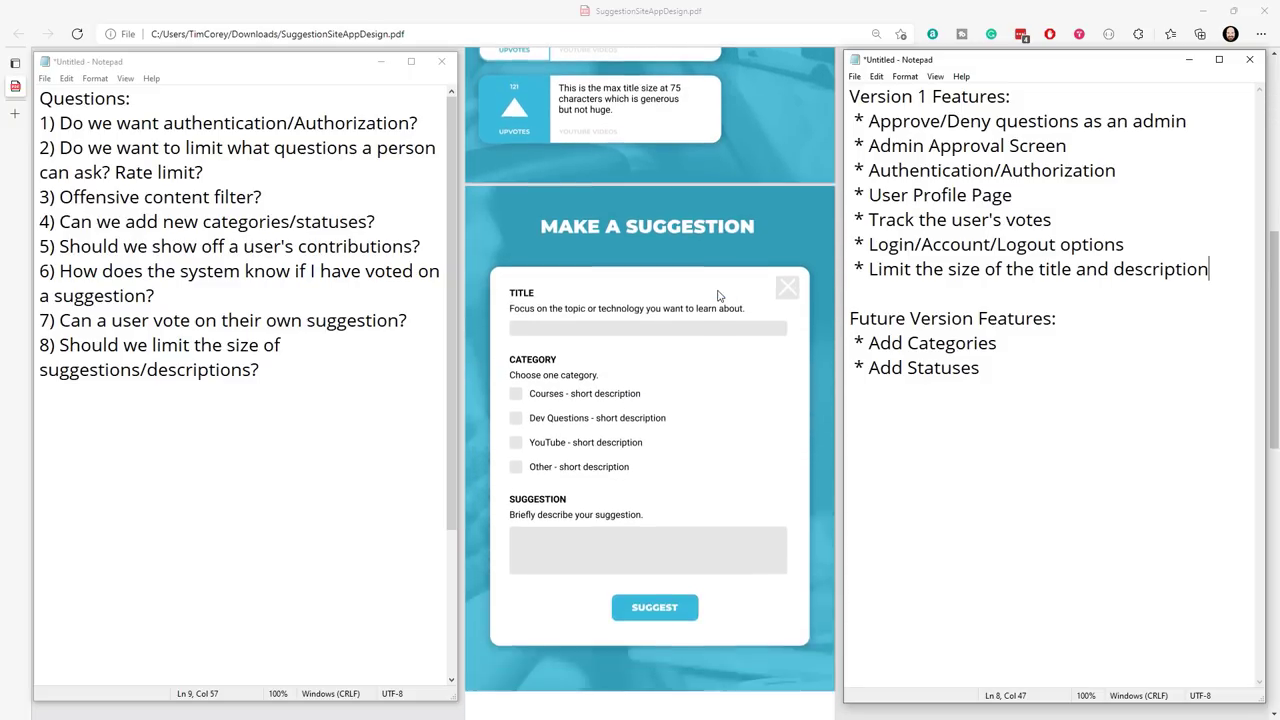
scroll("down", 3)
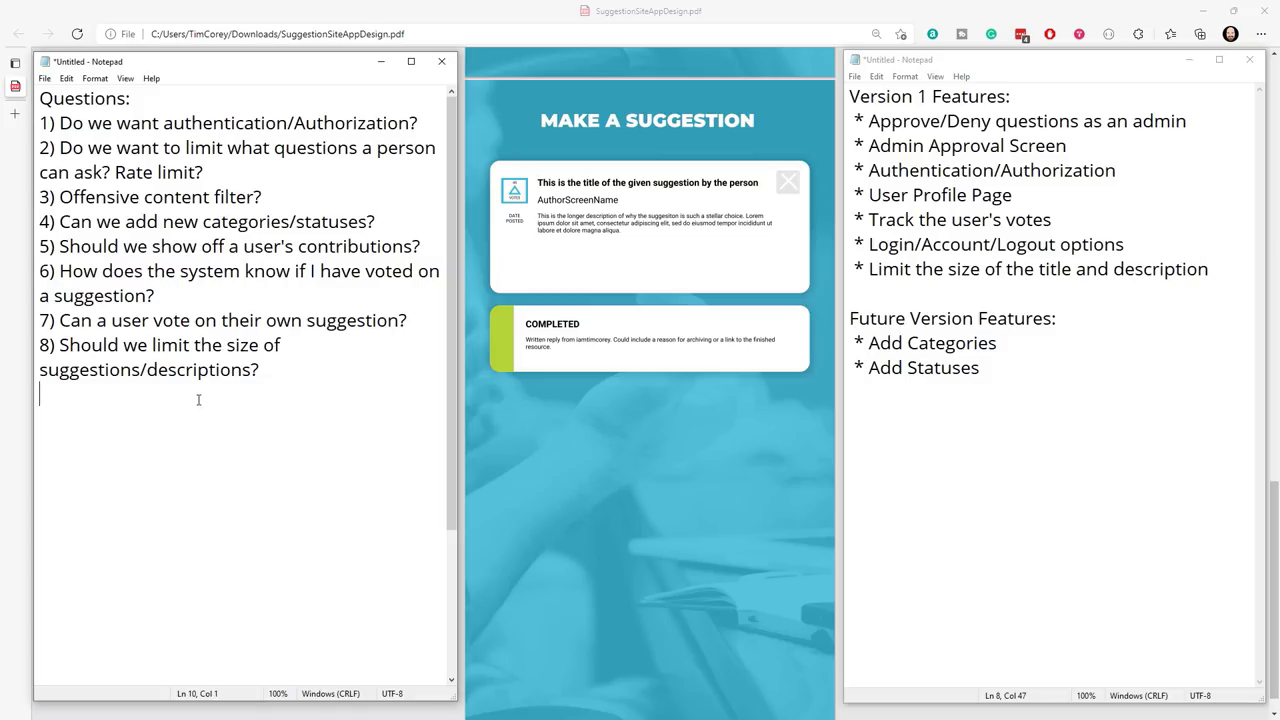
Type question 9: 'How do admins add a status to a suggestion?'.
type("(")
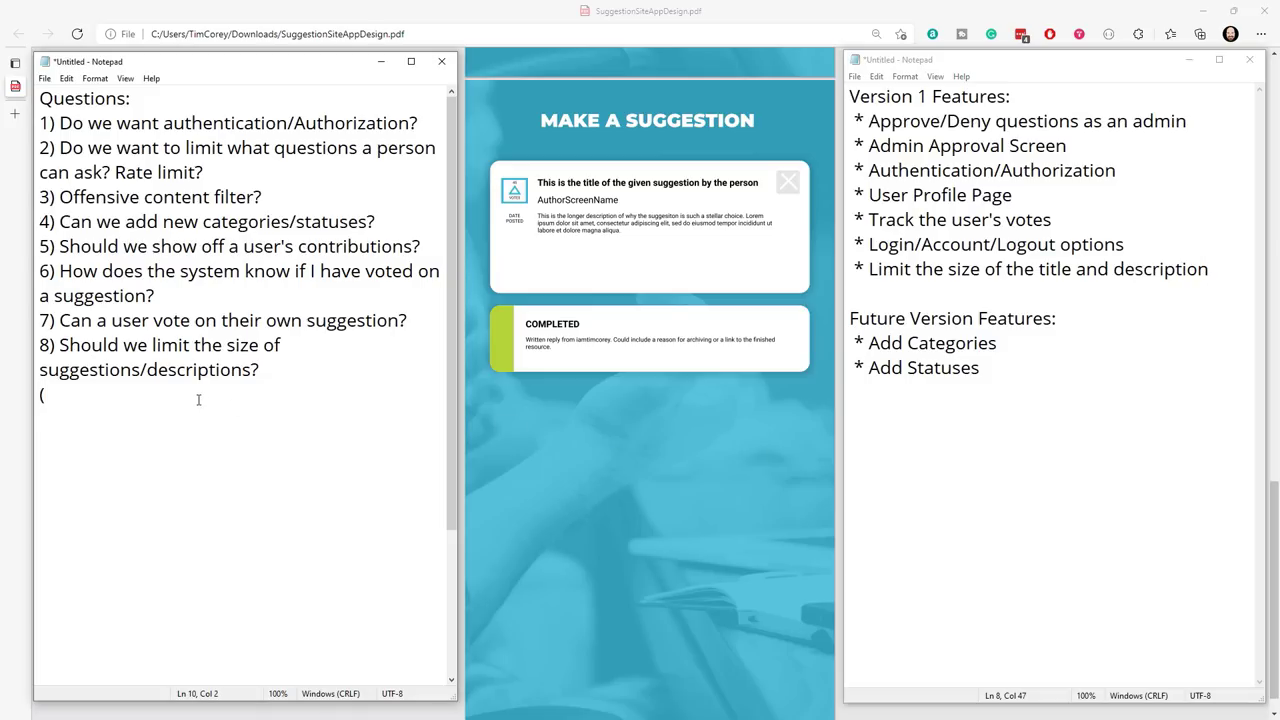
type("9) How")
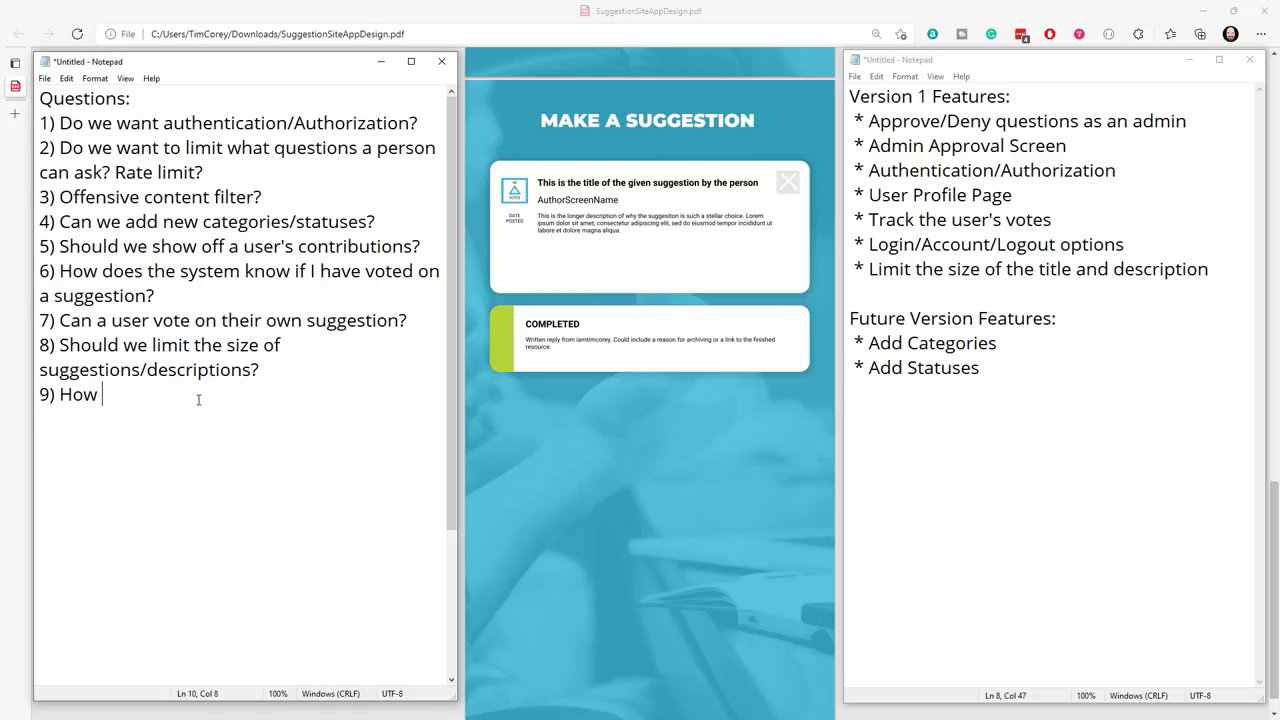
type("do a")
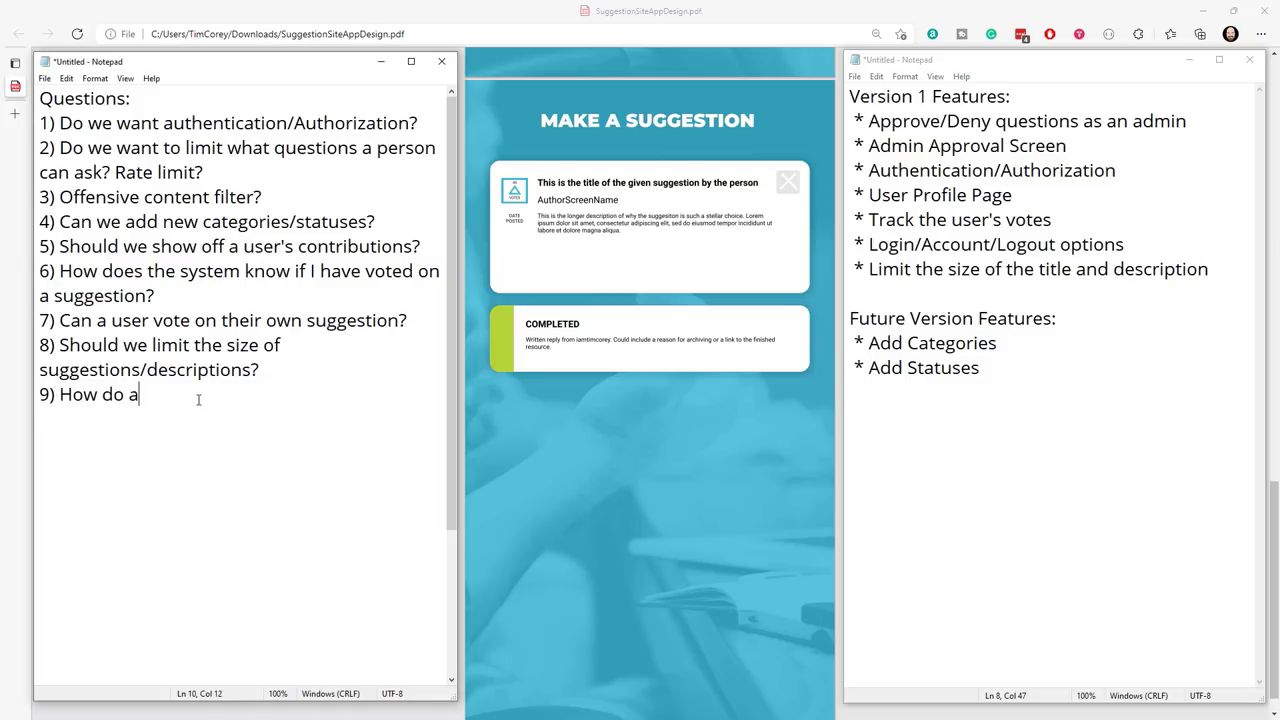
type("dmins add")
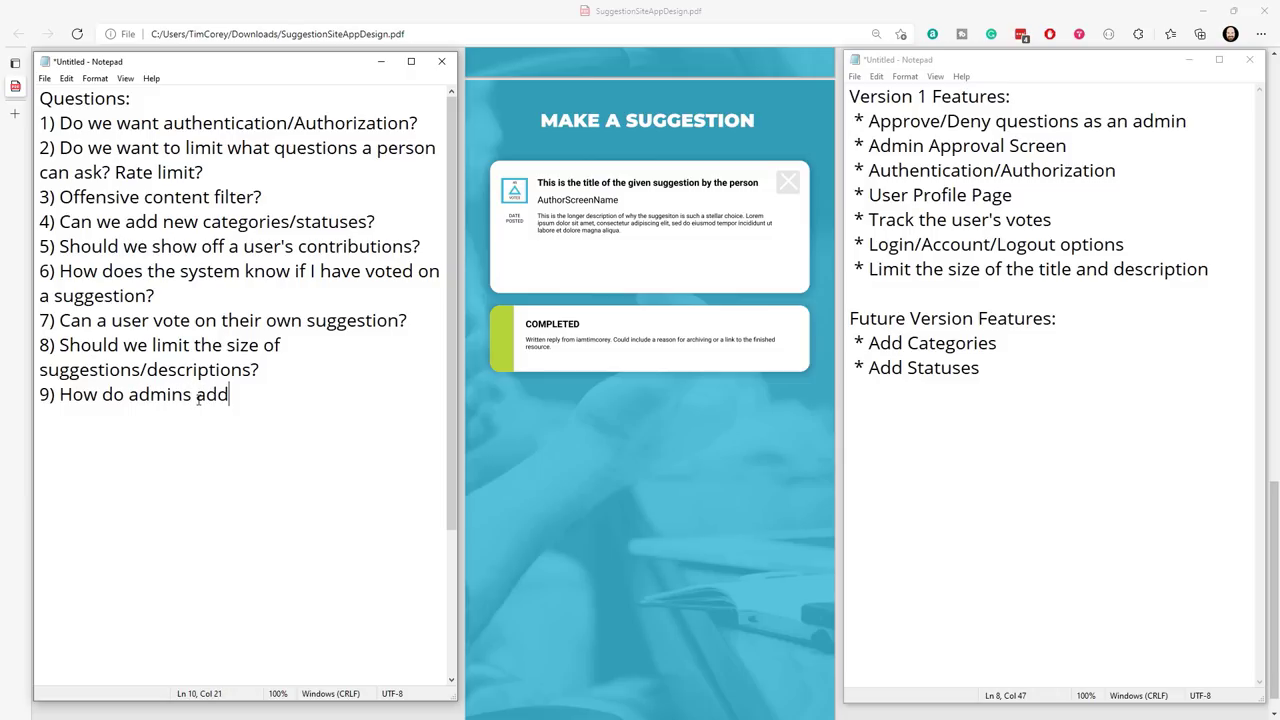
type("a stat")
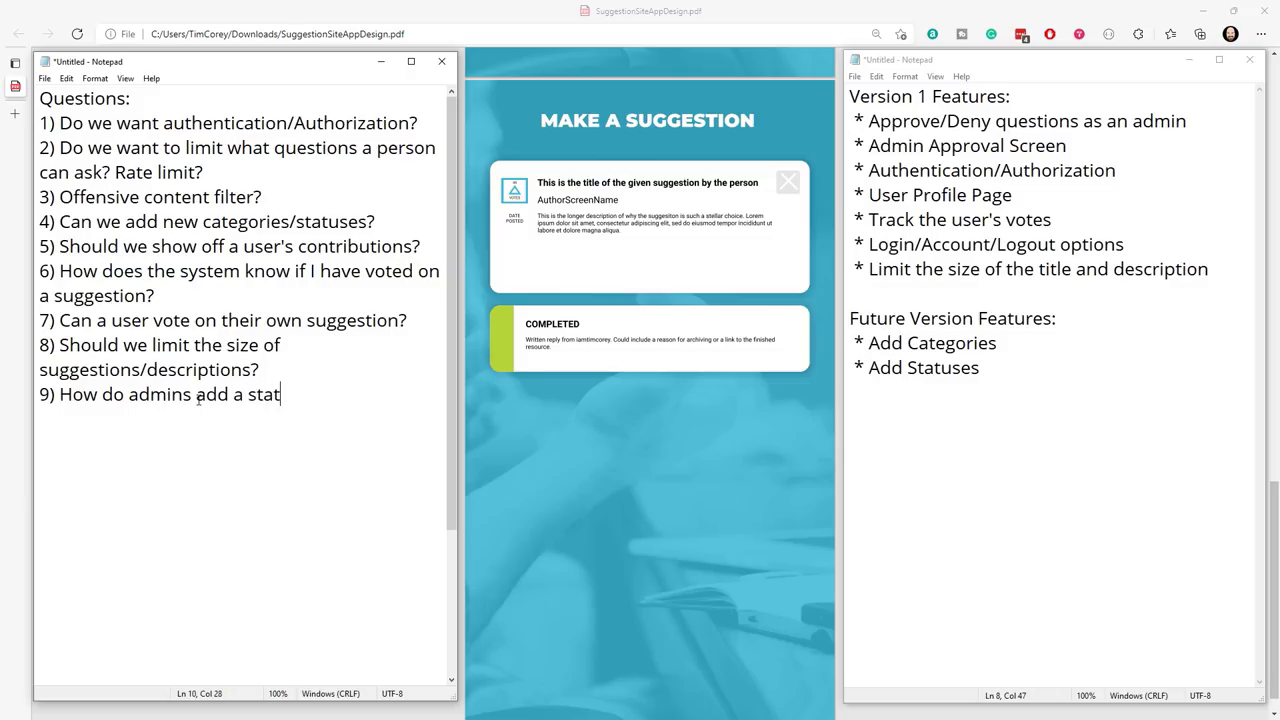
type("us to a")
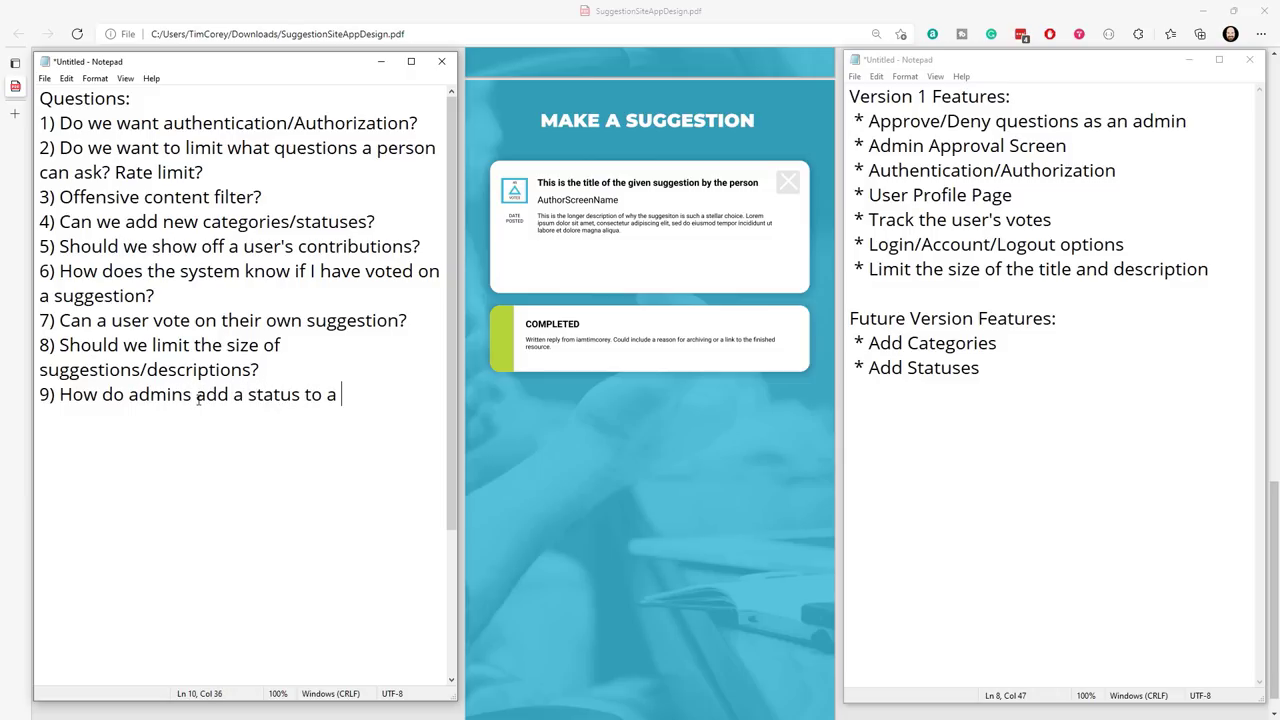
type("suggestion?")
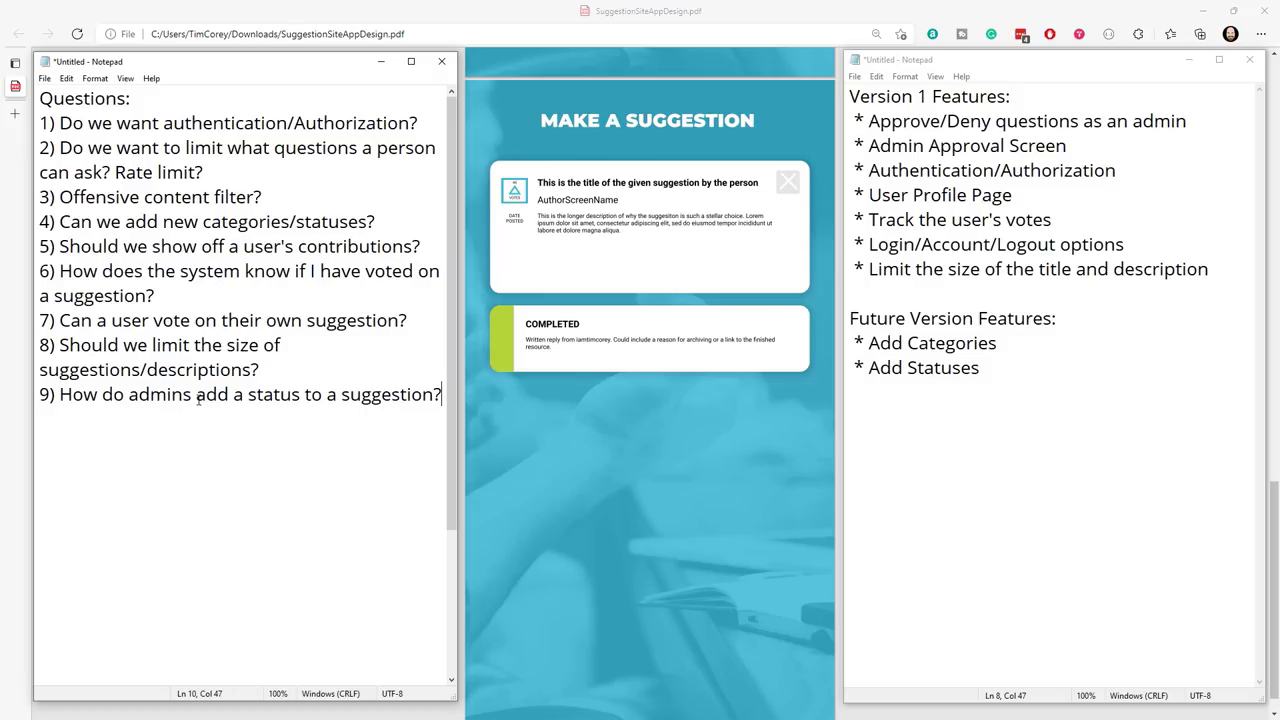
mouse_move(700, 406)
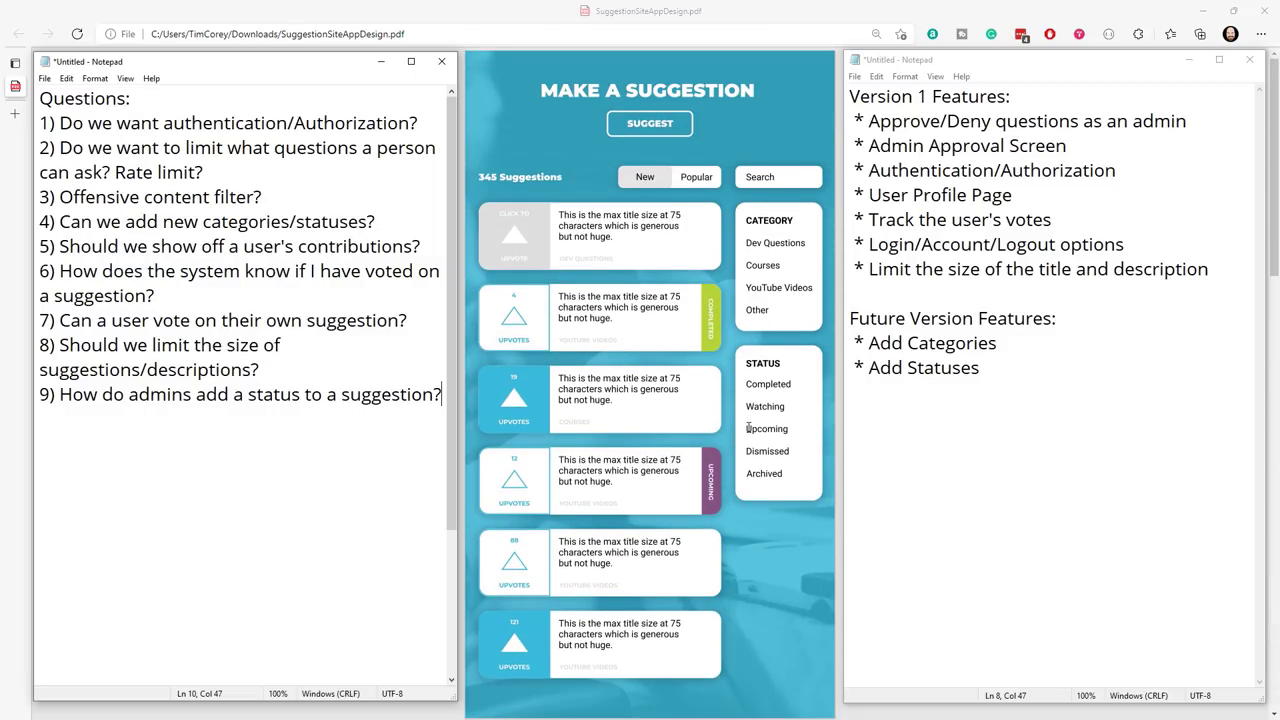
mouse_move(712, 371)
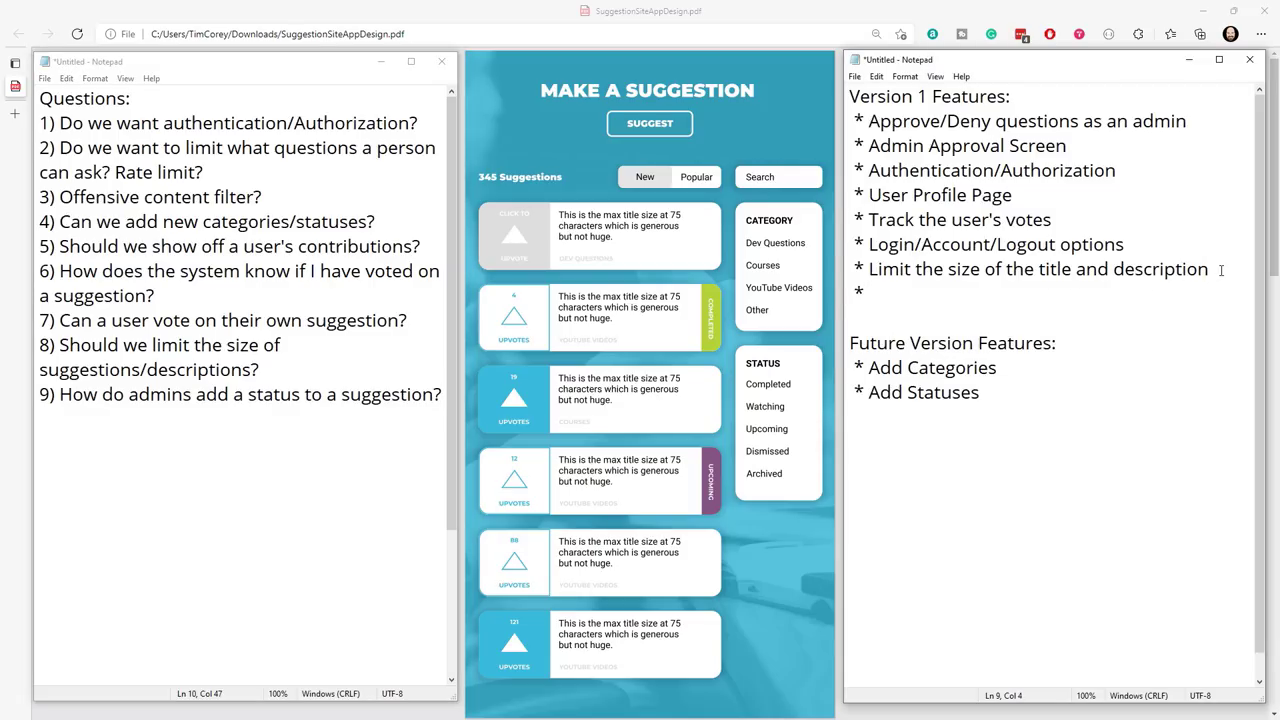
Add the bullet 'Admins to add a status to a suggestion with a note'.
type("Adm")
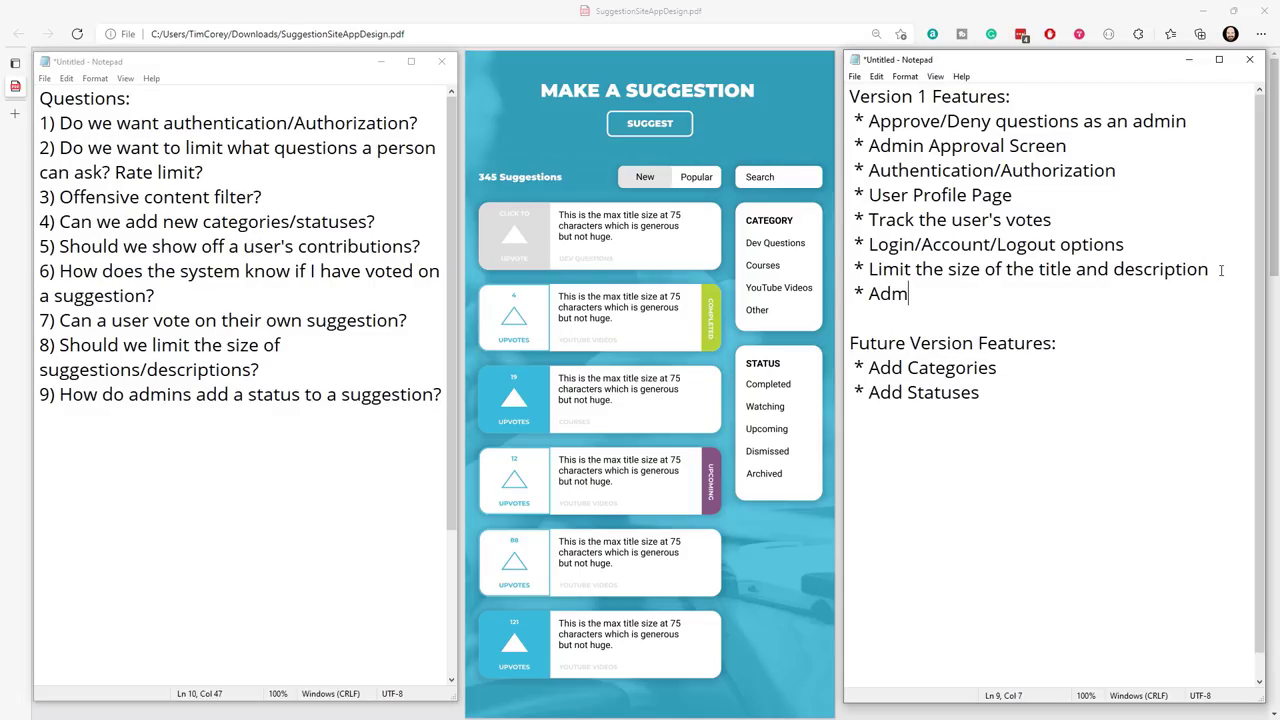
type("ins")
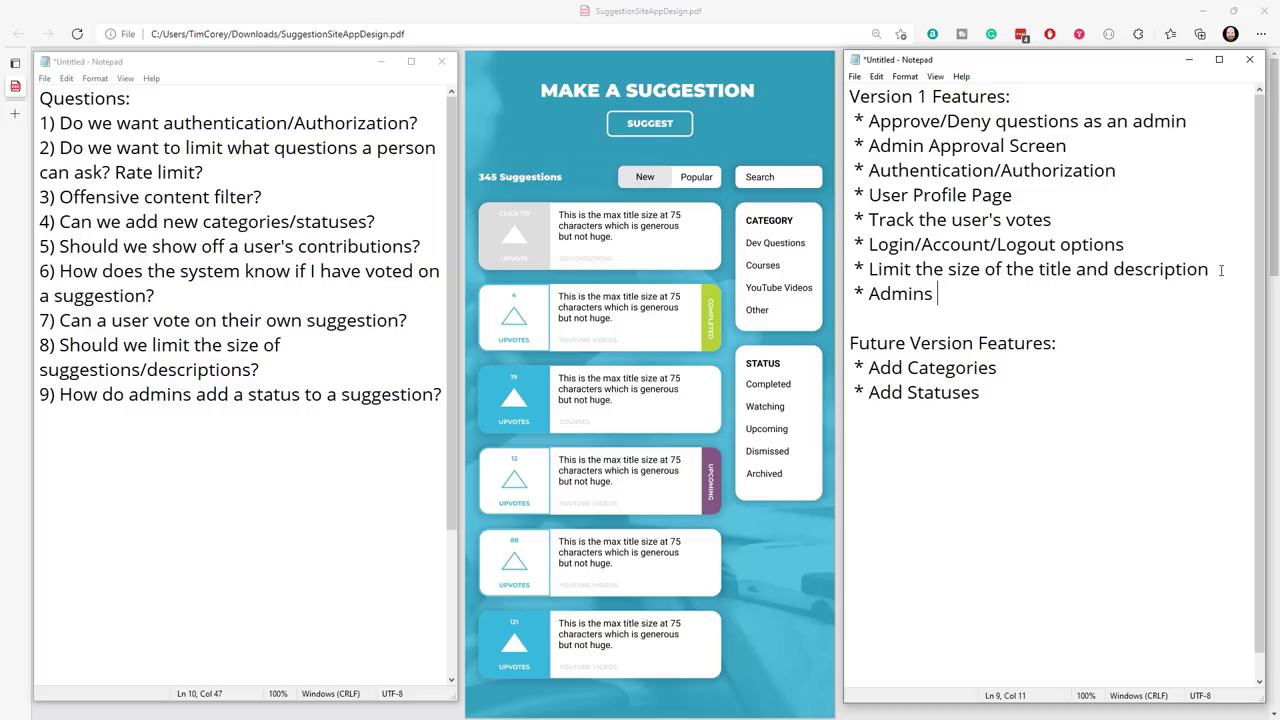
type("to add a")
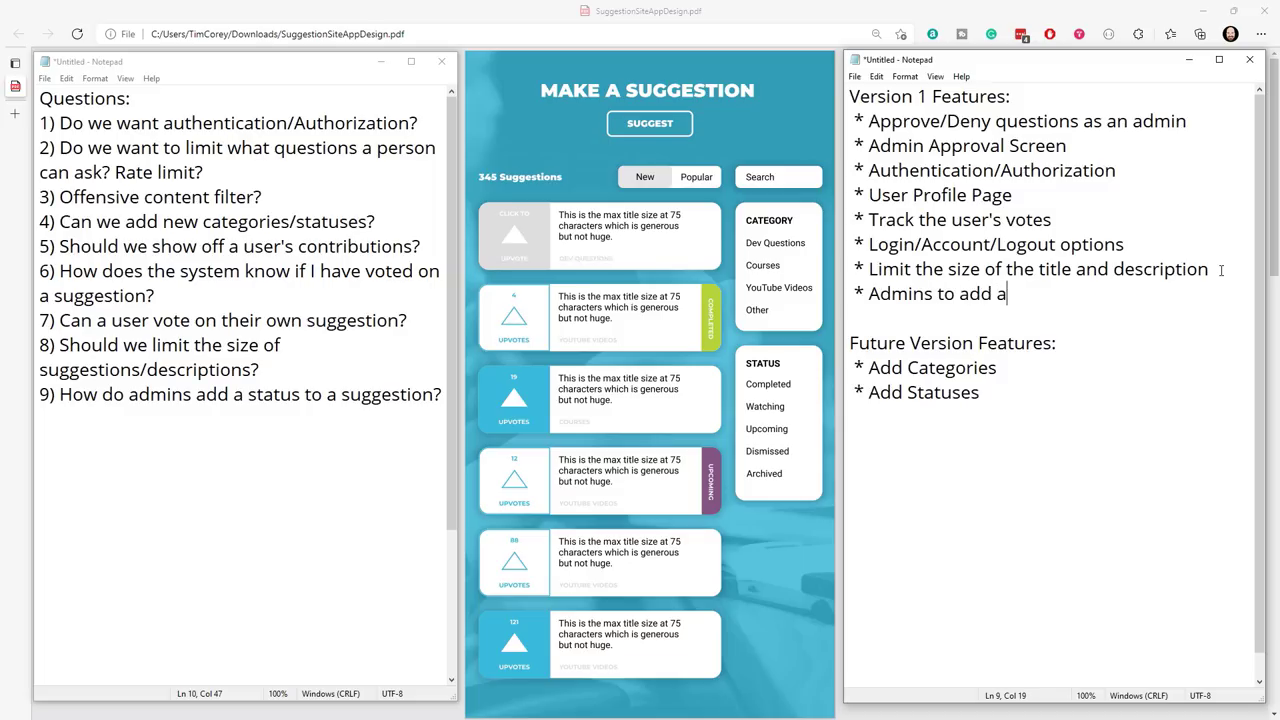
type("status to a")
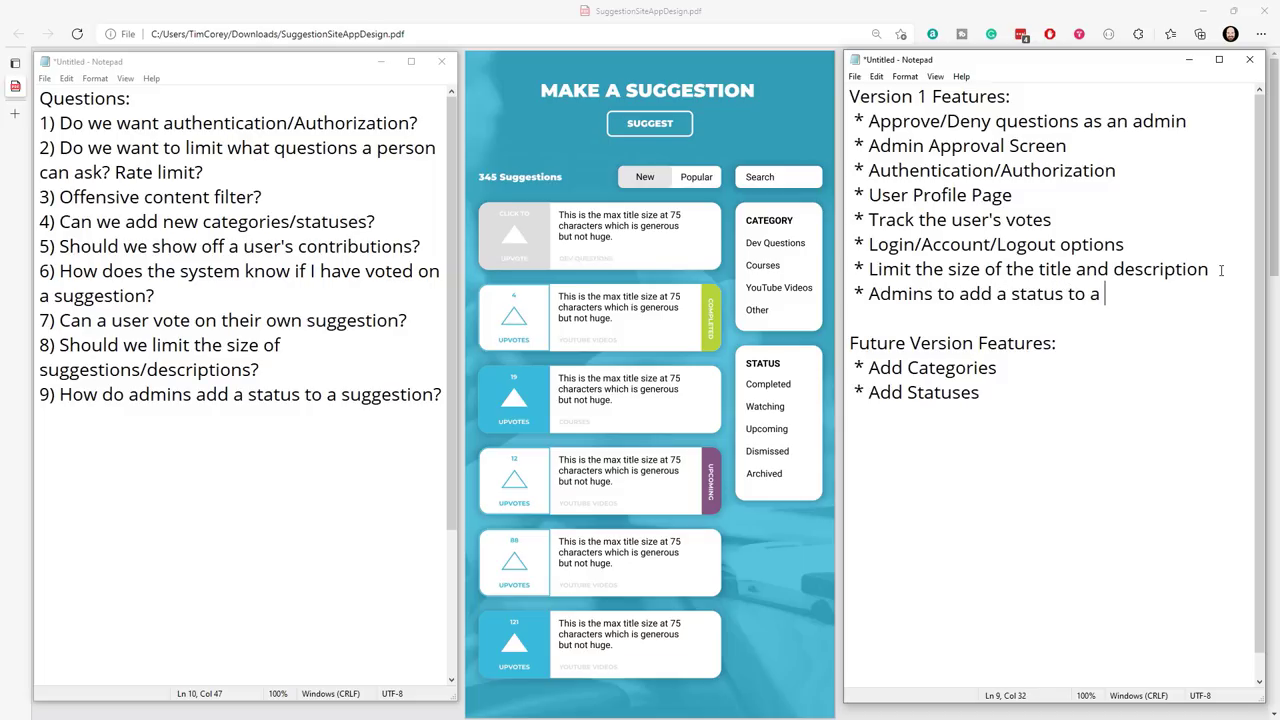
type("suggestion")
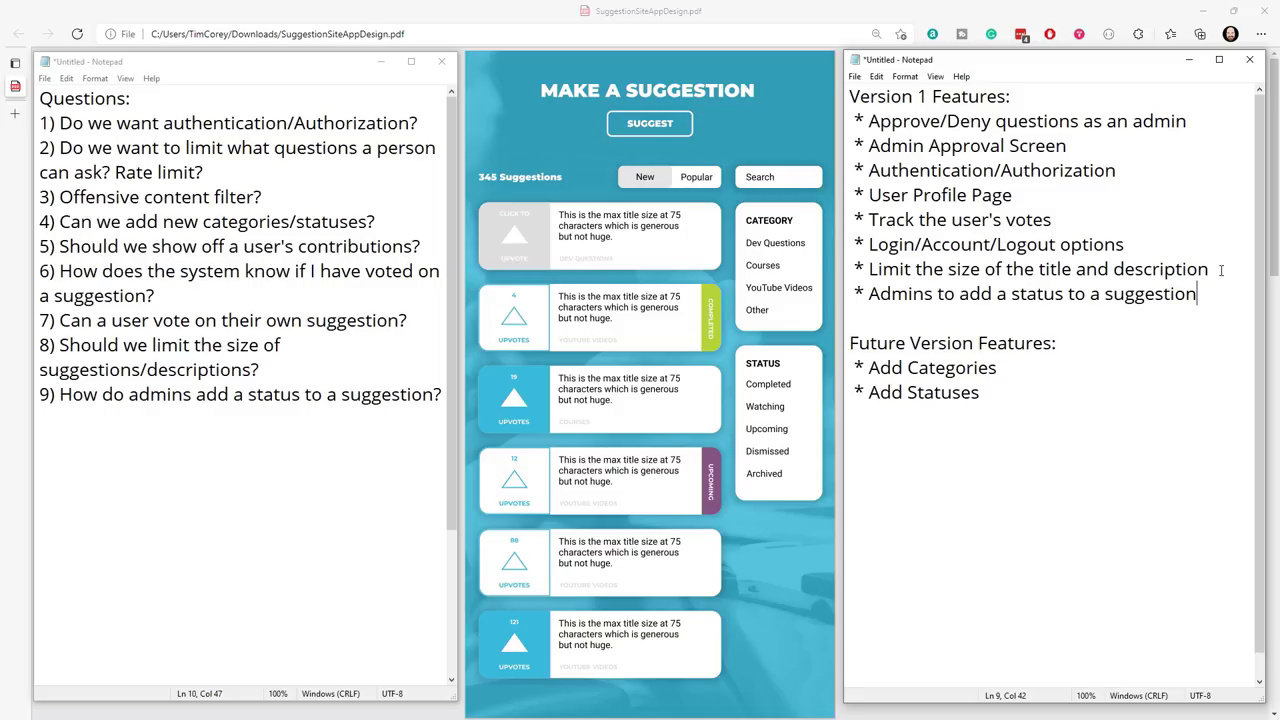
type("wit")
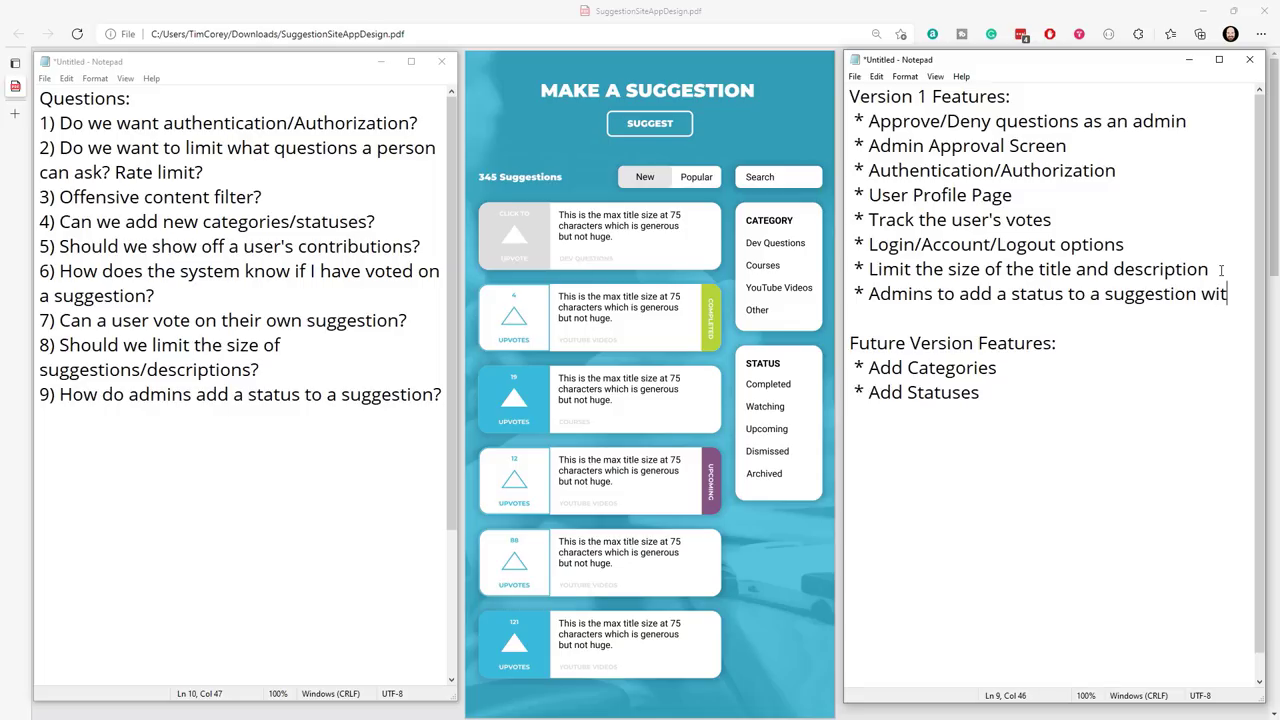
type("h a")
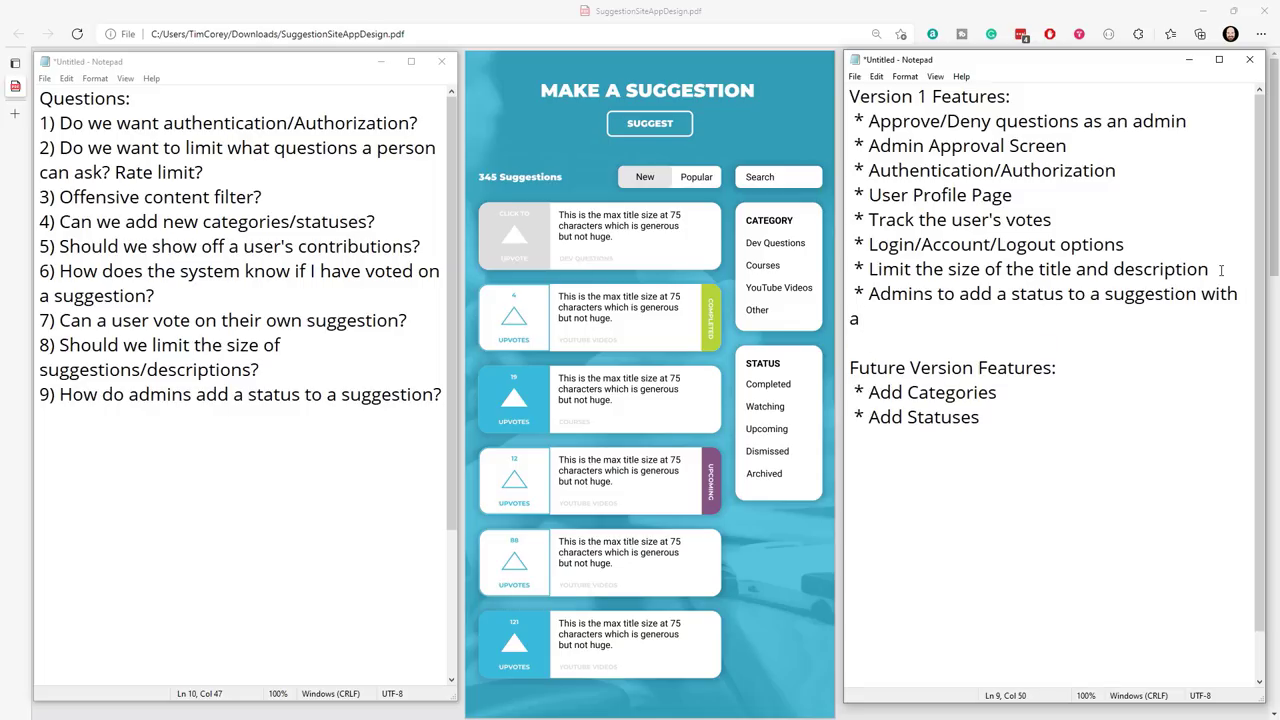
type("note")
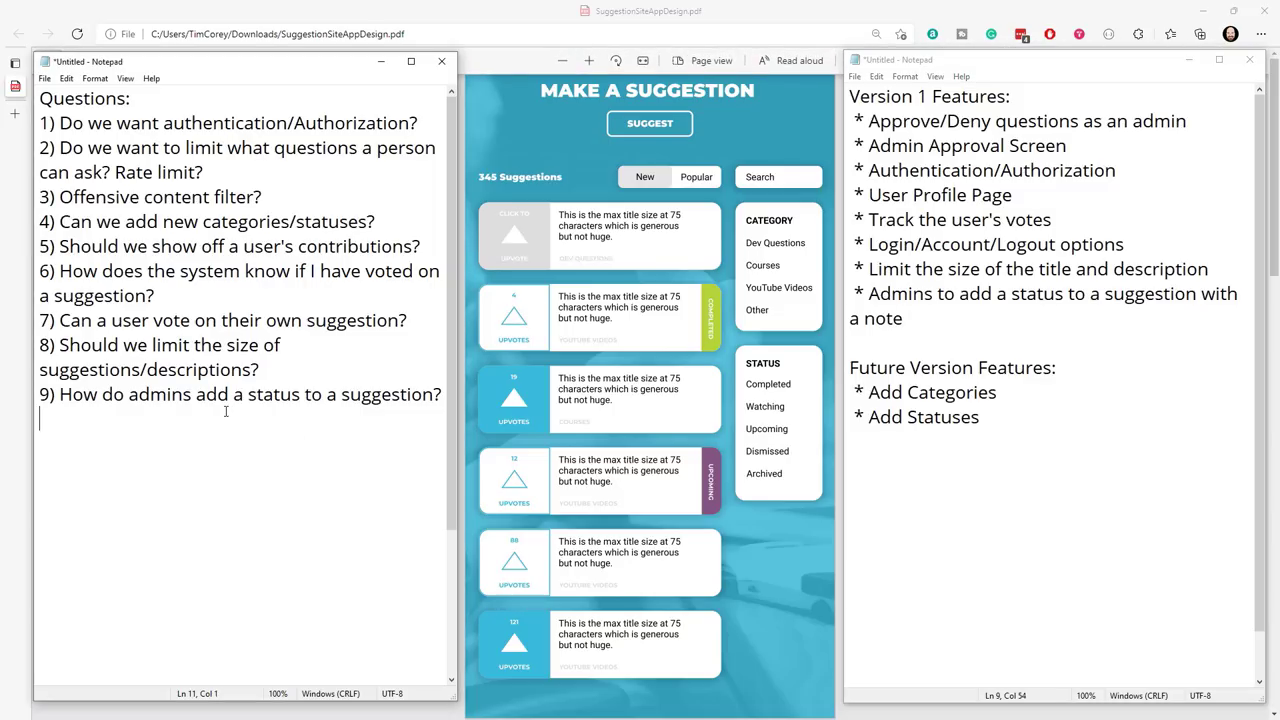
Type question 10: 'What happens when the list gets huge?'.
type("10)")
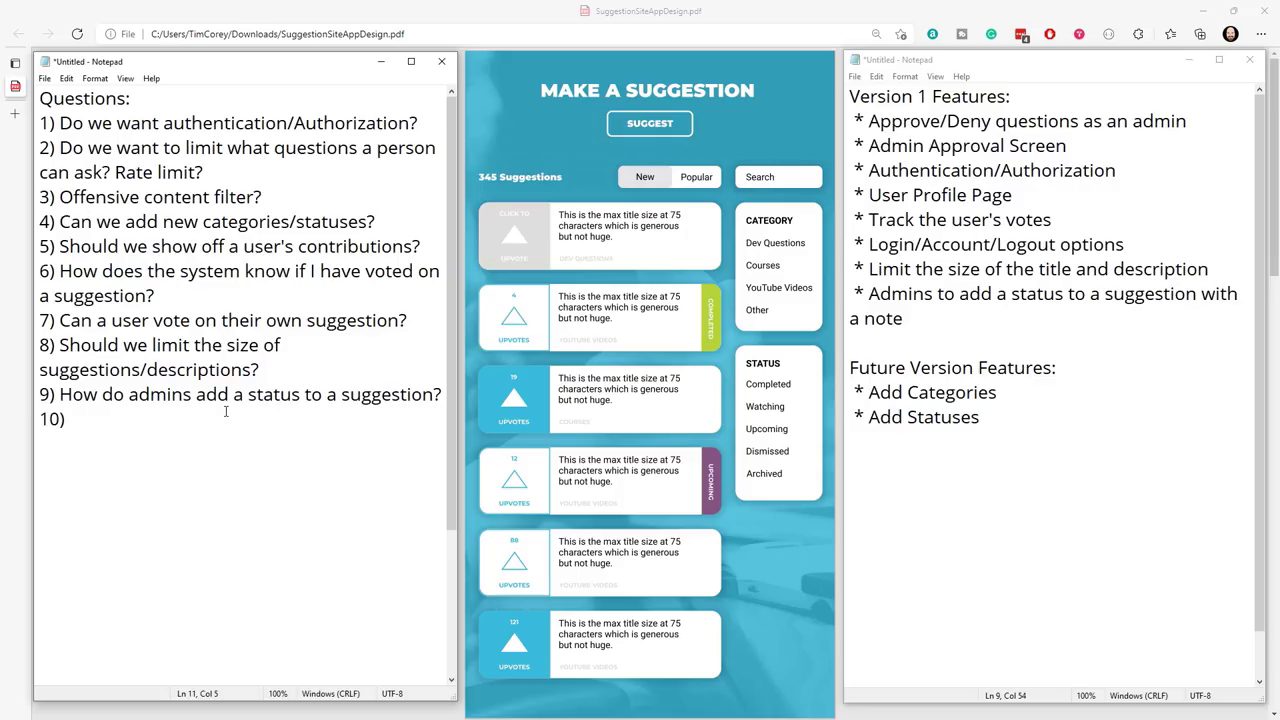
type("W")
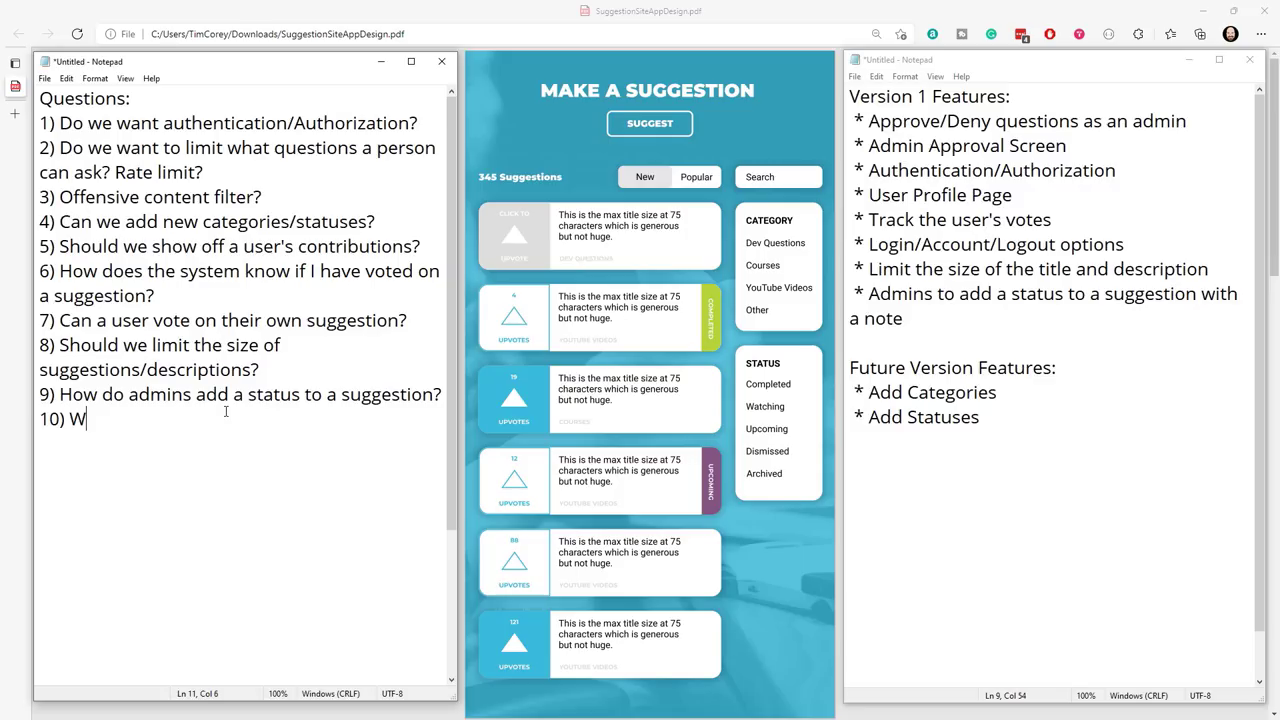
type("hat happens wi")
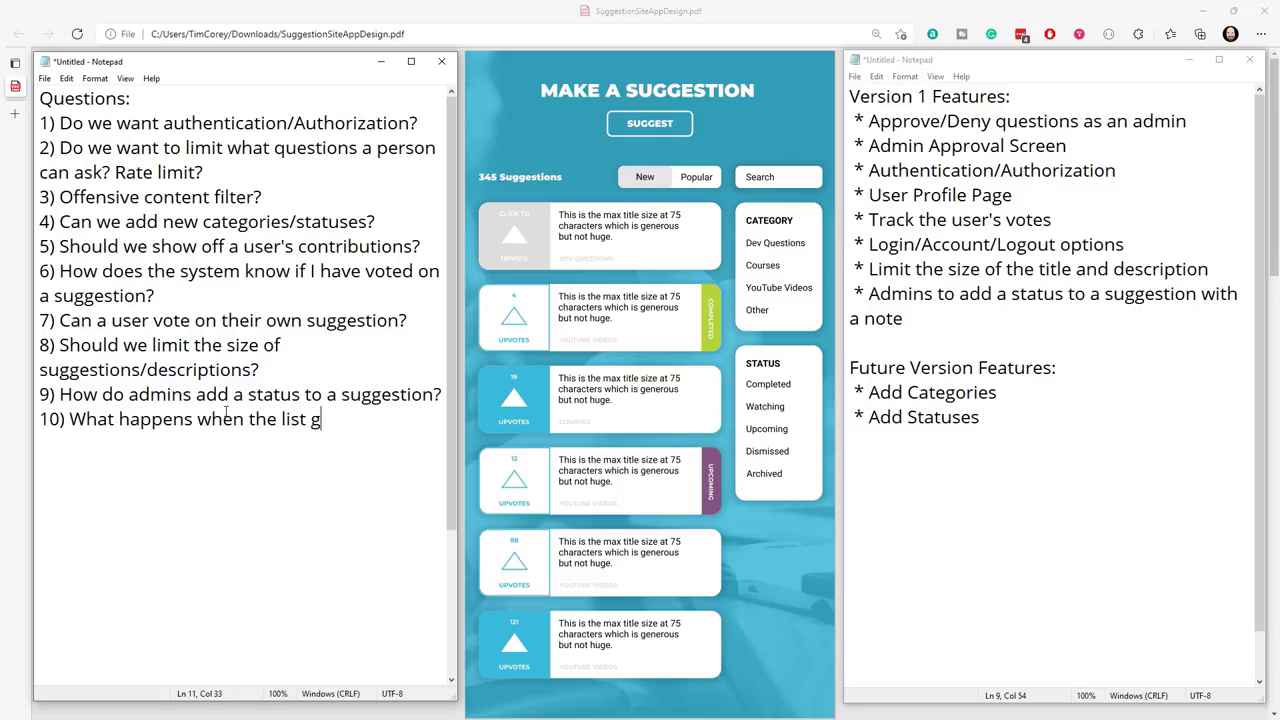
type("ets huge?")
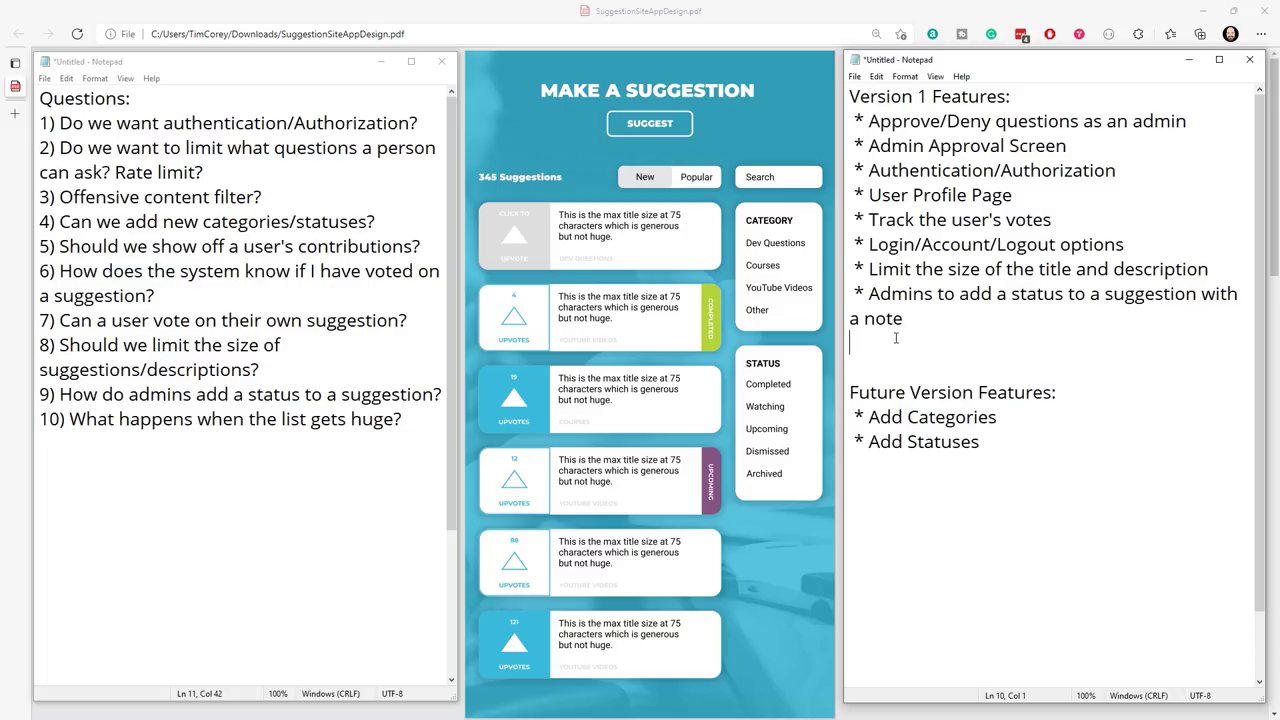
Type the Version 1 bullet '* Admin feature for archiving suggestions'.
type("* Admin f")
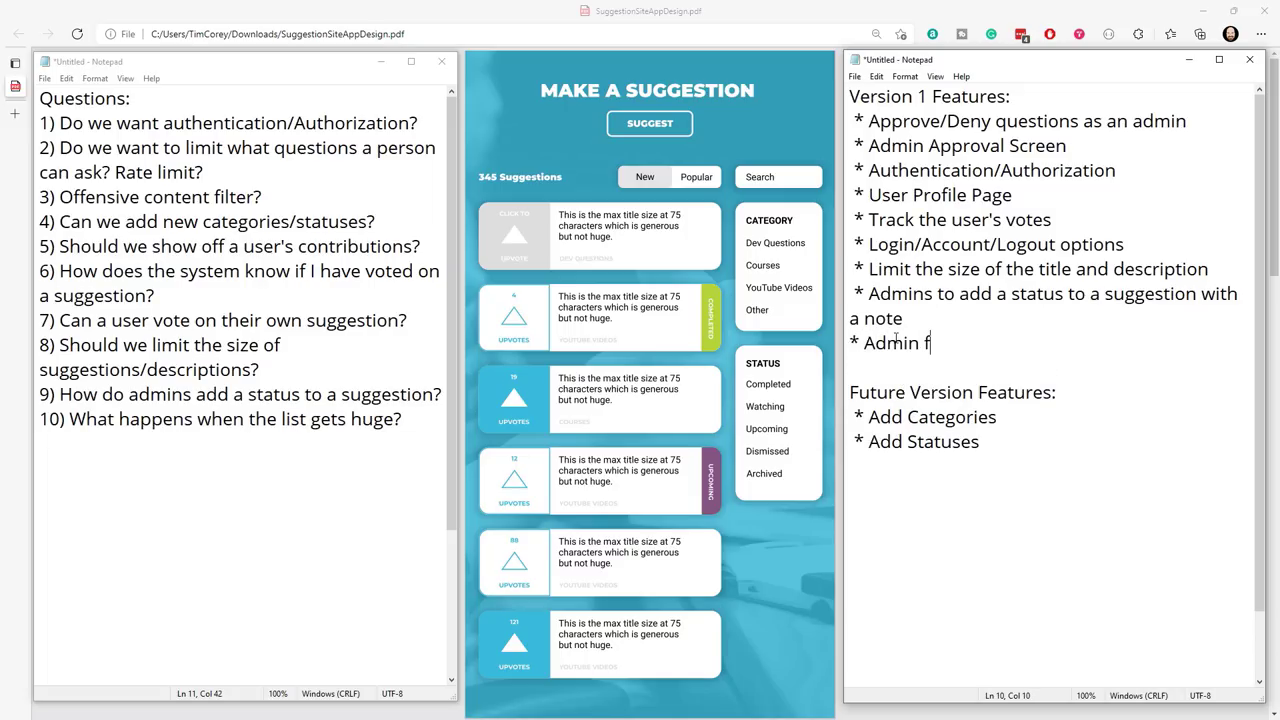
type("eature for archi")
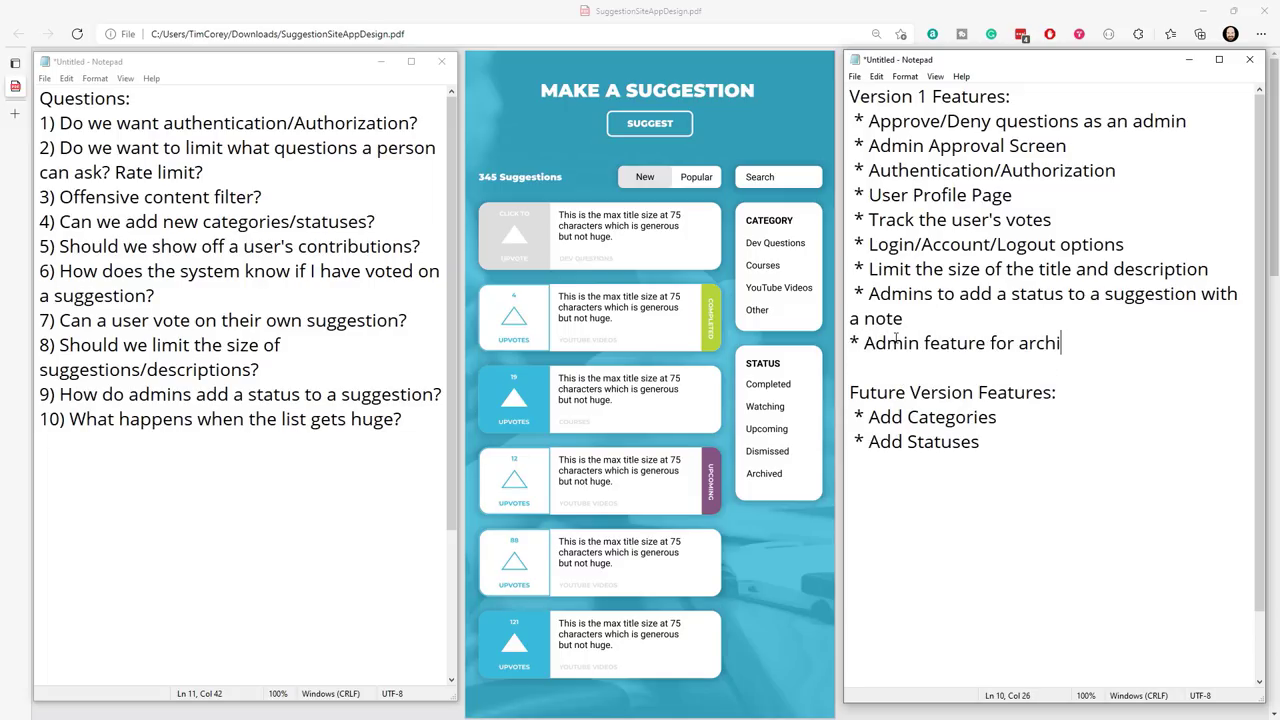
type("ving sugge")
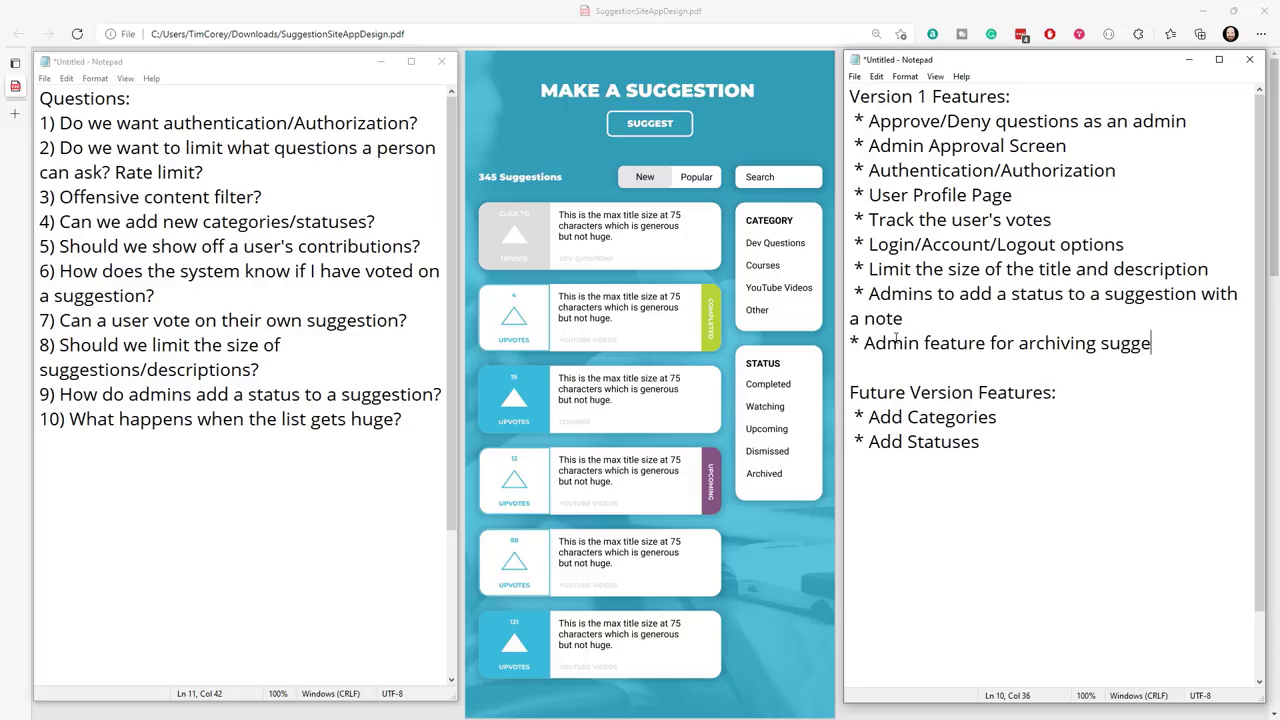
type("stions")
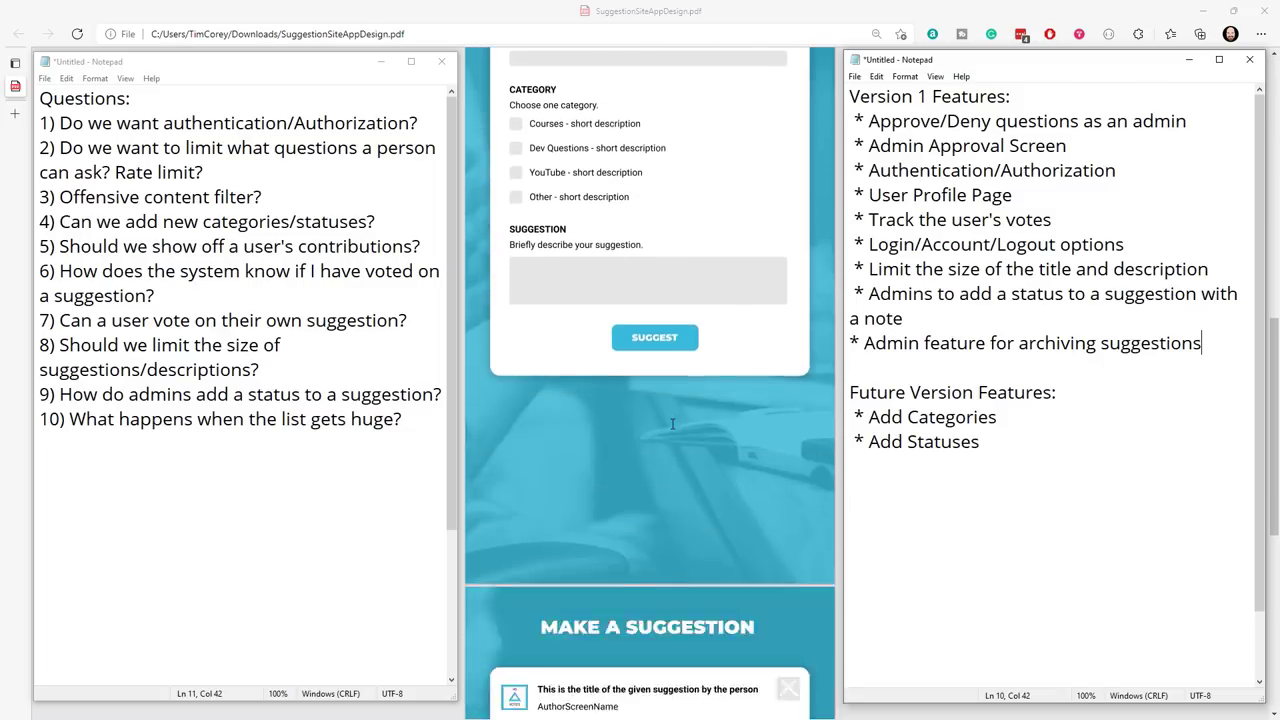
Scroll the PDF back to the suggestions list page with category and status filters.
scroll("down", 3)
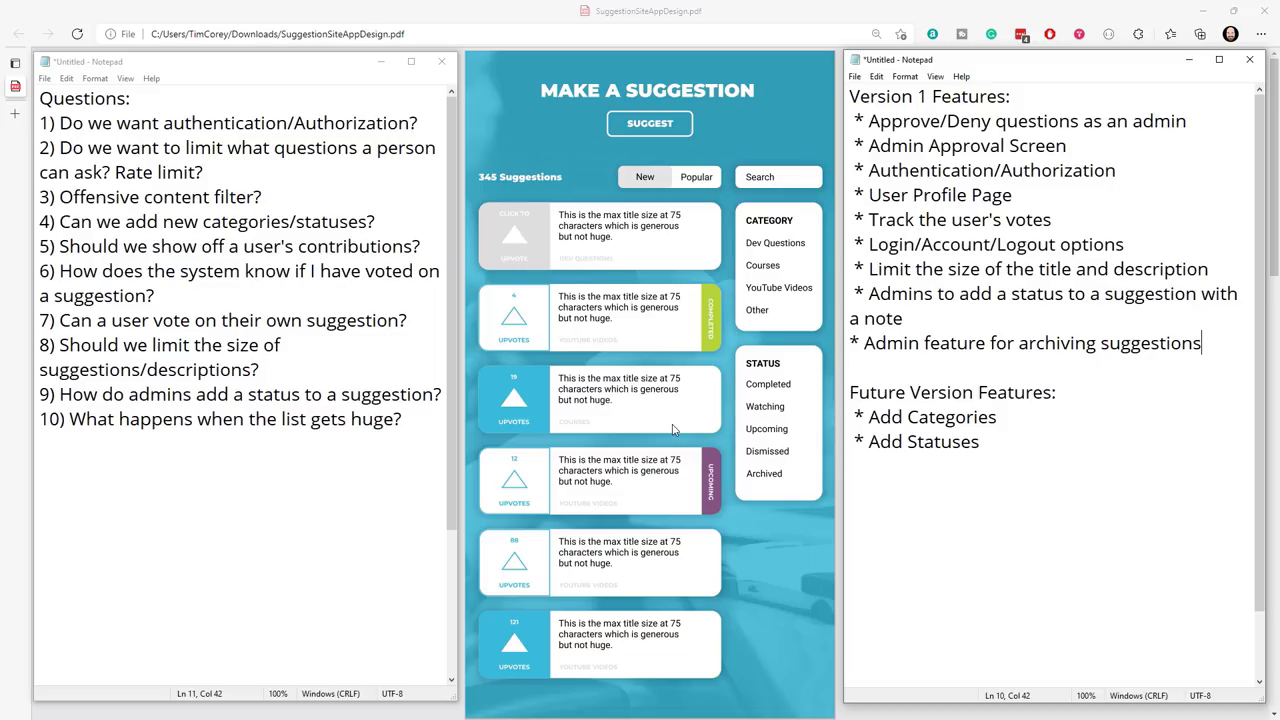
key("enter")
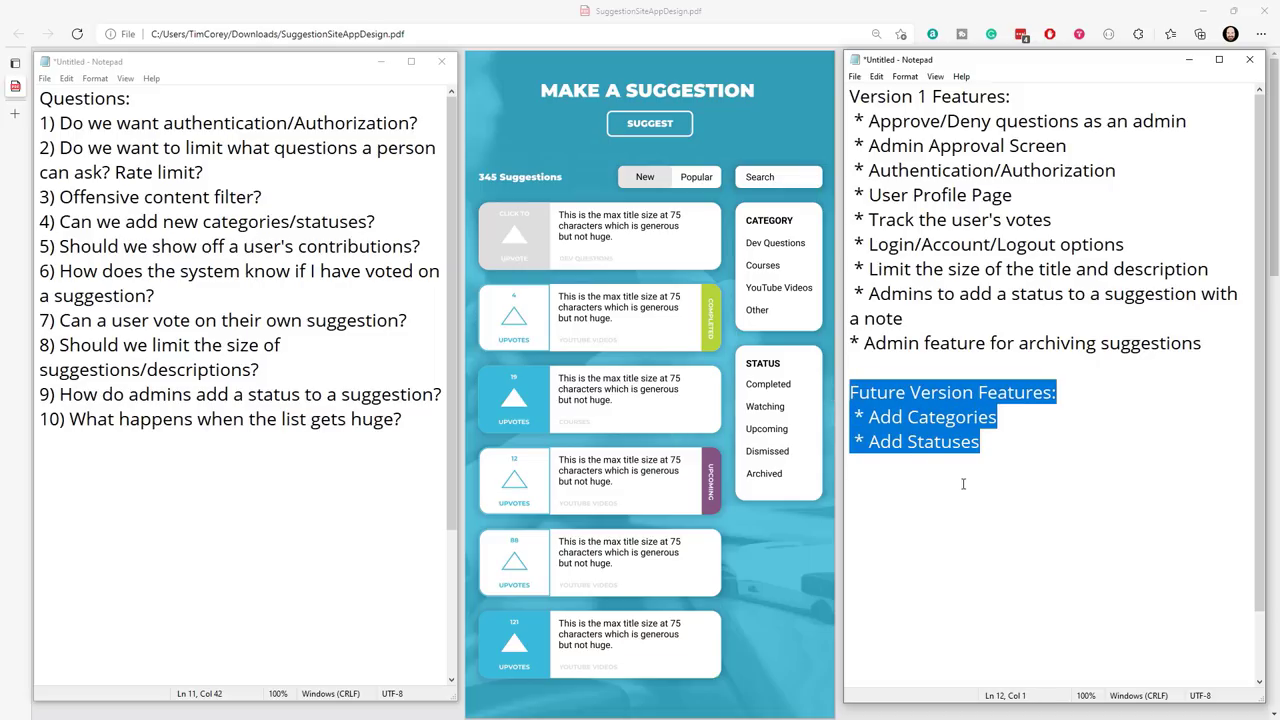
left_click(1010, 459)
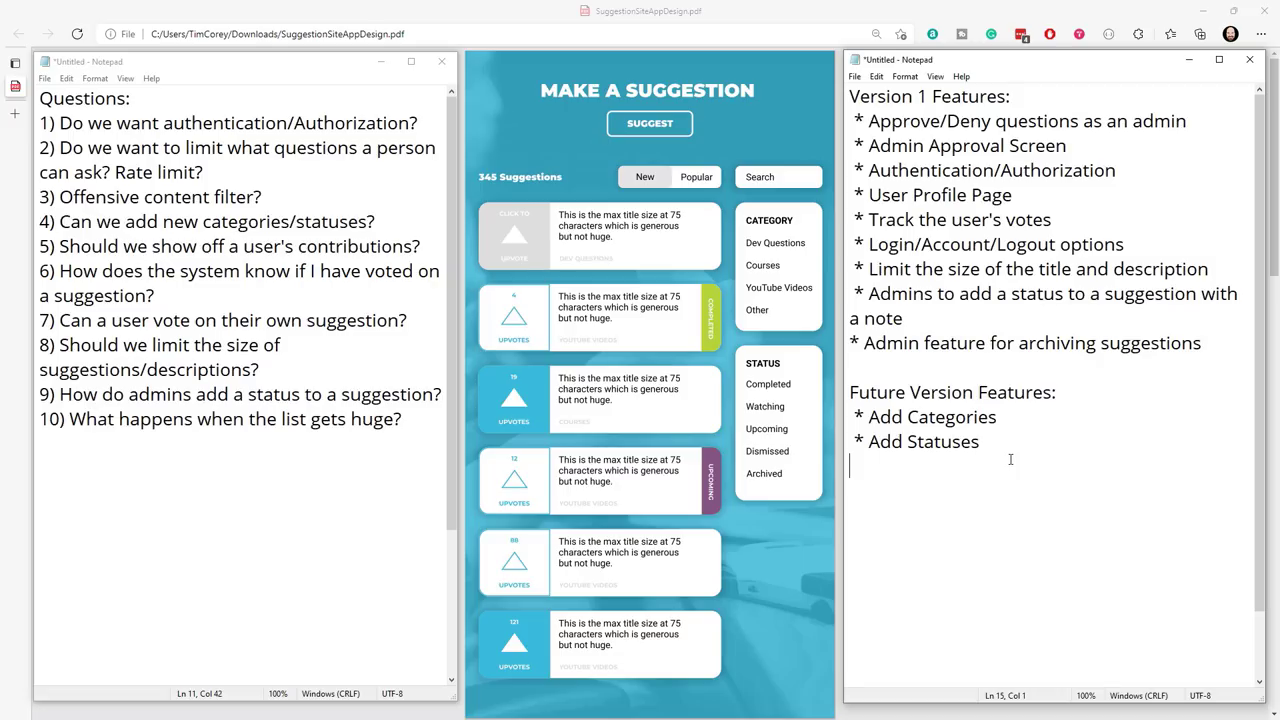
double_click(1155, 342)
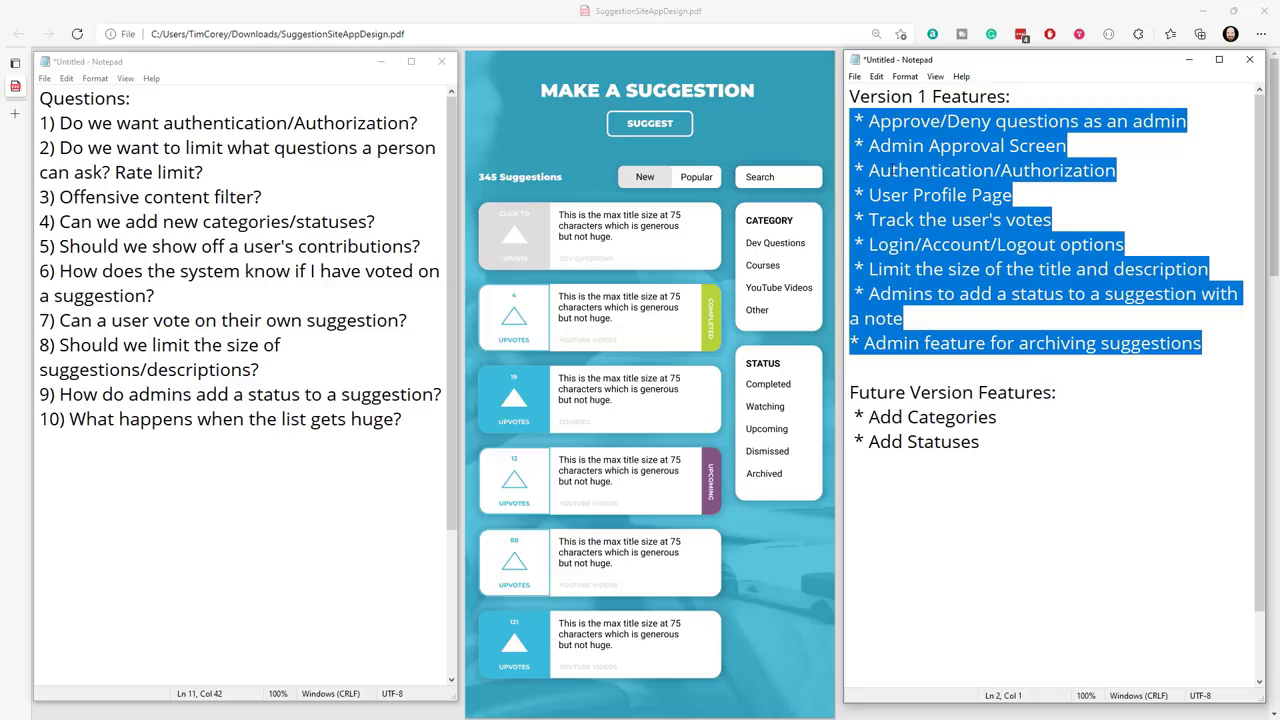
left_click(1004, 442)
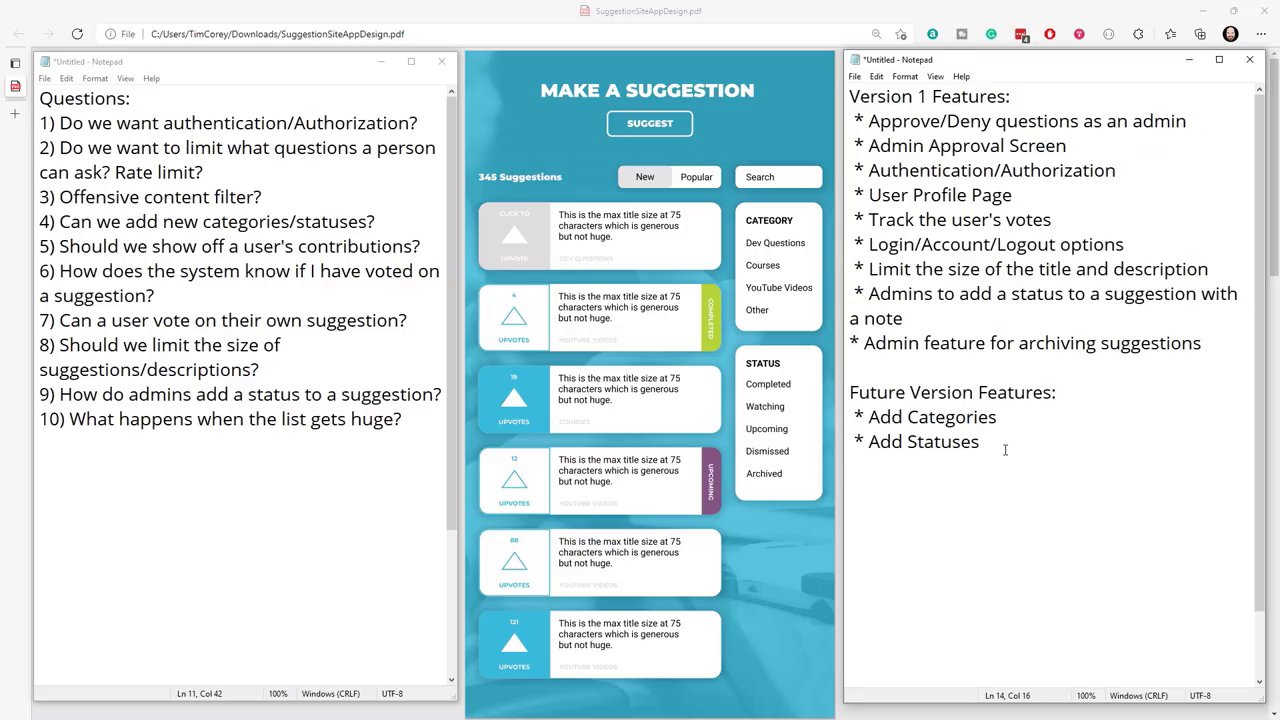